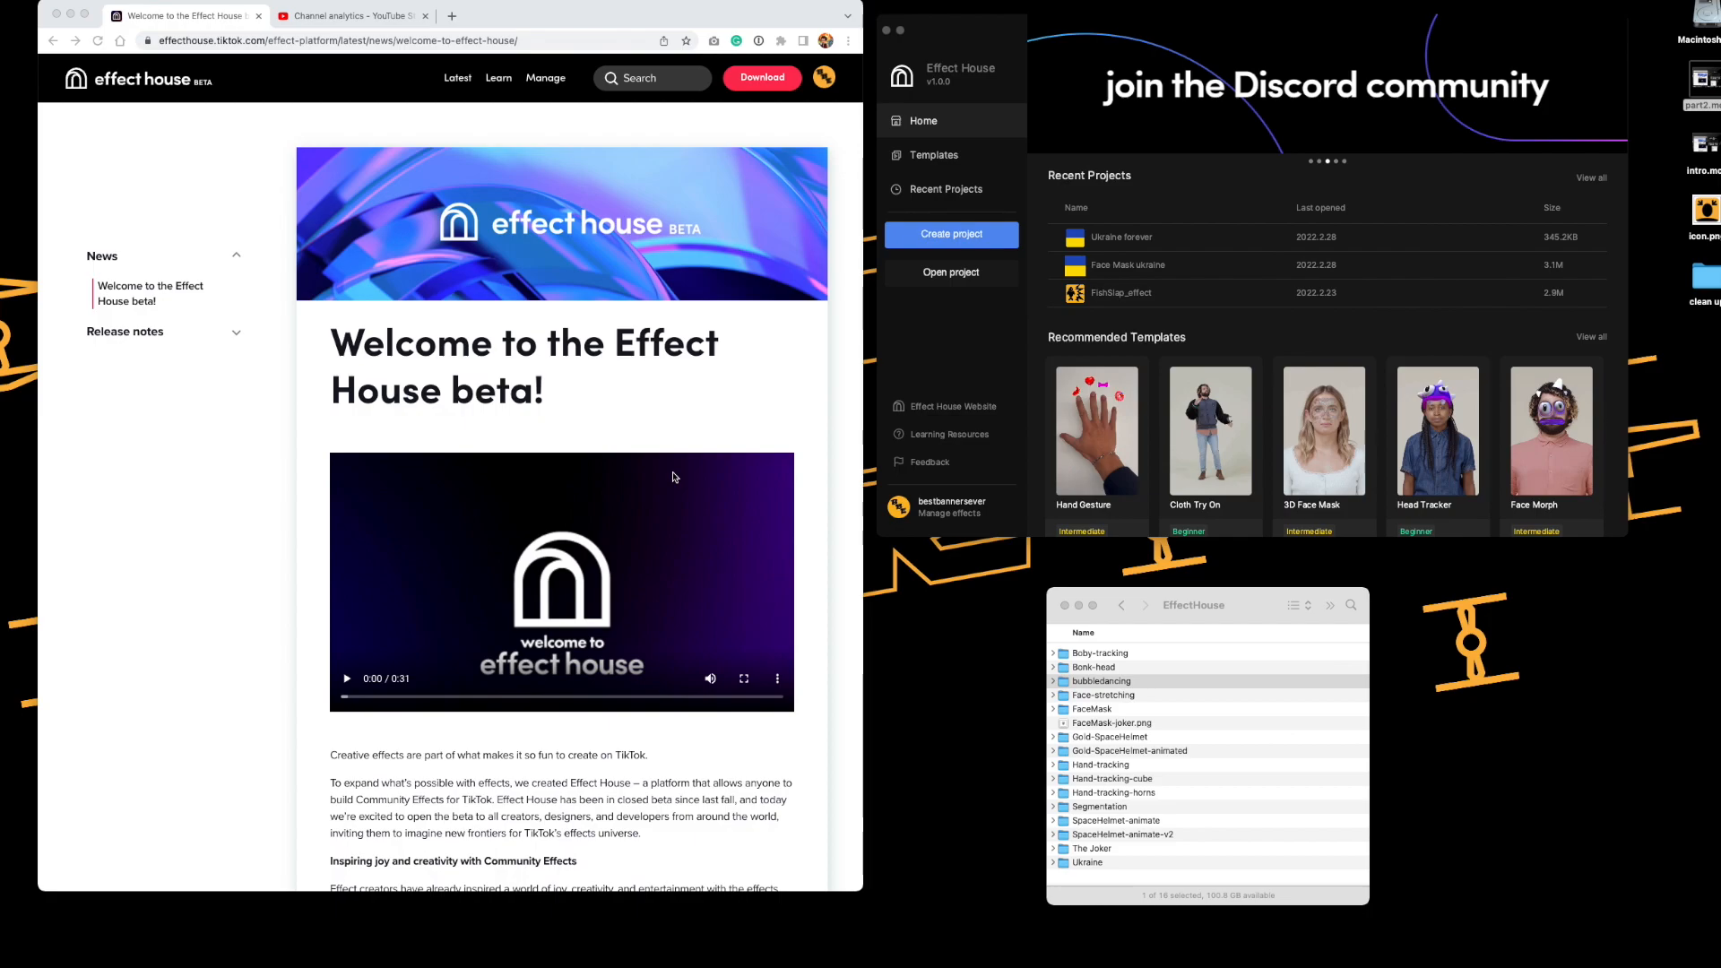
pyautogui.moveTo(206, 294)
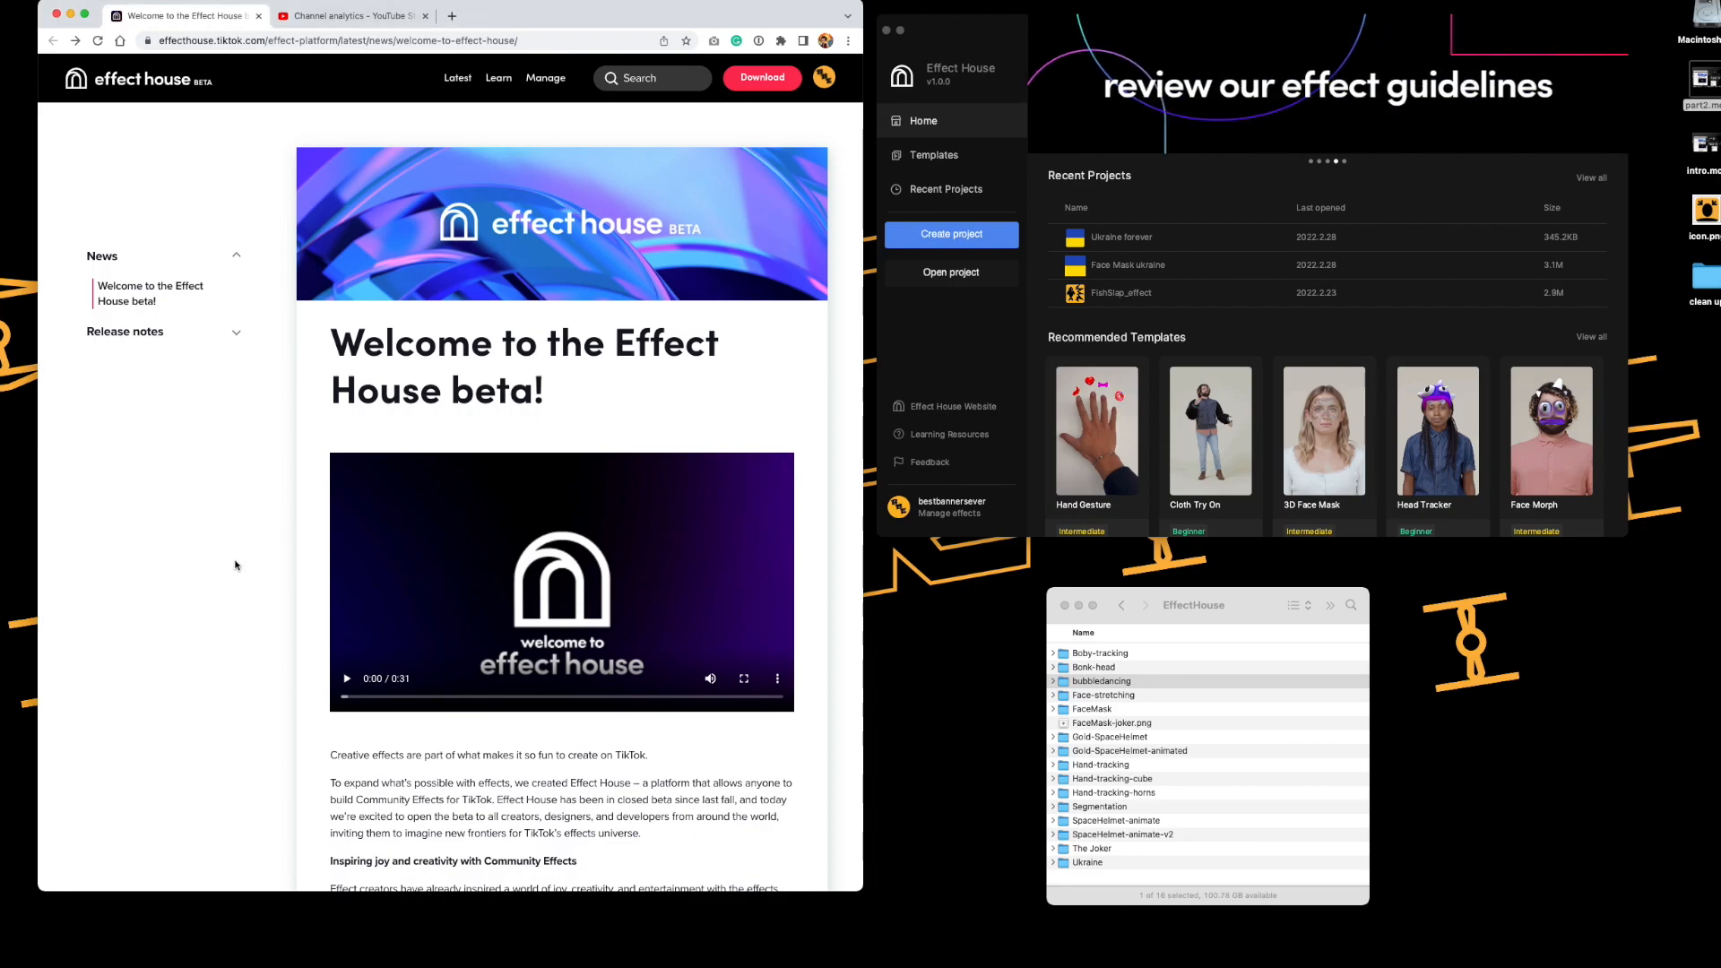
pyautogui.moveTo(243, 590)
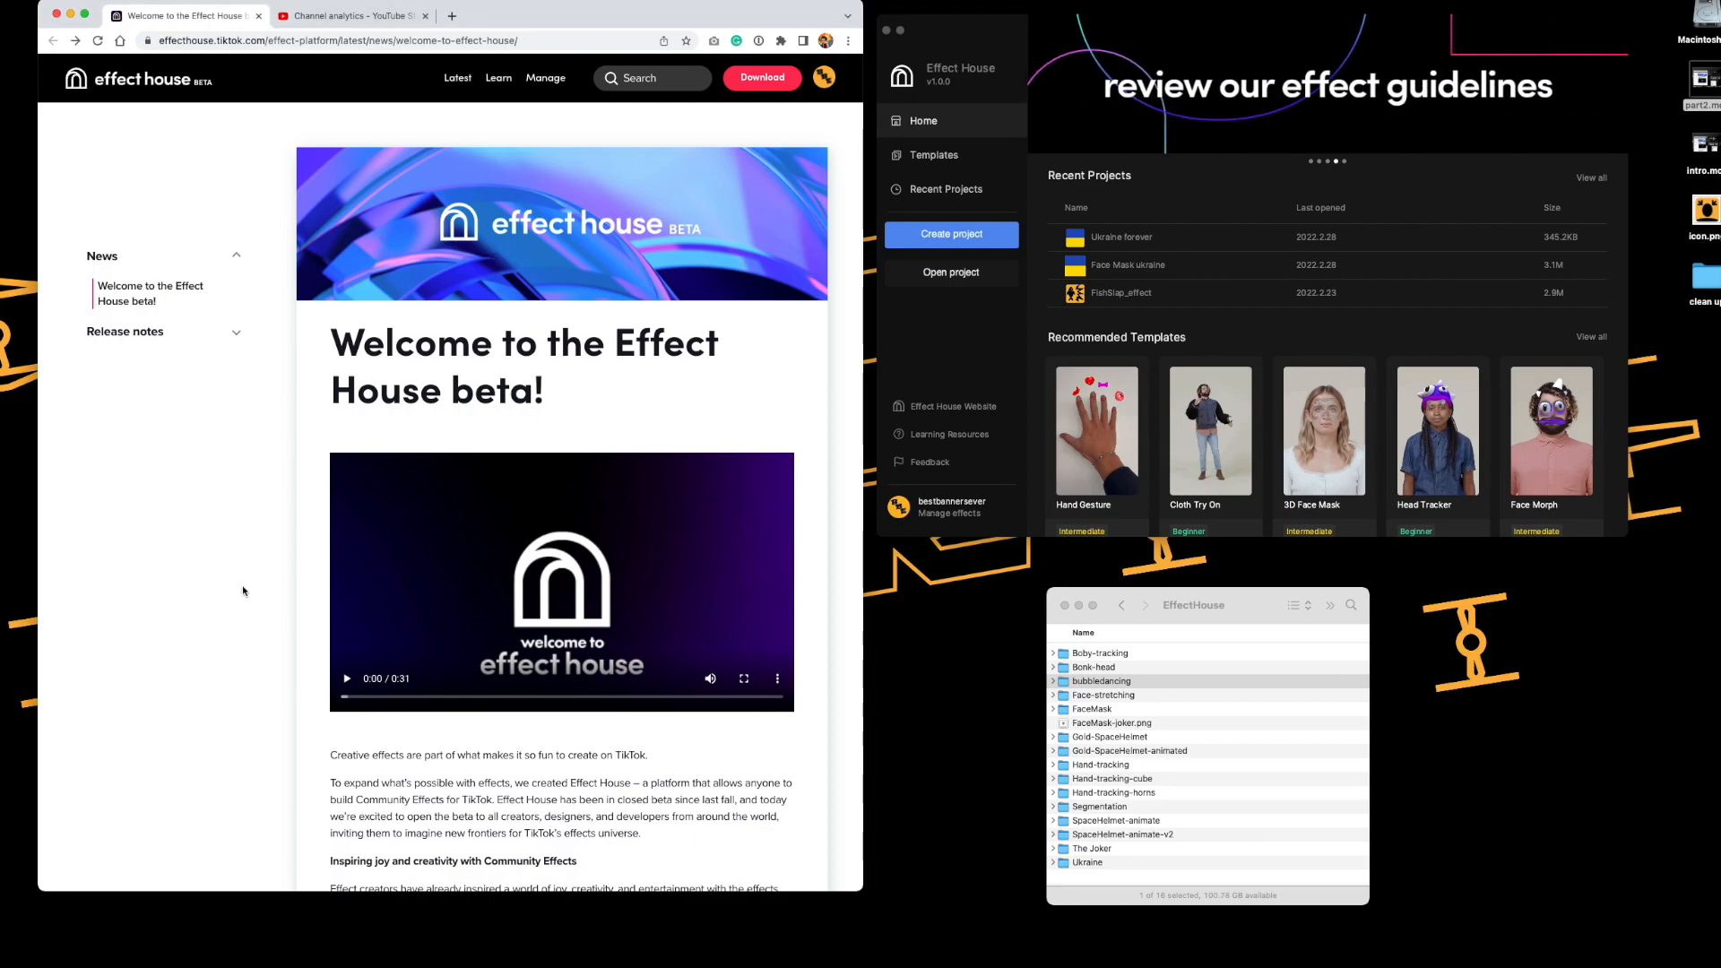
pyautogui.moveTo(248, 436)
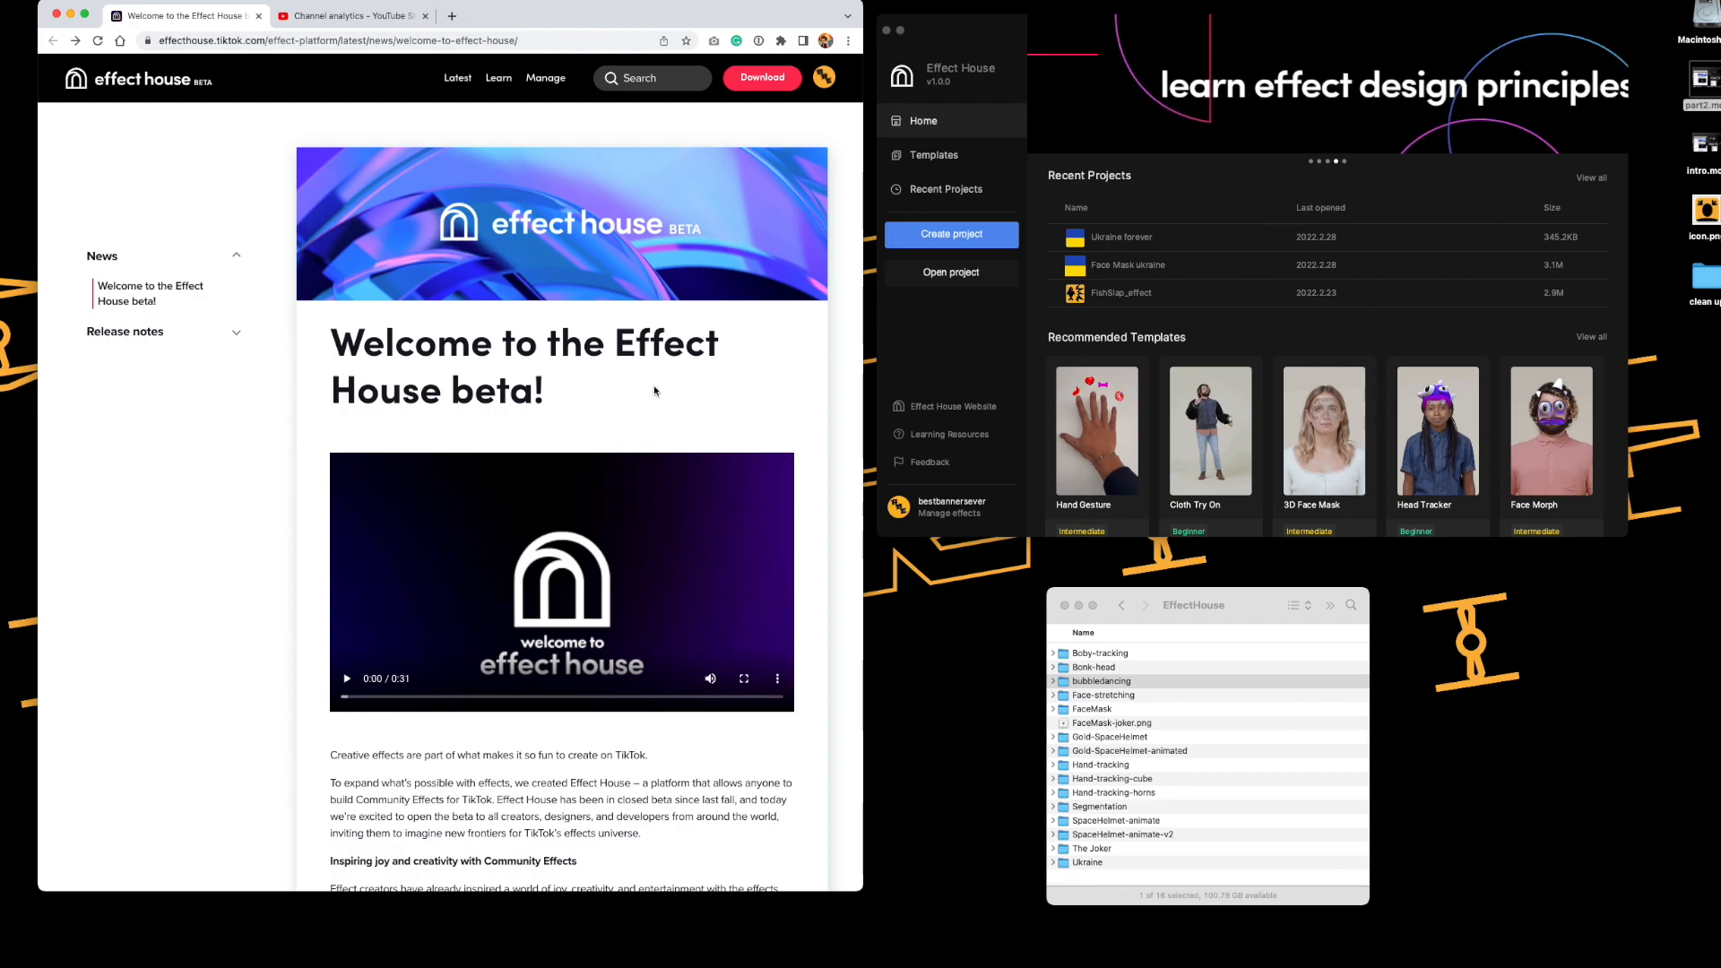
# Step: Open the Manage effects portal from the Effect House news page in a new browser tab
pyautogui.scroll(-3)
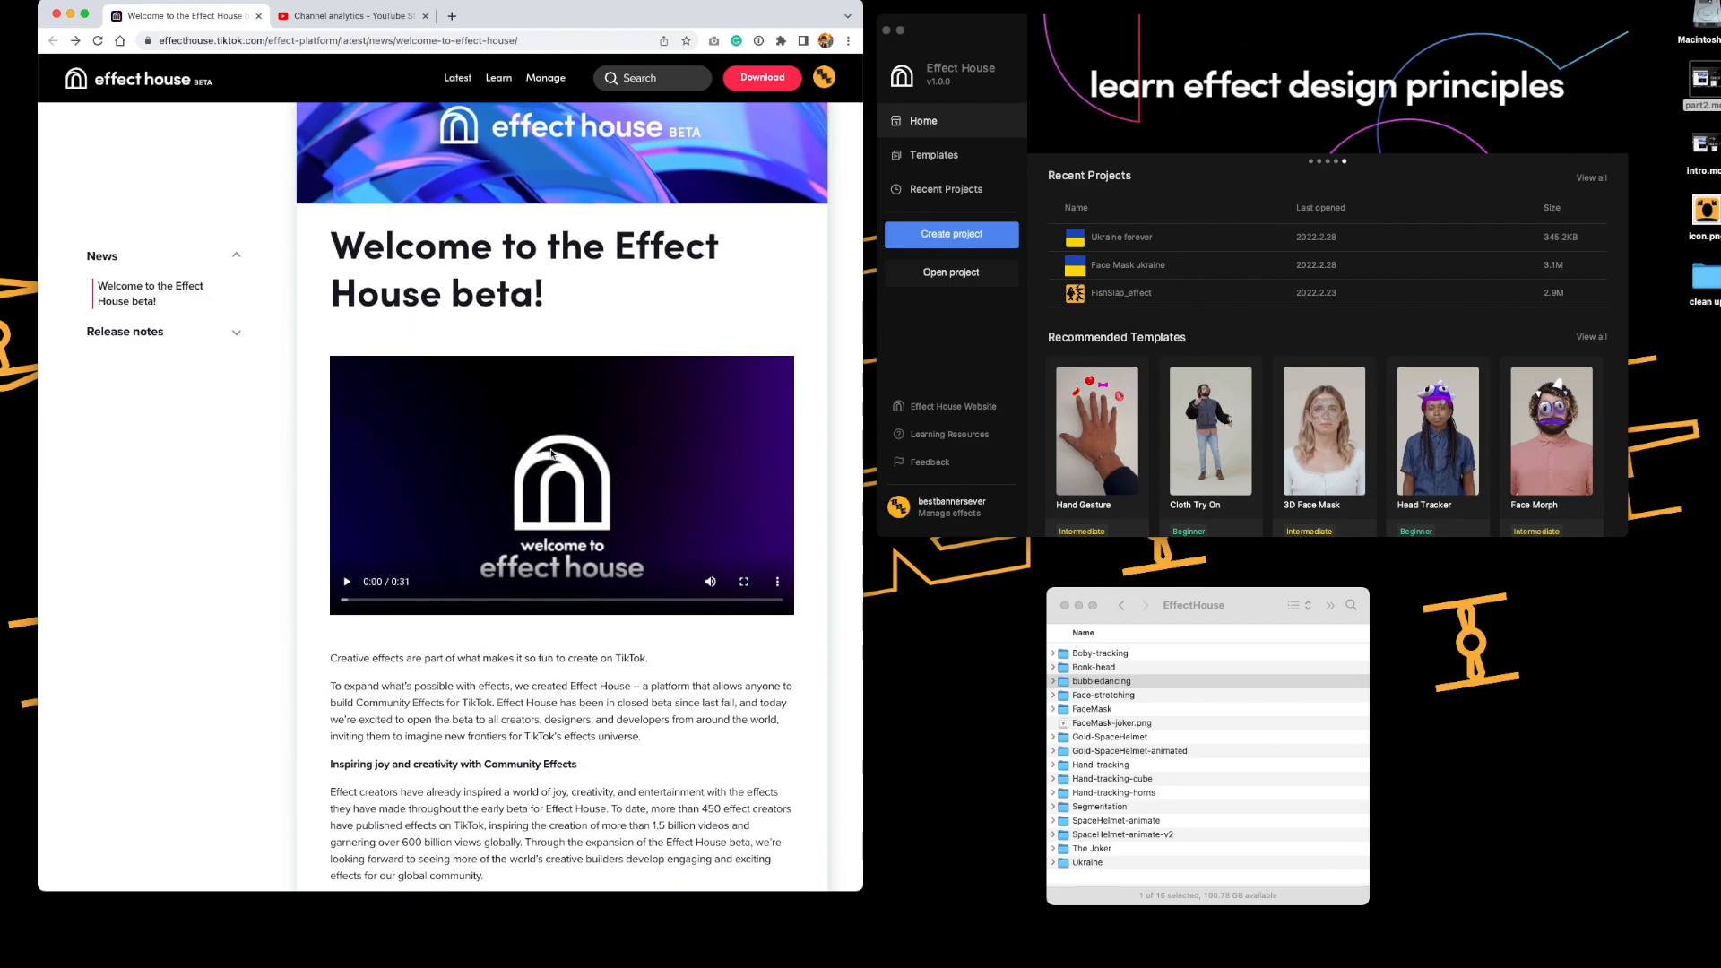
pyautogui.scroll(3)
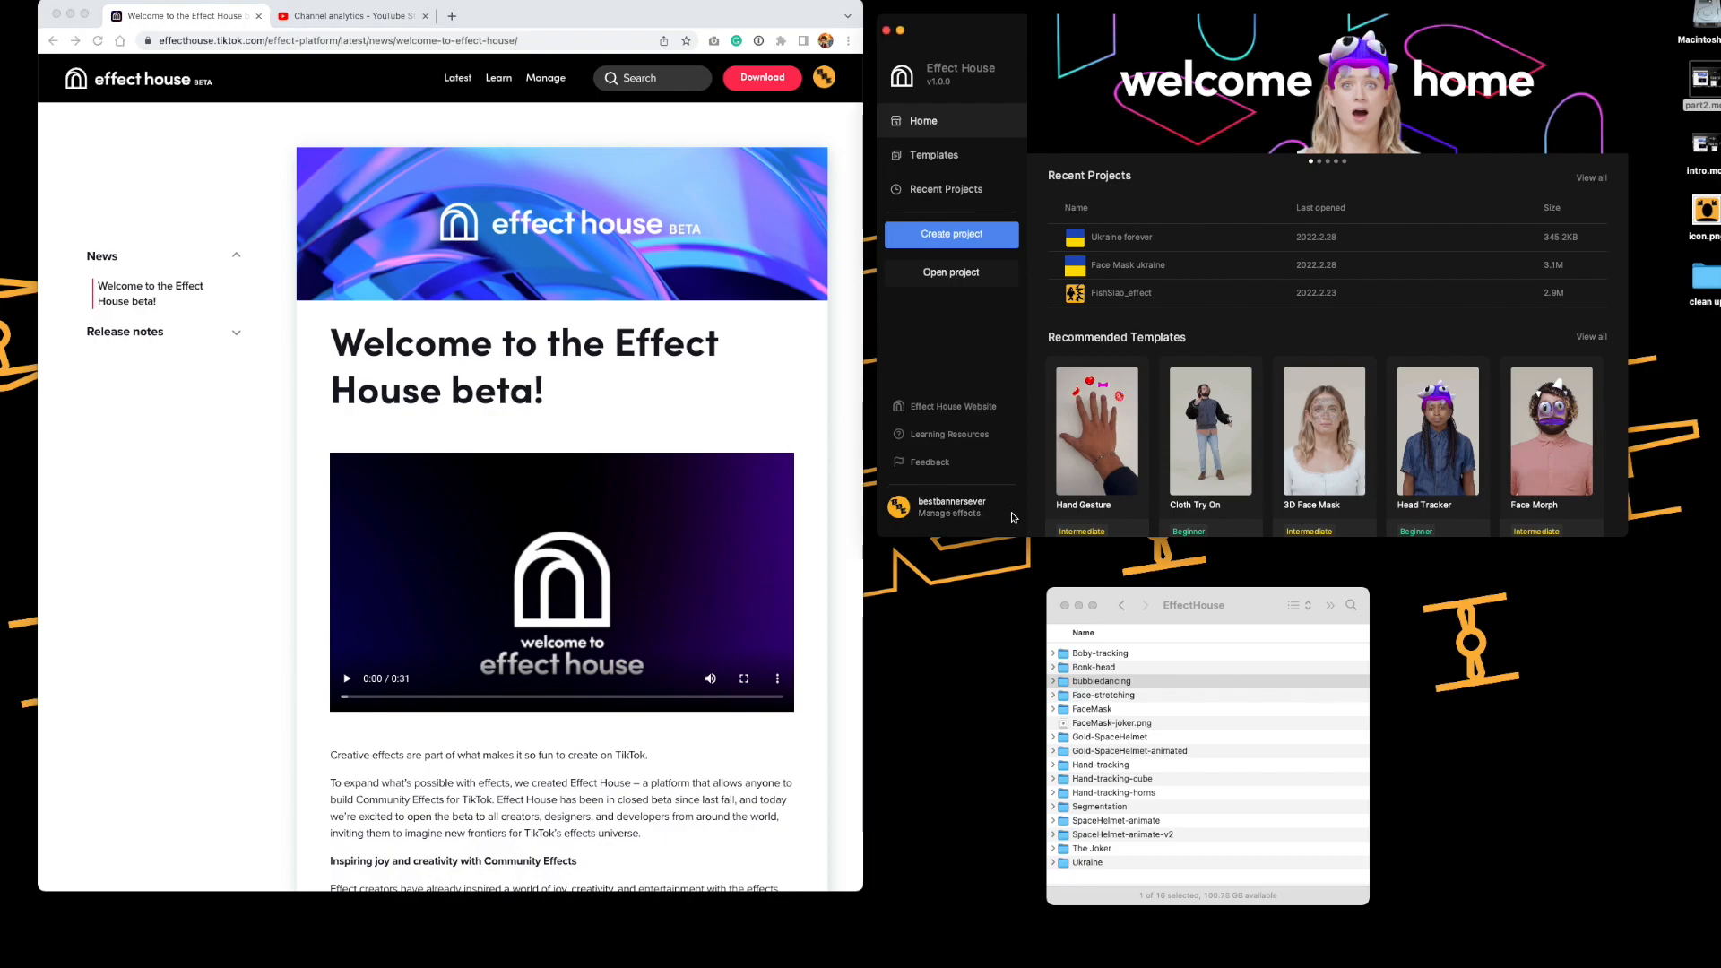
pyautogui.click(546, 77)
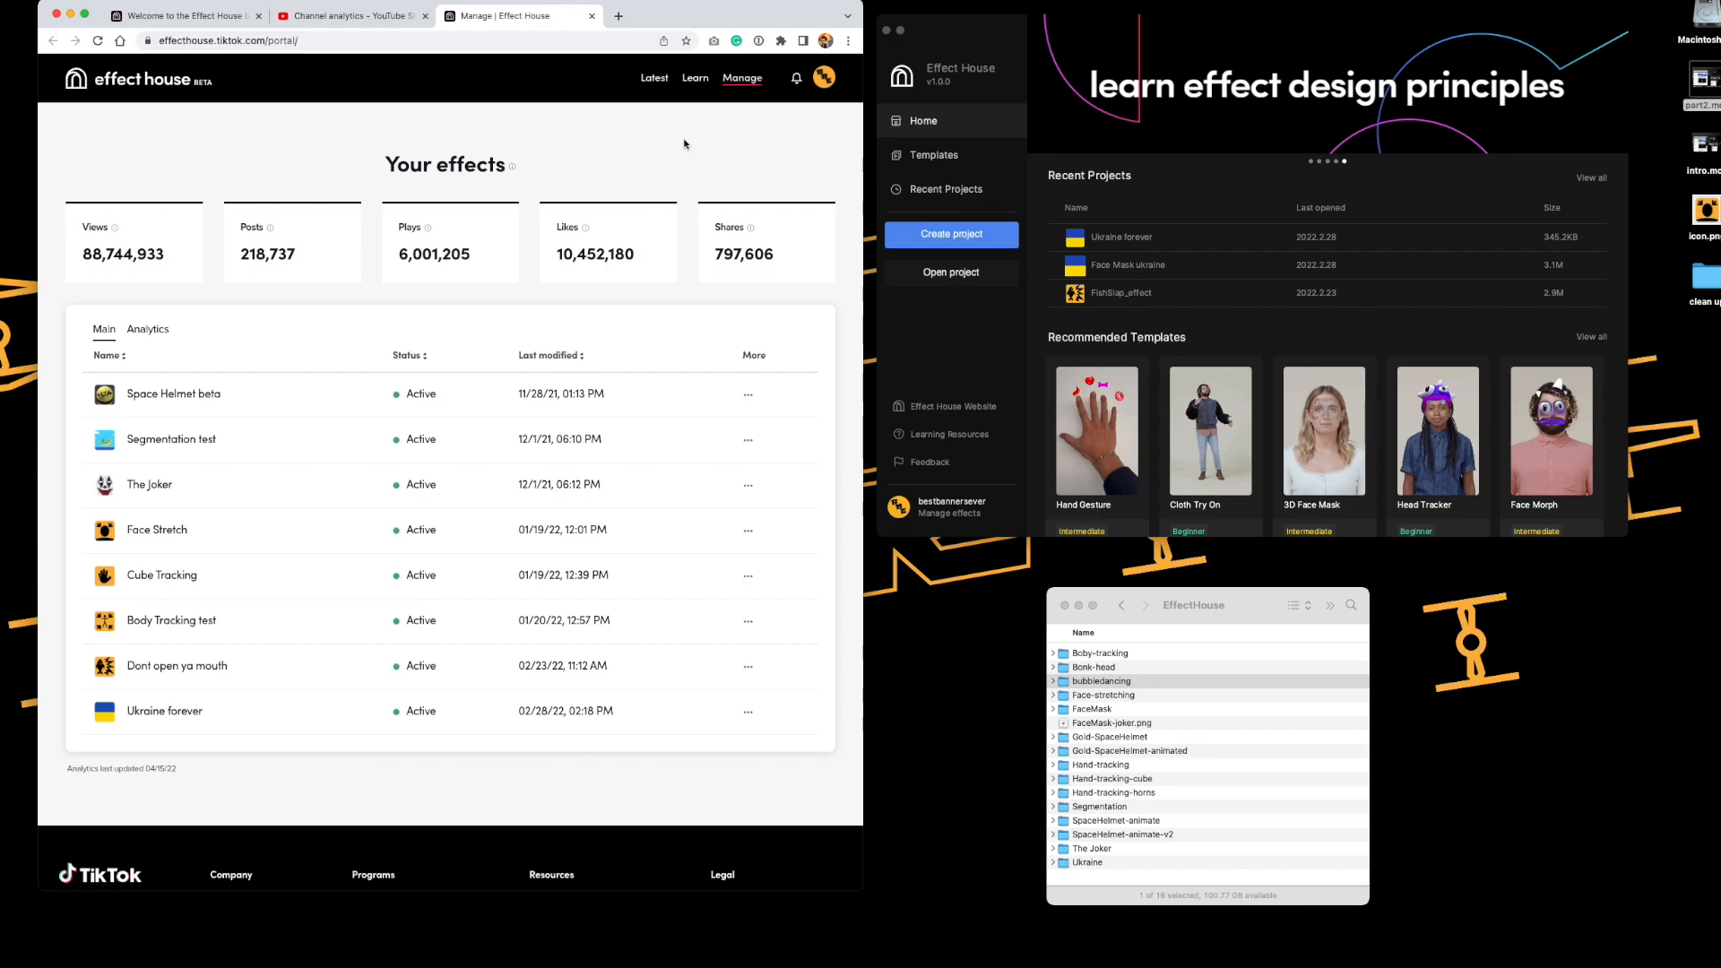
pyautogui.moveTo(648, 146)
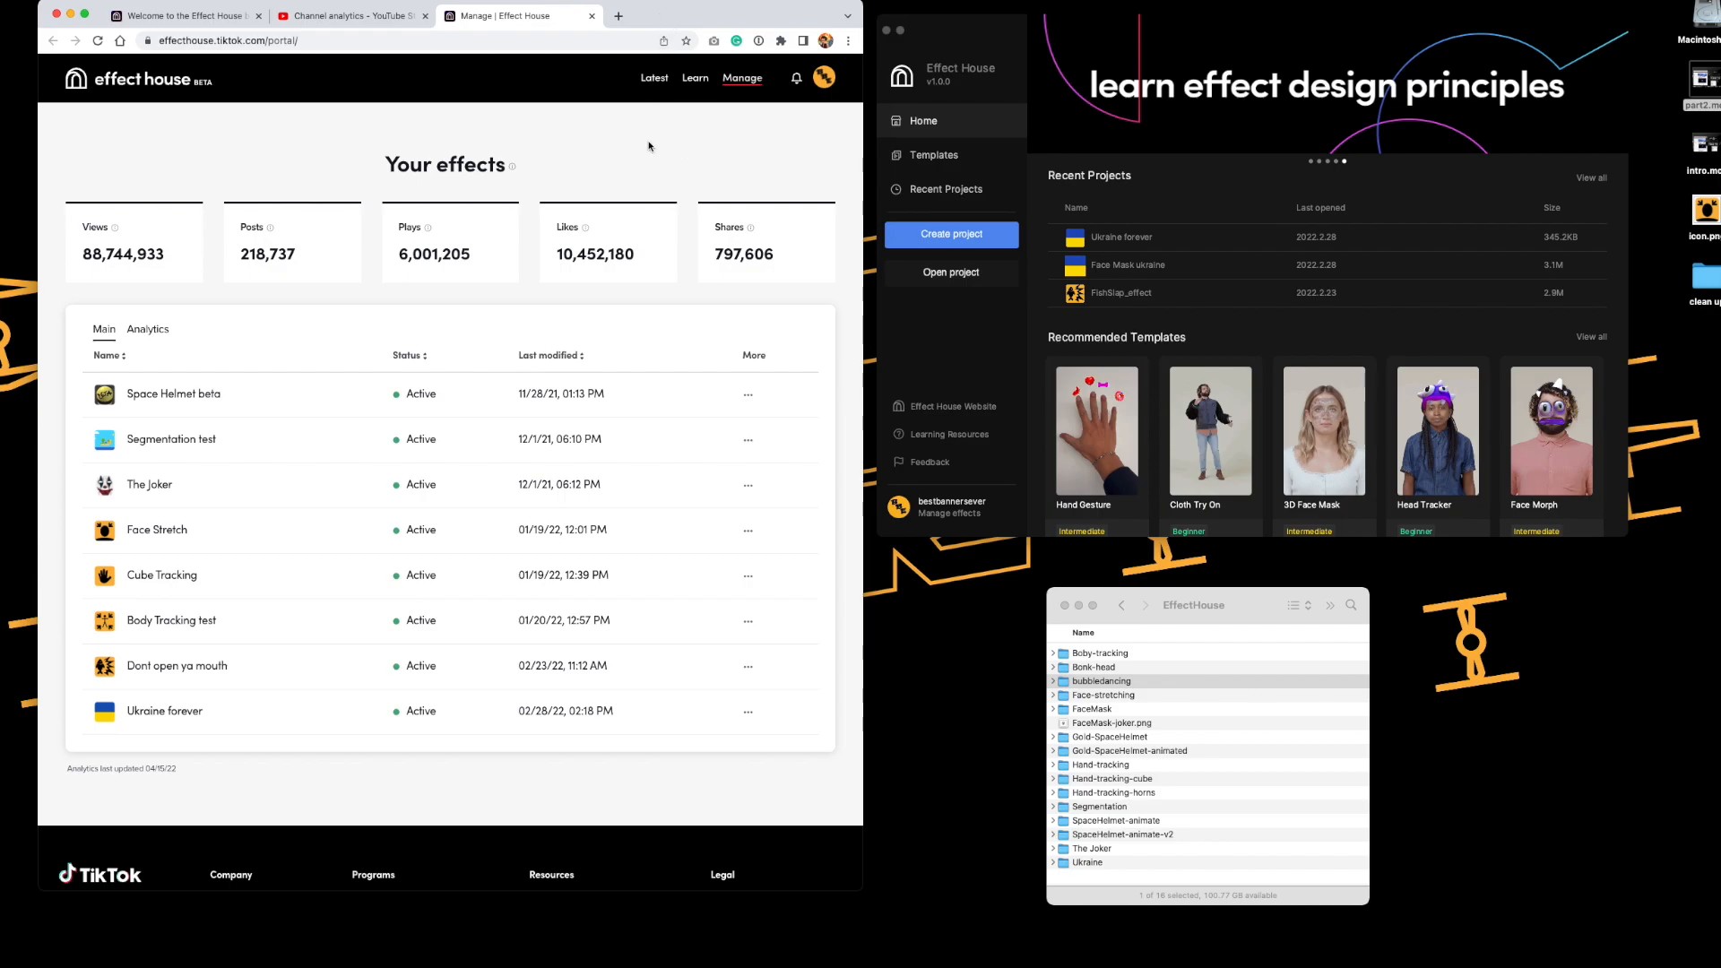
pyautogui.moveTo(281, 155)
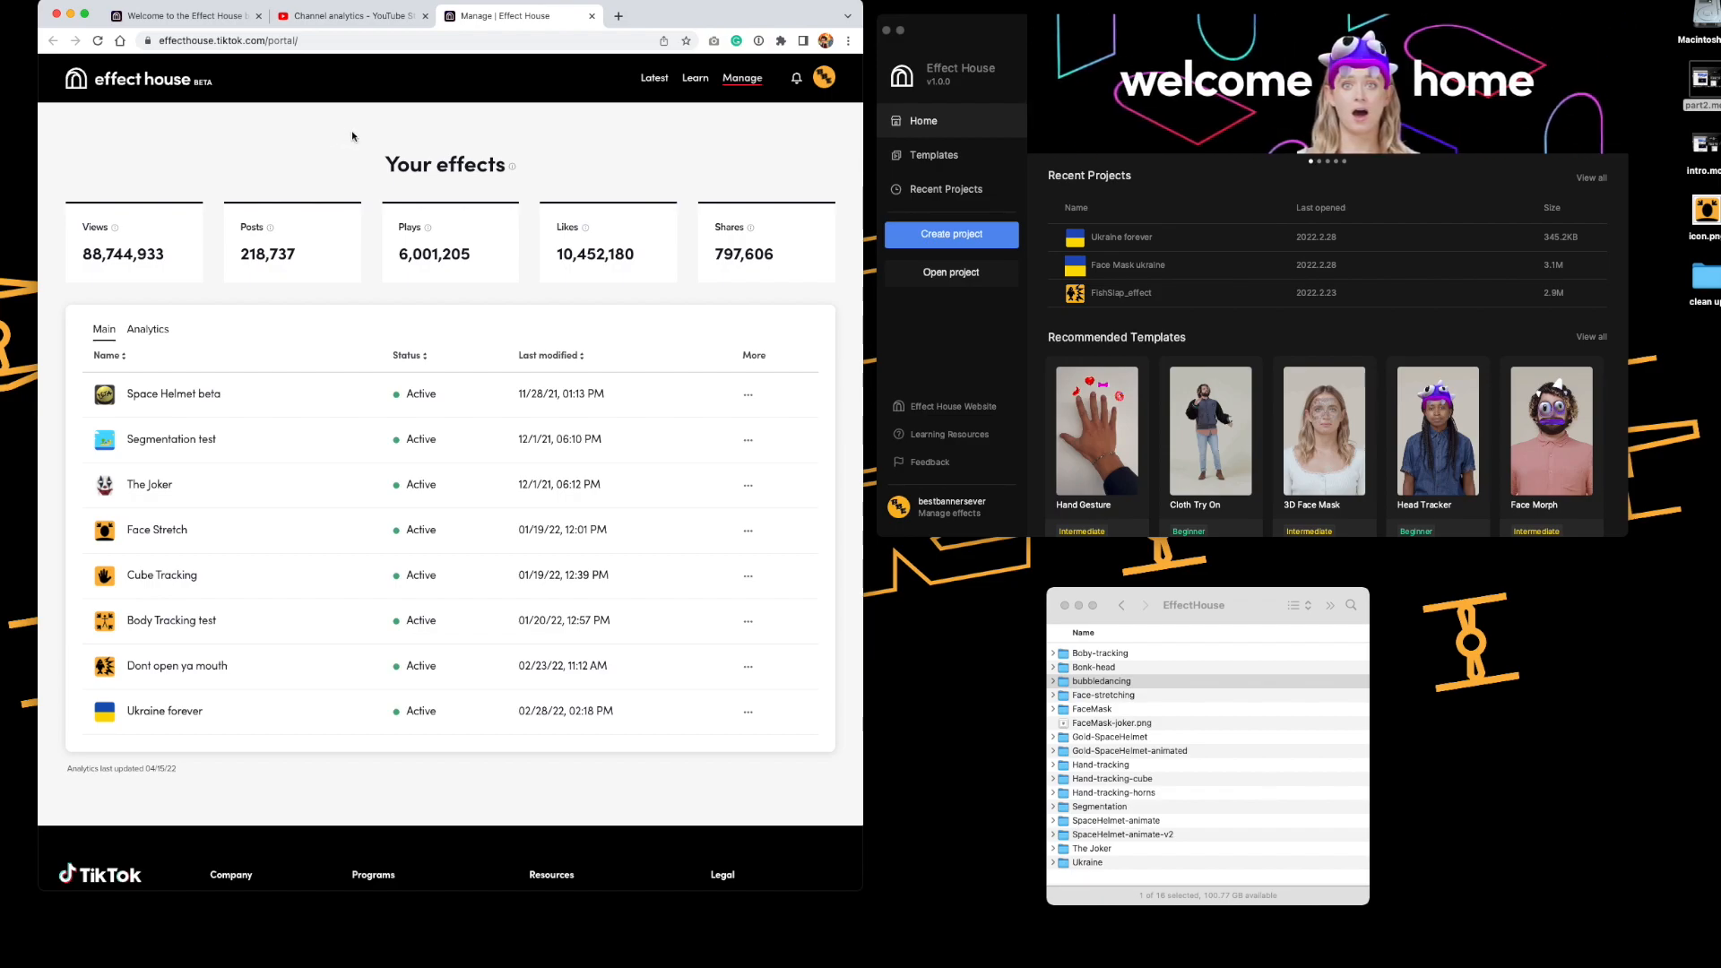
pyautogui.moveTo(566, 136)
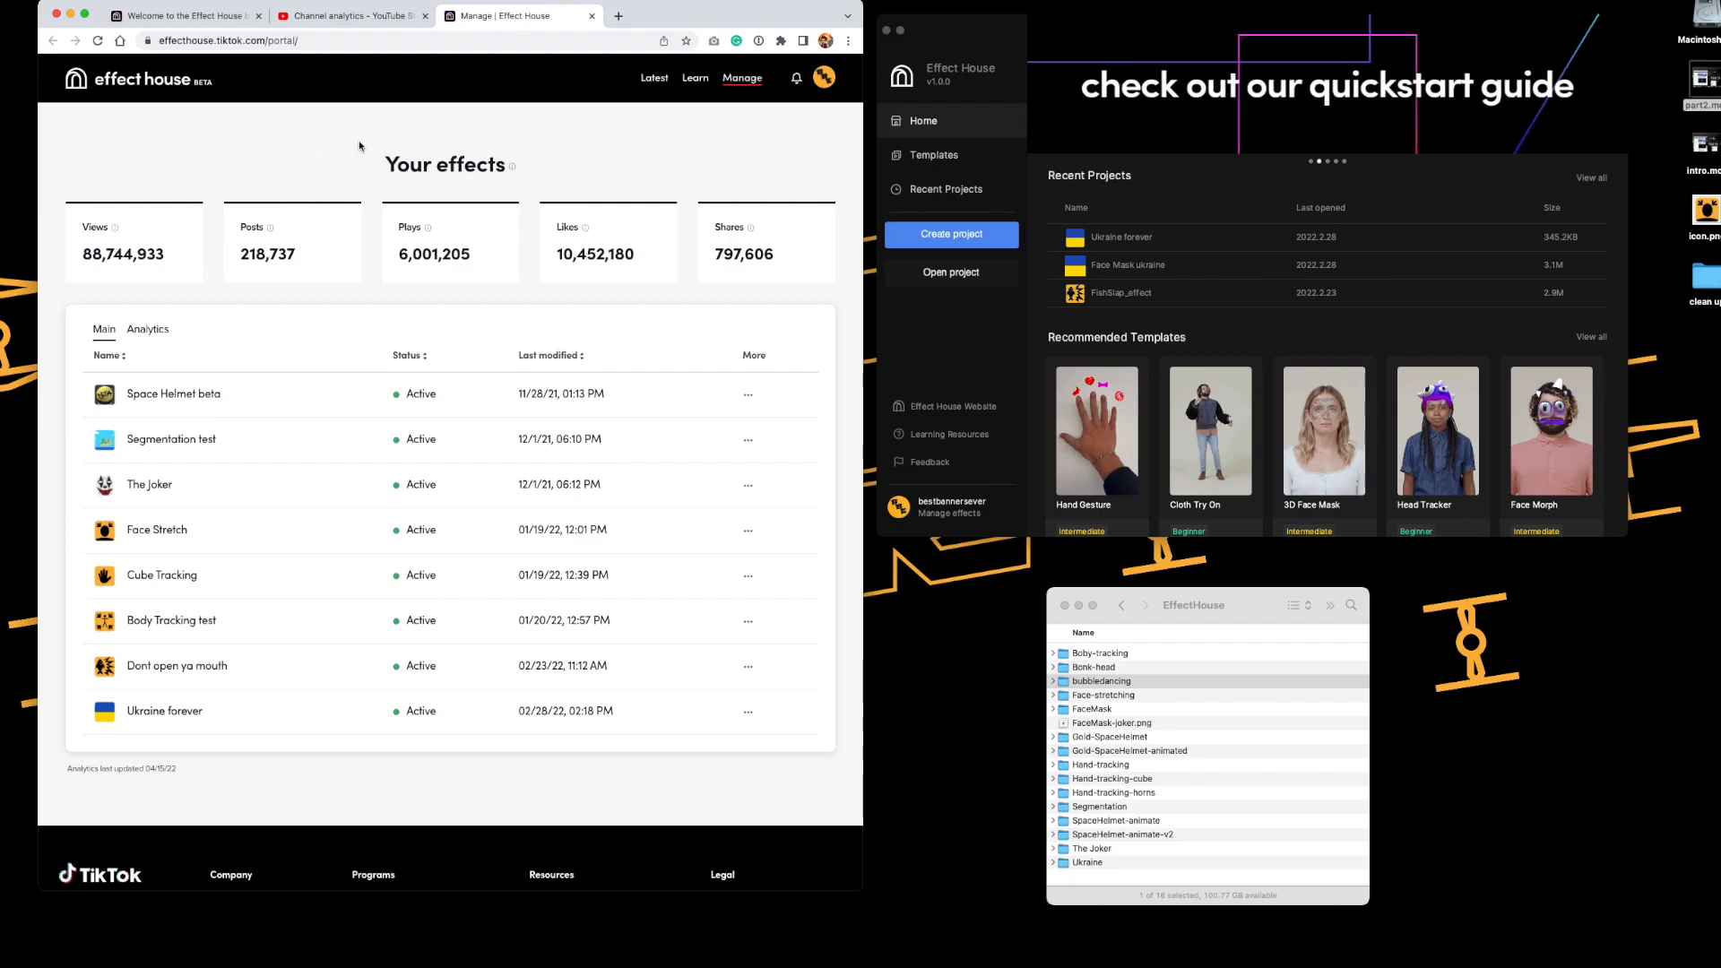
pyautogui.moveTo(333, 183)
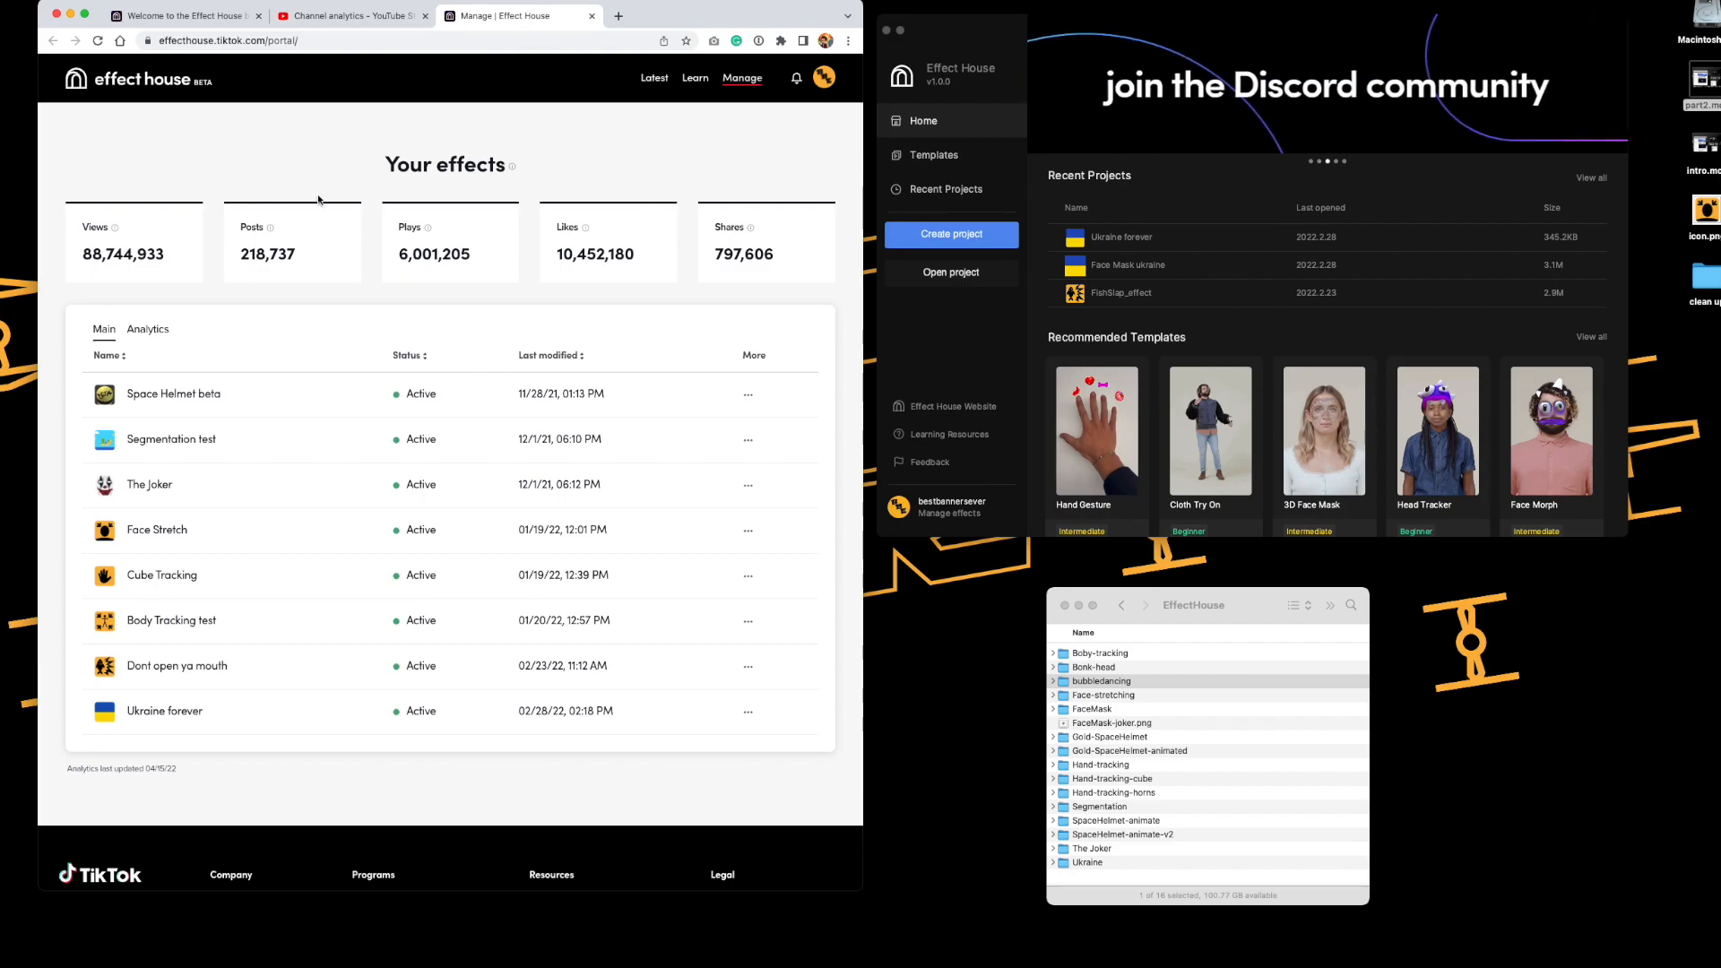
pyautogui.moveTo(259, 145)
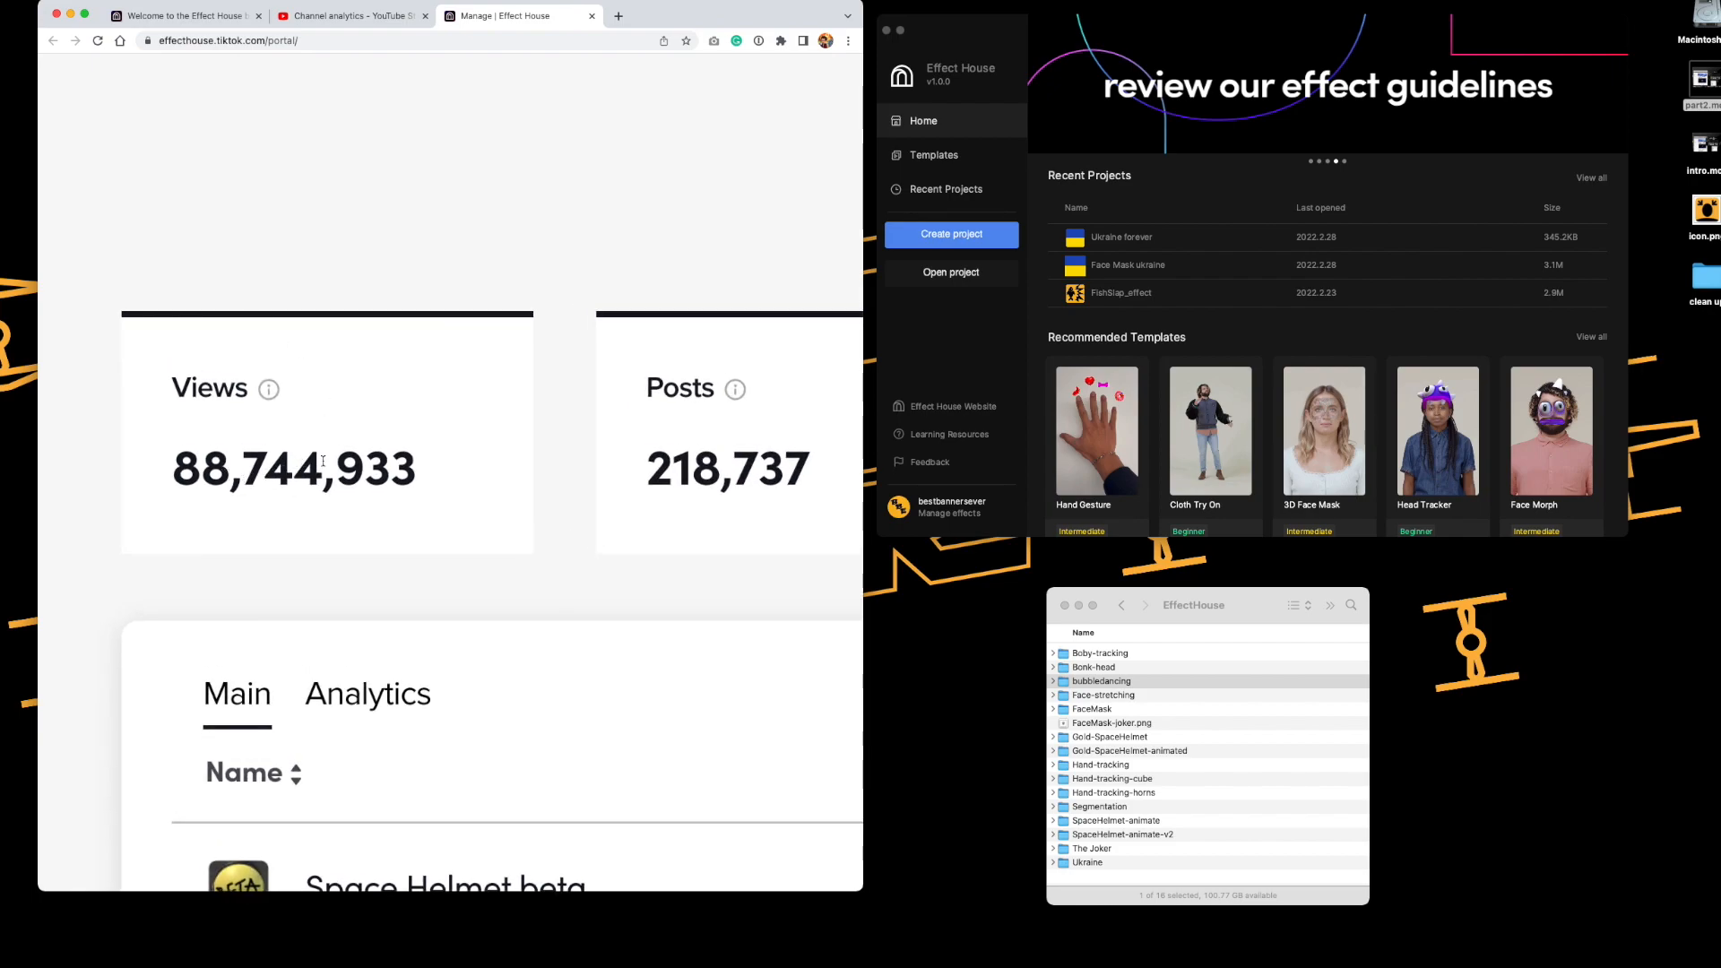
pyautogui.moveTo(426, 470)
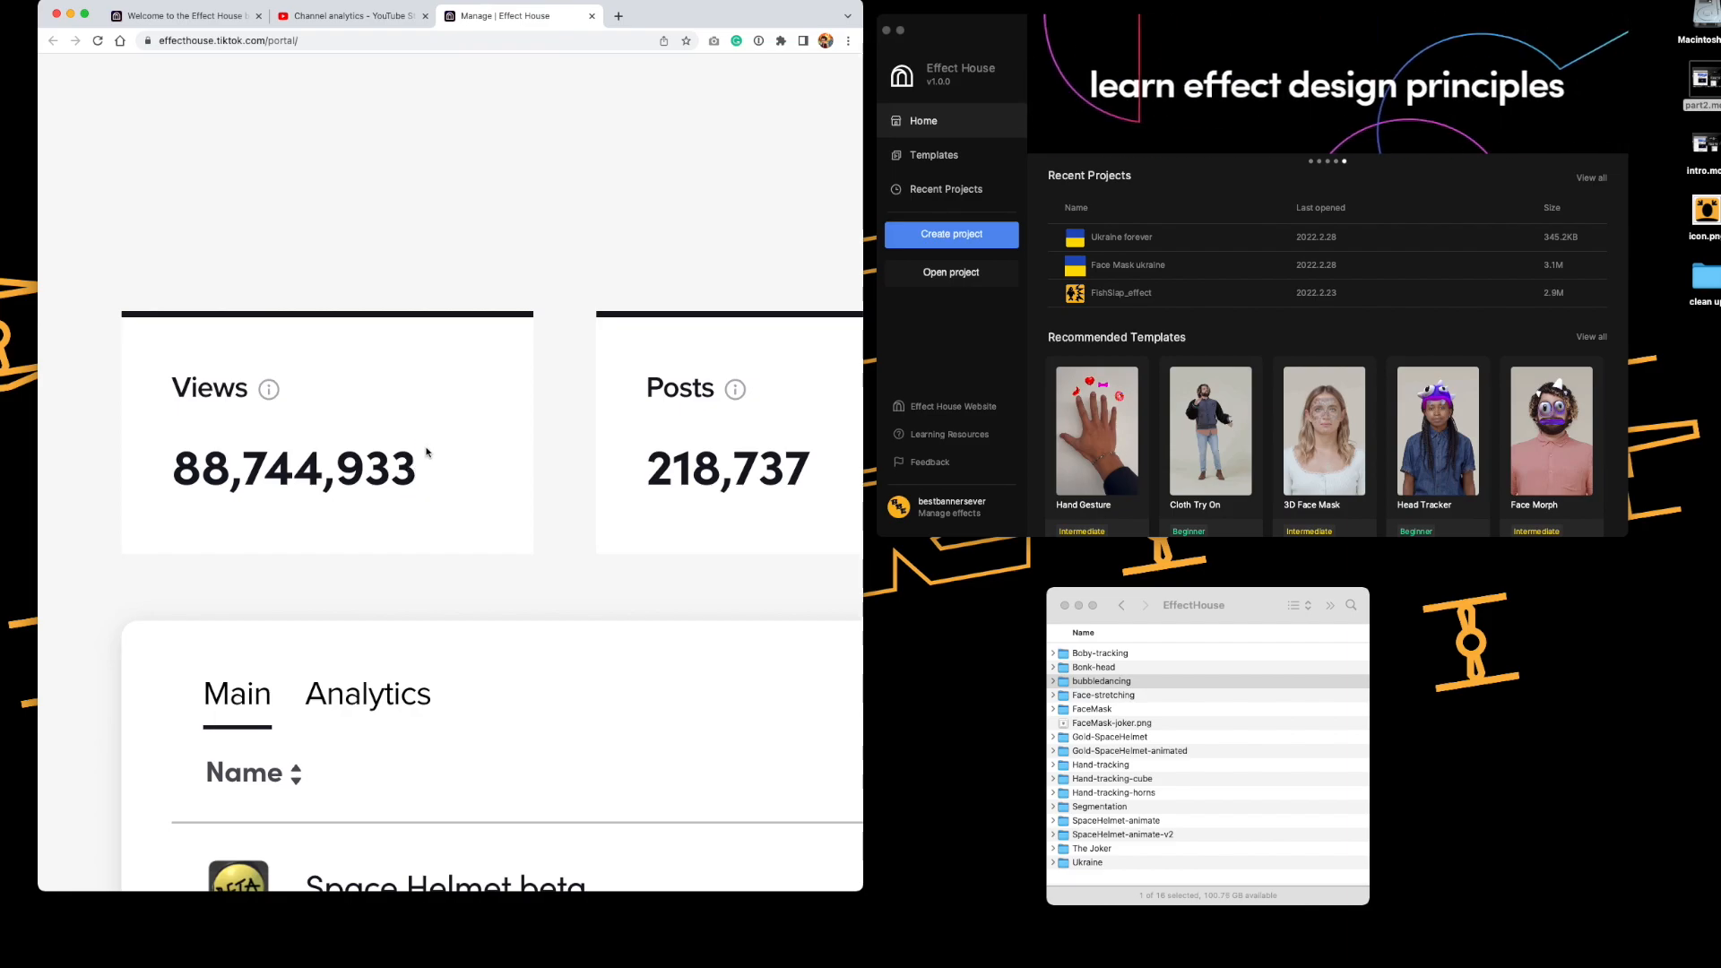
pyautogui.scroll(3)
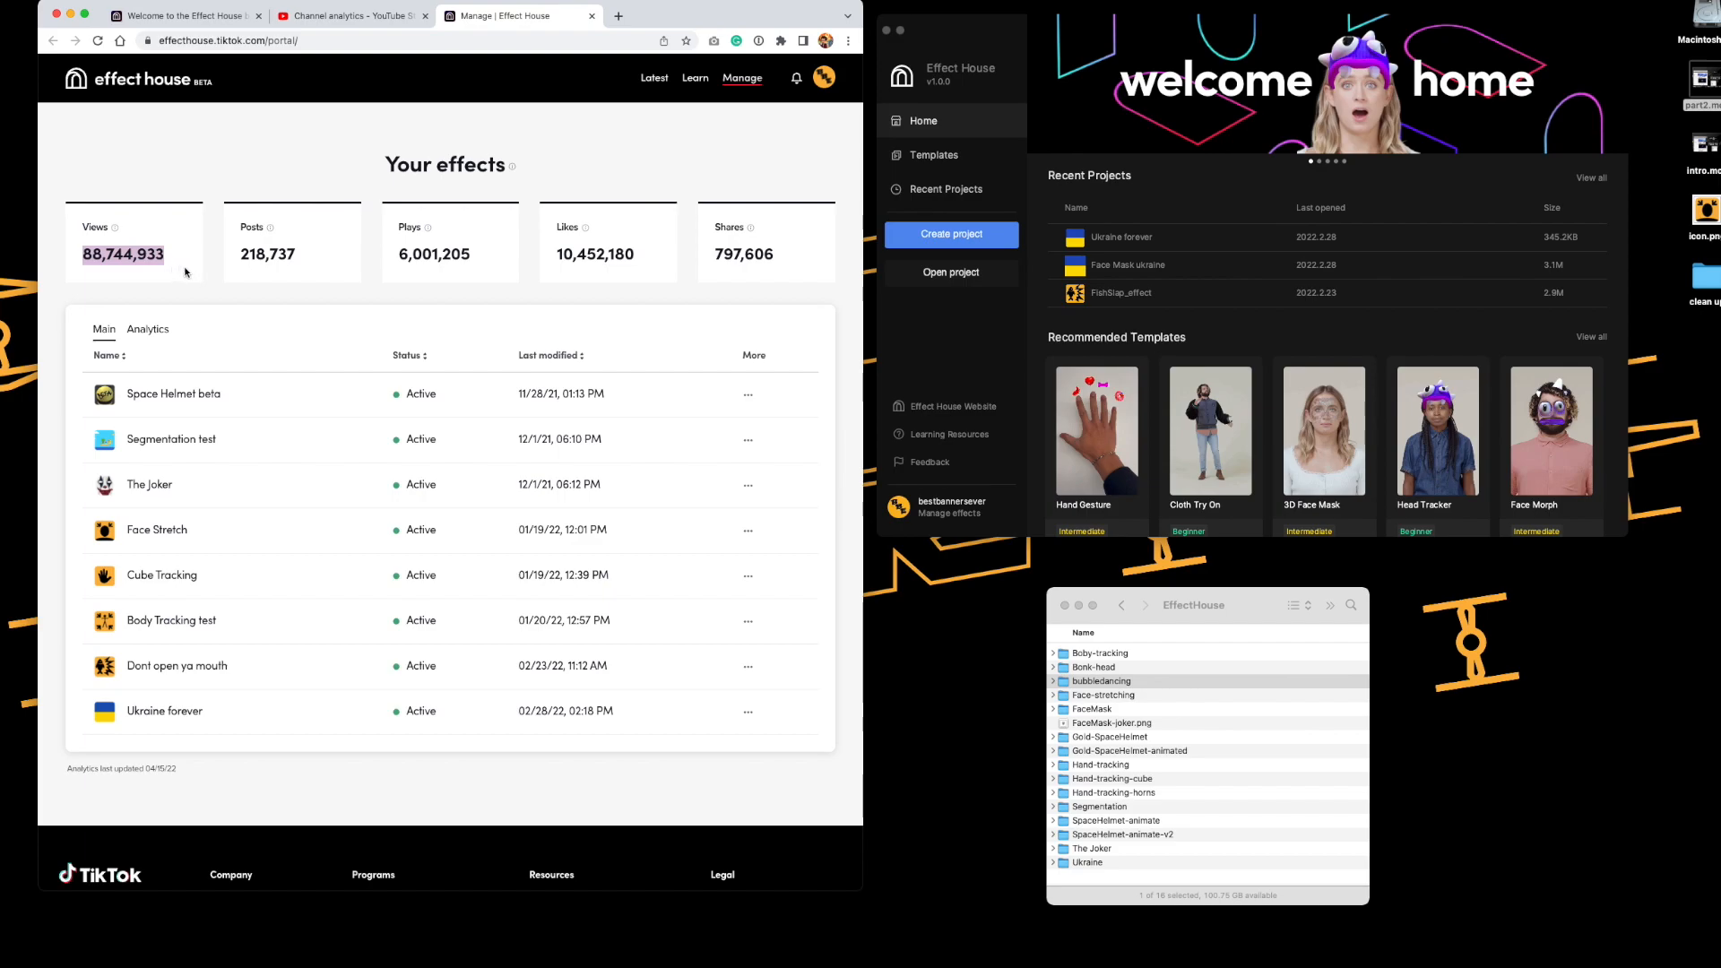
pyautogui.moveTo(211, 269)
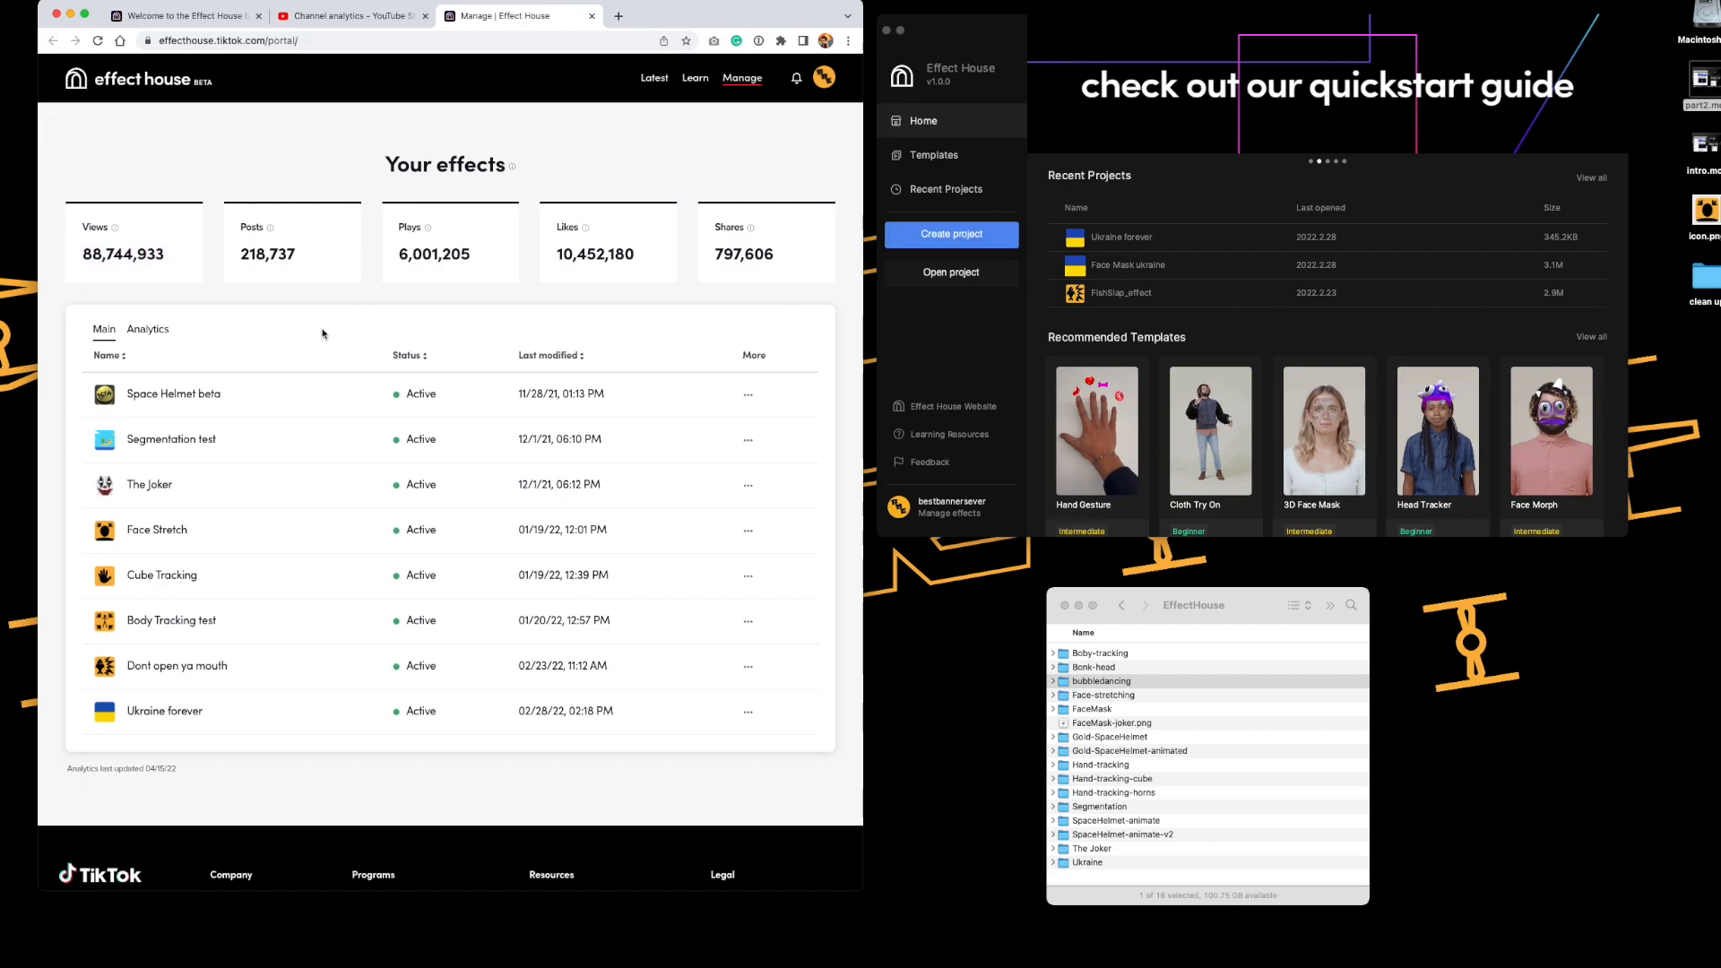
pyautogui.moveTo(280, 326)
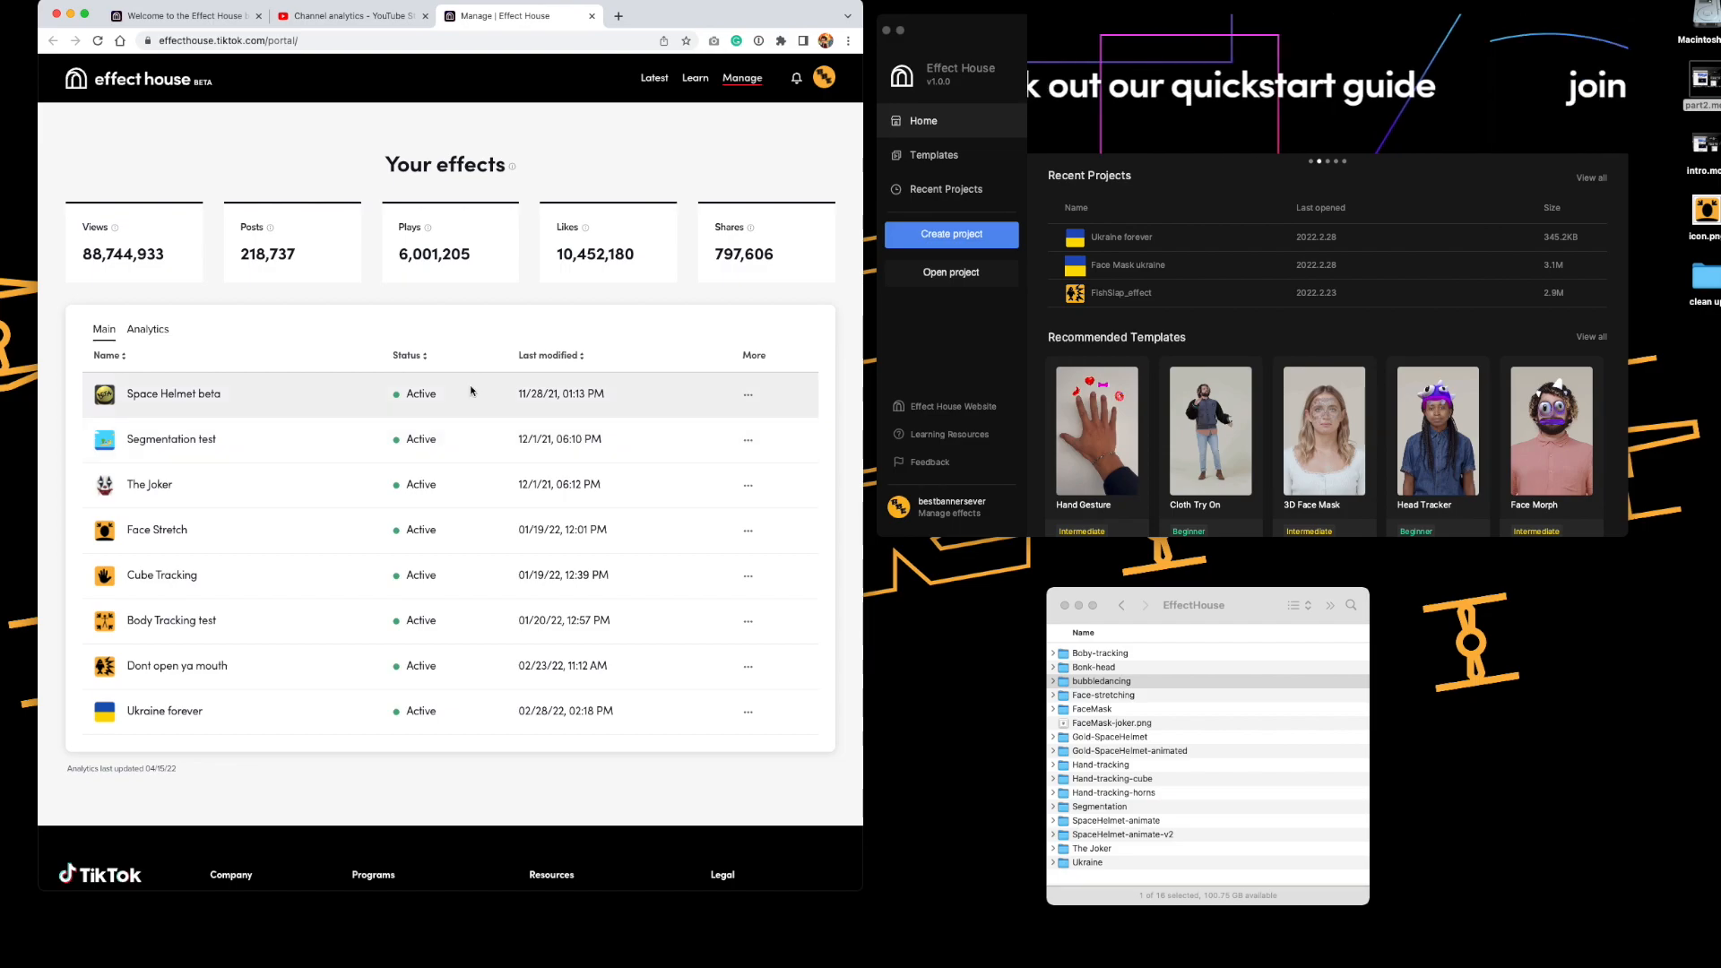
pyautogui.click(147, 328)
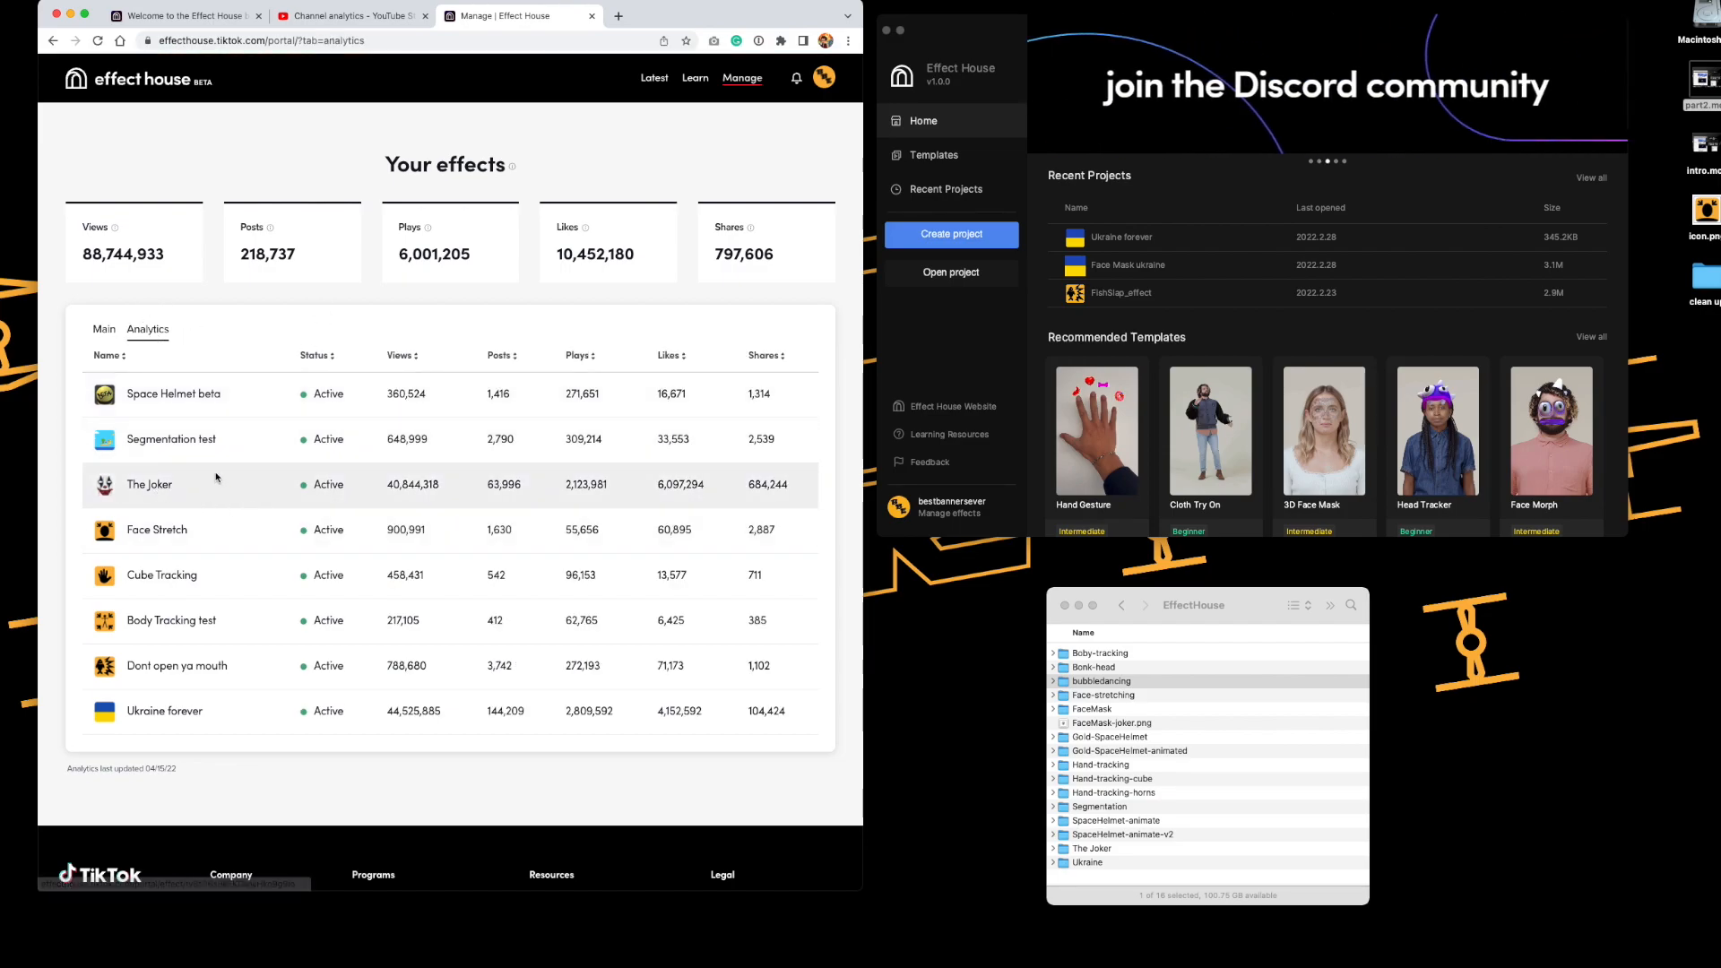
pyautogui.moveTo(259, 483)
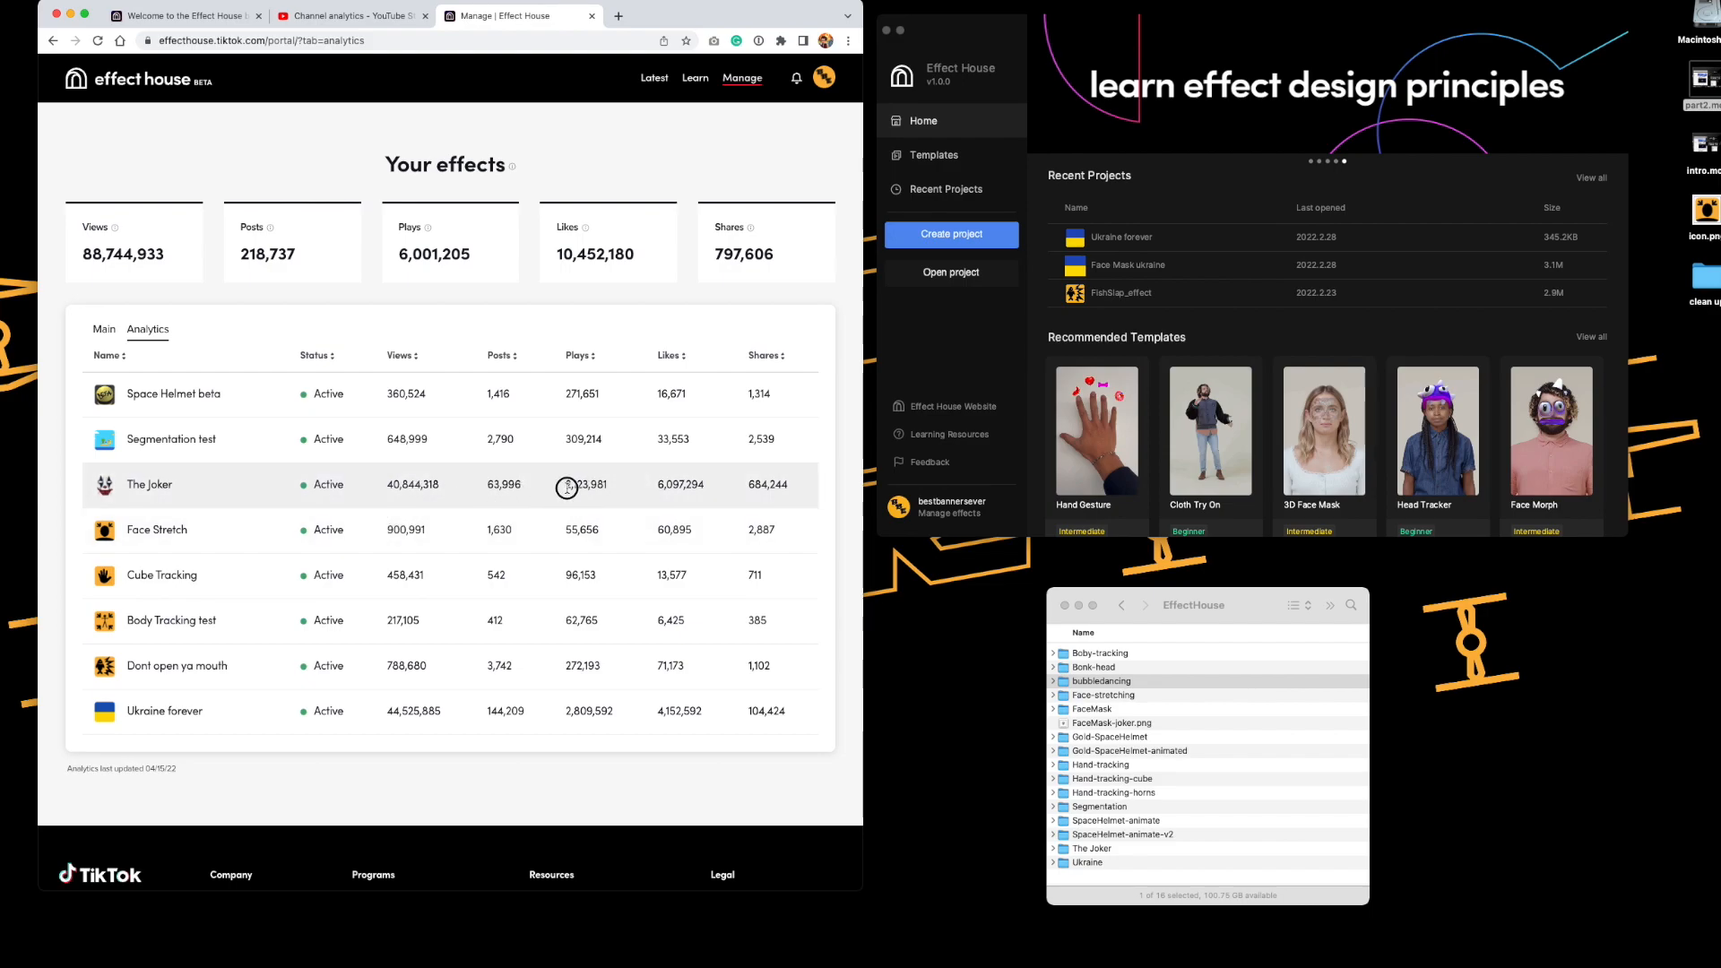
# Step: Inspect The Joker's play and view counts, then return the effects table to the Main view
pyautogui.doubleClick(586, 483)
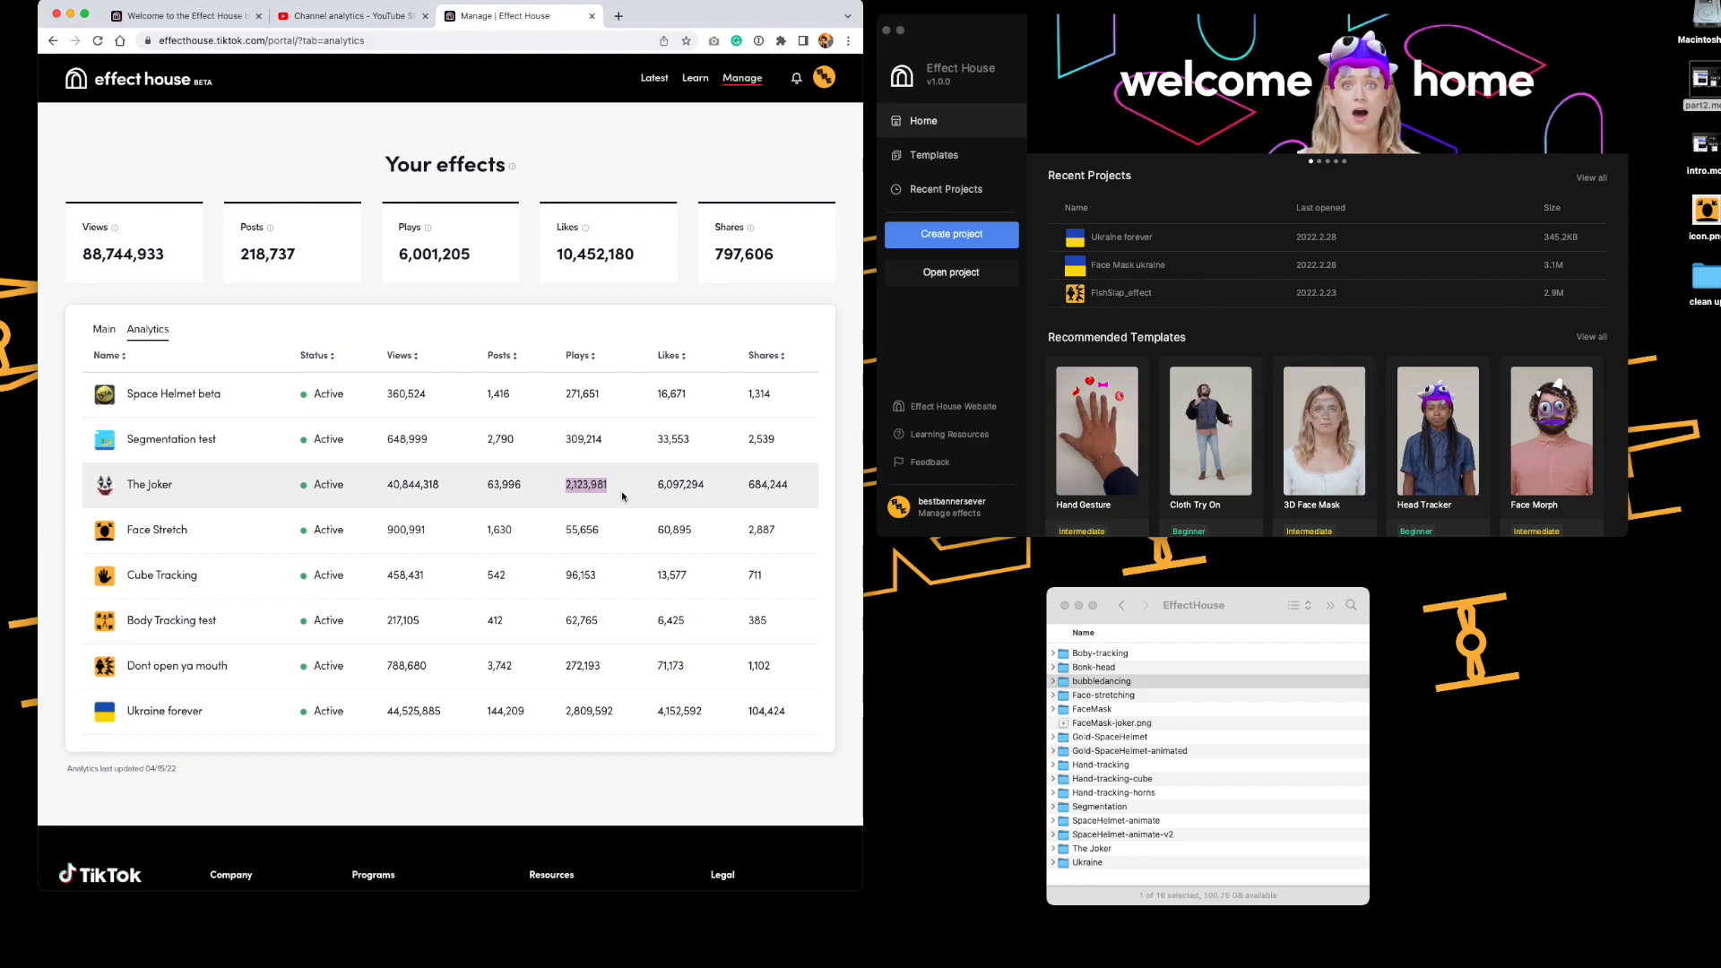
pyautogui.moveTo(651, 511)
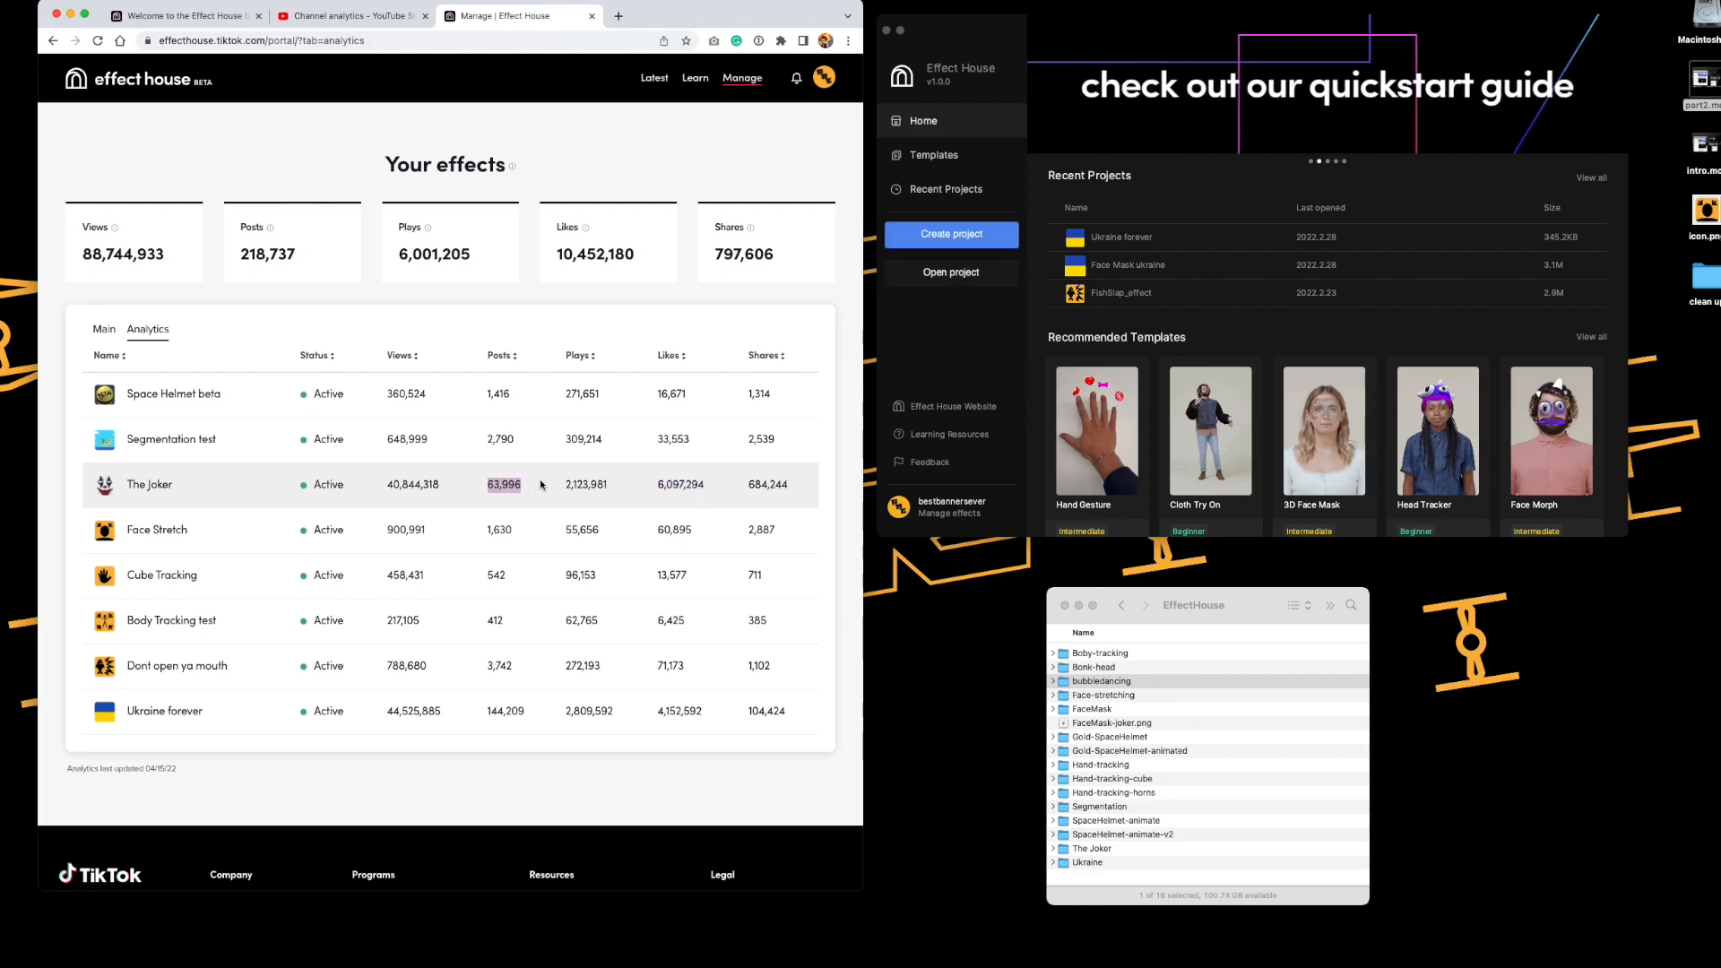
pyautogui.moveTo(643, 458)
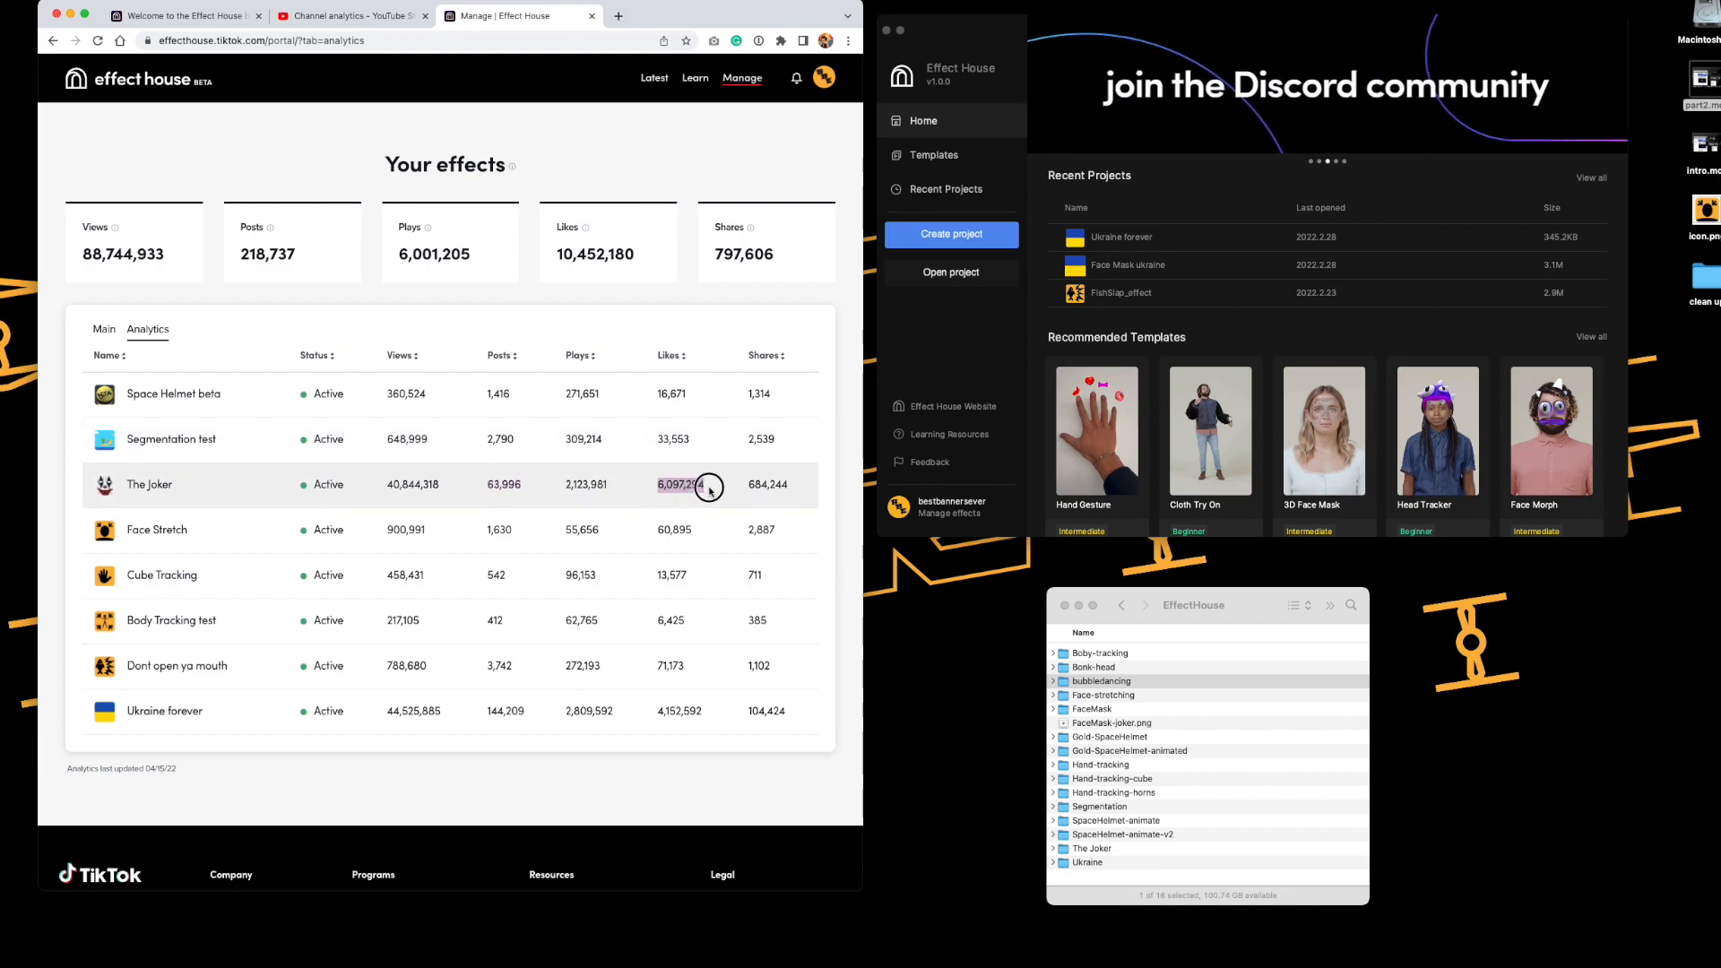
pyautogui.moveTo(742, 498)
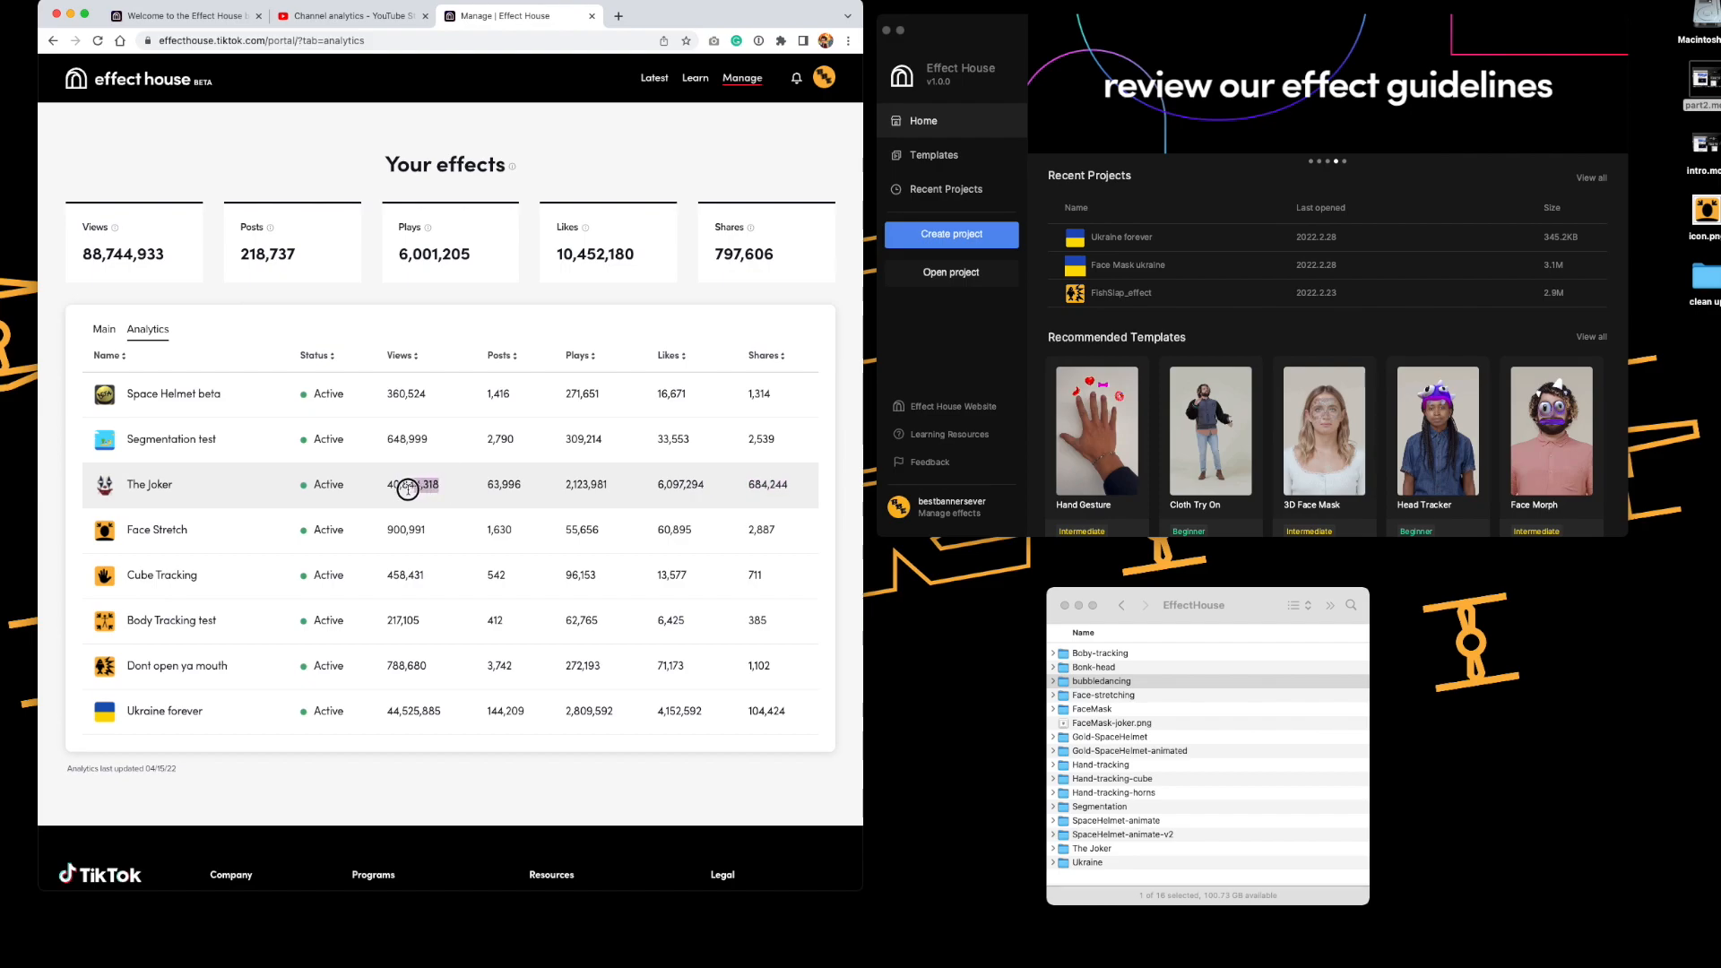
pyautogui.doubleClick(411, 483)
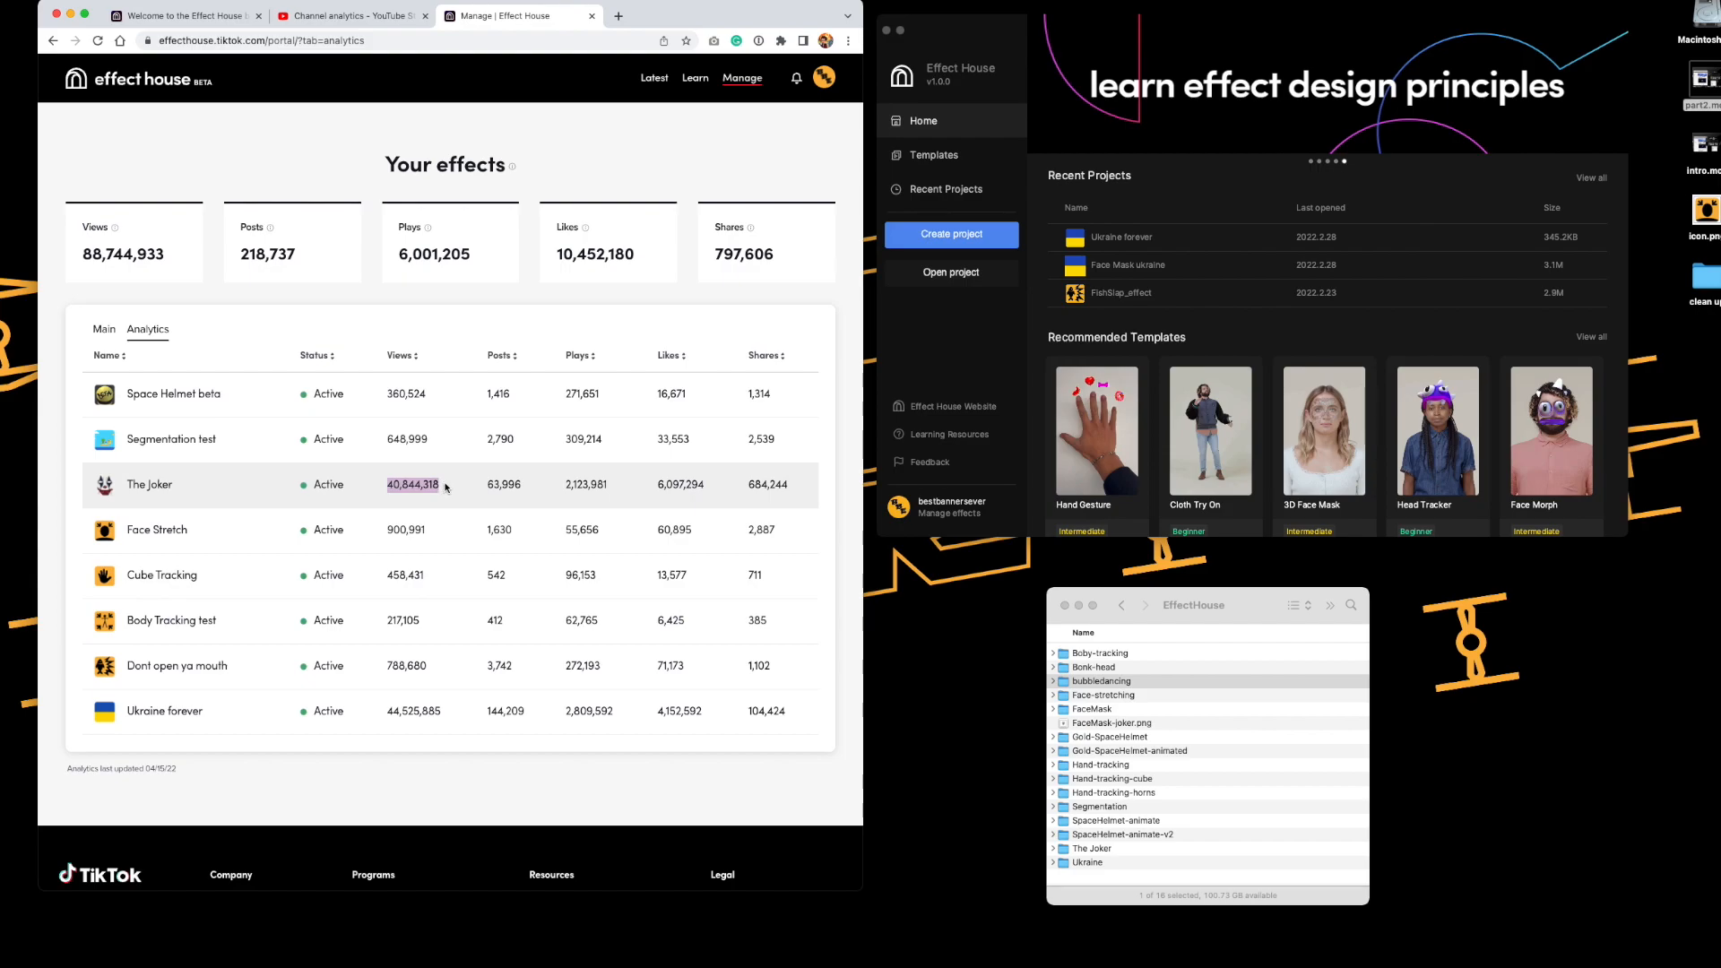
pyautogui.moveTo(440, 491)
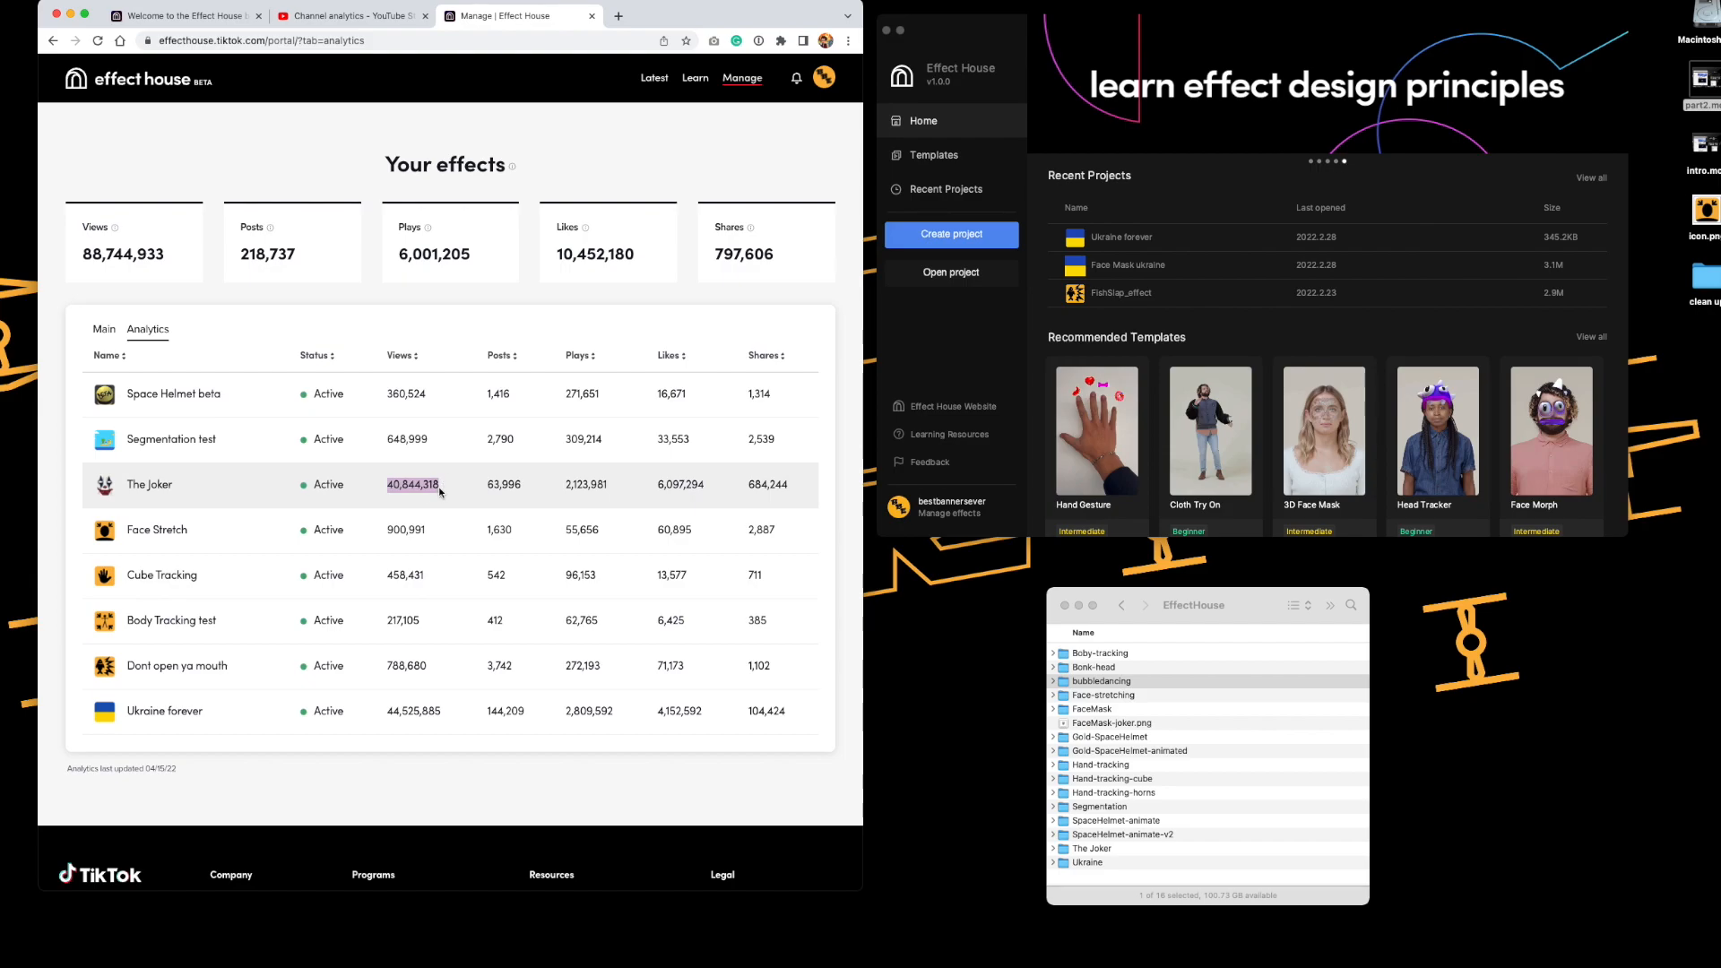
pyautogui.click(412, 483)
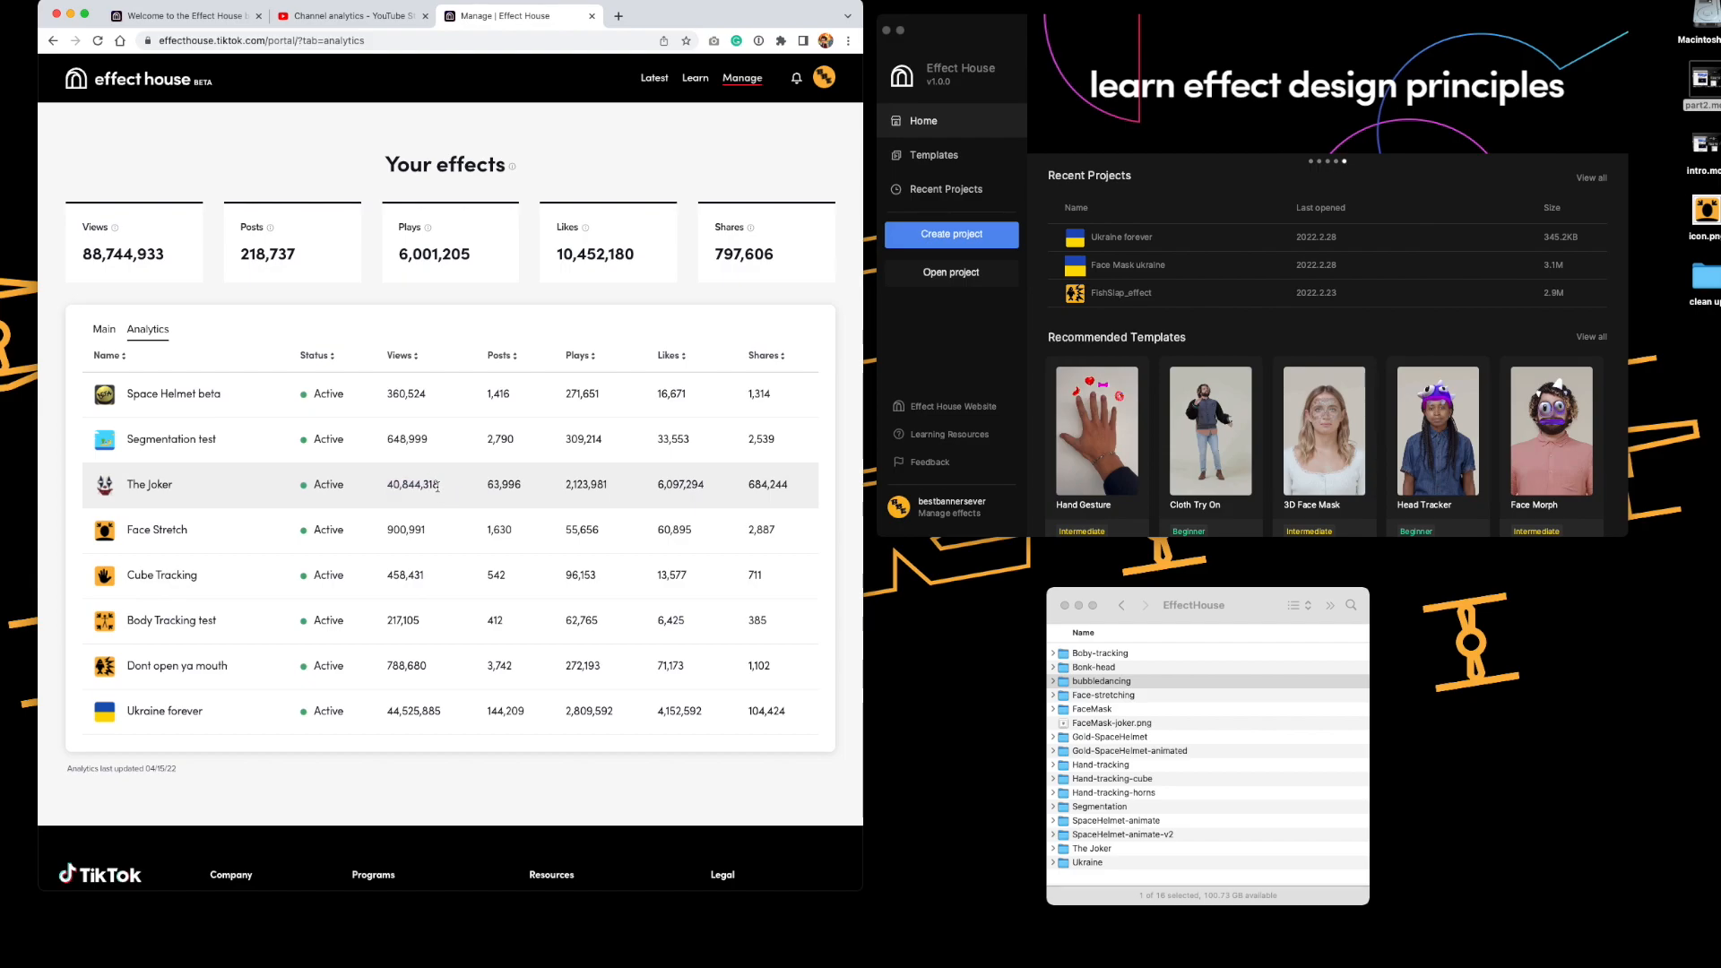
pyautogui.moveTo(445, 529)
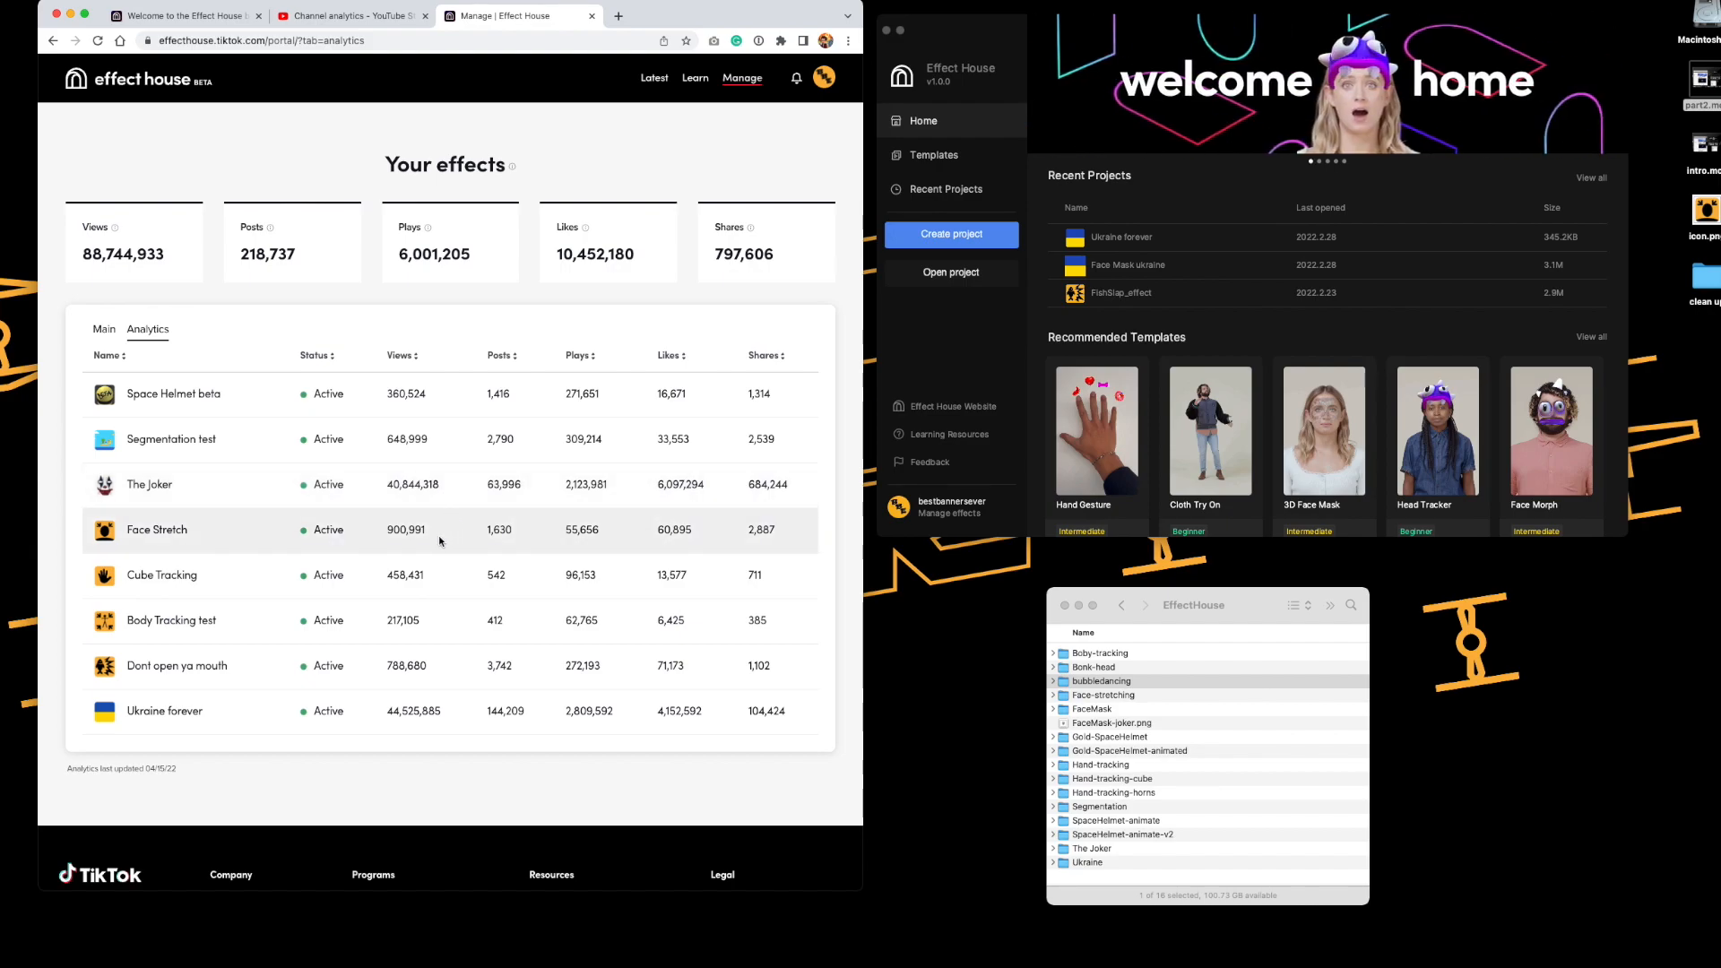
pyautogui.moveTo(431, 561)
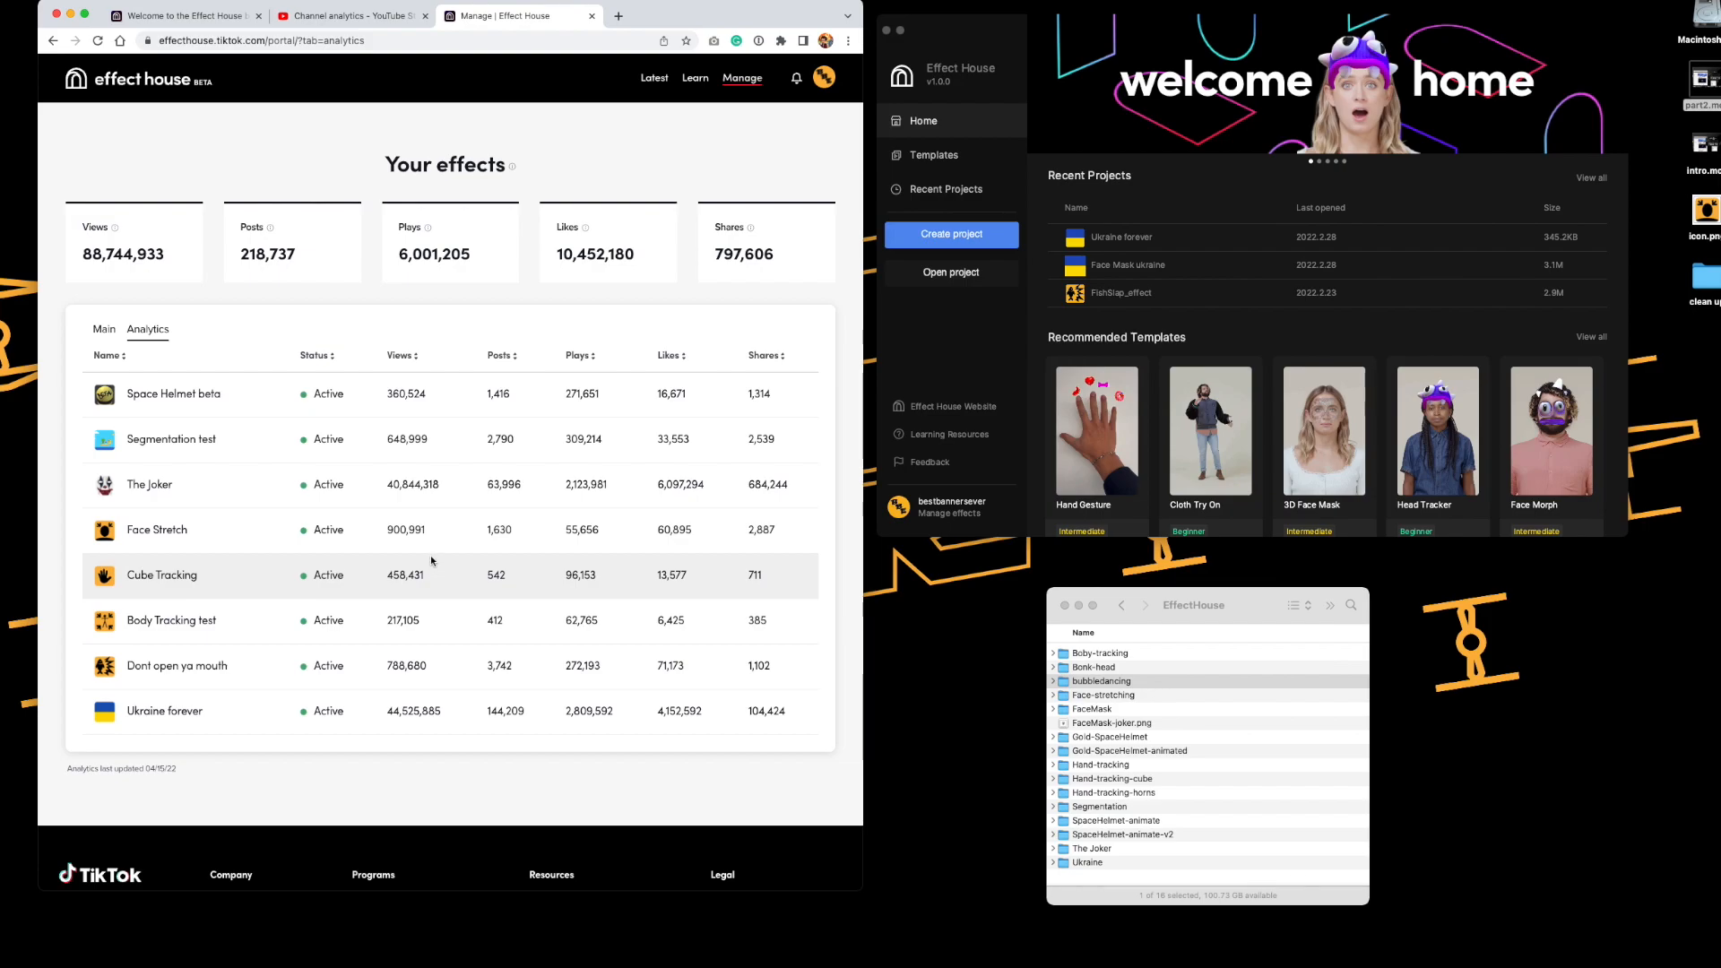
pyautogui.moveTo(487, 484)
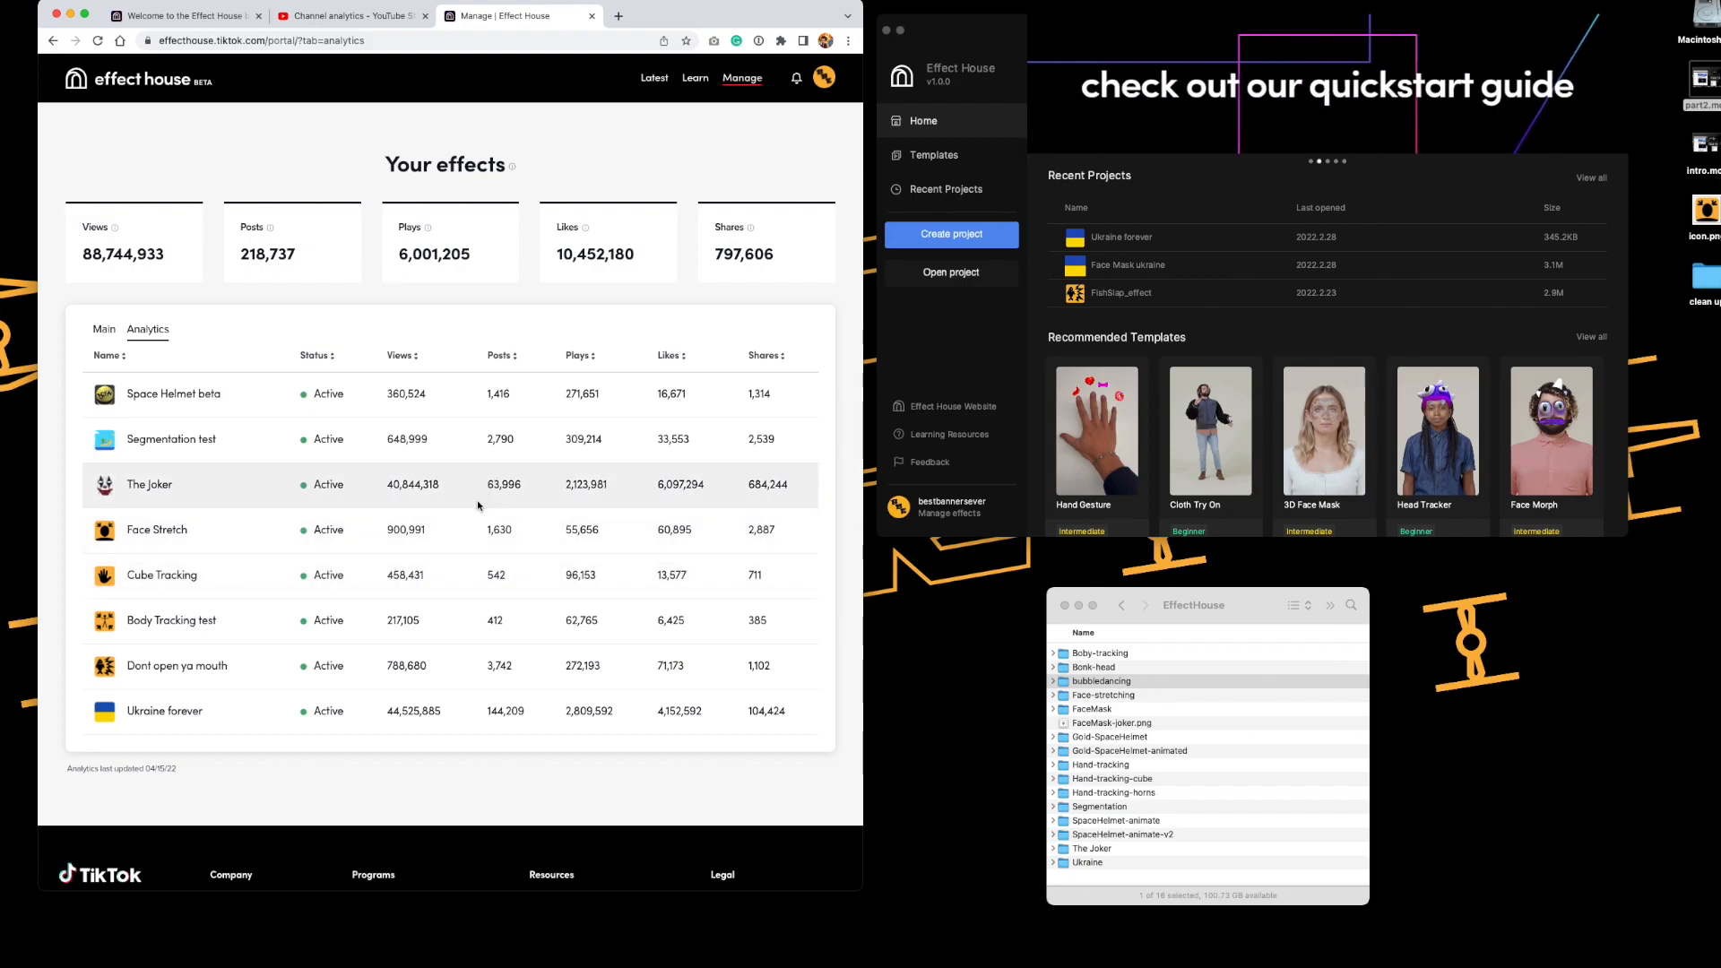
pyautogui.moveTo(475, 479)
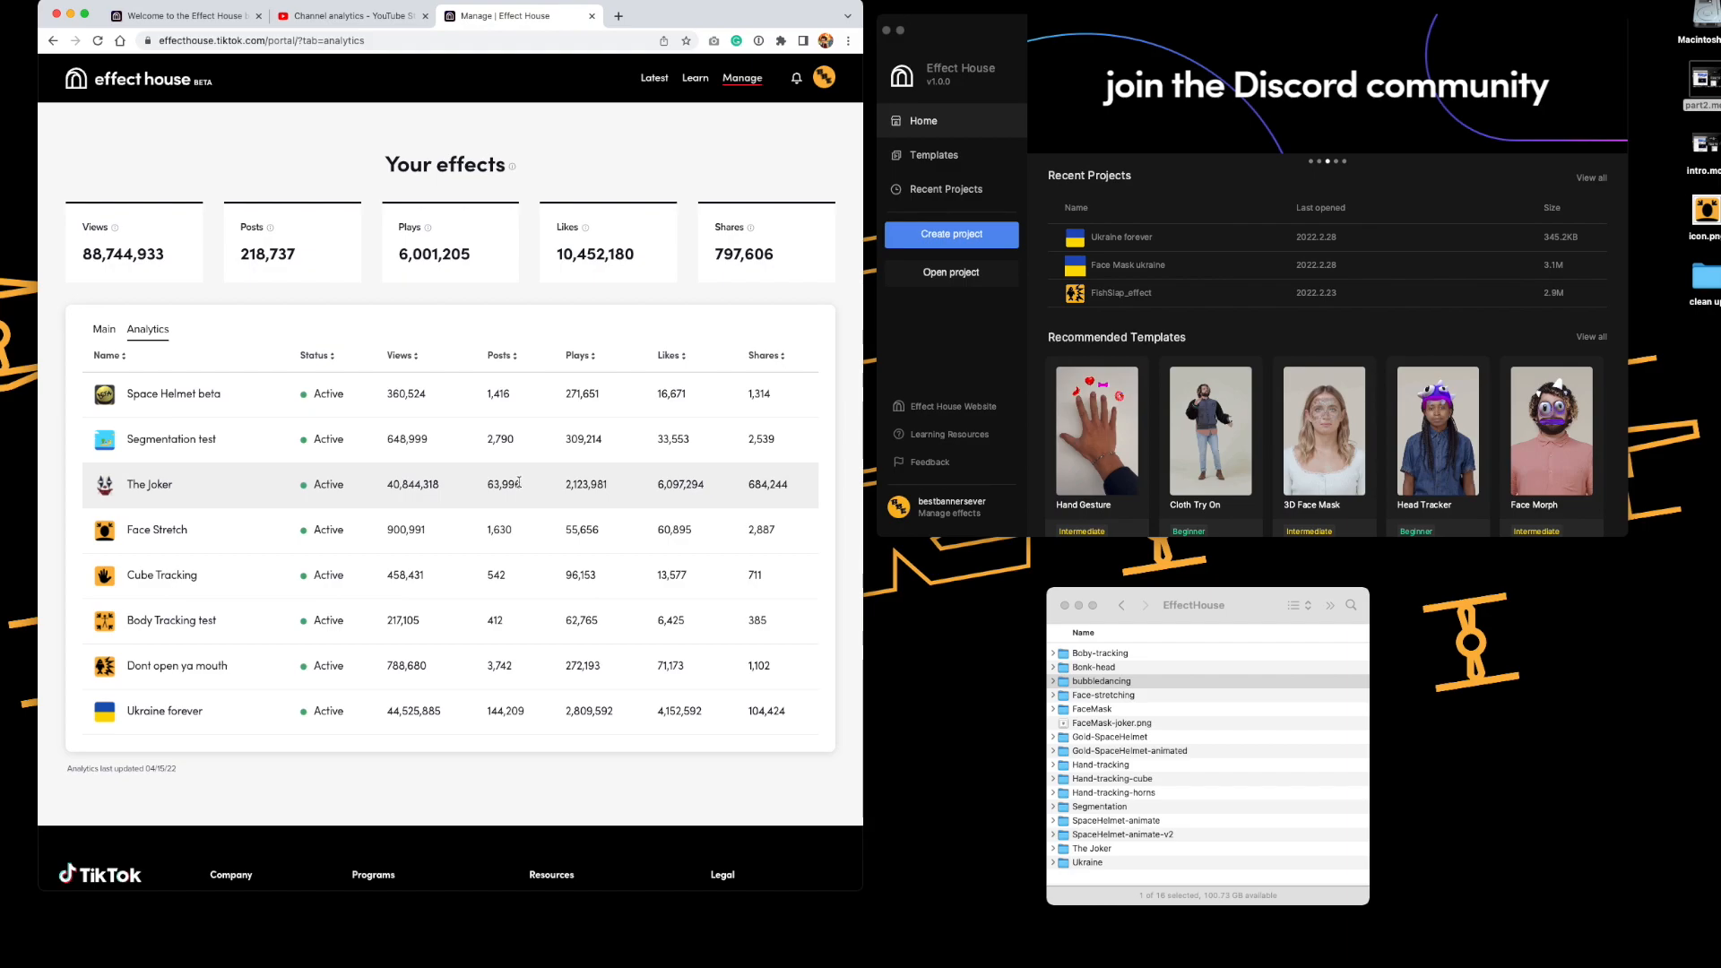
pyautogui.moveTo(505, 357)
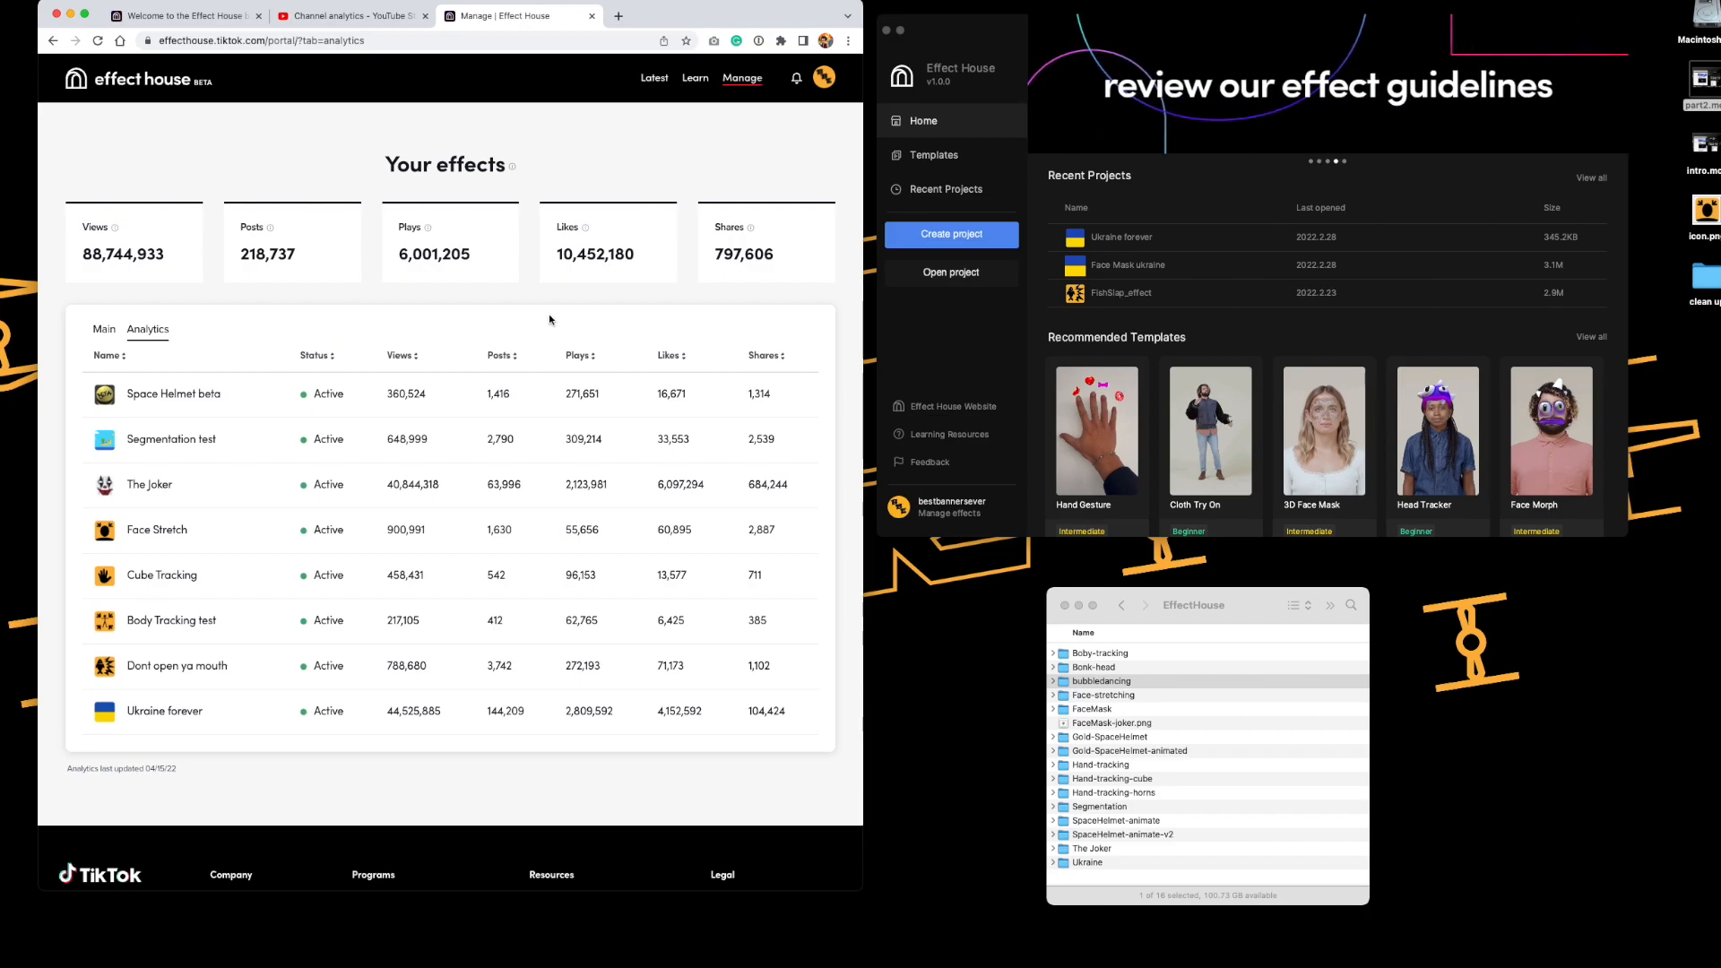
pyautogui.moveTo(500, 331)
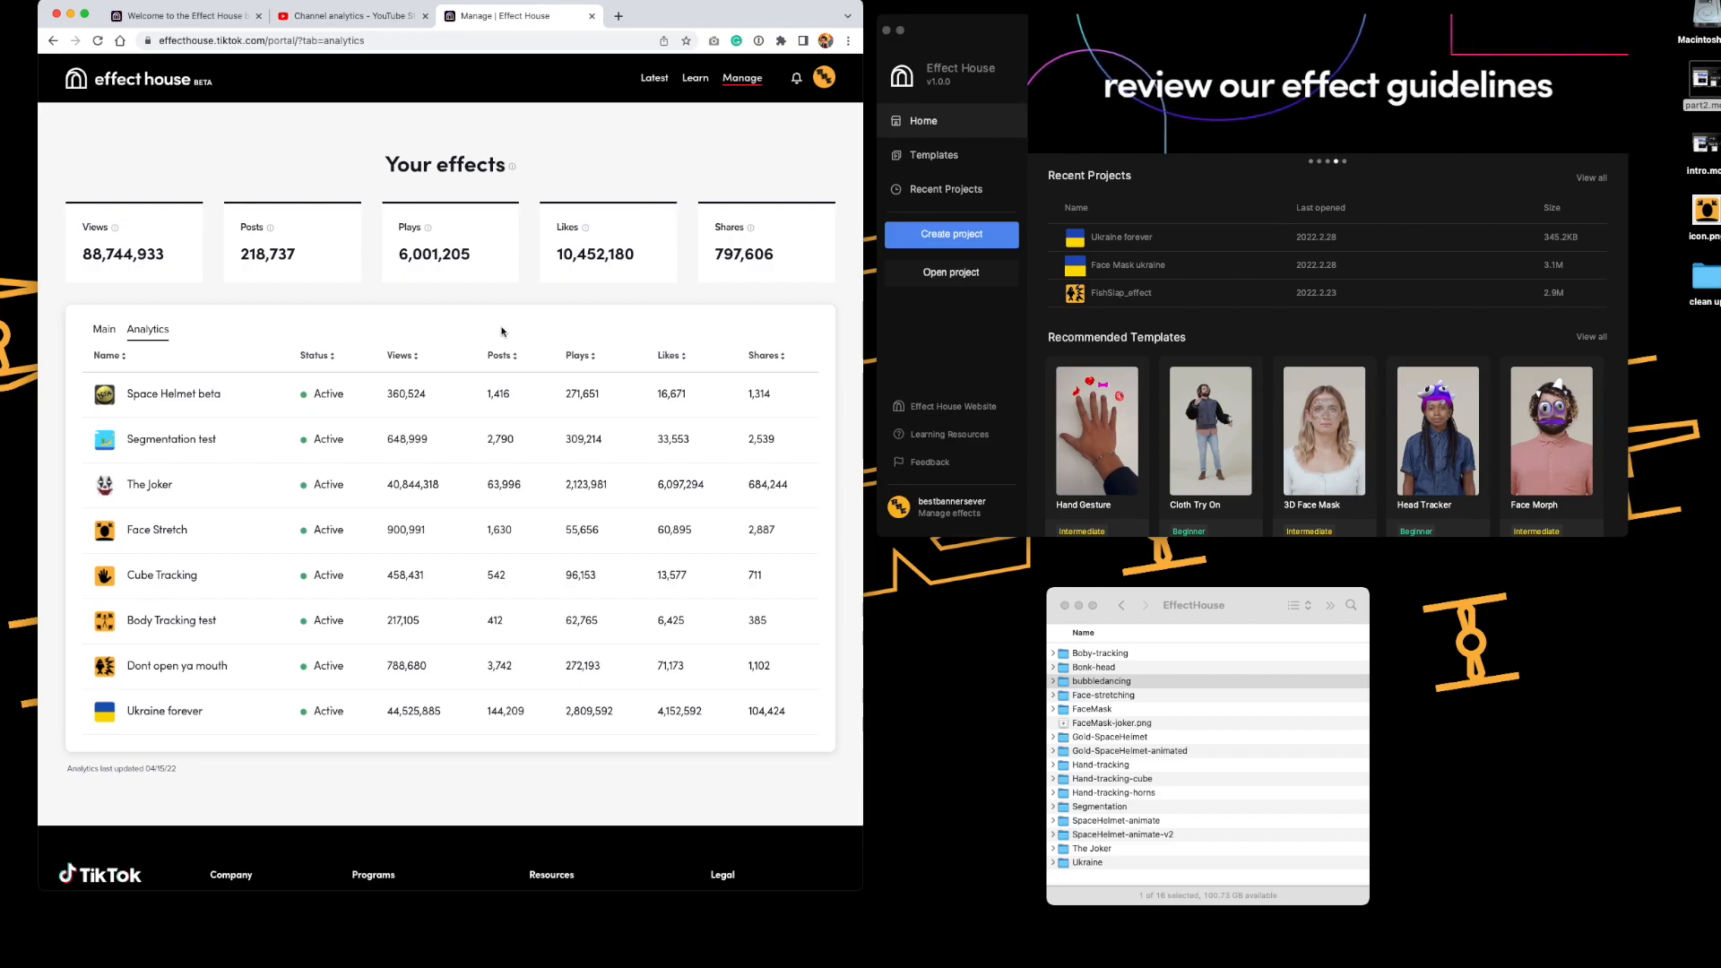
pyautogui.moveTo(272, 308)
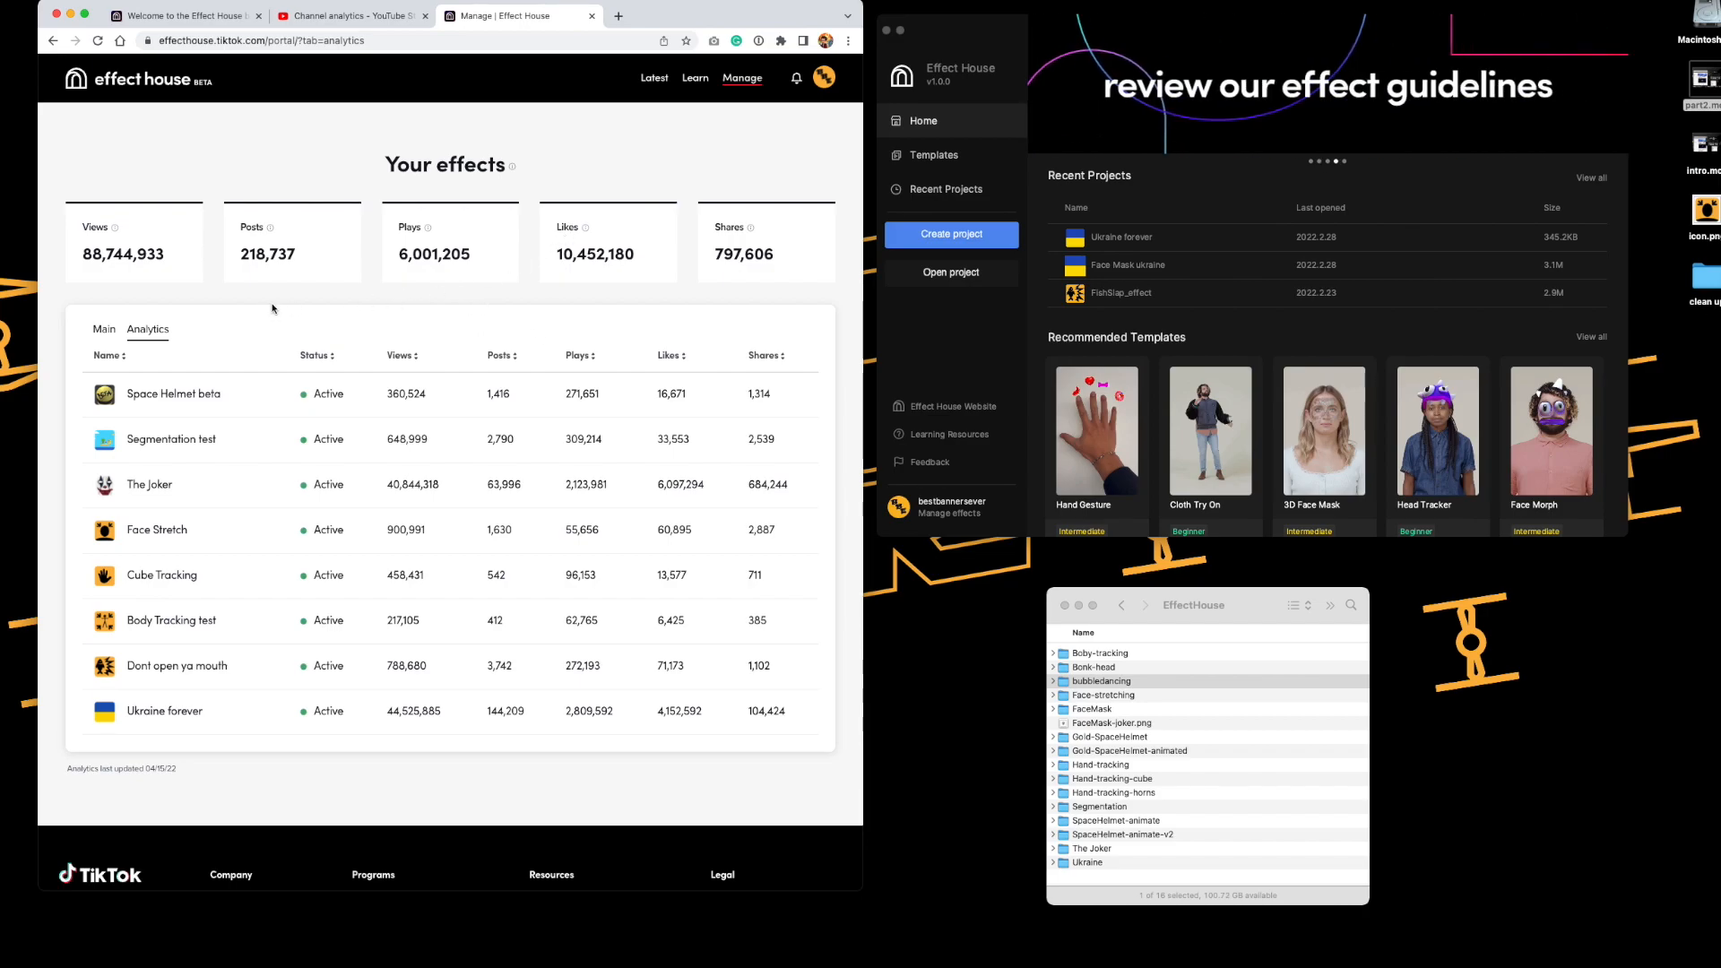
pyautogui.click(103, 328)
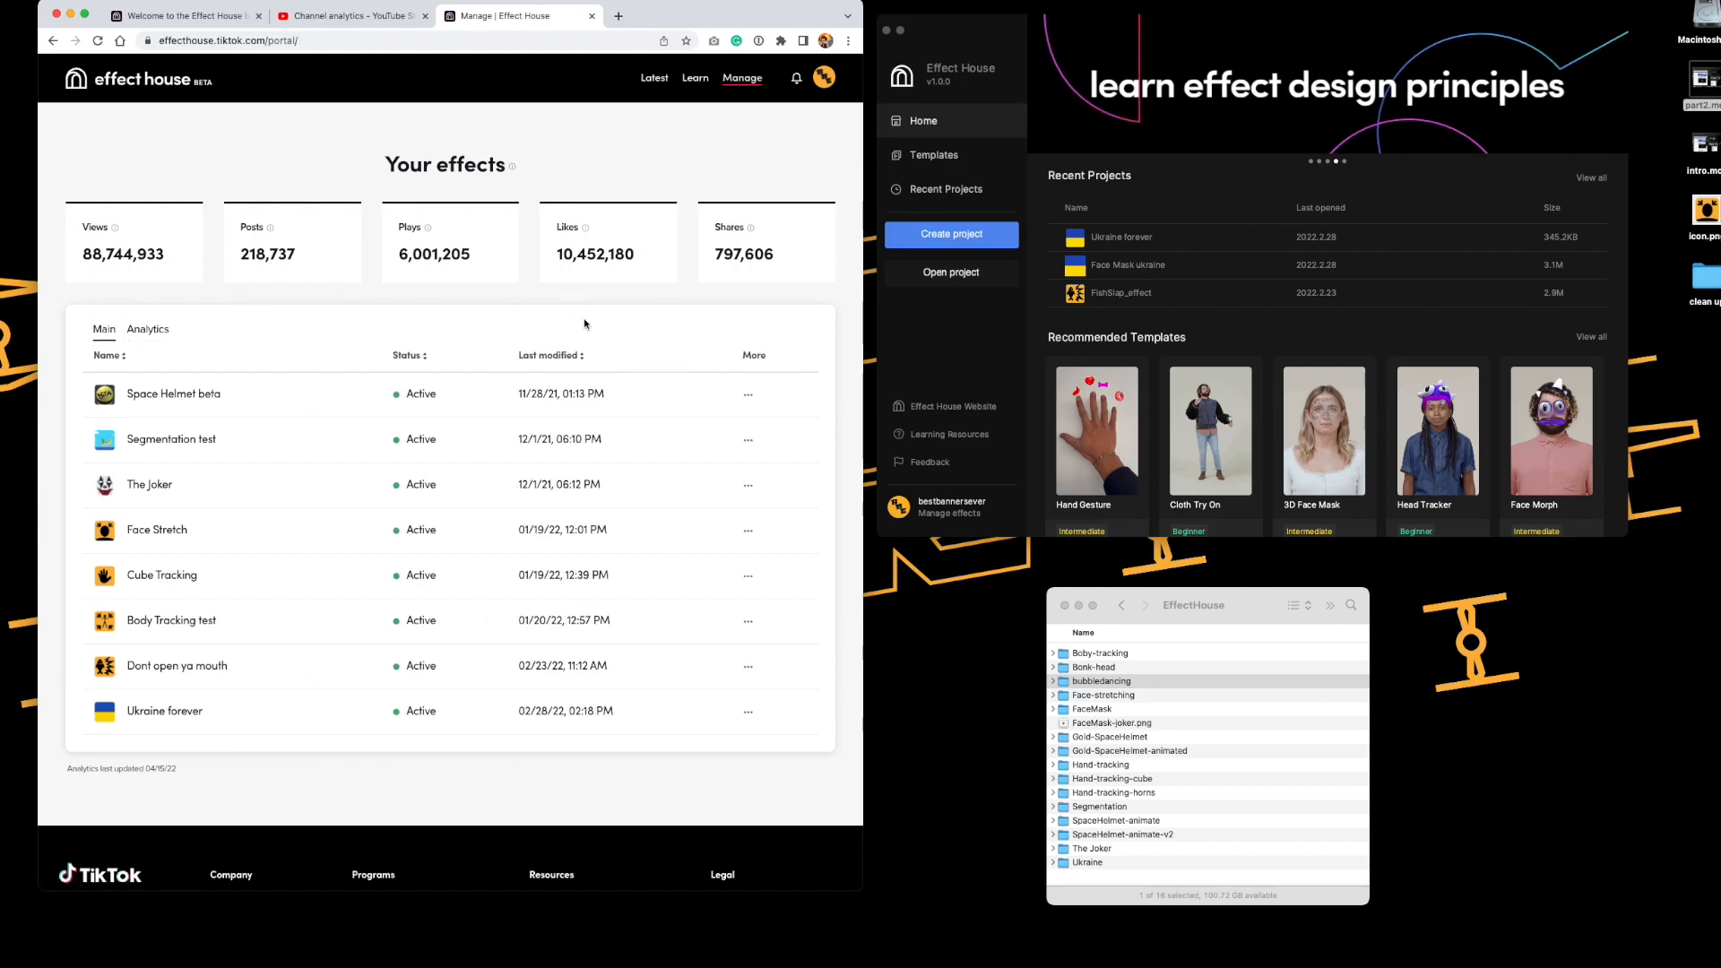
pyautogui.moveTo(527, 204)
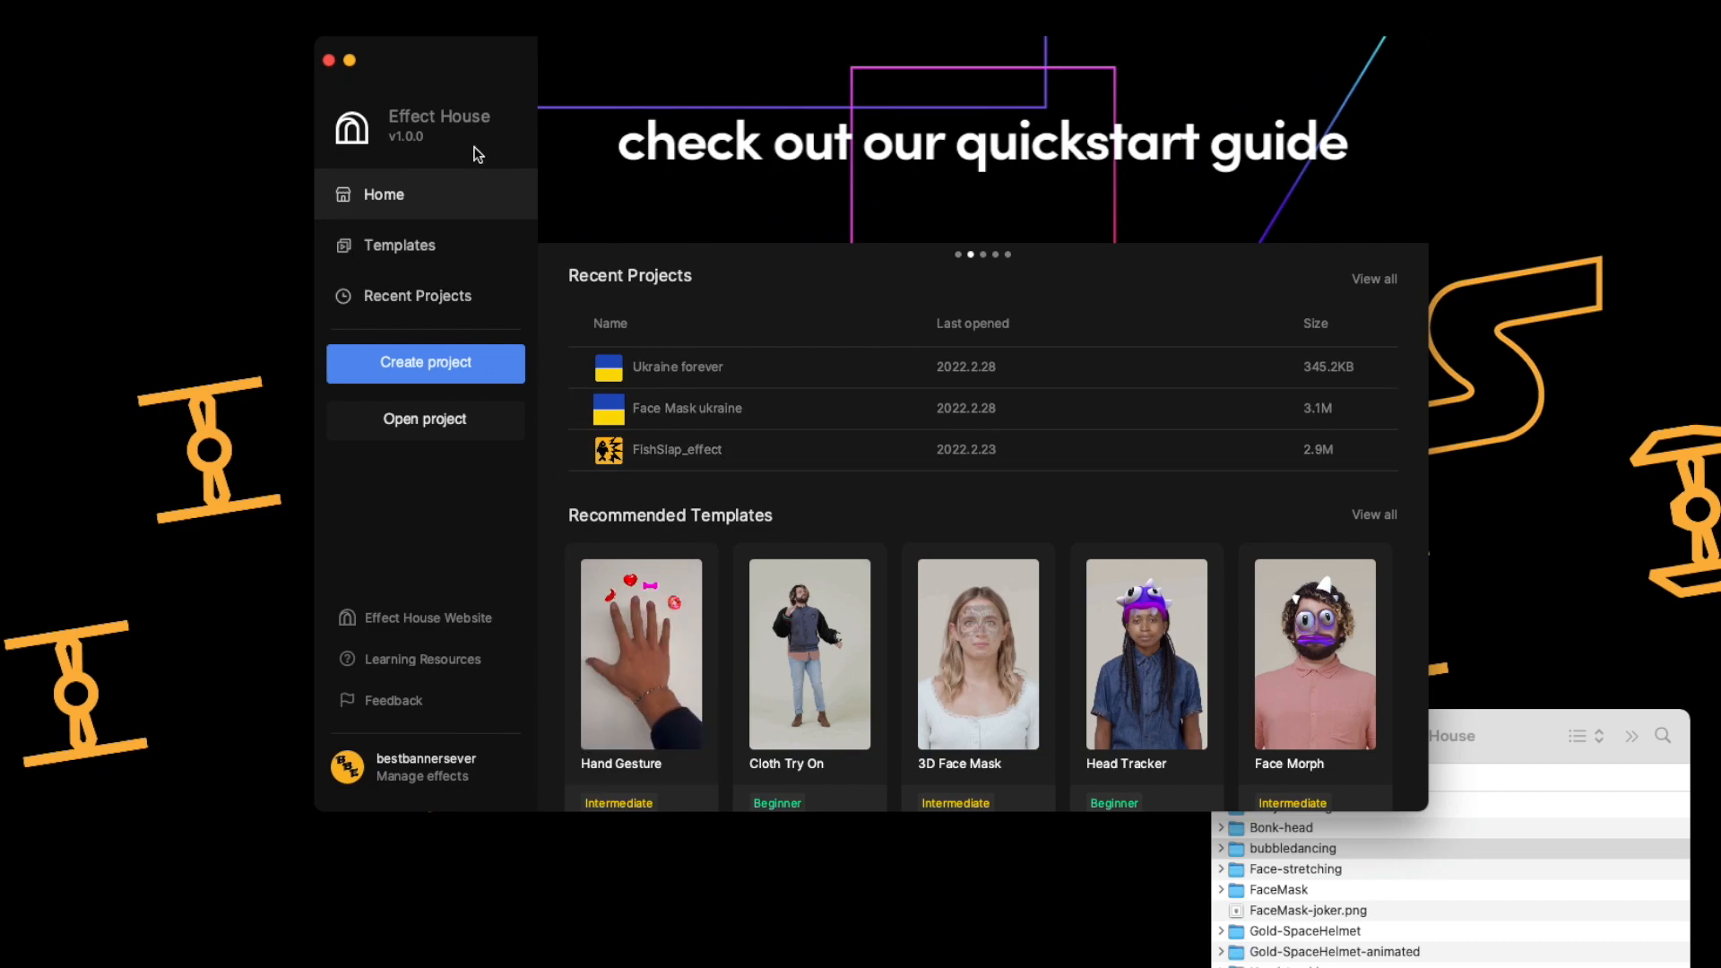
pyautogui.moveTo(1043, 697)
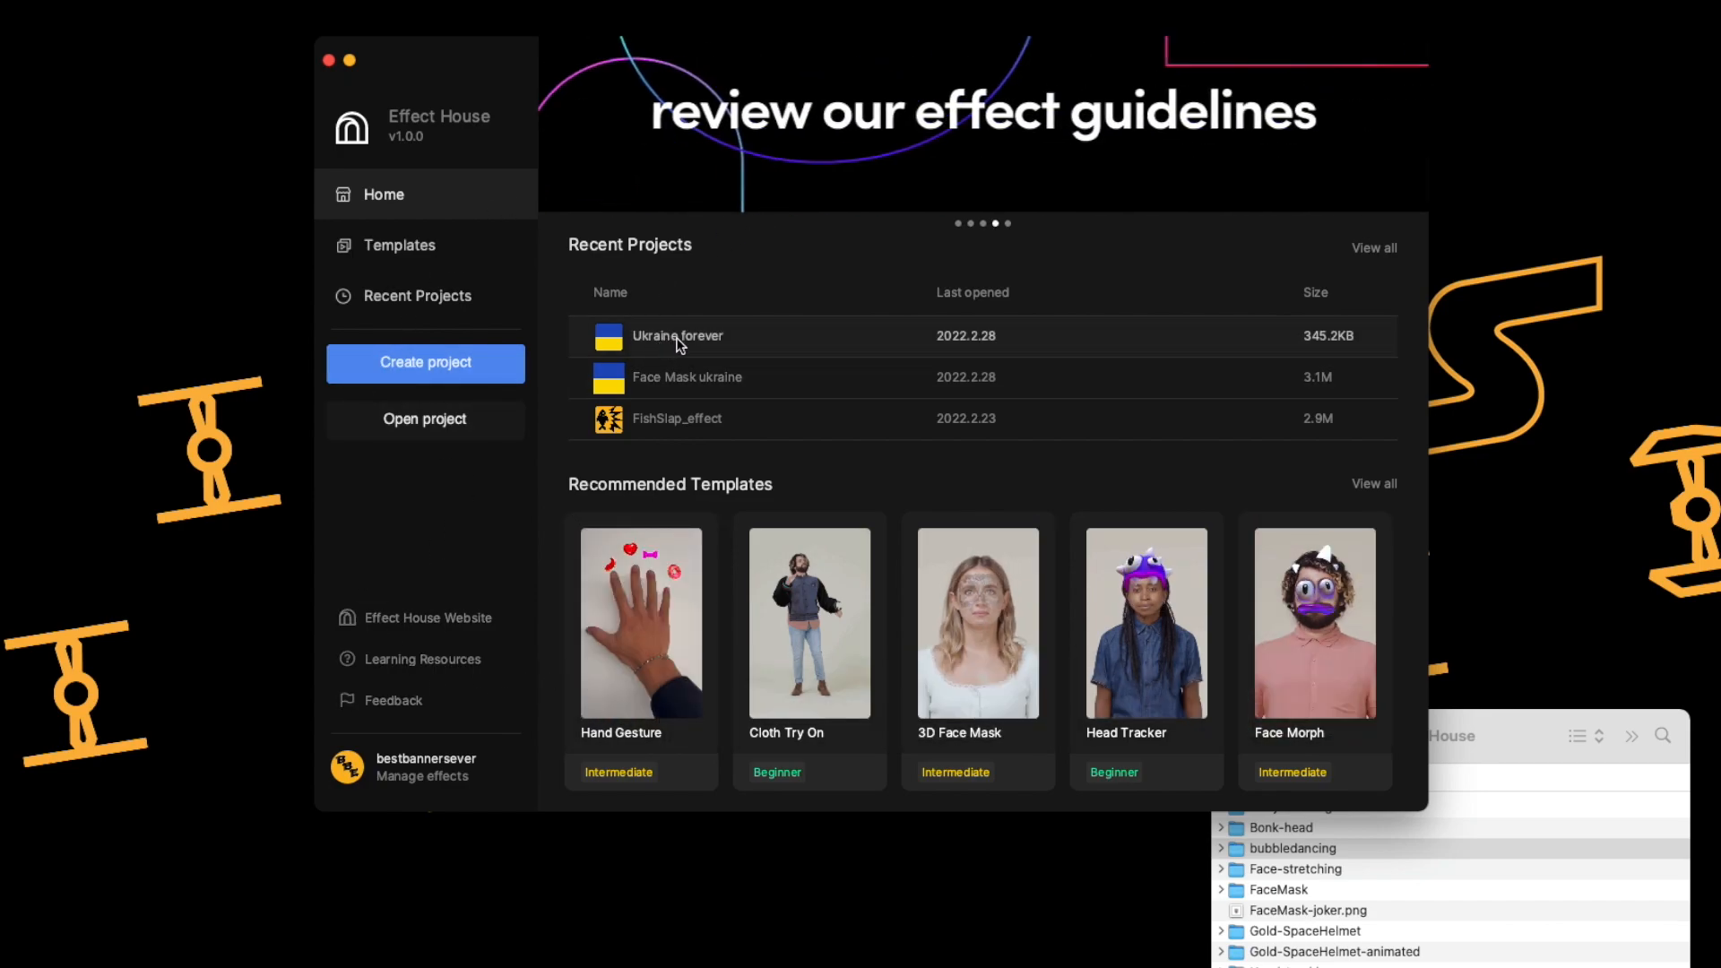
# Step: Open the recent project 'Ukraine forever', triggering an earlier-version-required warning
pyautogui.doubleClick(678, 336)
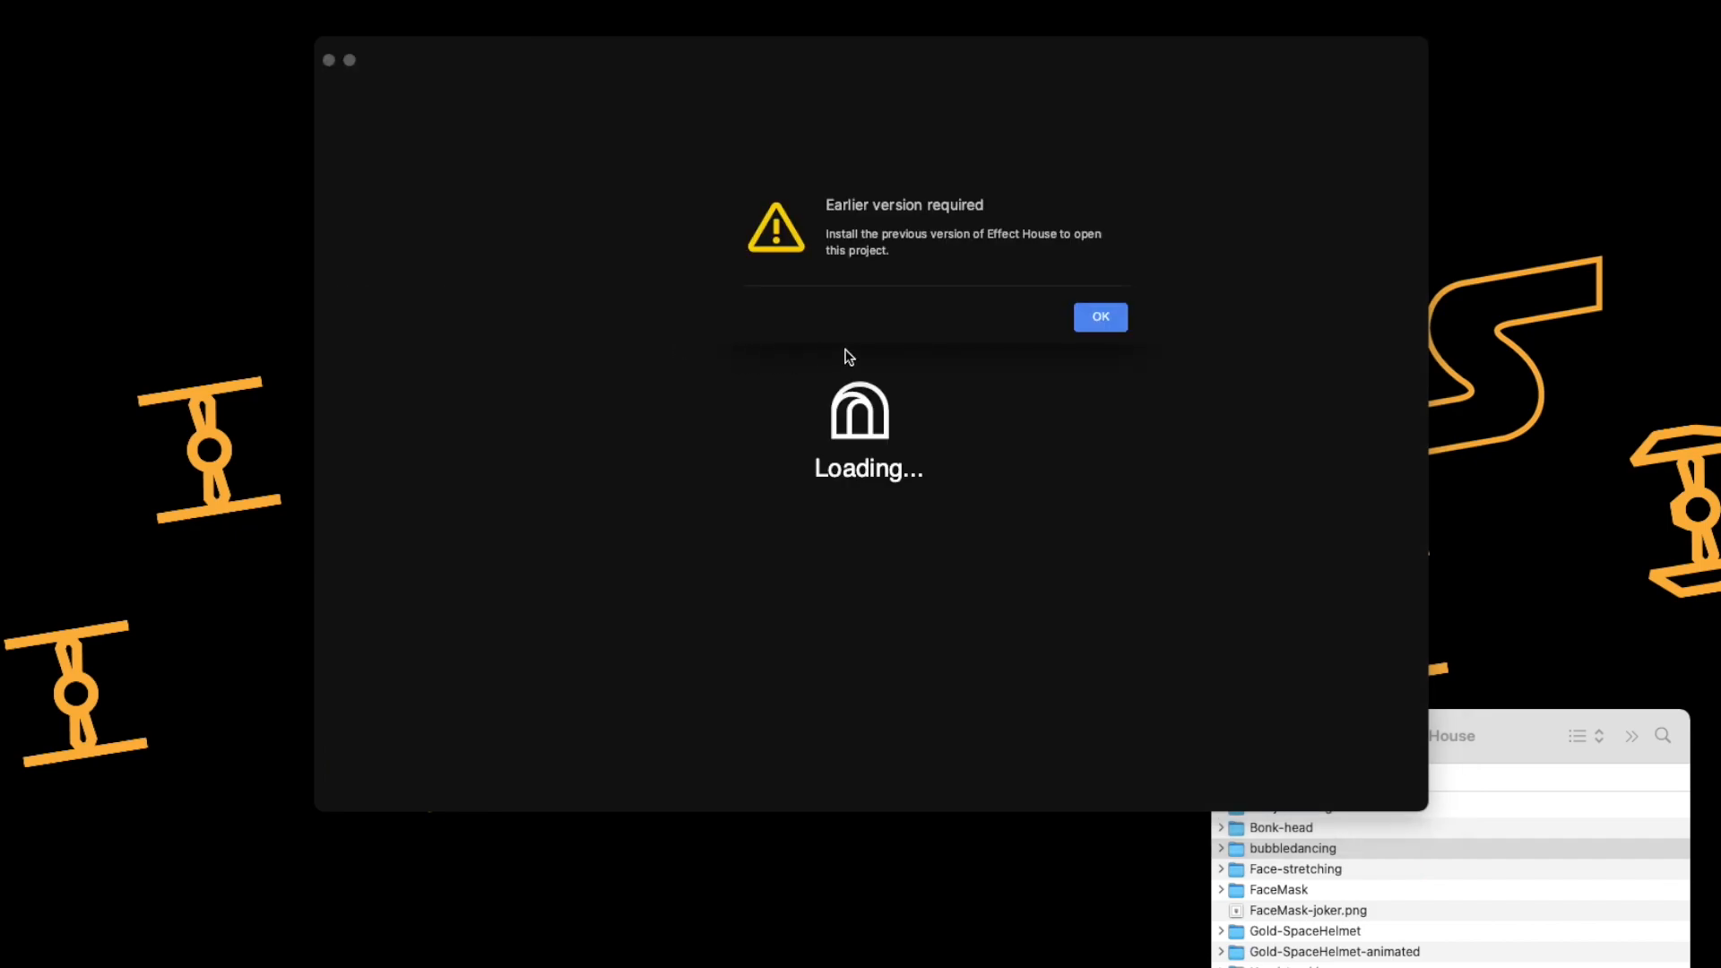
pyautogui.moveTo(1048, 387)
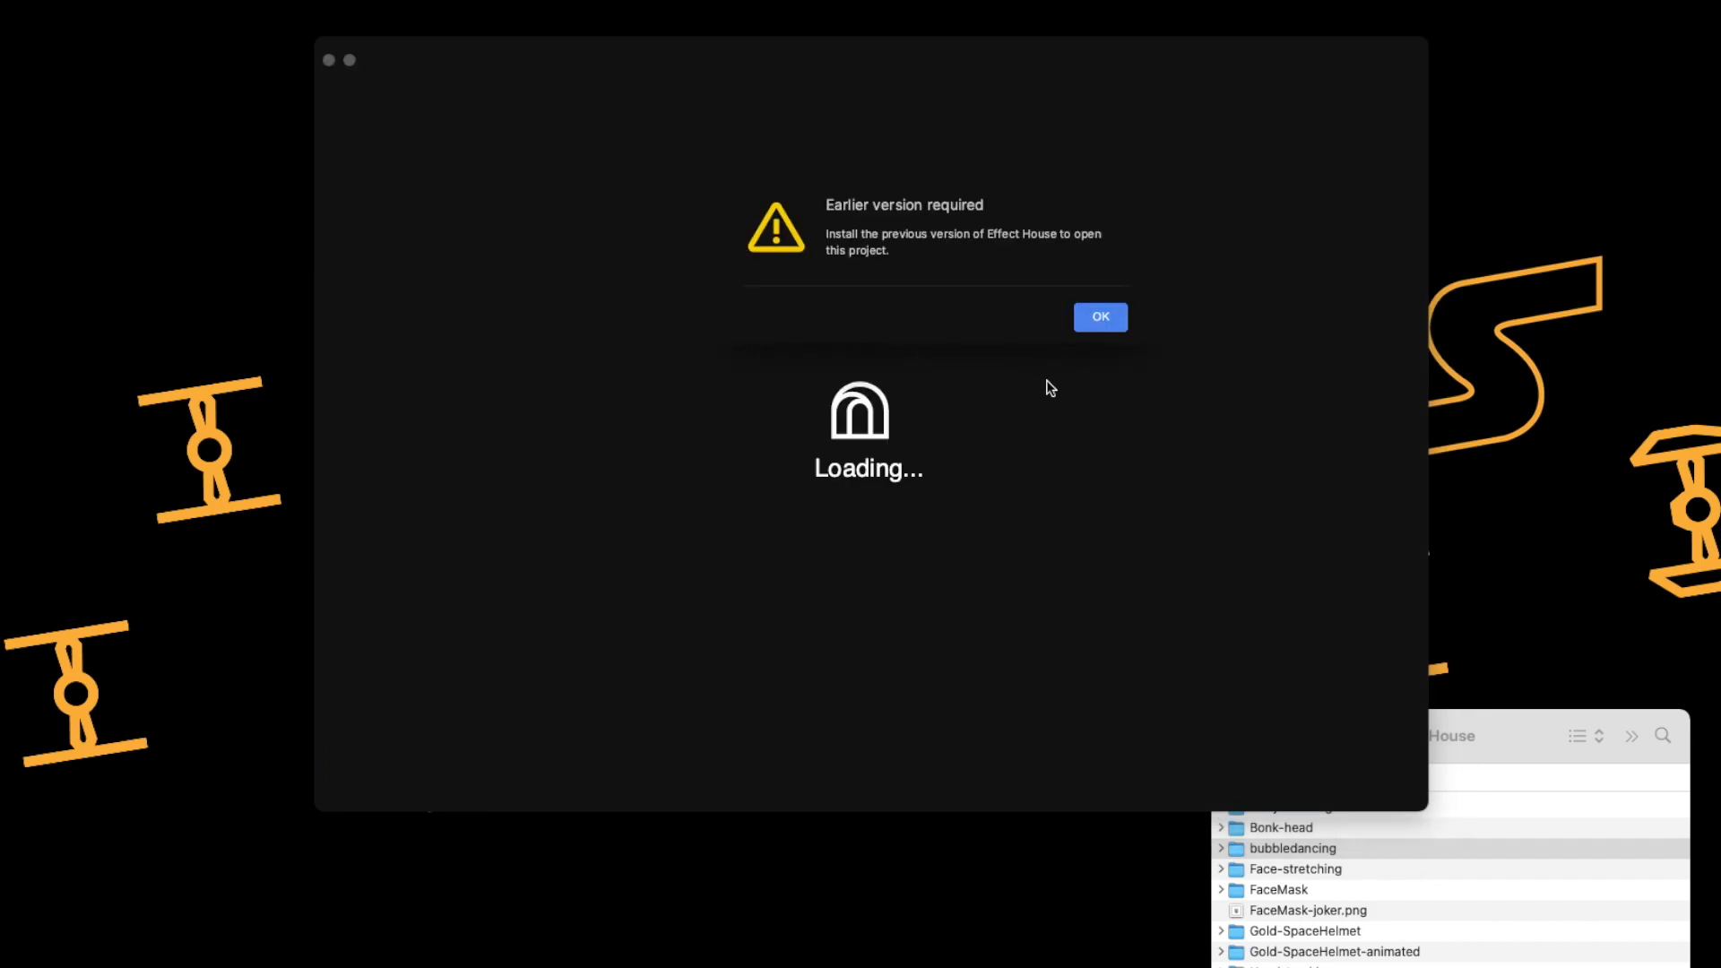
pyautogui.moveTo(1094, 356)
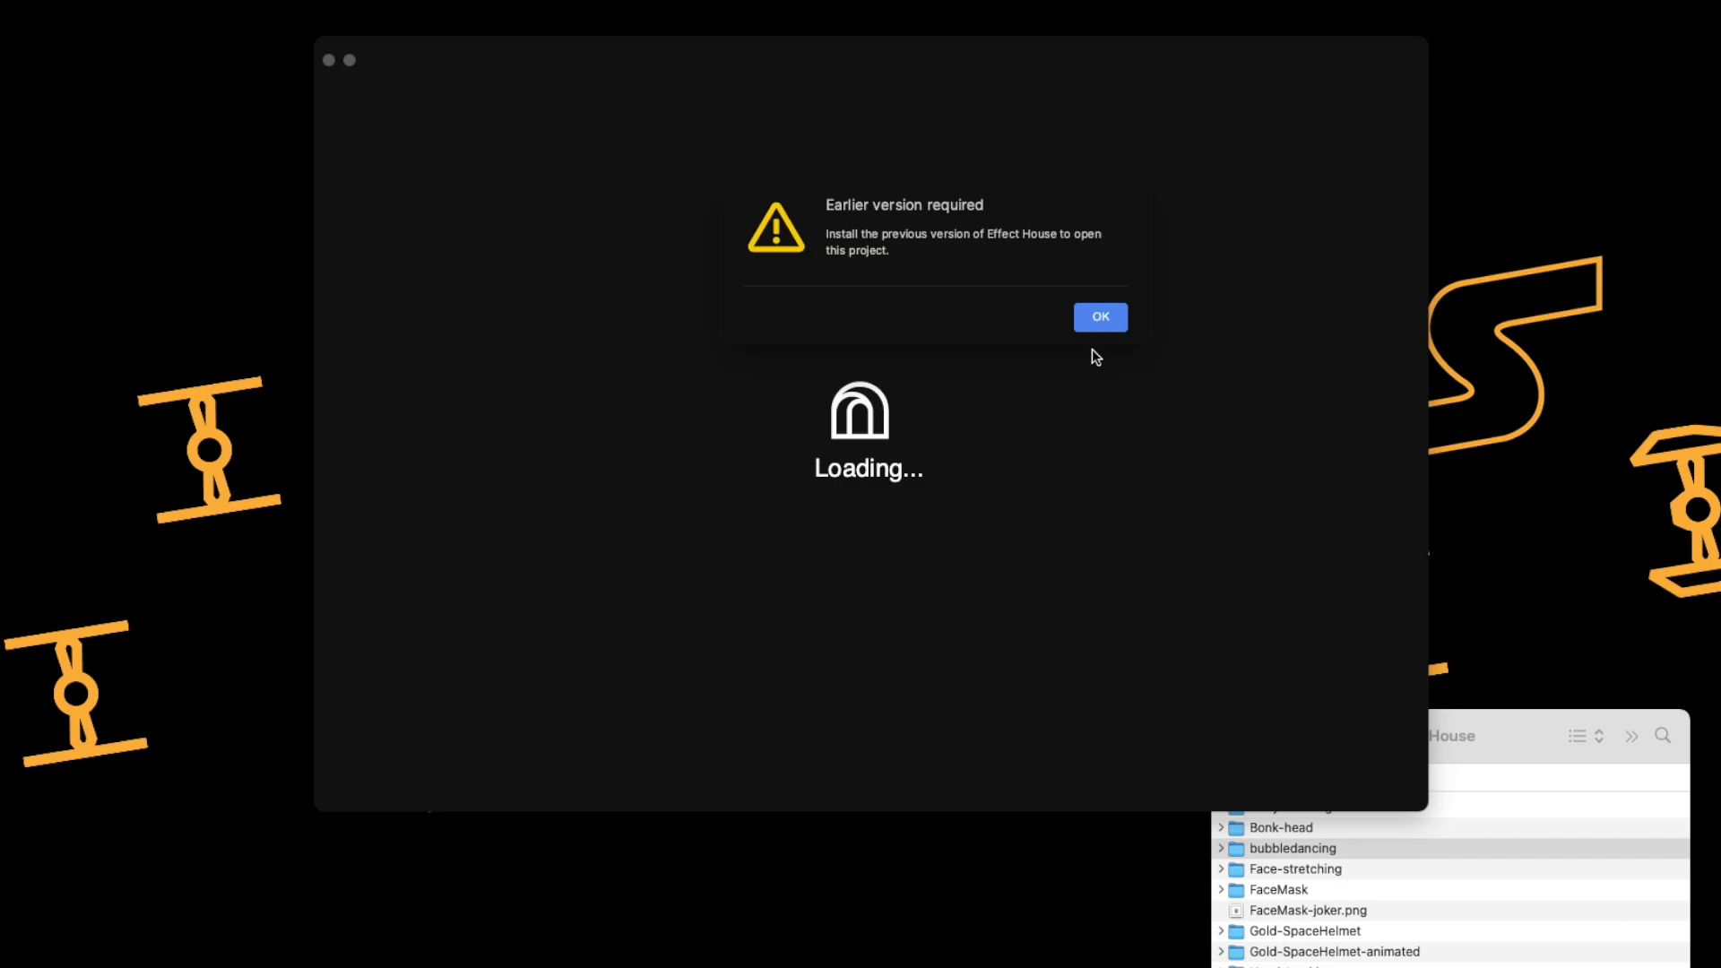
pyautogui.moveTo(1087, 349)
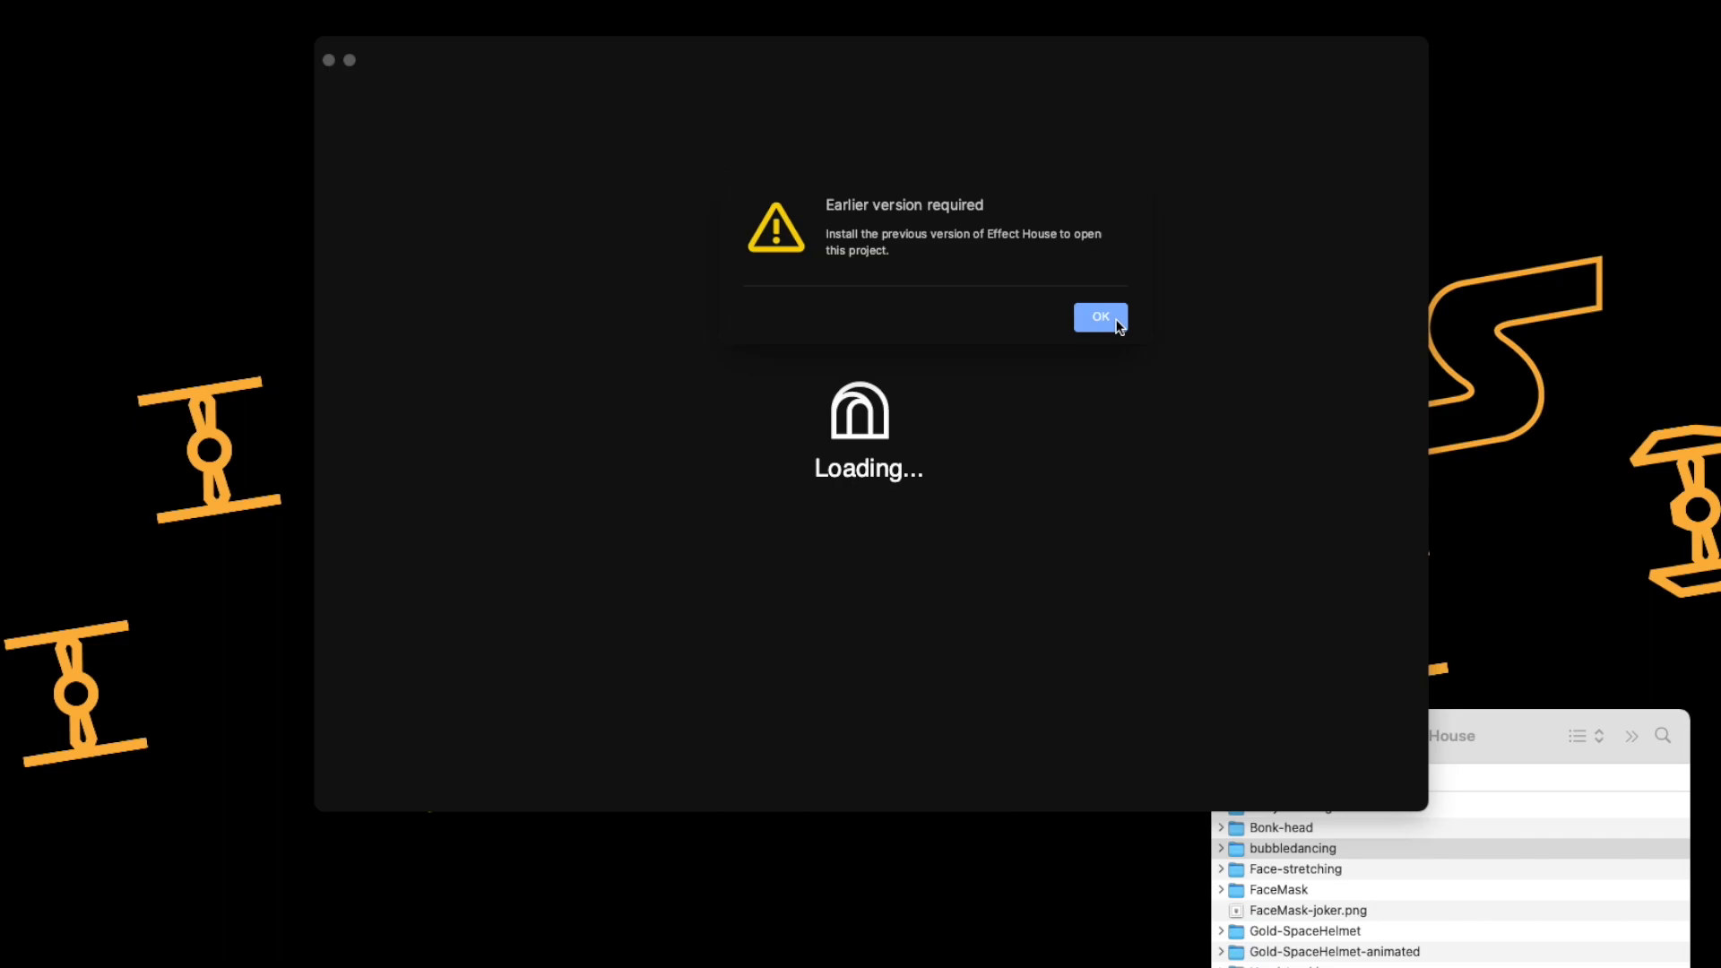
pyautogui.moveTo(1115, 332)
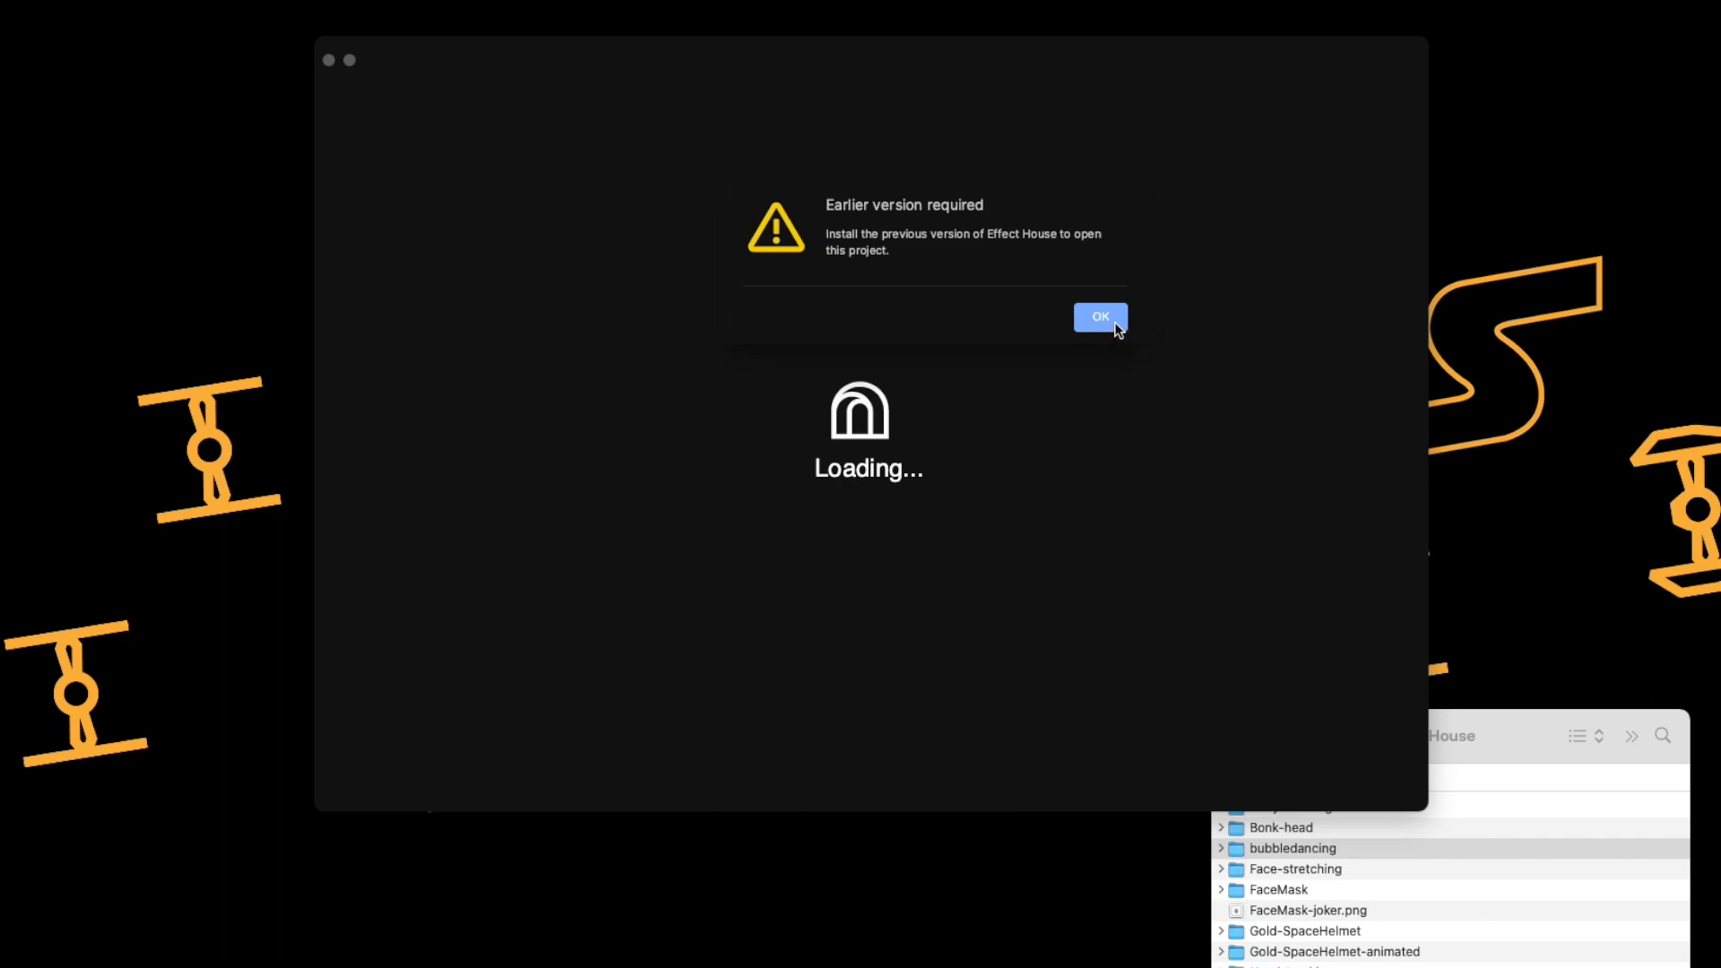
pyautogui.moveTo(1100, 326)
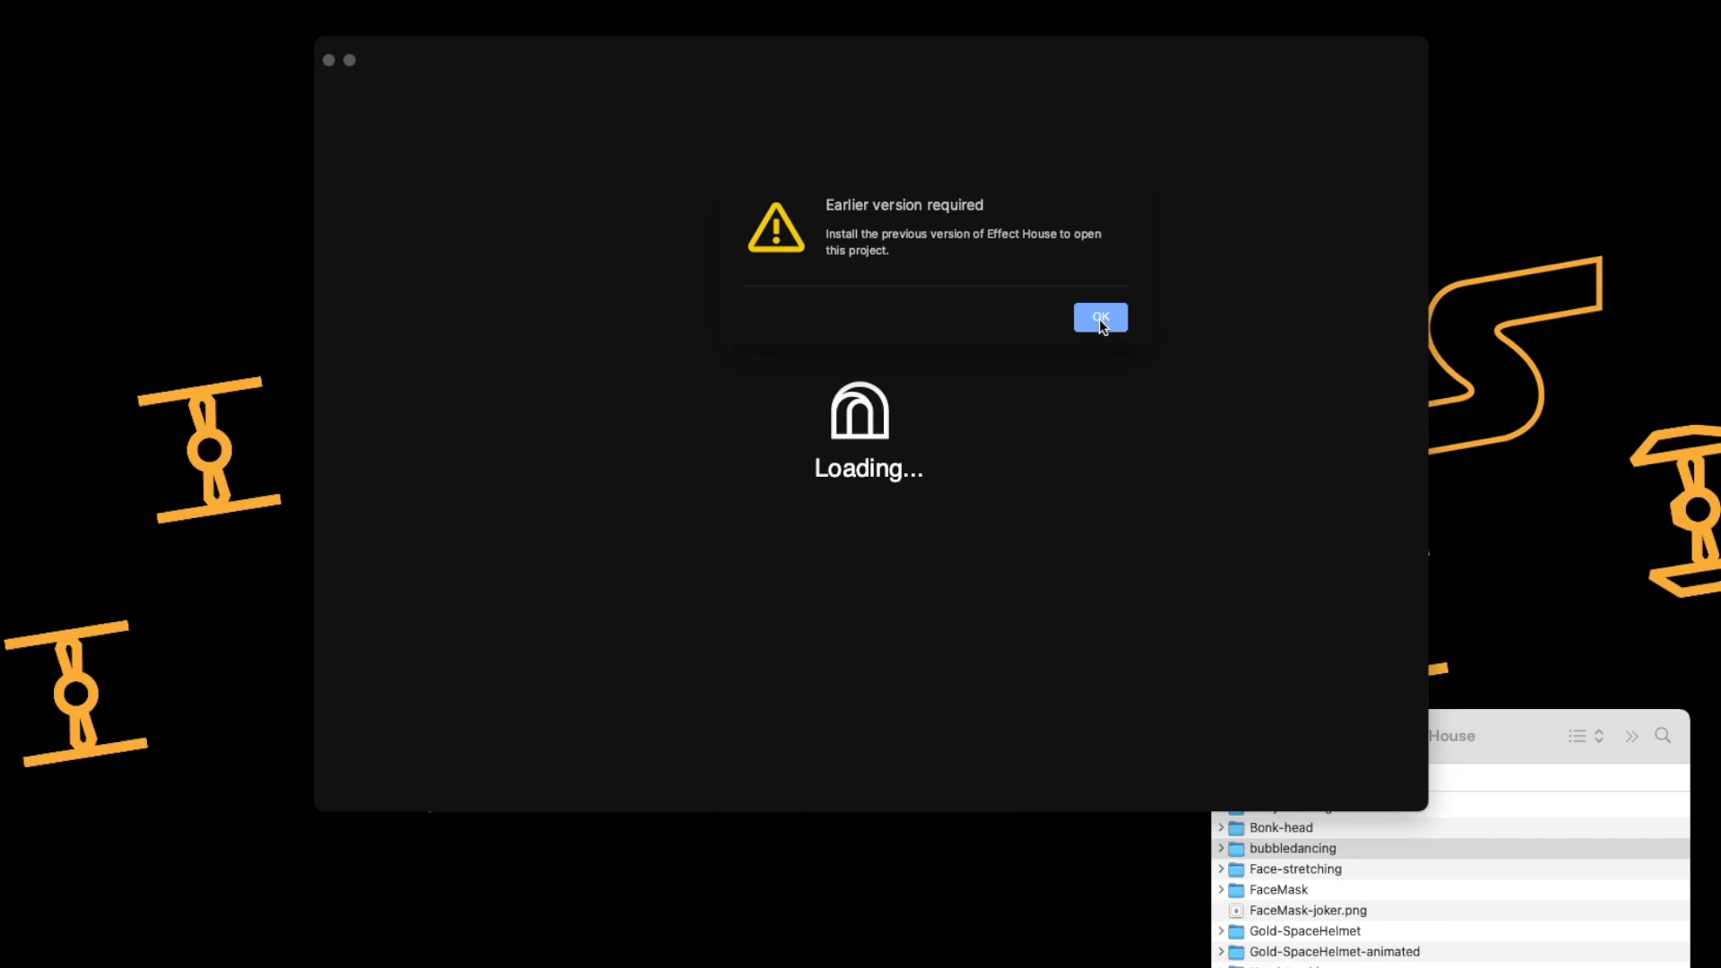
pyautogui.moveTo(1106, 327)
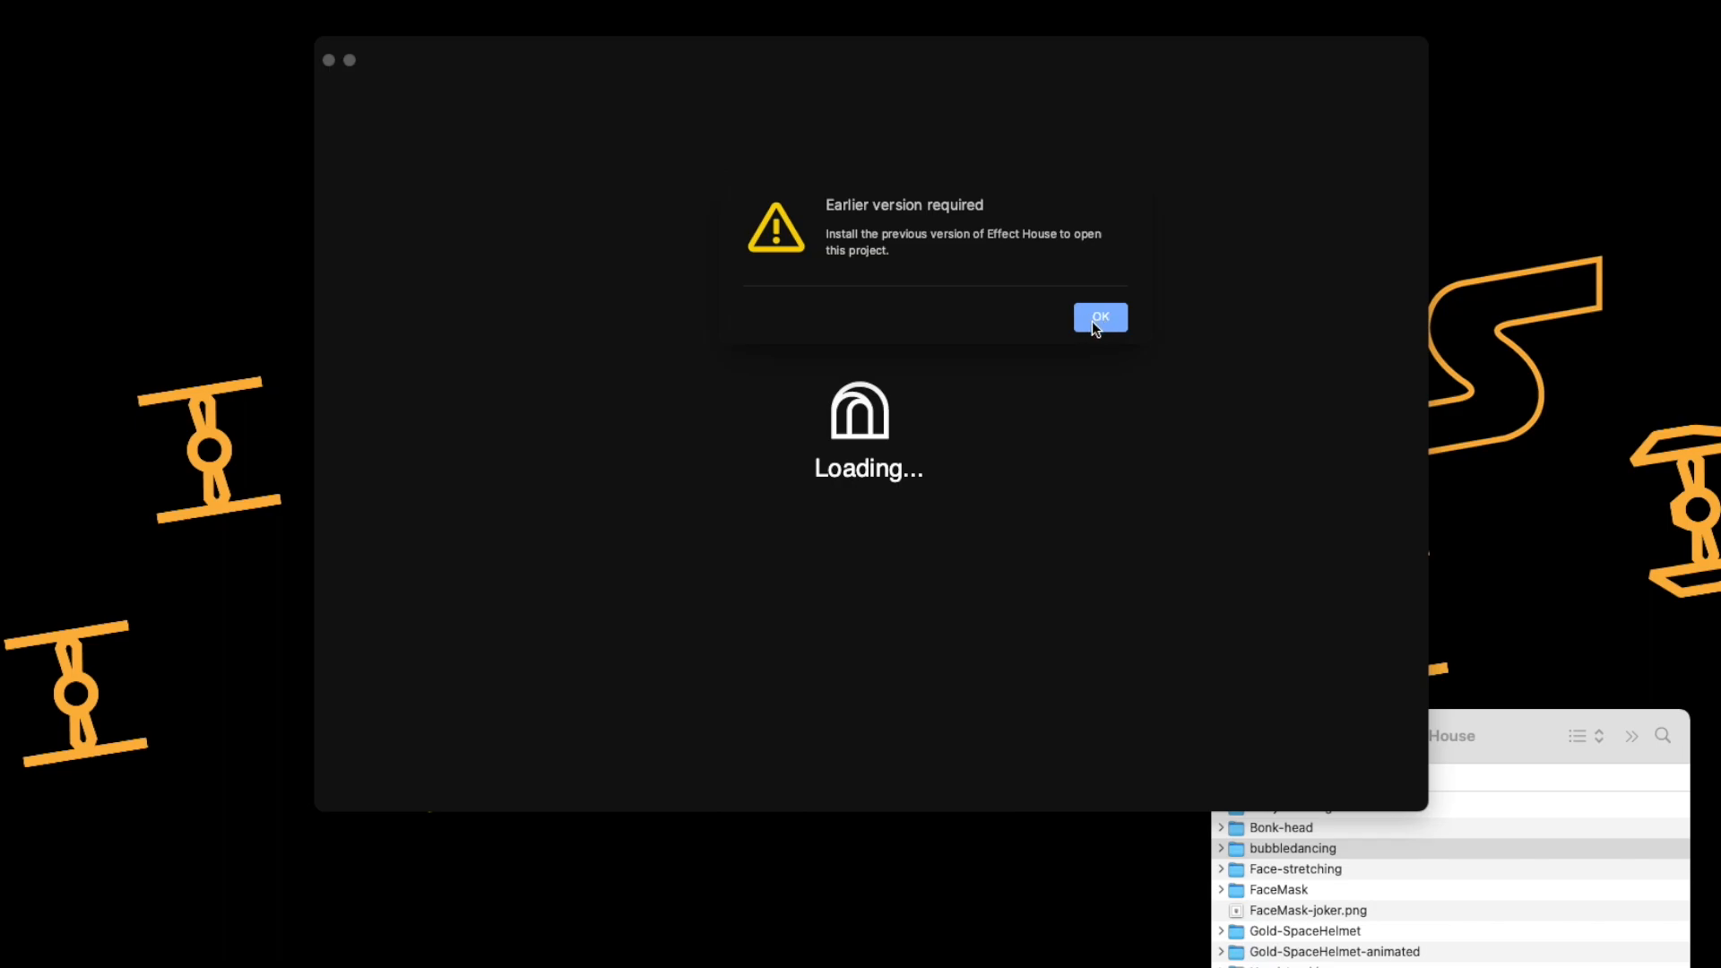
# Step: Dismiss the 'Earlier version required' warning with OK, returning to the home screen
pyautogui.click(1100, 316)
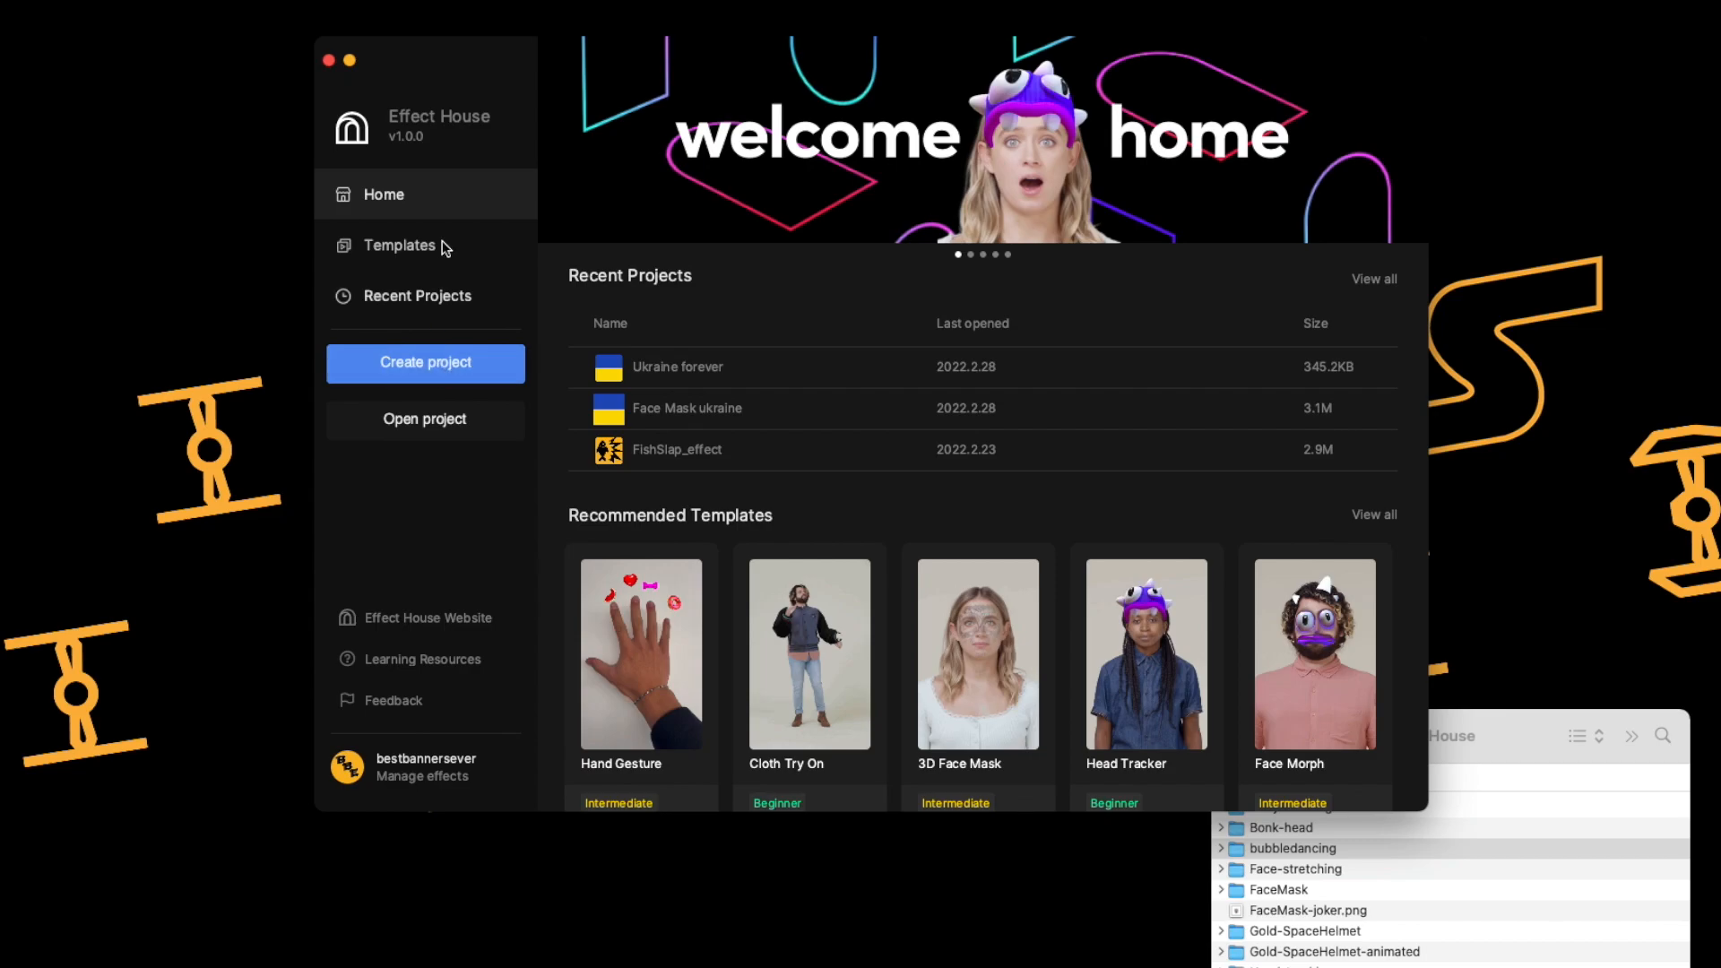
pyautogui.moveTo(500, 286)
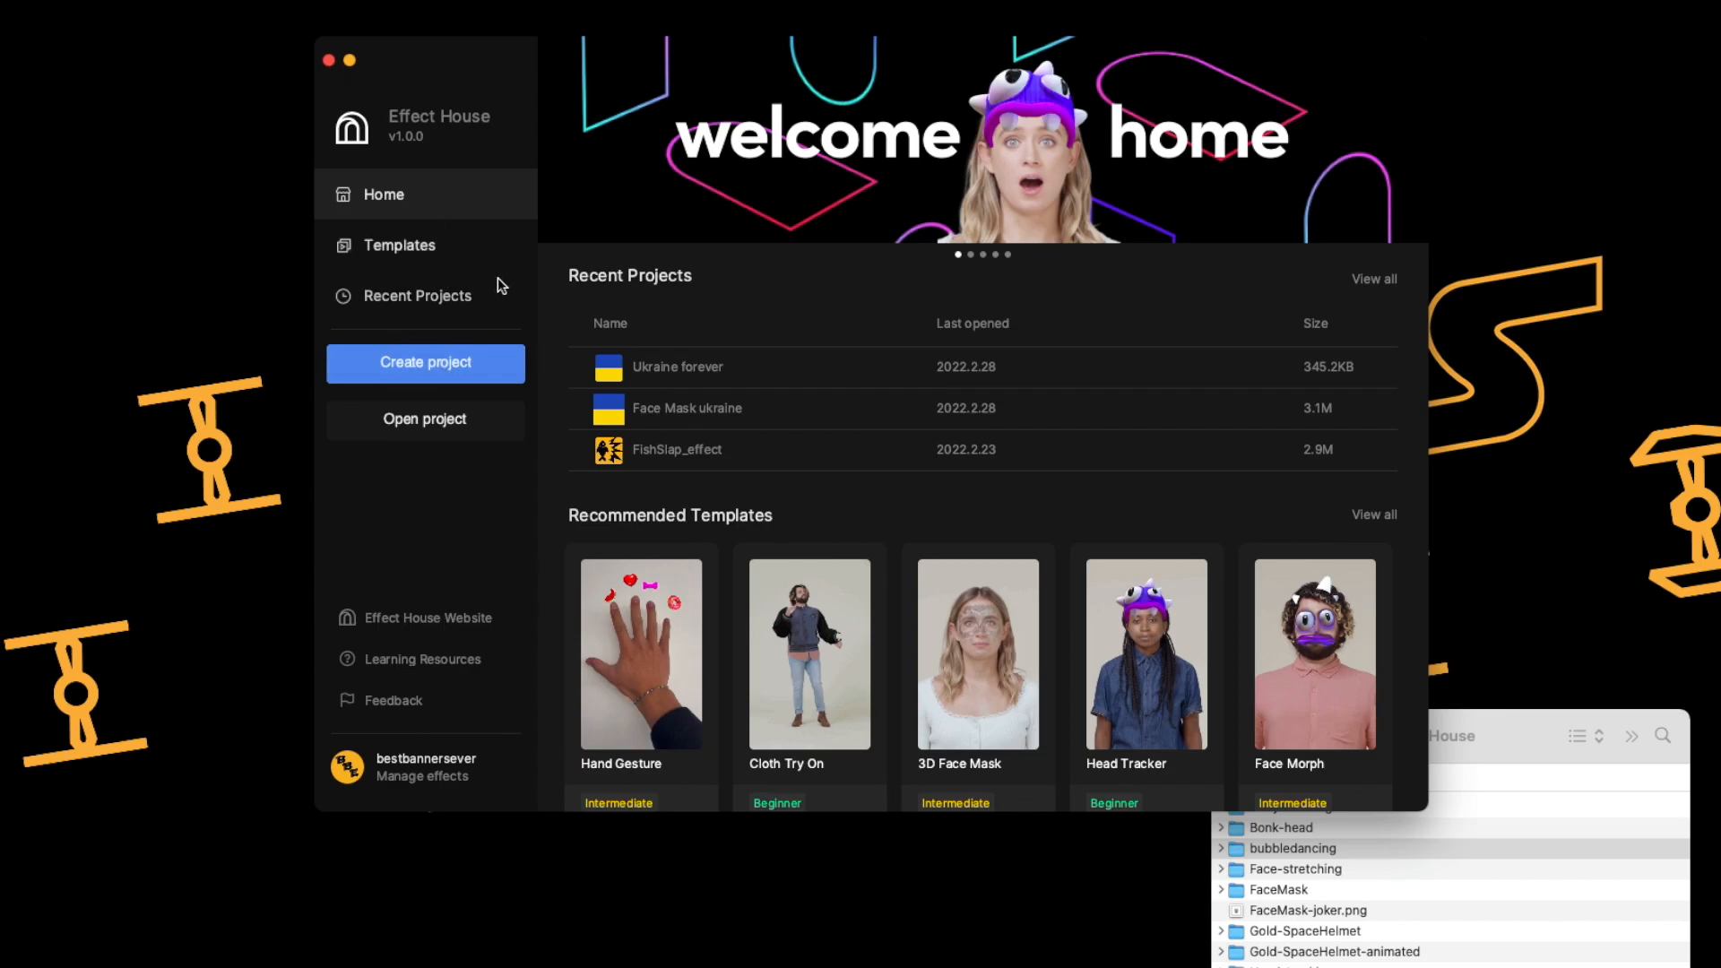
pyautogui.moveTo(425, 363)
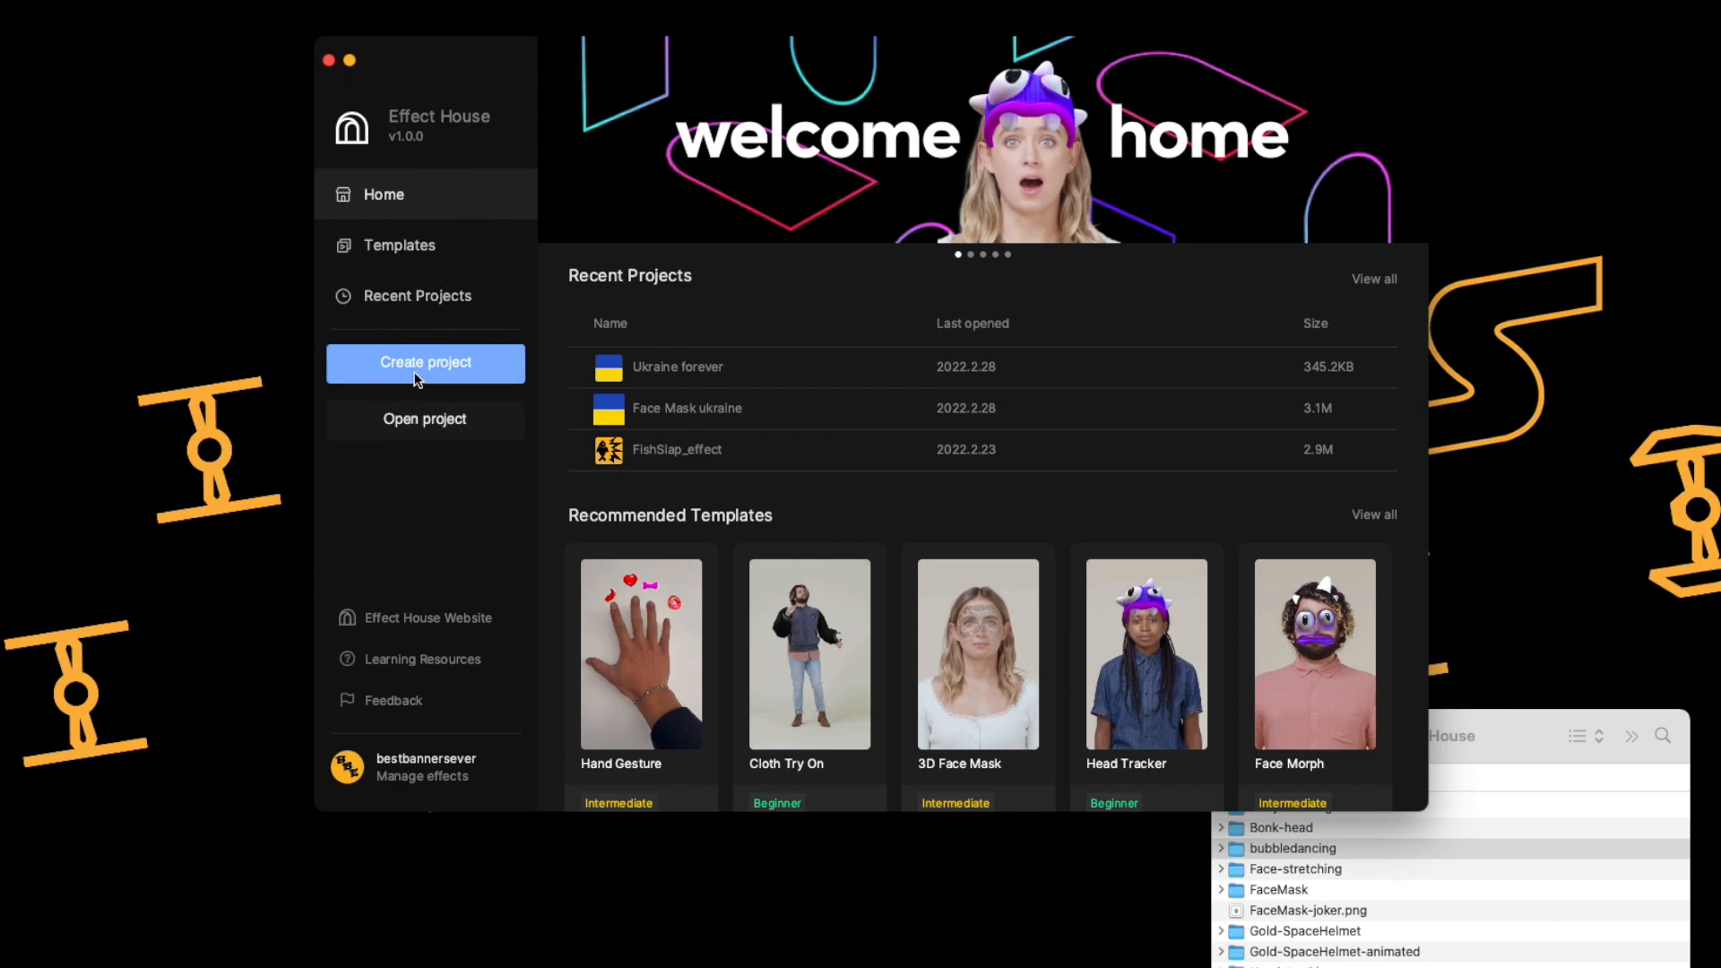
# Step: Create a new blank project containing only a camera and a directional light
pyautogui.click(425, 362)
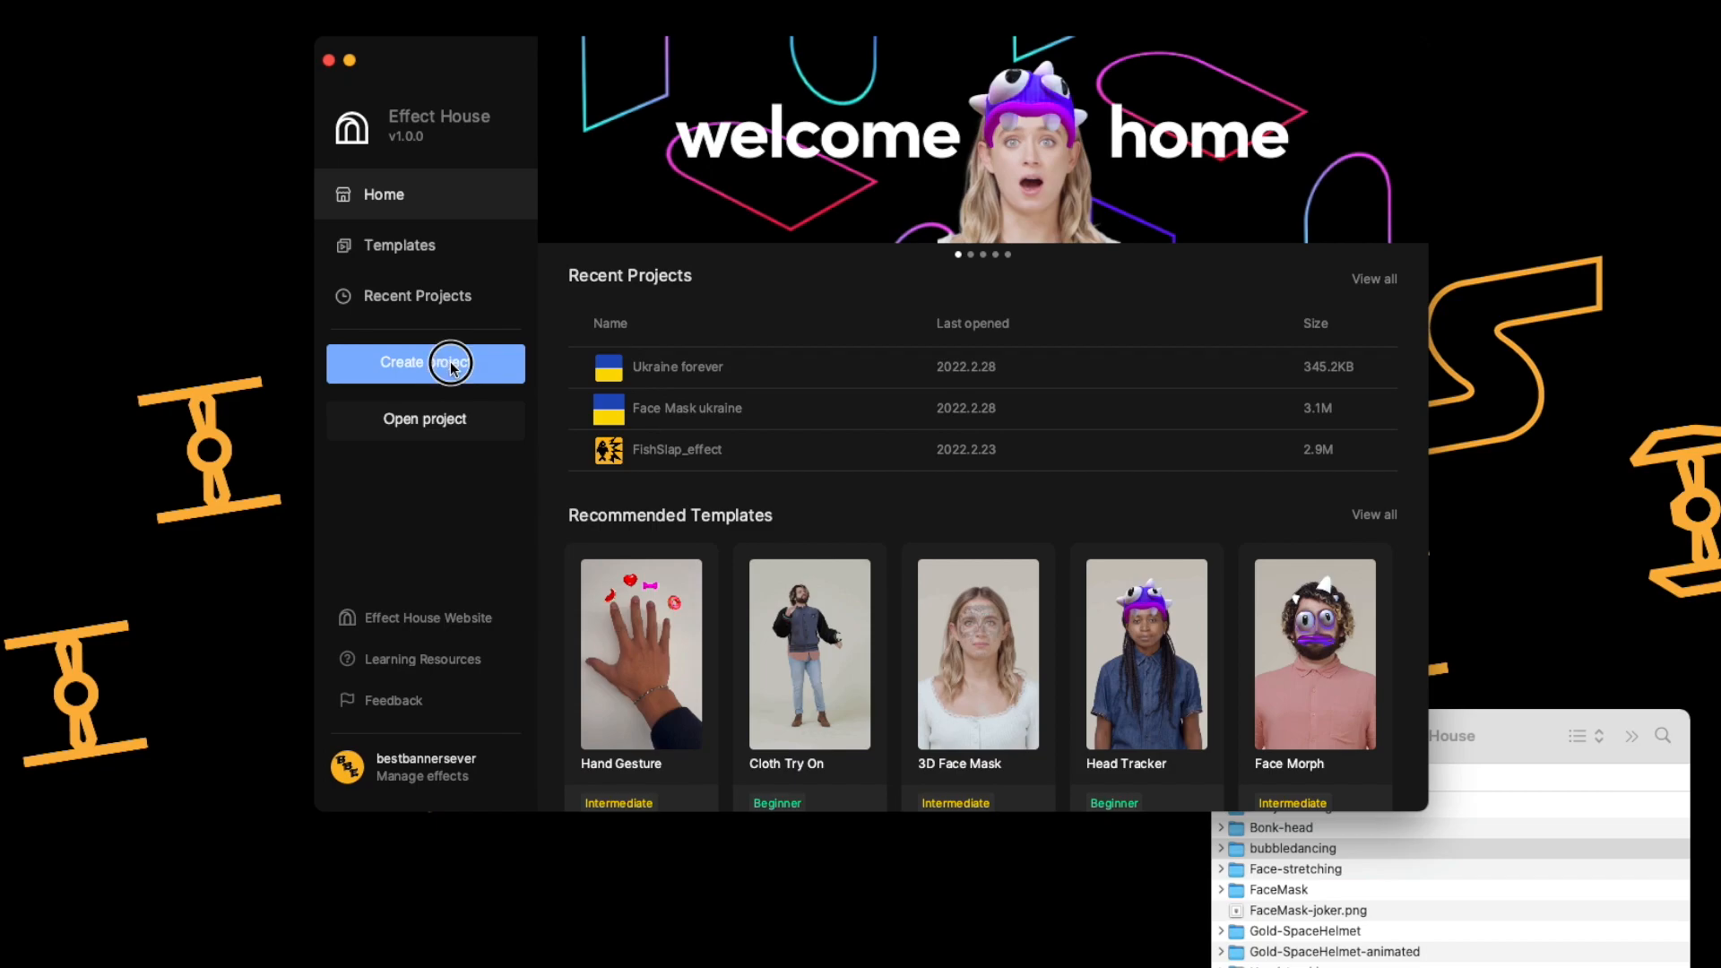
pyautogui.click(424, 362)
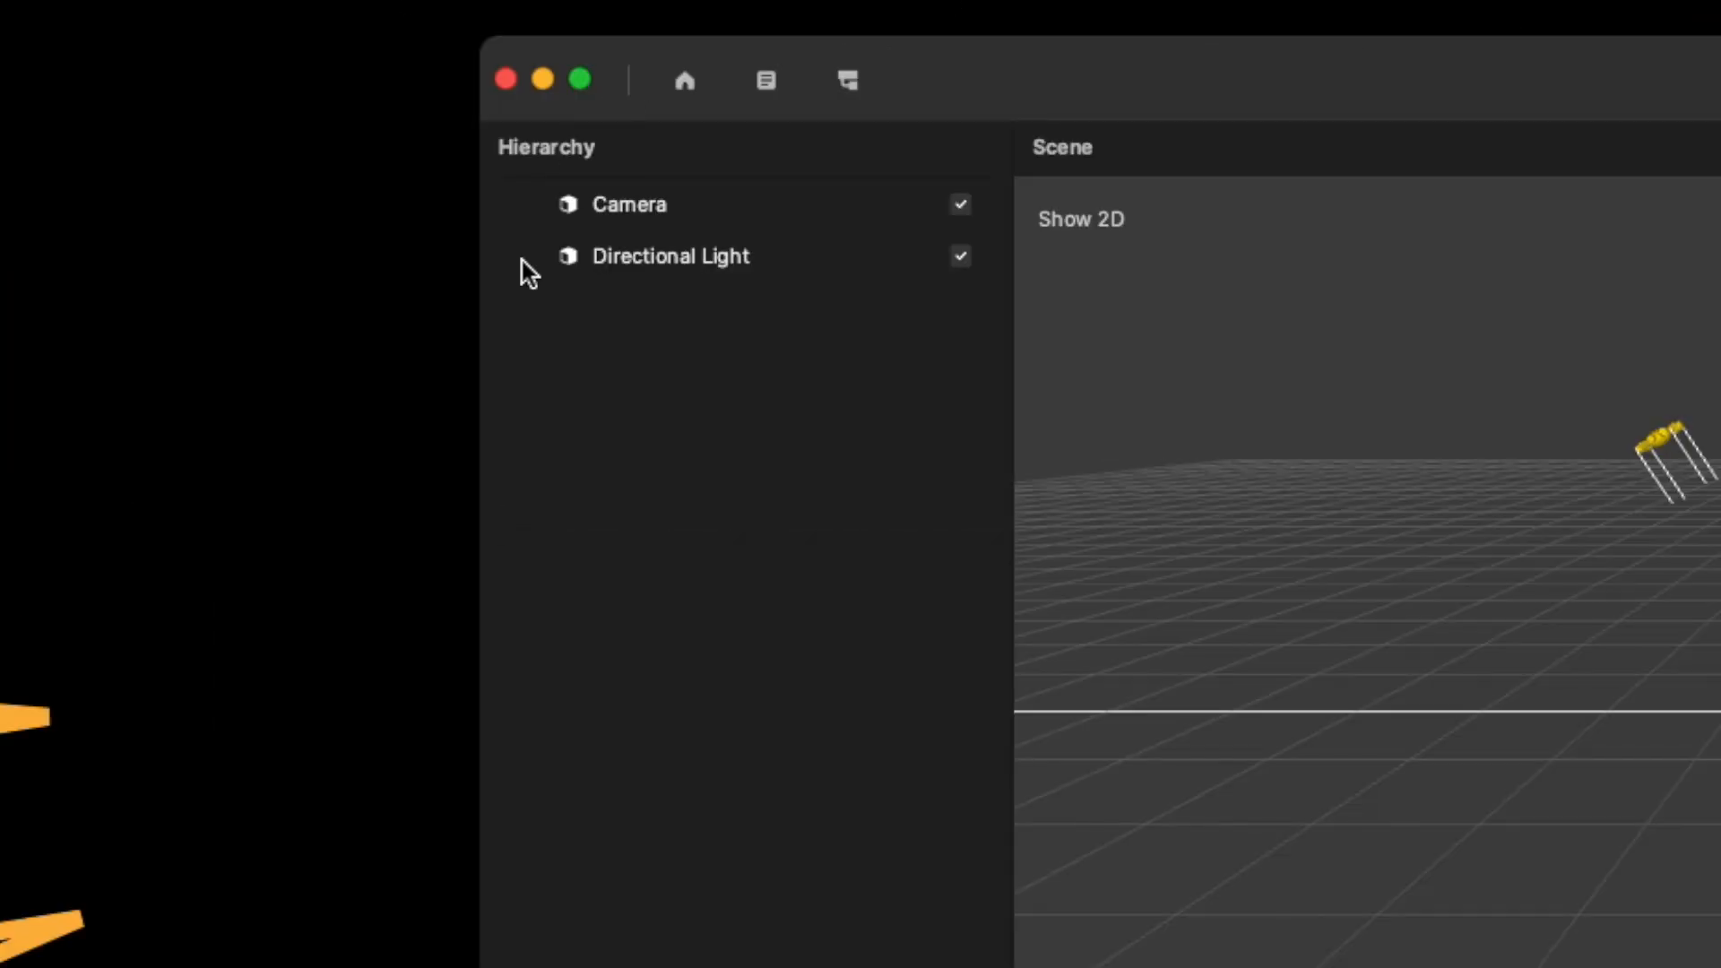
pyautogui.moveTo(1621, 922)
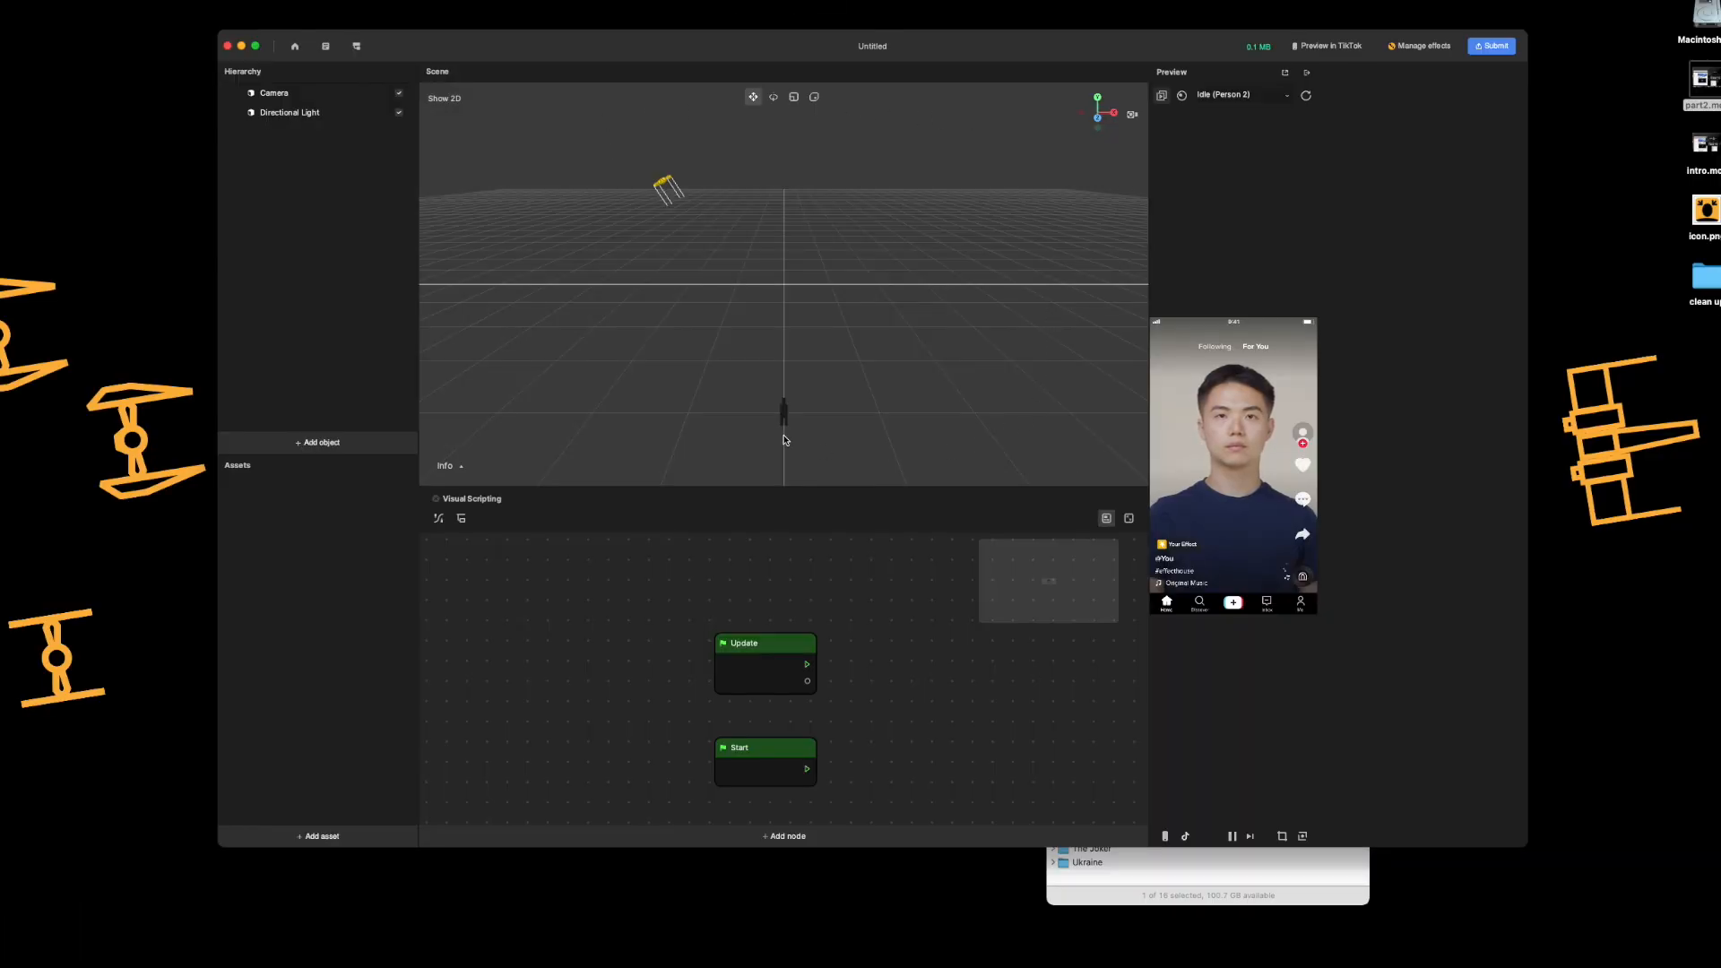
pyautogui.moveTo(727, 150)
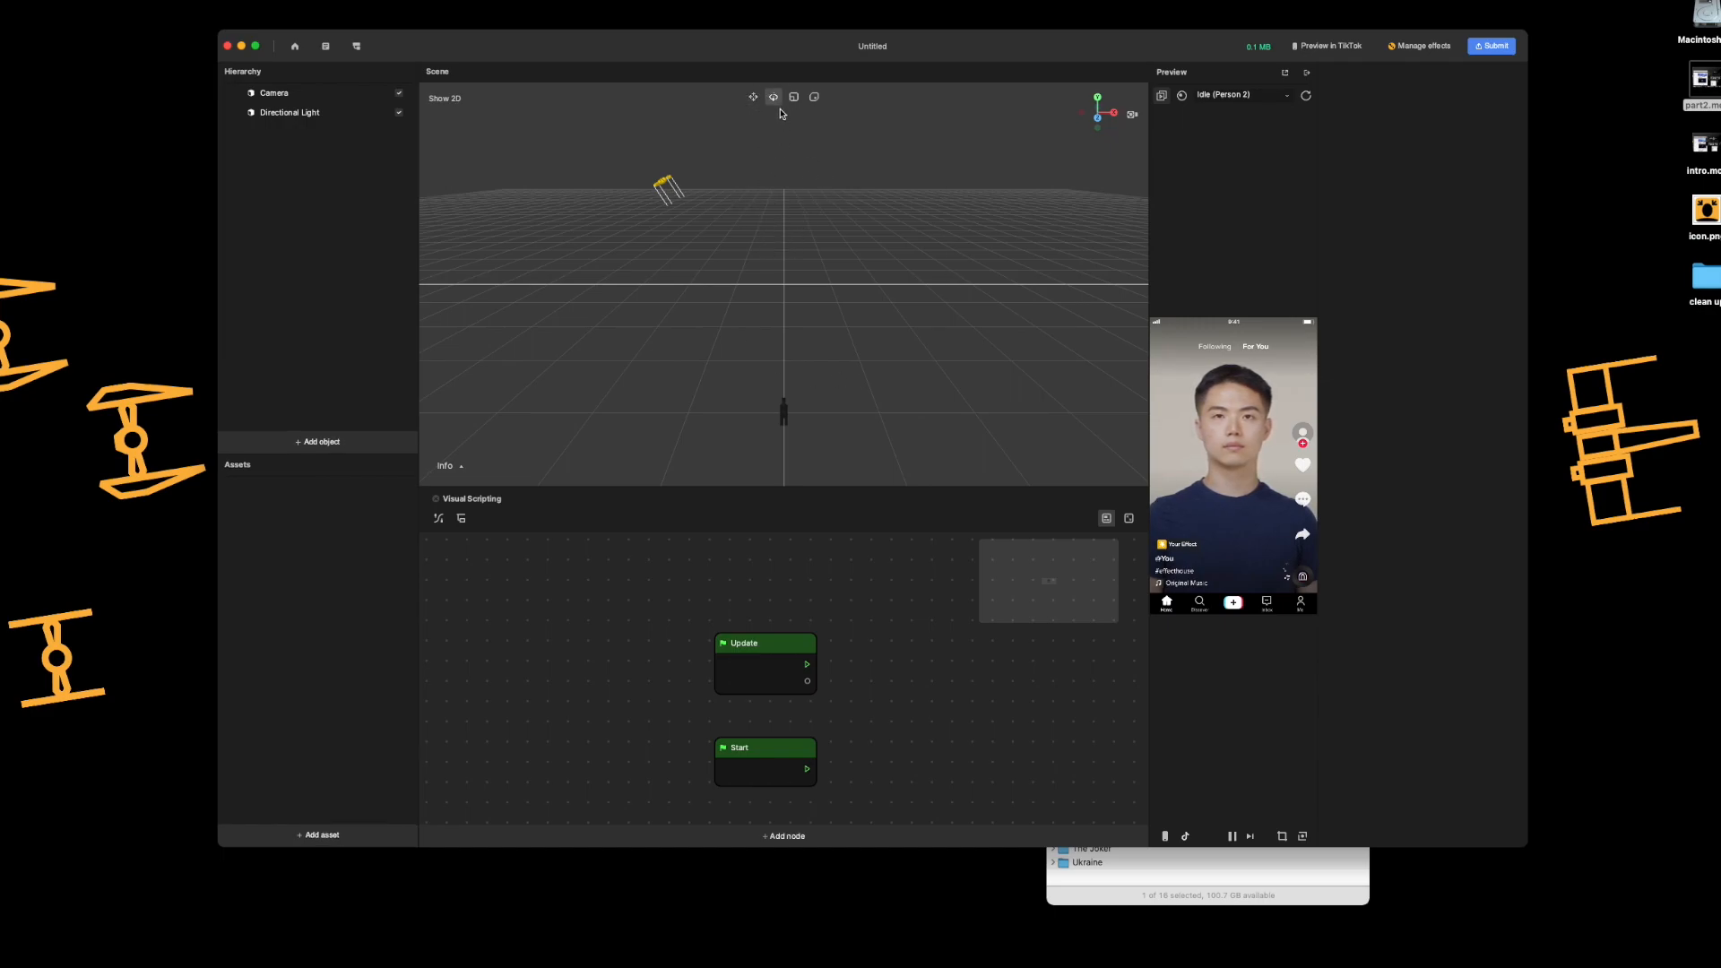
pyautogui.moveTo(876, 319)
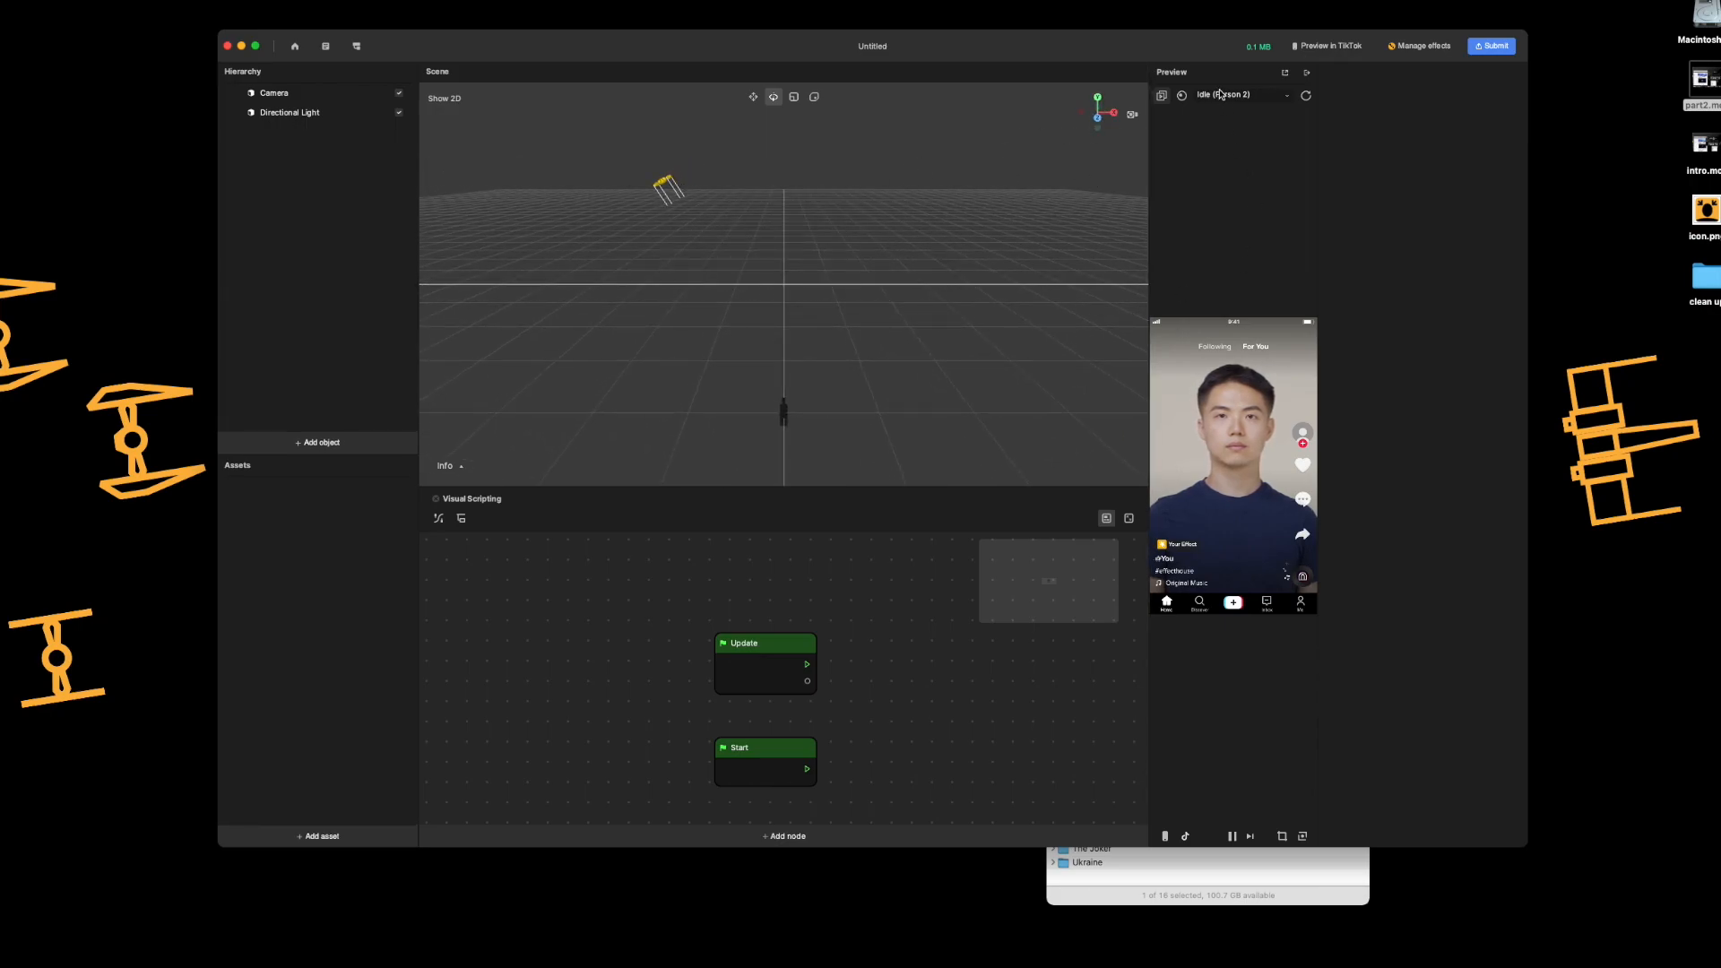
pyautogui.moveTo(1228, 260)
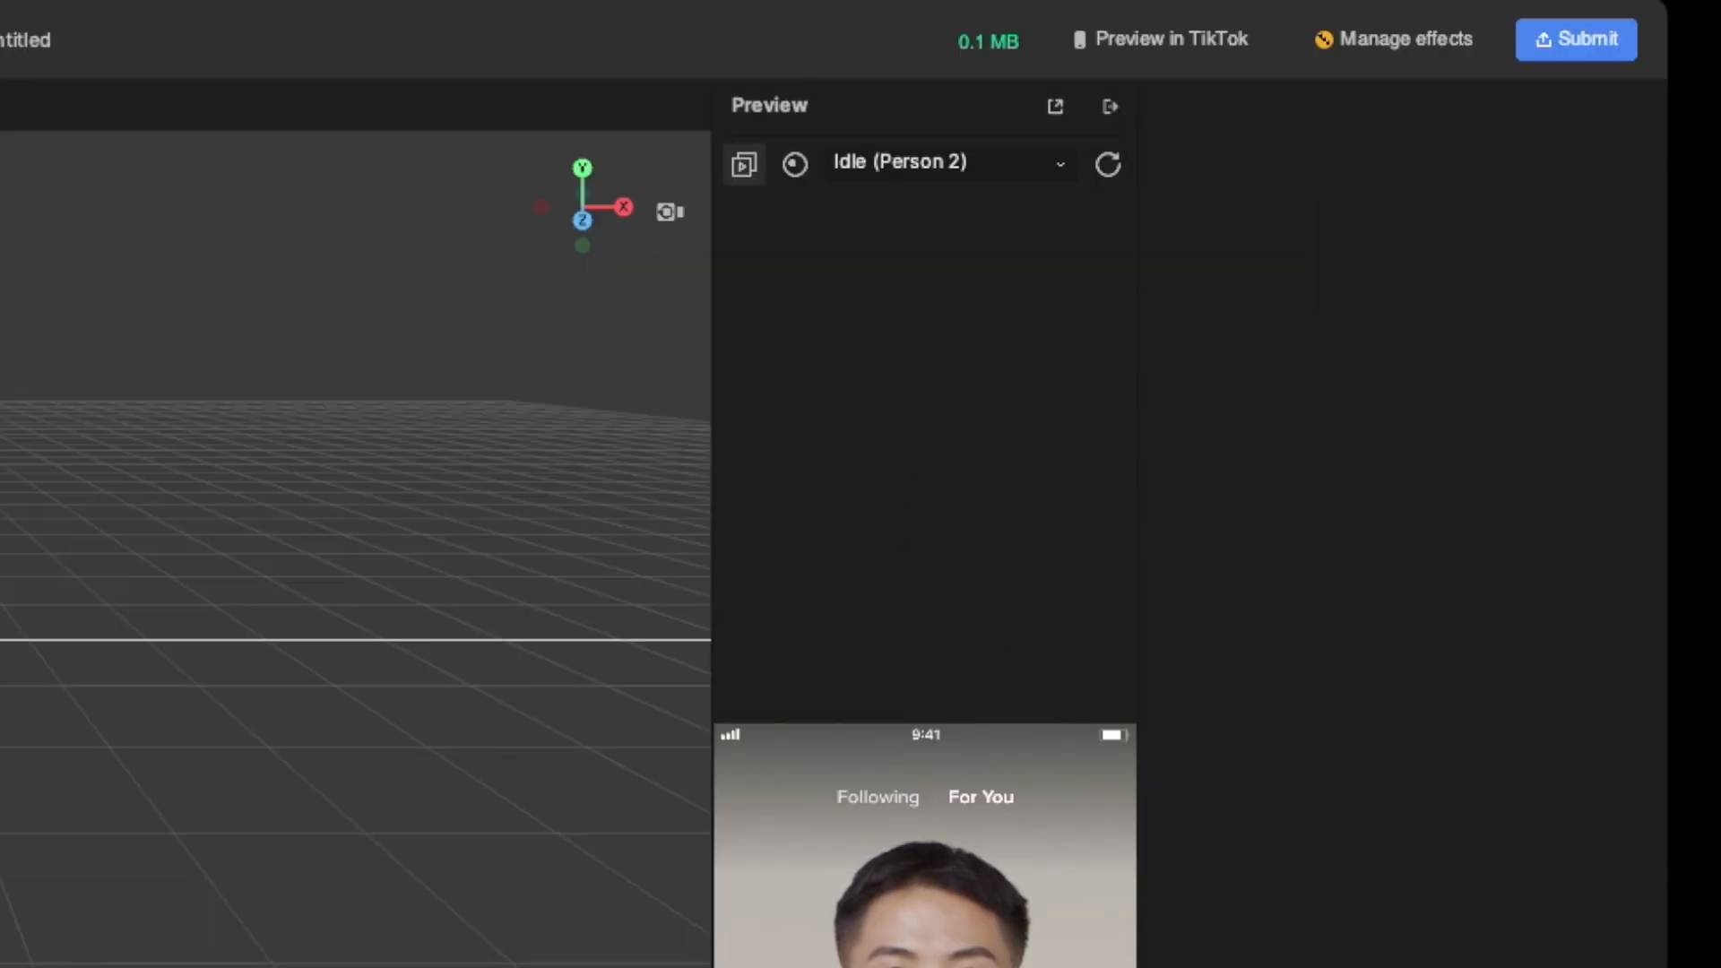
pyautogui.moveTo(942, 190)
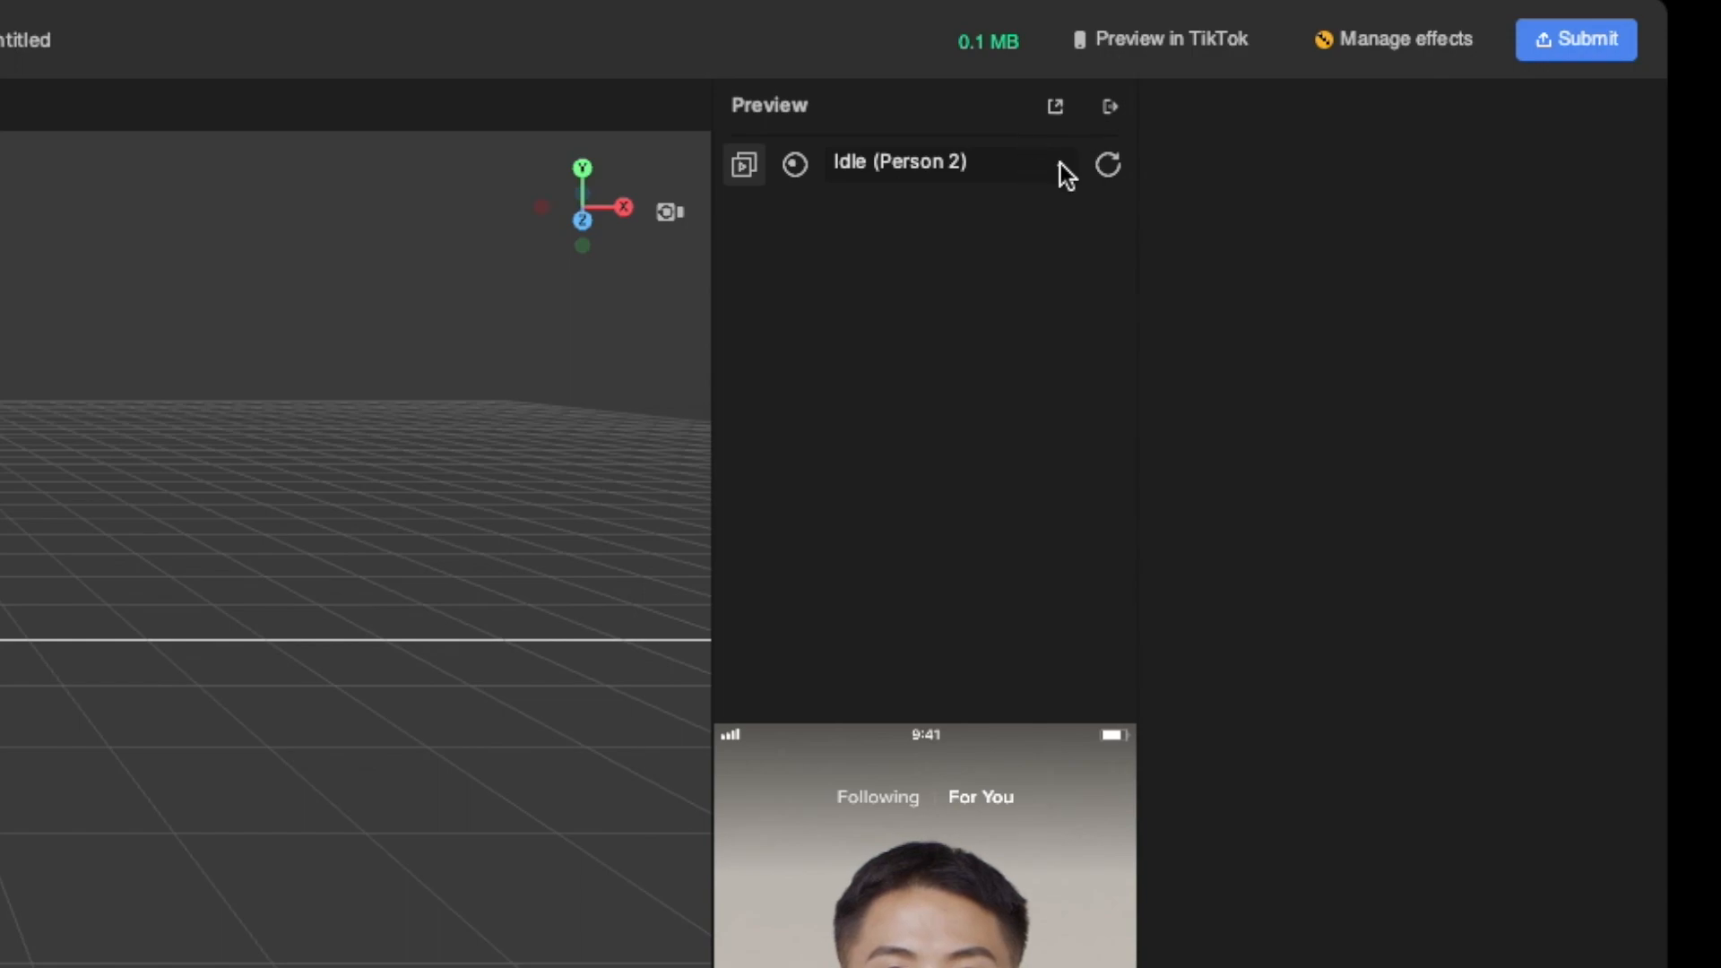
# Step: Browse the sample preview videos across the Two People, Hand and Environment categories, ending on Face
pyautogui.click(943, 163)
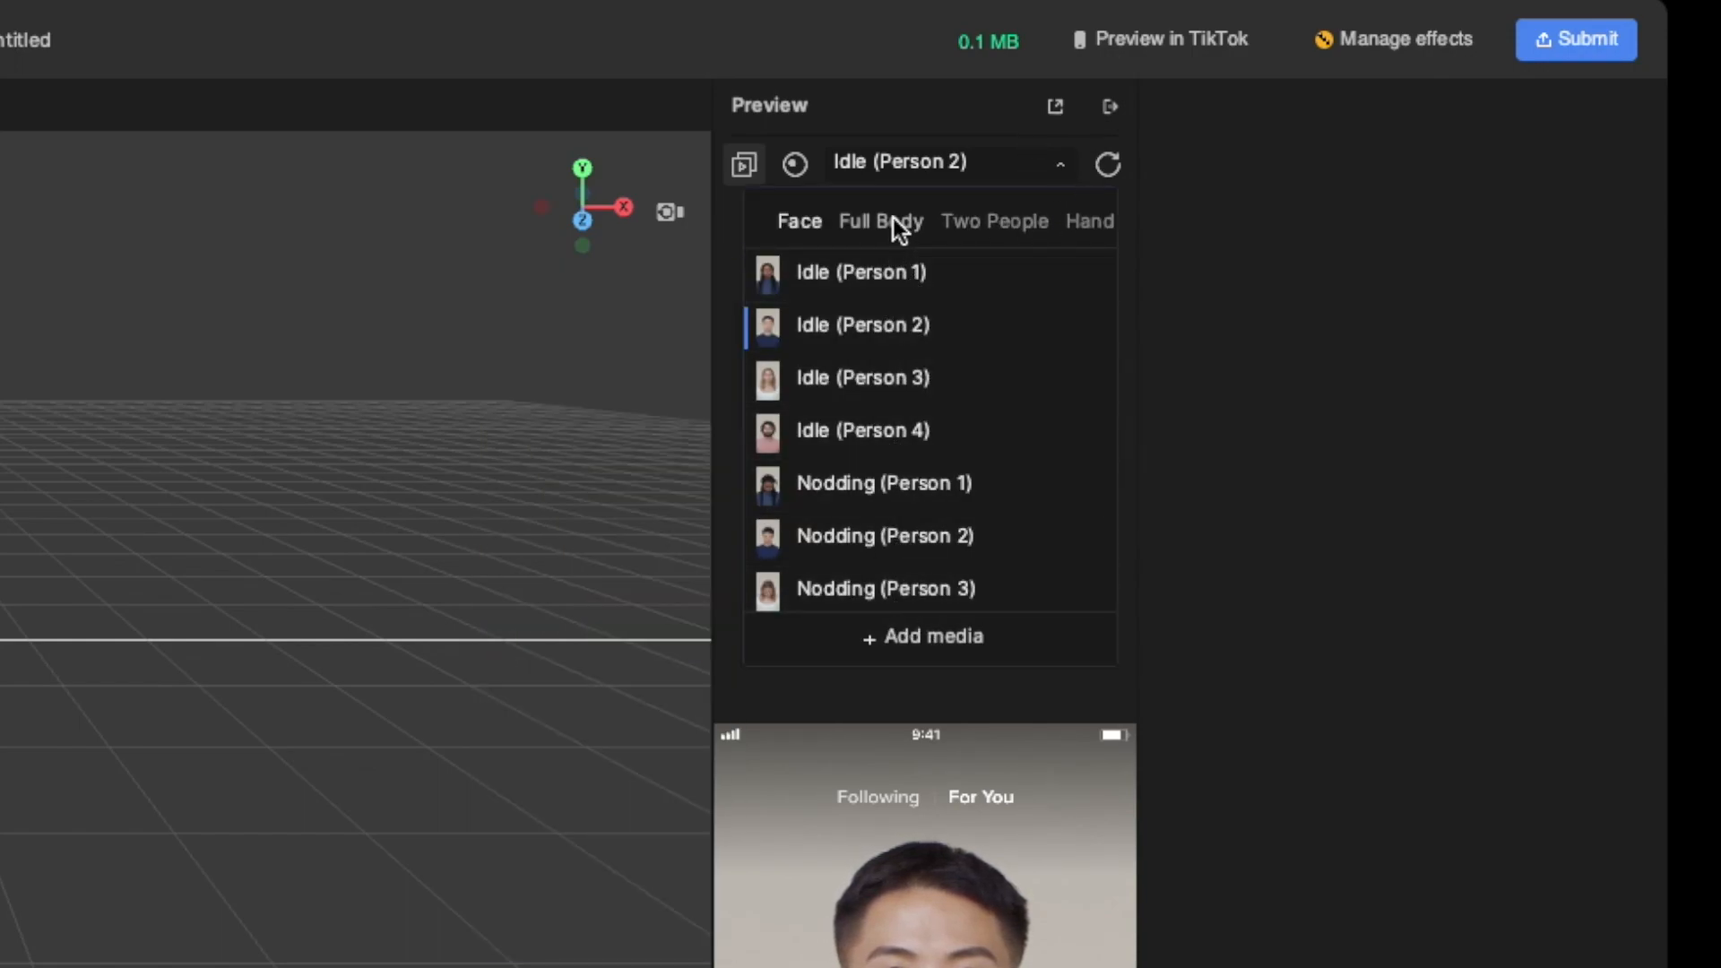
pyautogui.click(993, 221)
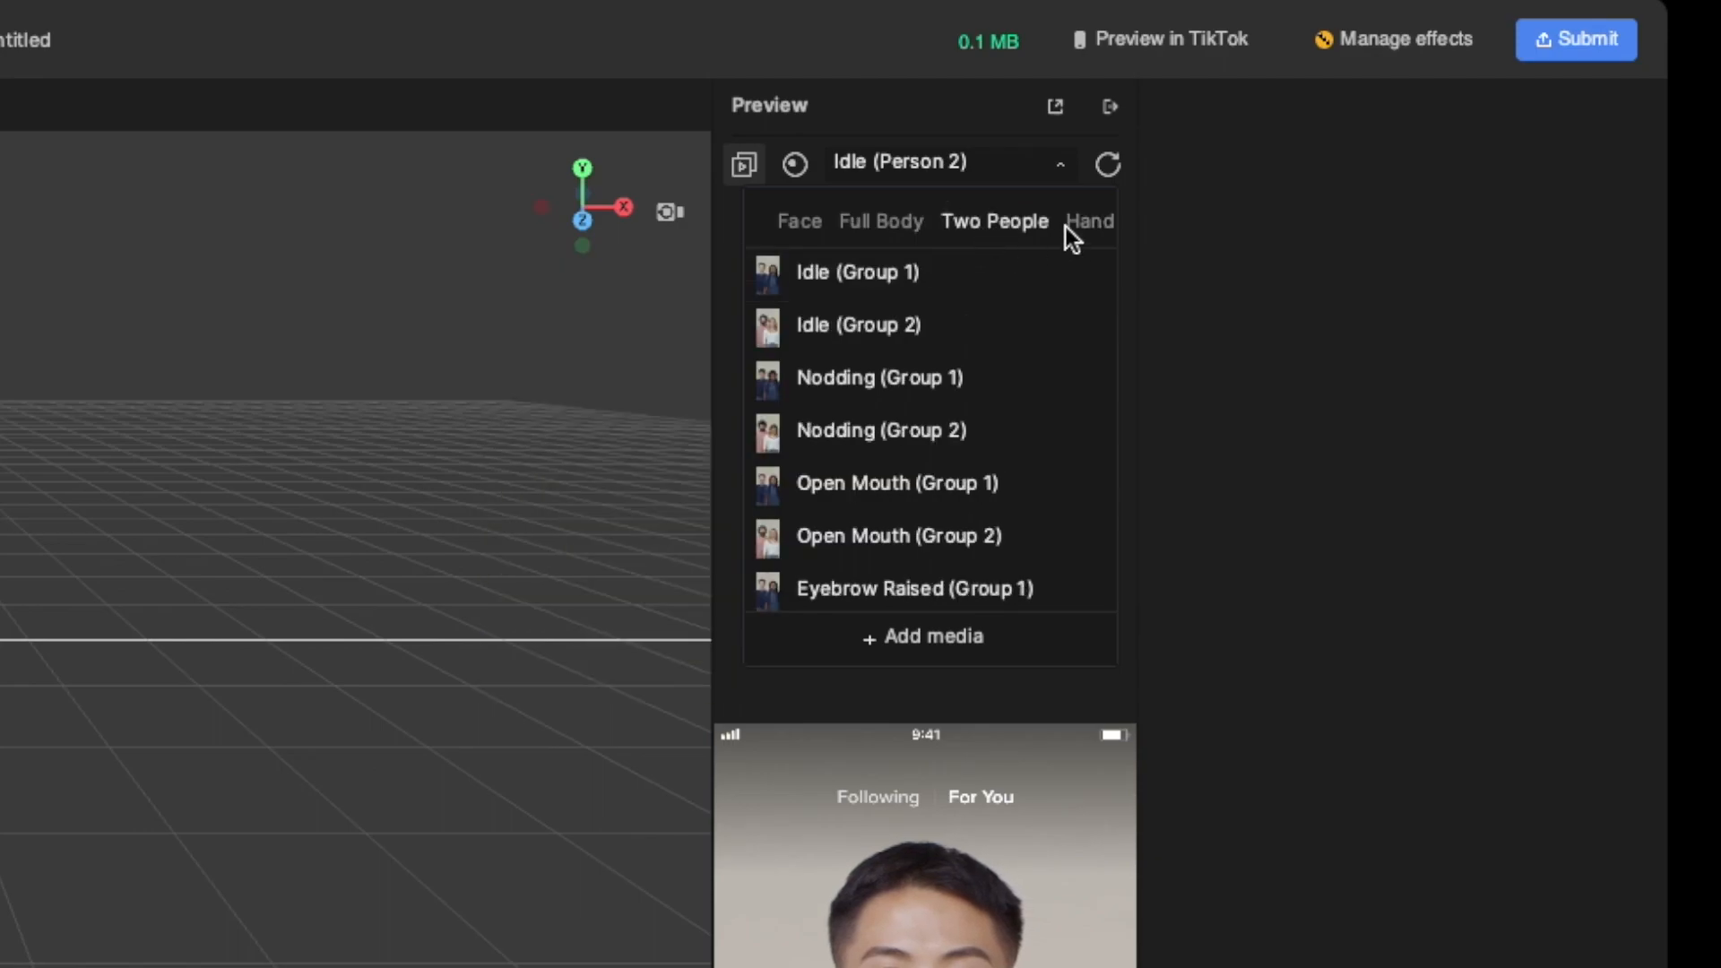
pyautogui.click(1087, 220)
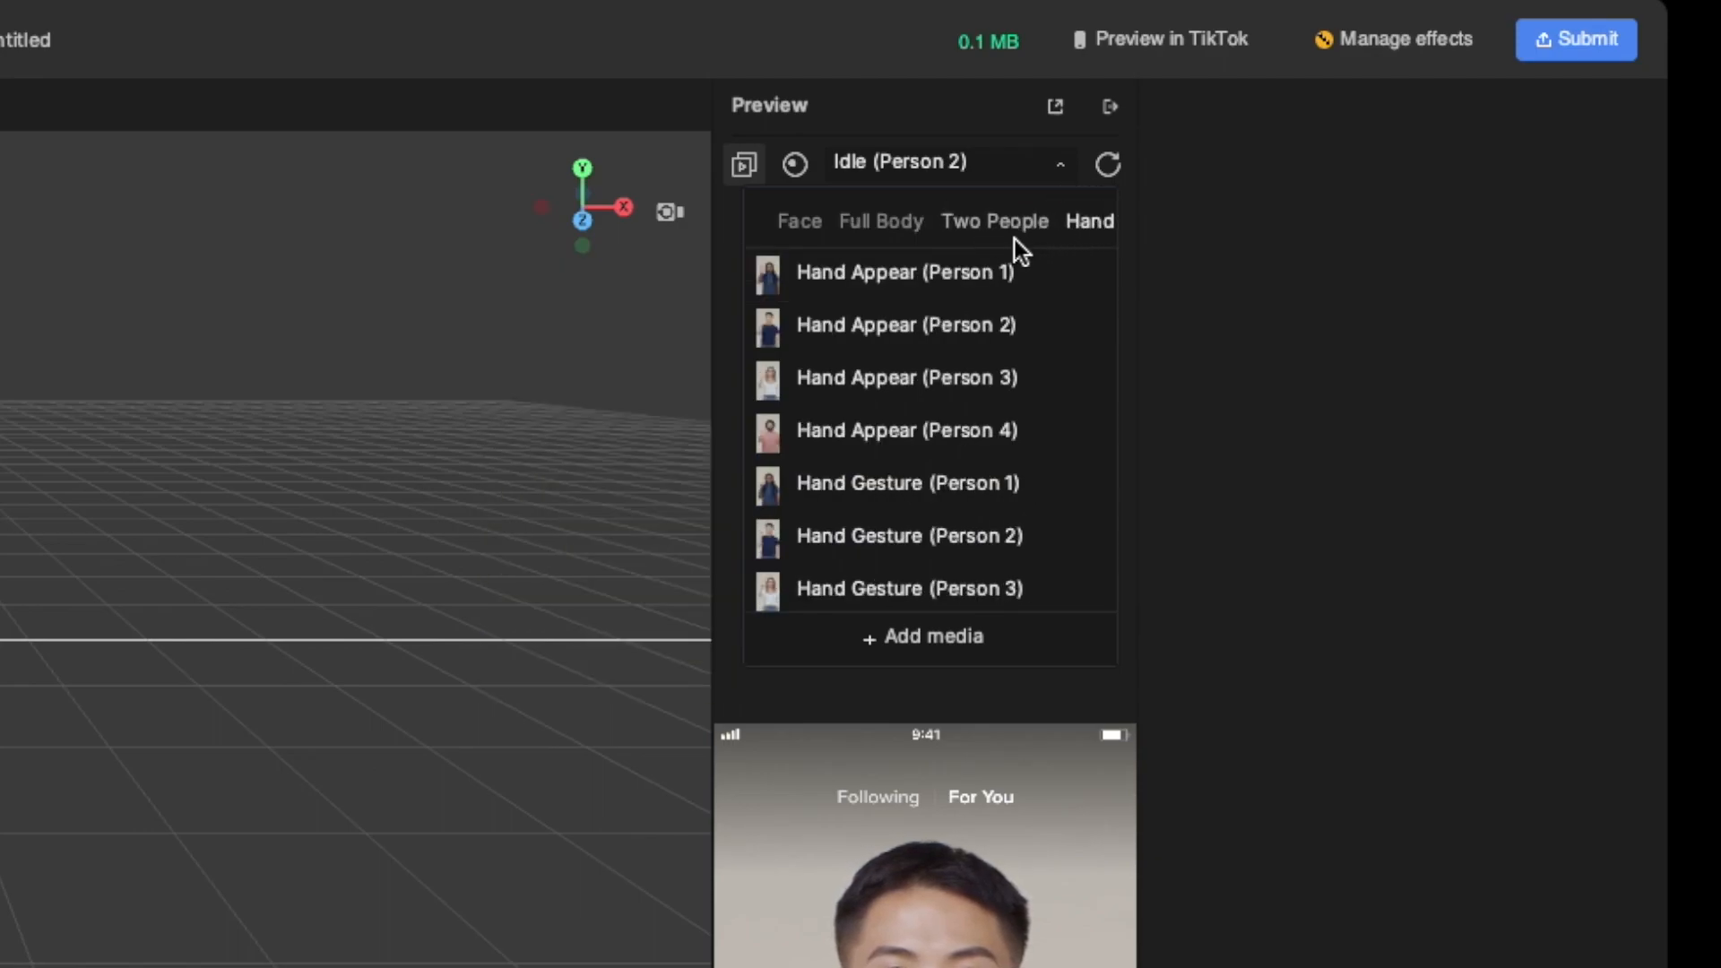
pyautogui.click(1025, 220)
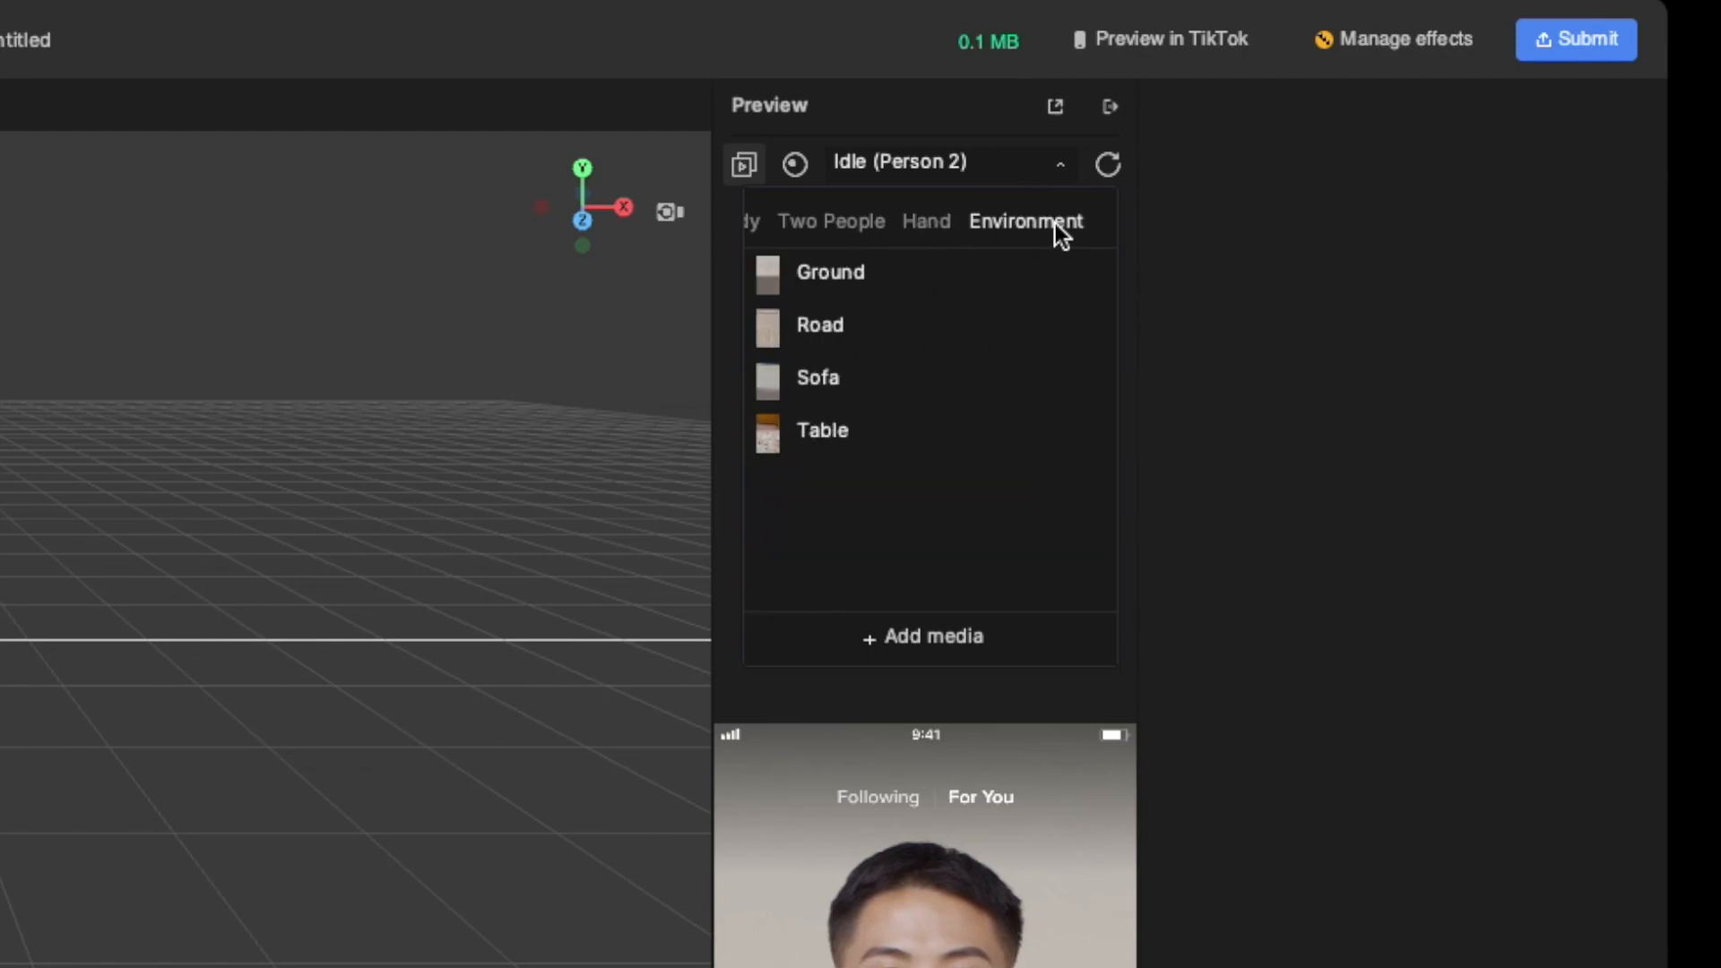
pyautogui.moveTo(859, 231)
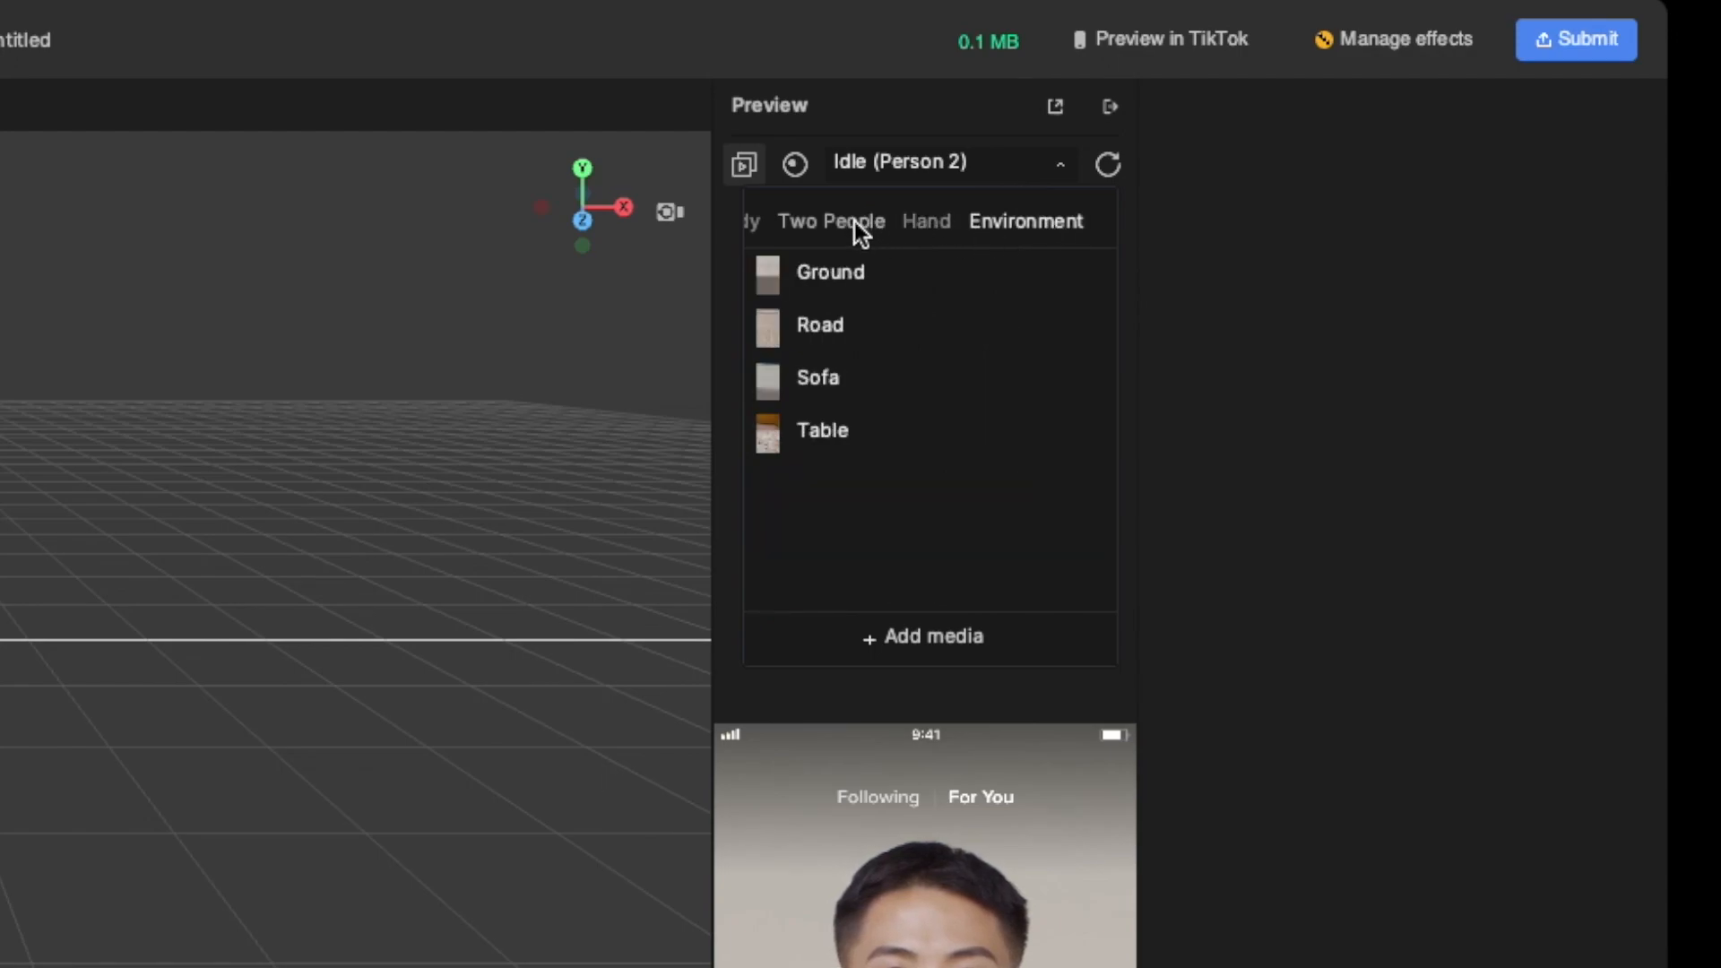
pyautogui.click(830, 221)
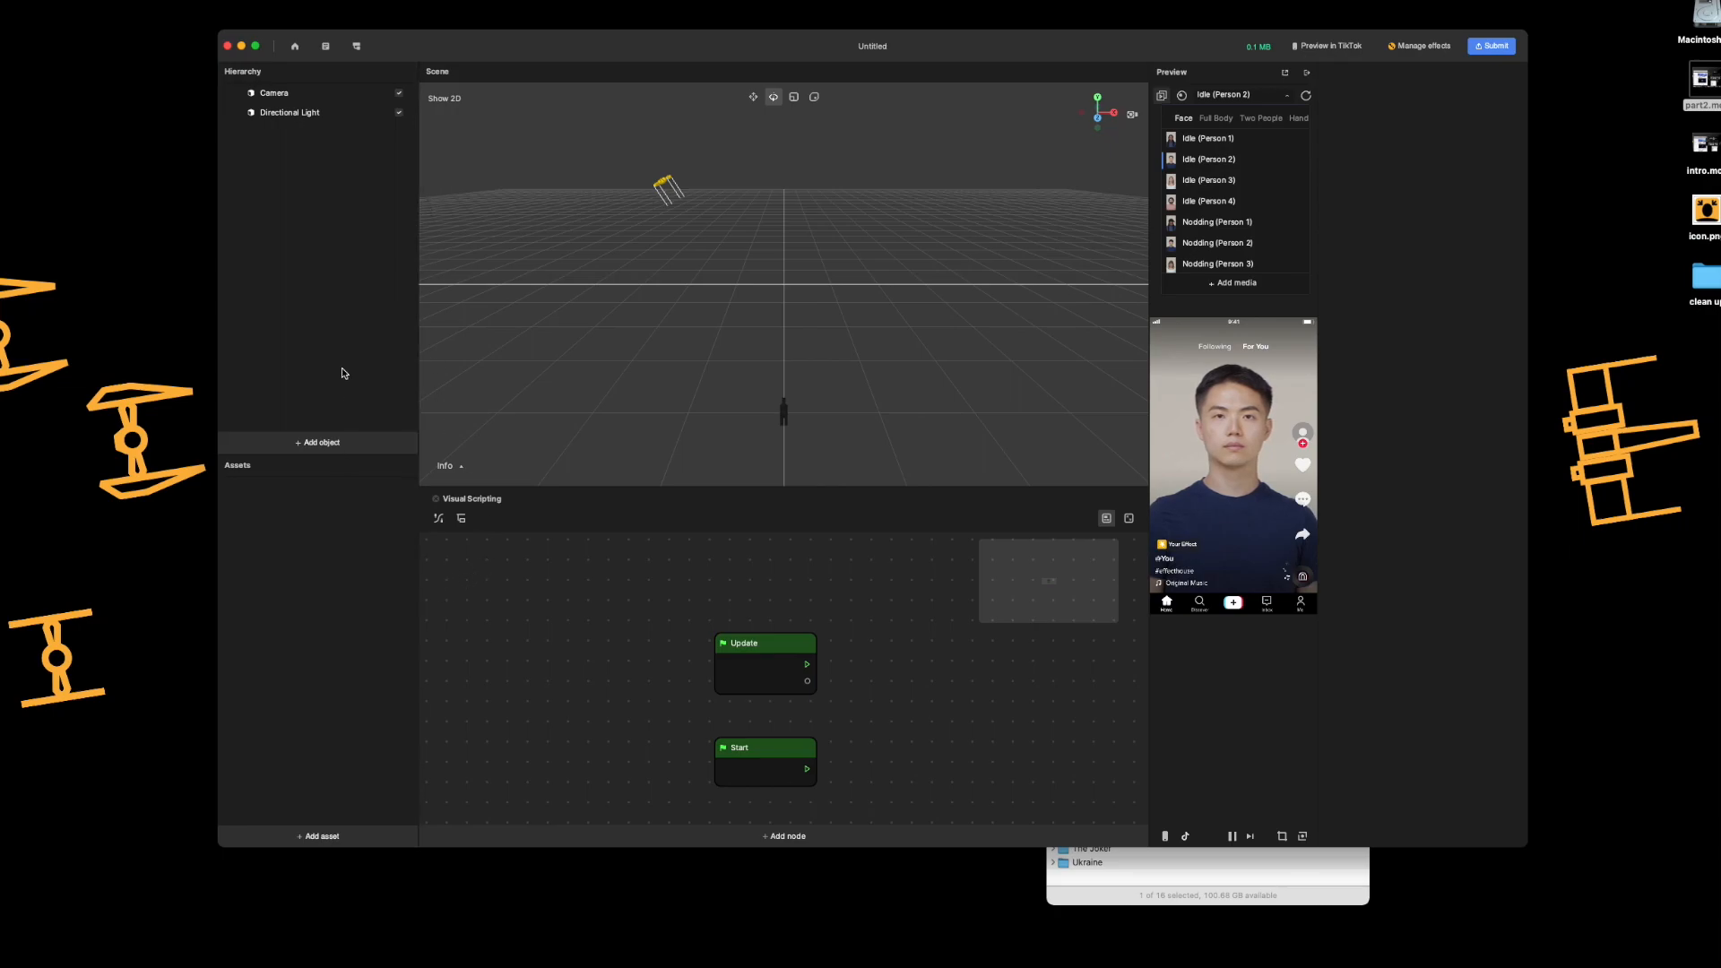
pyautogui.moveTo(319, 683)
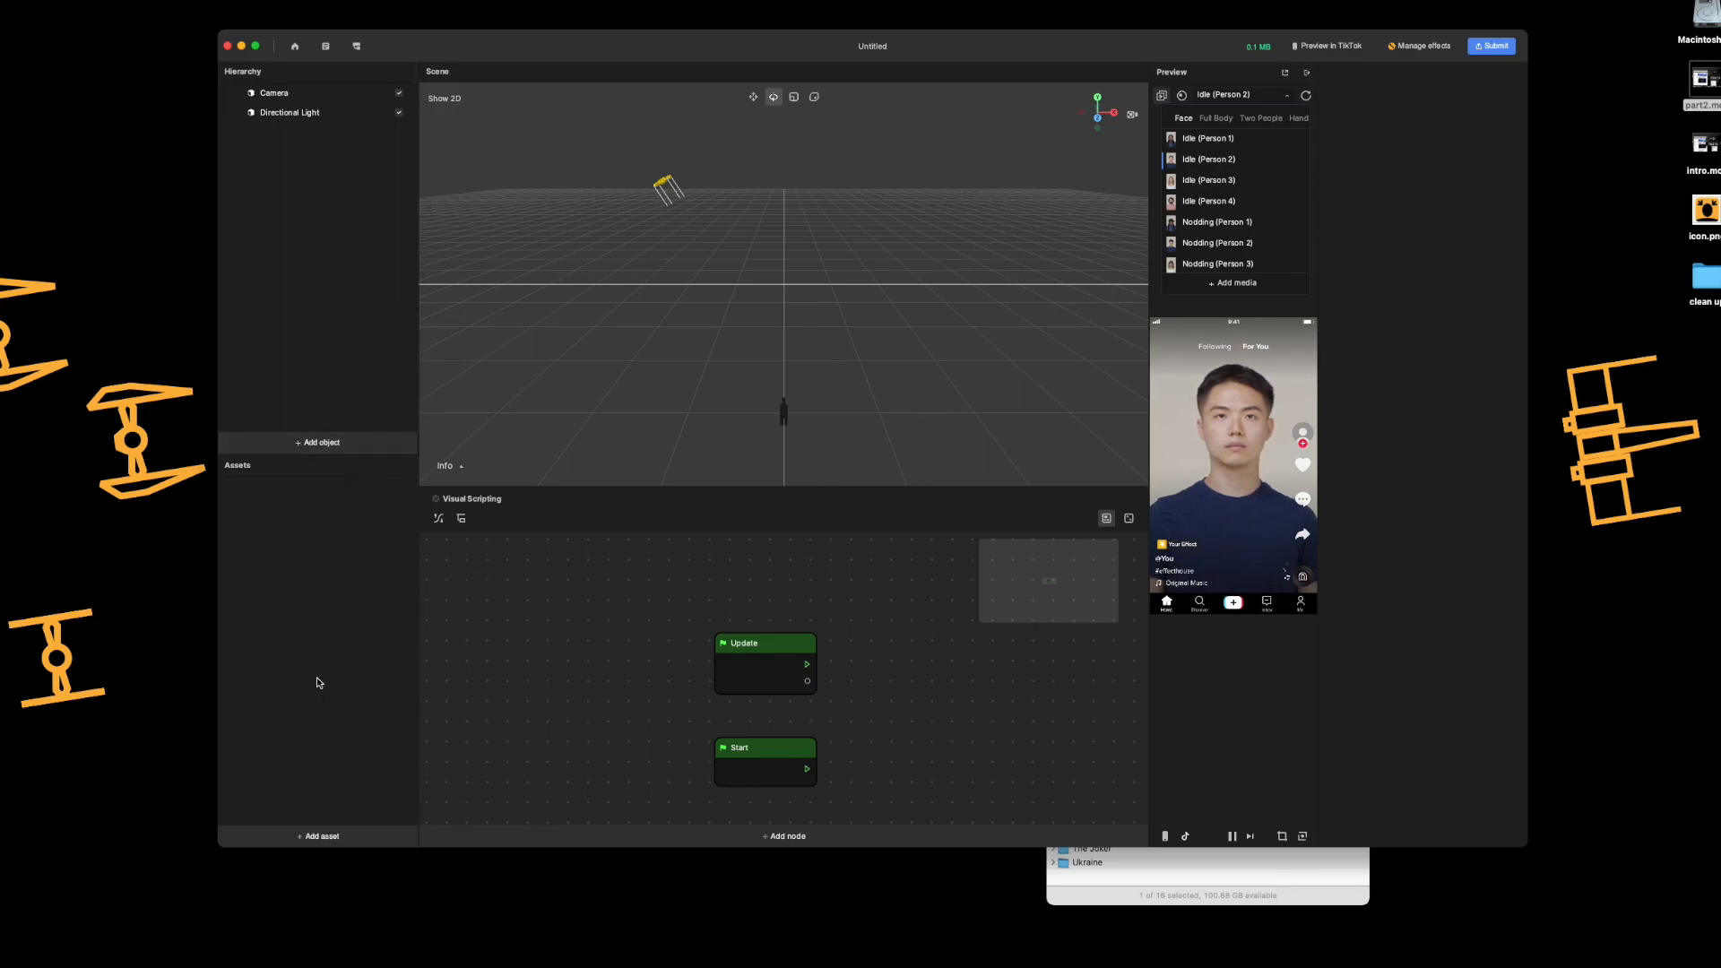
pyautogui.click(318, 835)
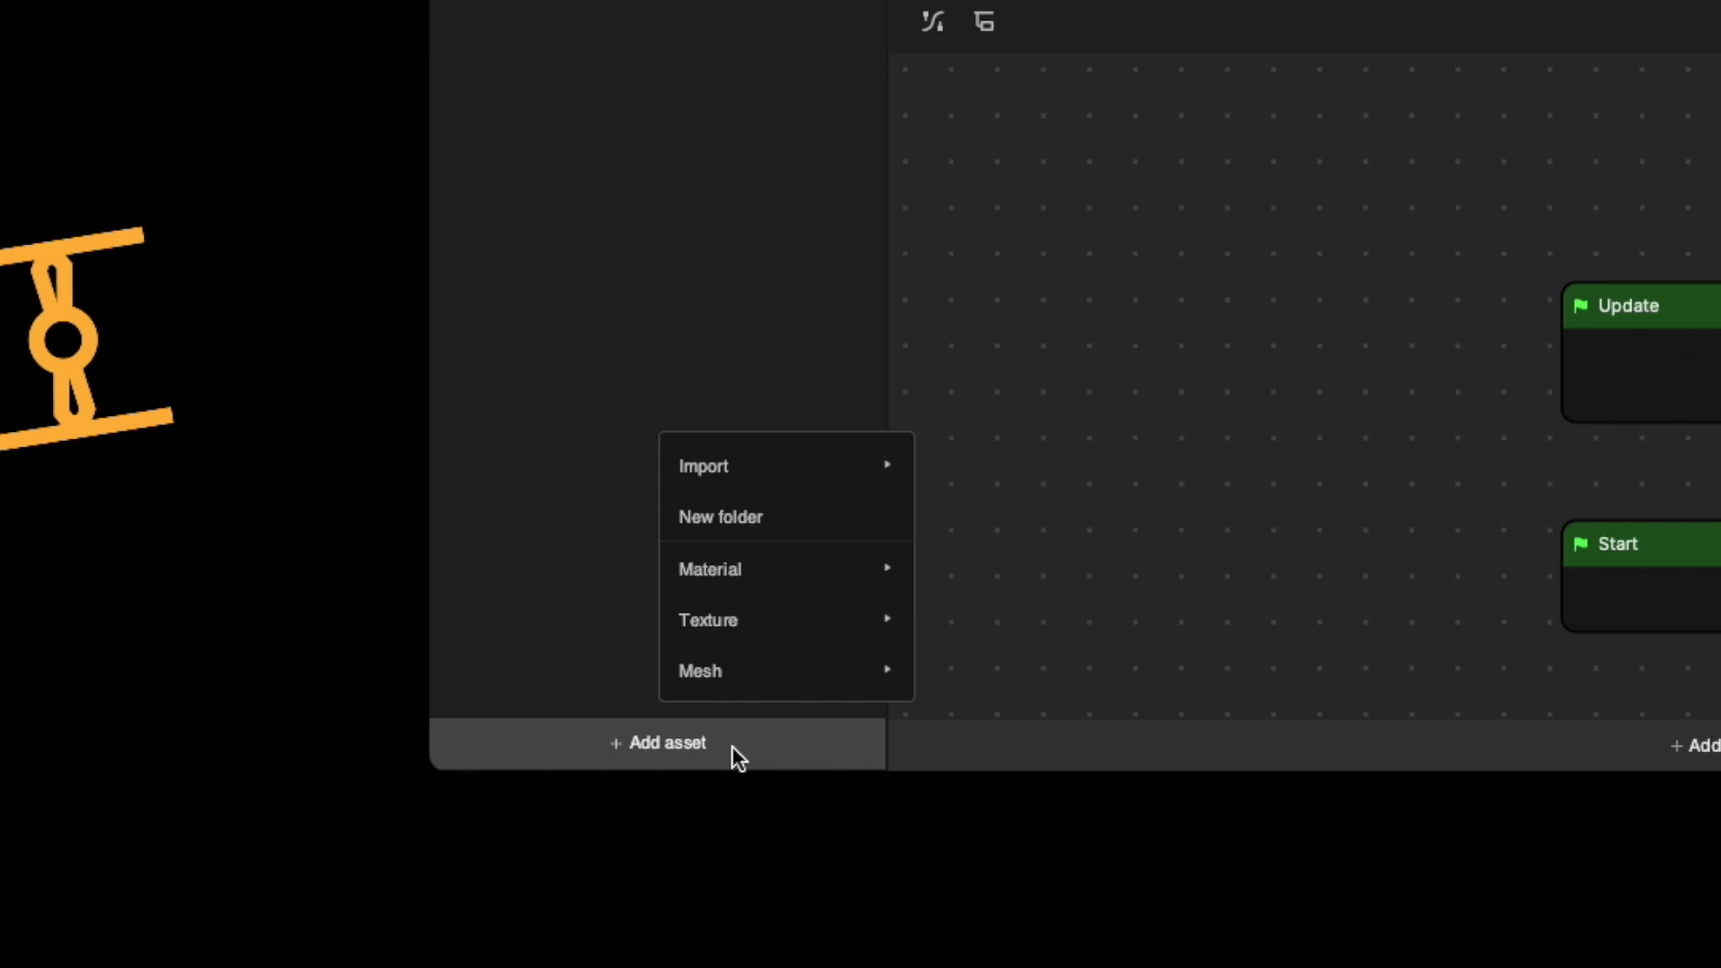
pyautogui.moveTo(703, 466)
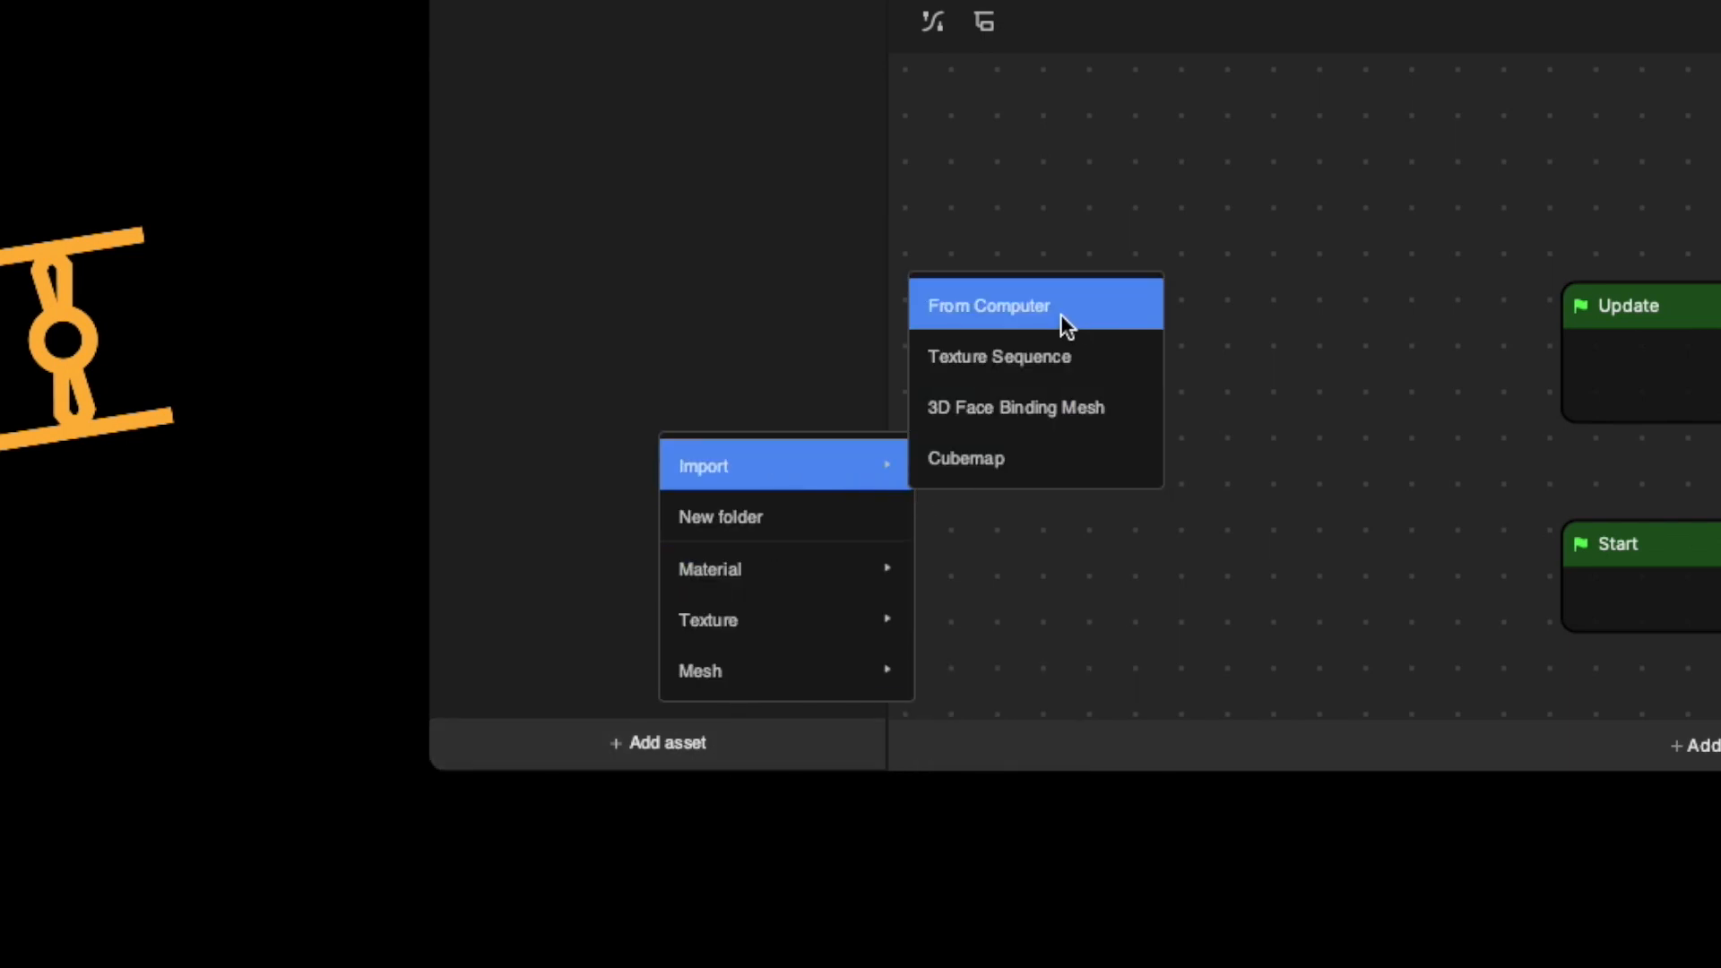
pyautogui.moveTo(1096, 365)
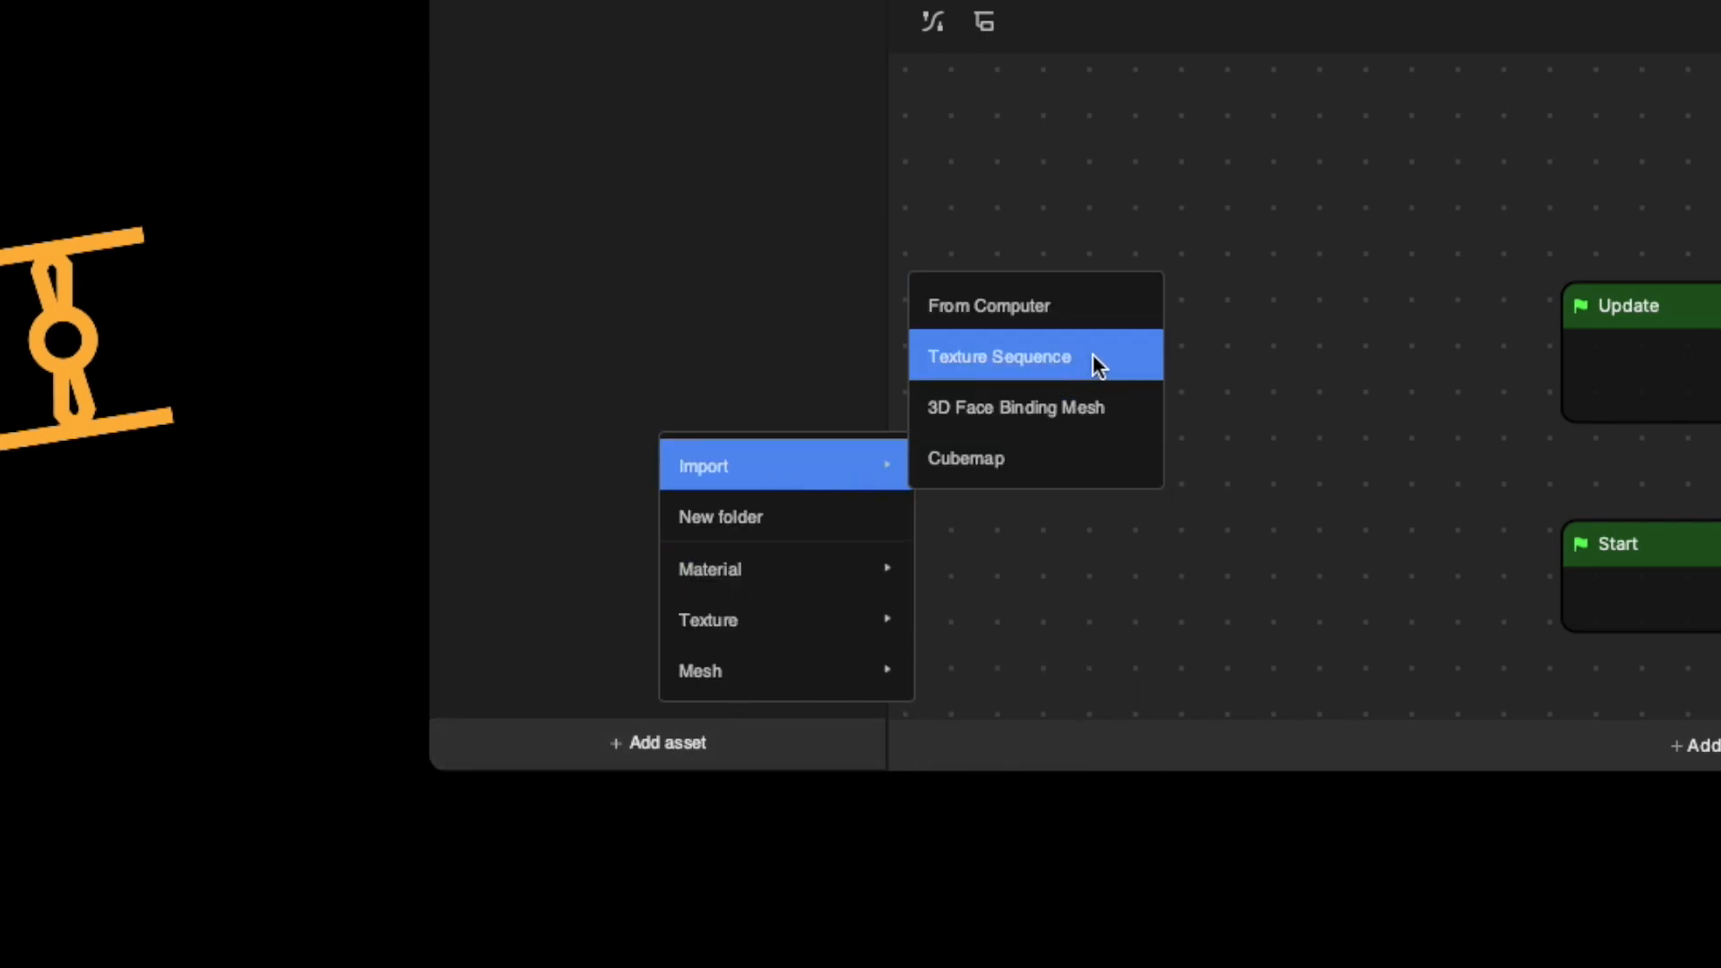
pyautogui.moveTo(1121, 430)
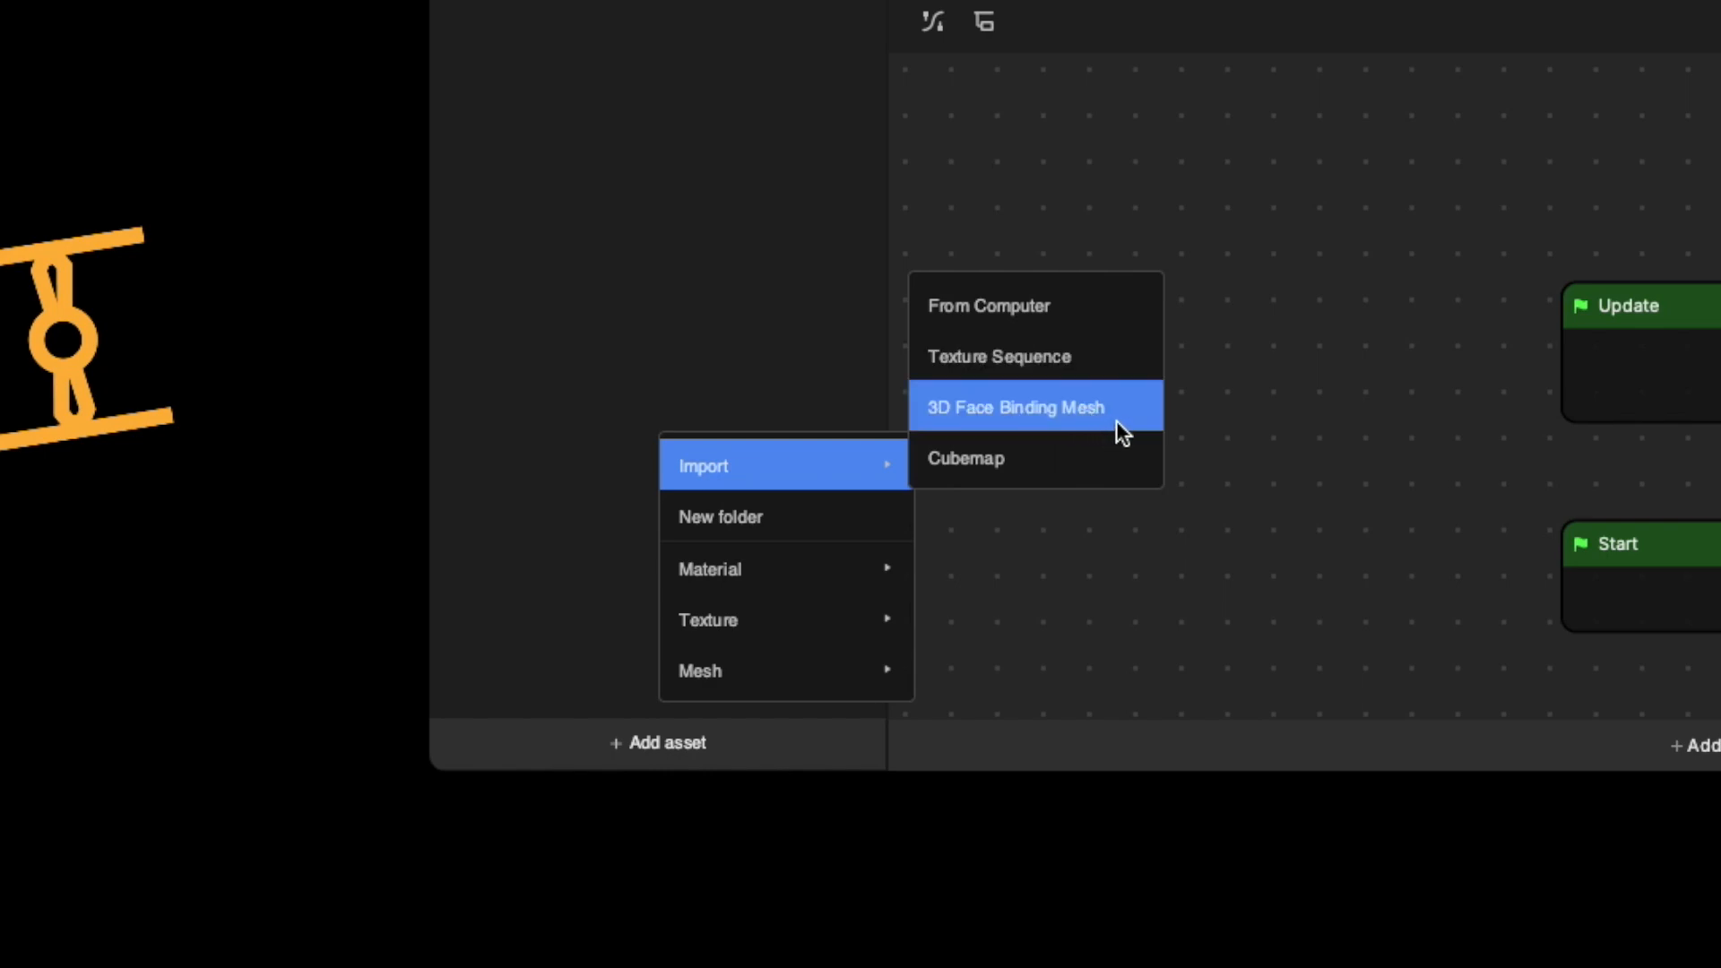
pyautogui.moveTo(754, 249)
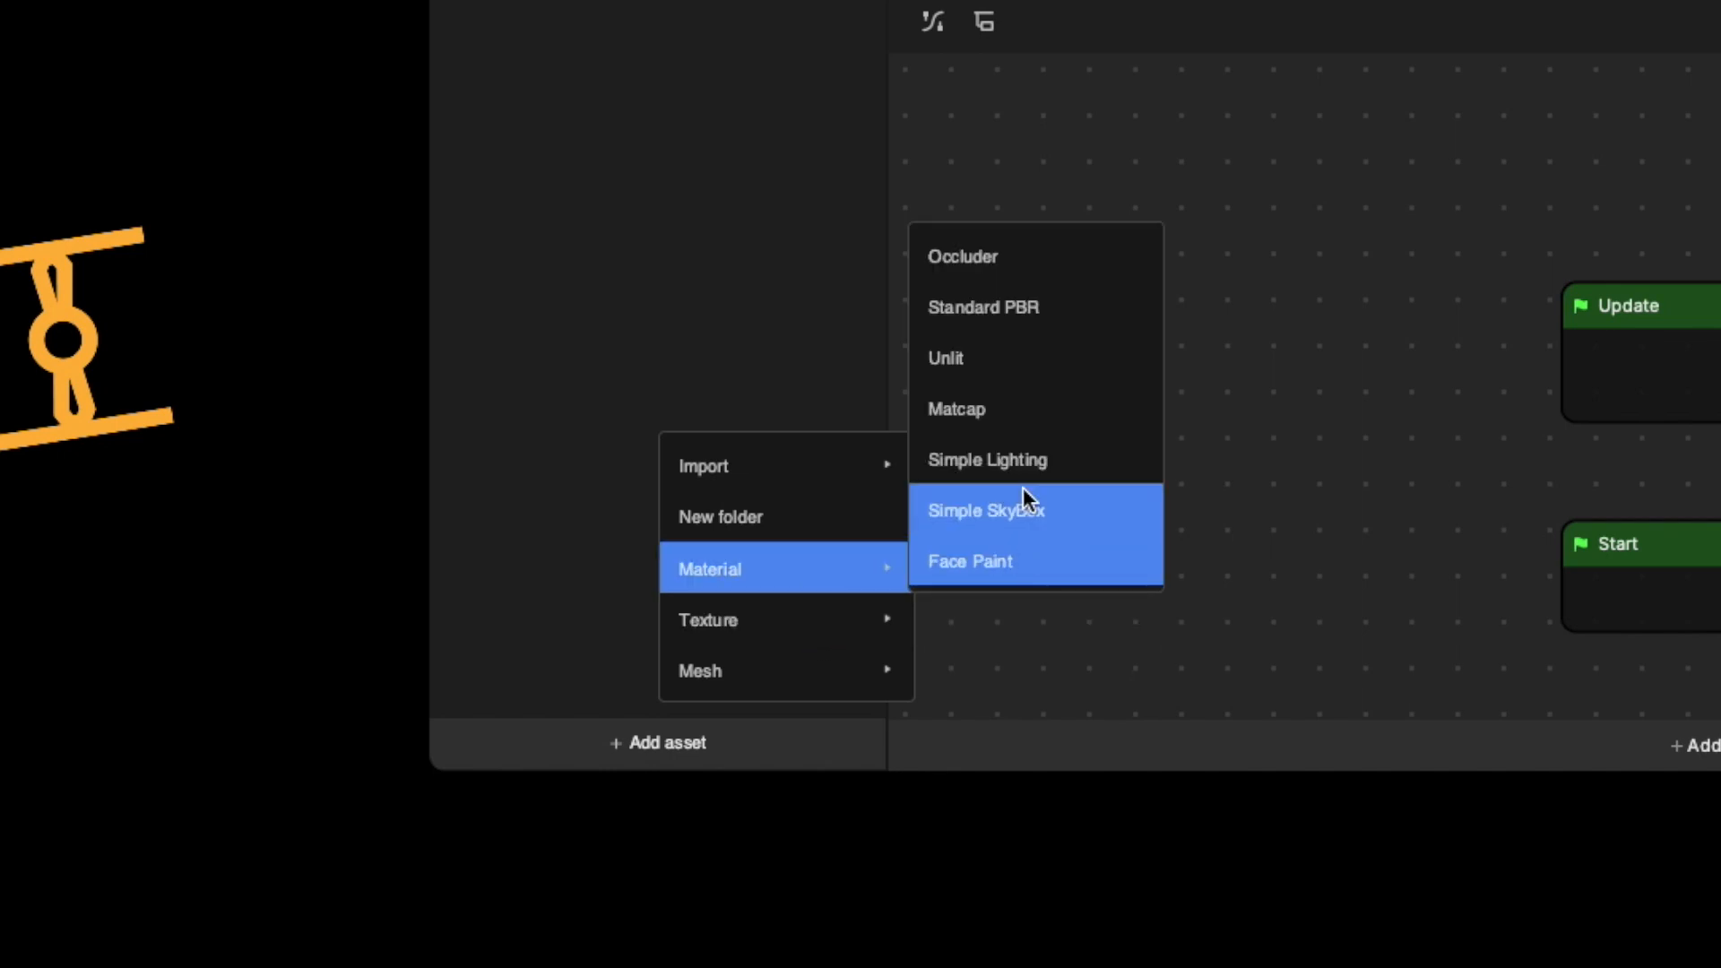
pyautogui.moveTo(1087, 255)
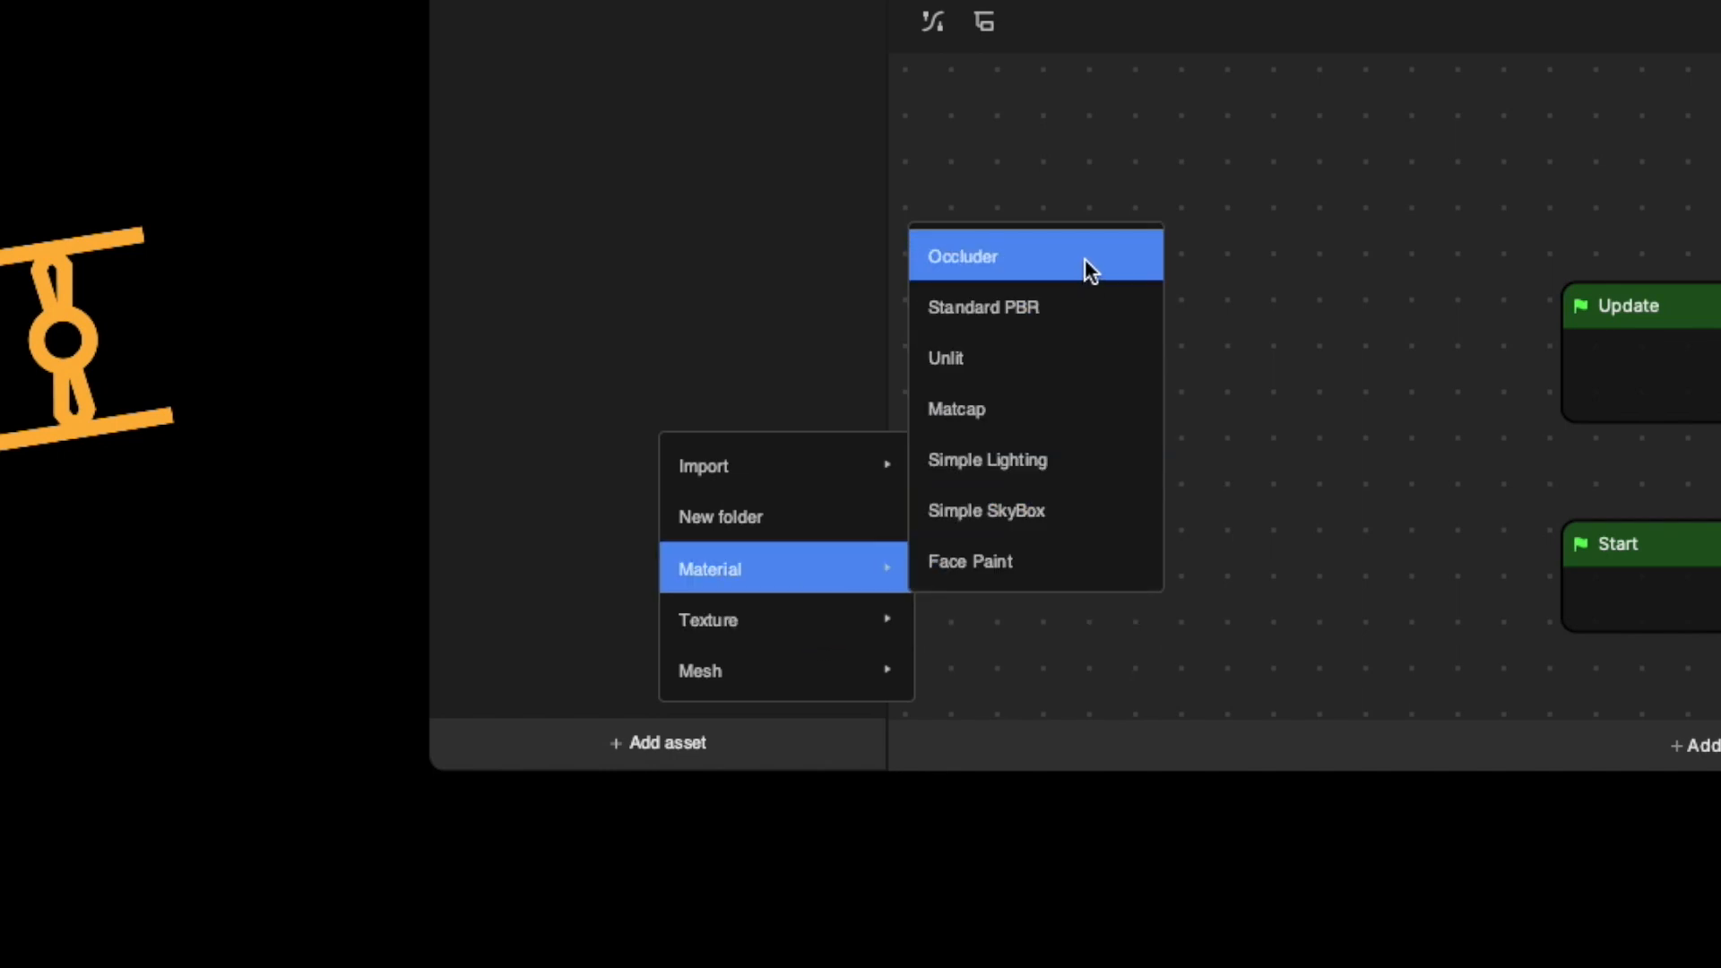
pyautogui.moveTo(1119, 459)
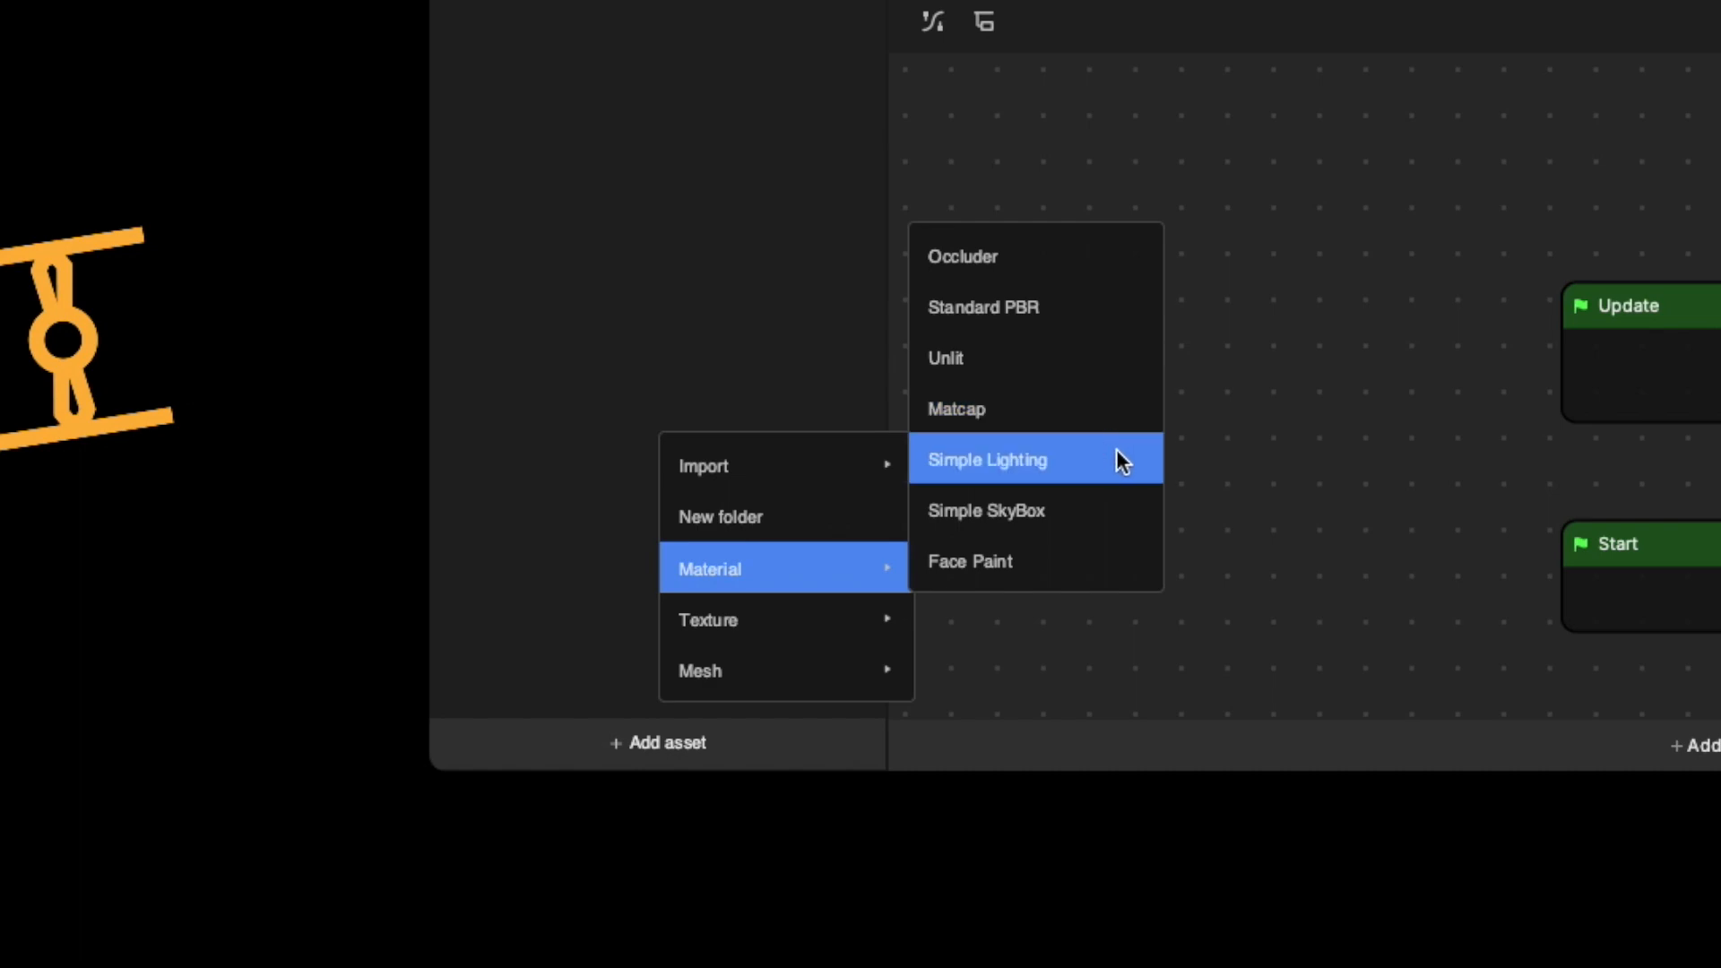
pyautogui.moveTo(713, 323)
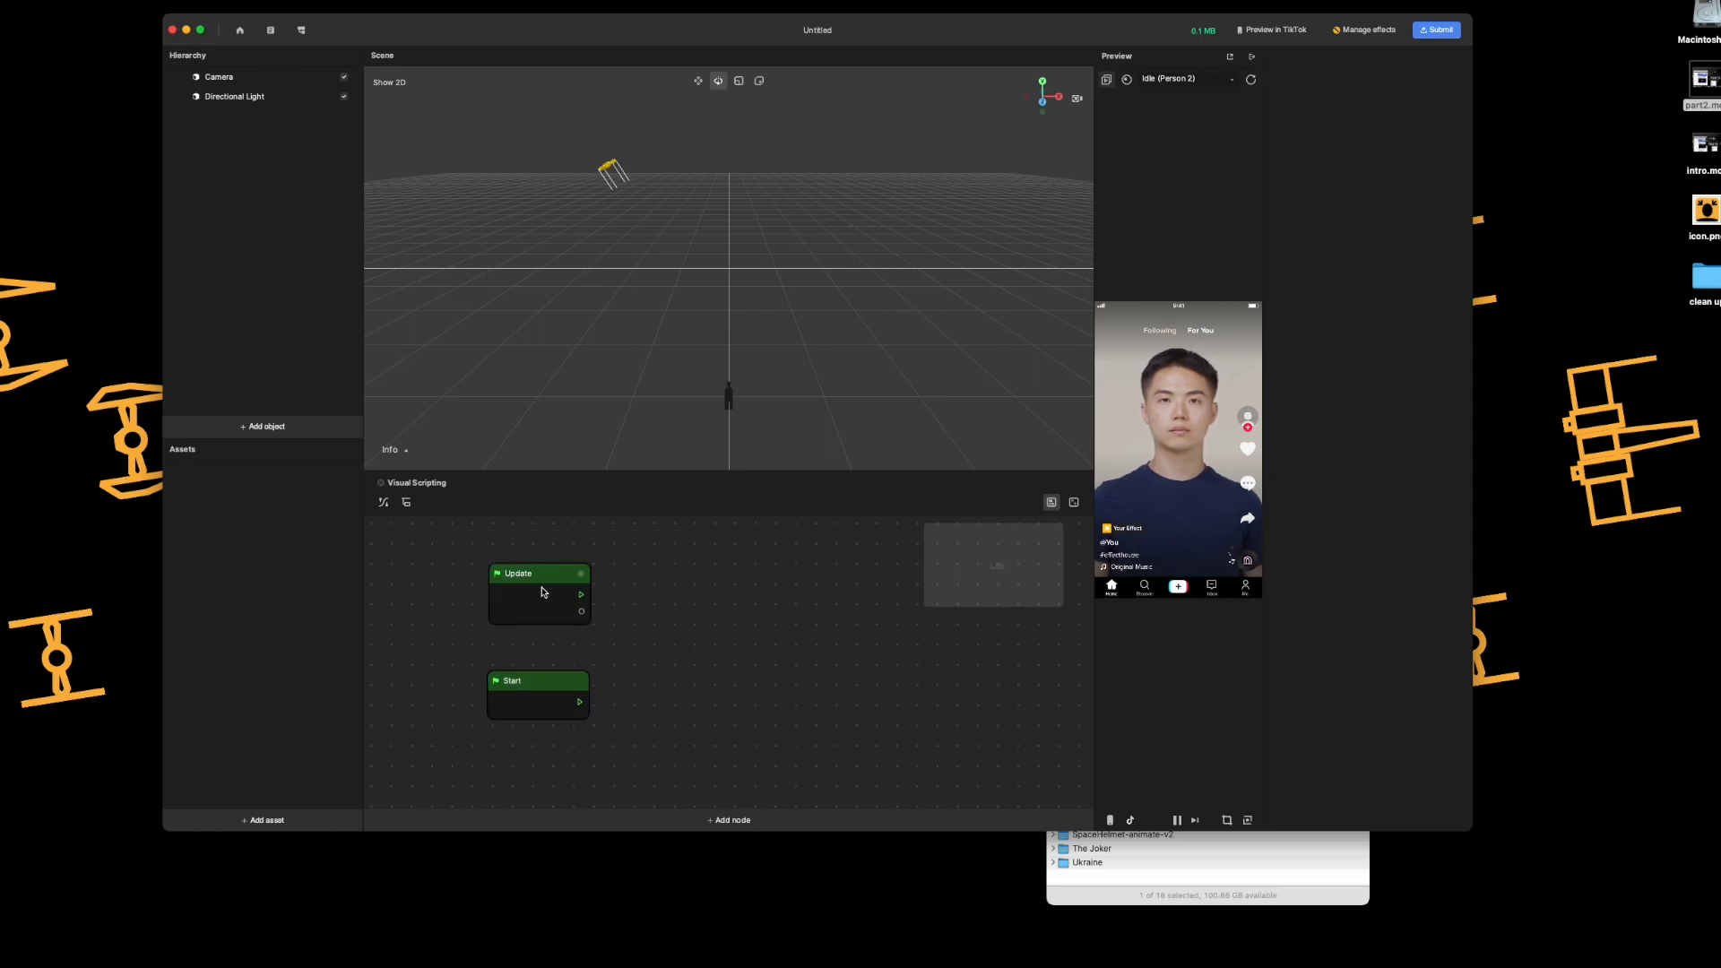
pyautogui.click(537, 592)
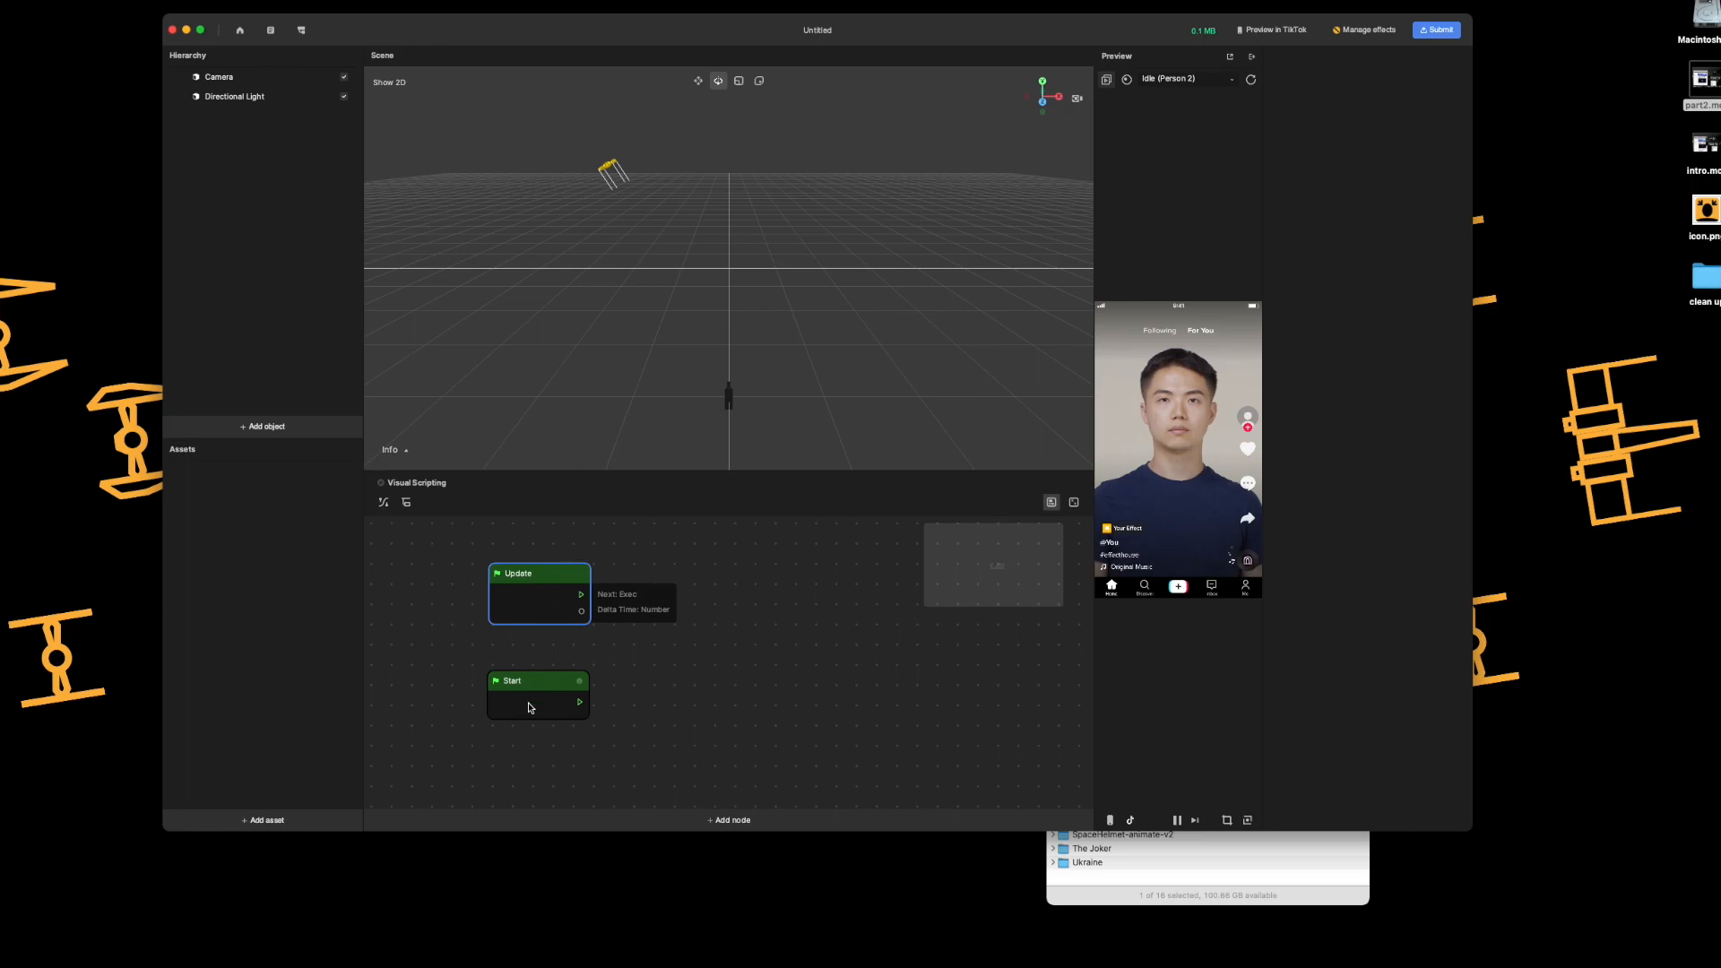
pyautogui.click(537, 697)
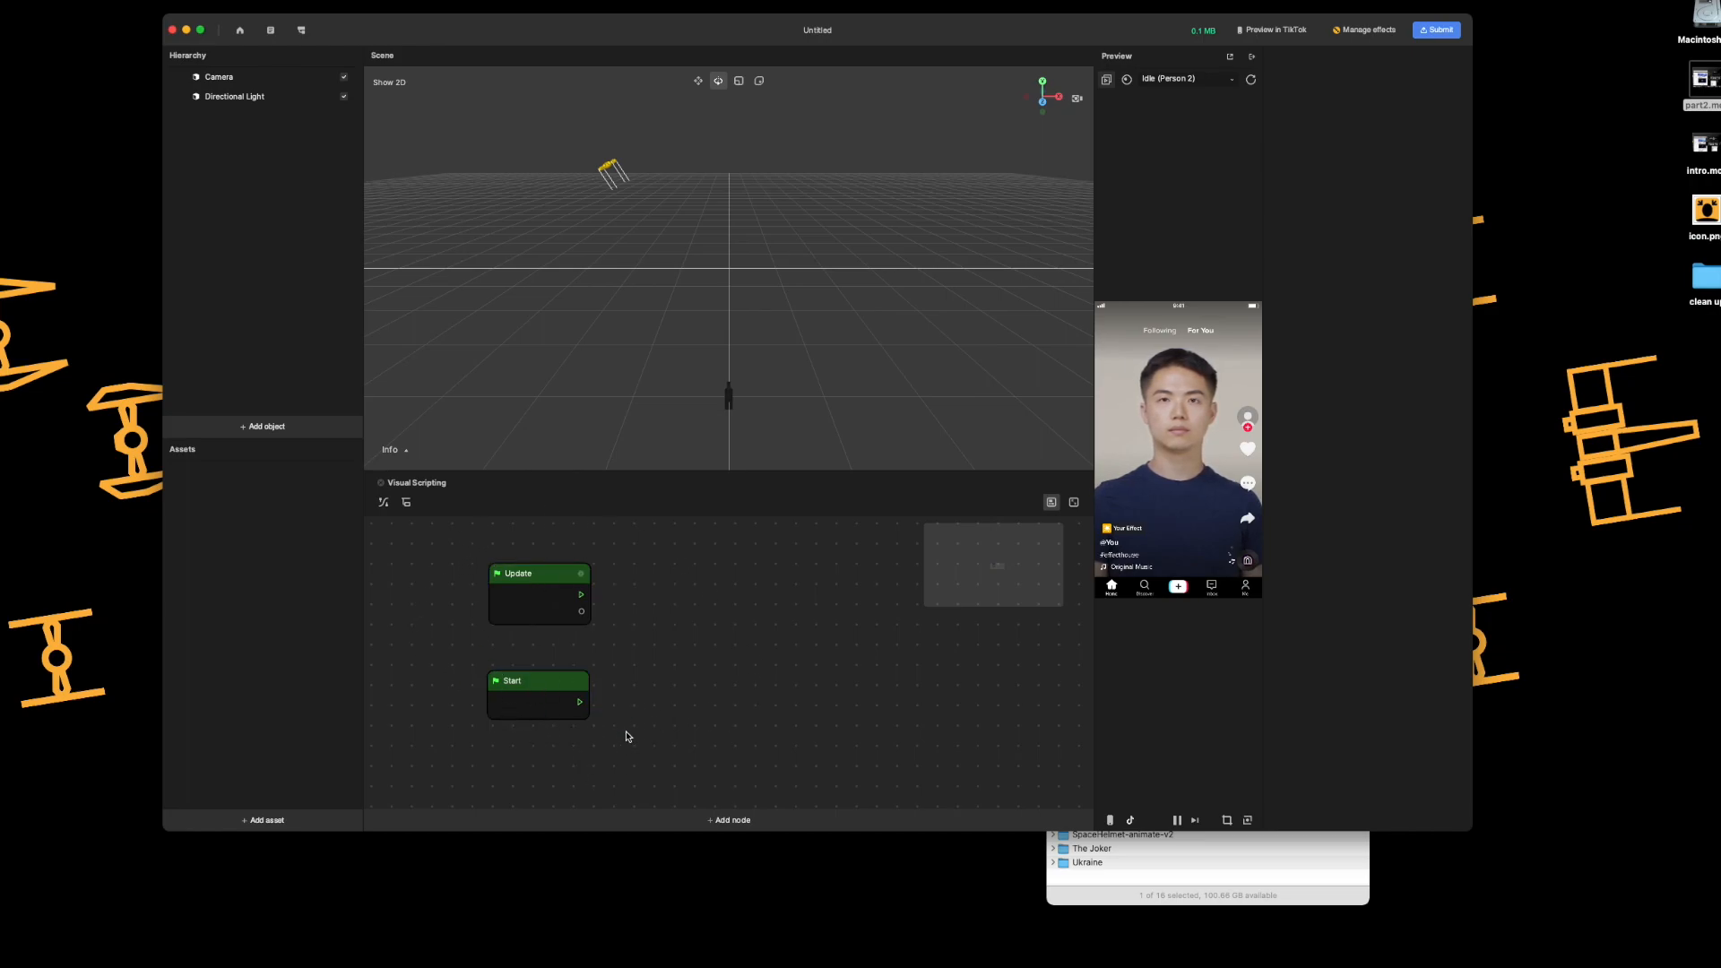
pyautogui.moveTo(722, 621)
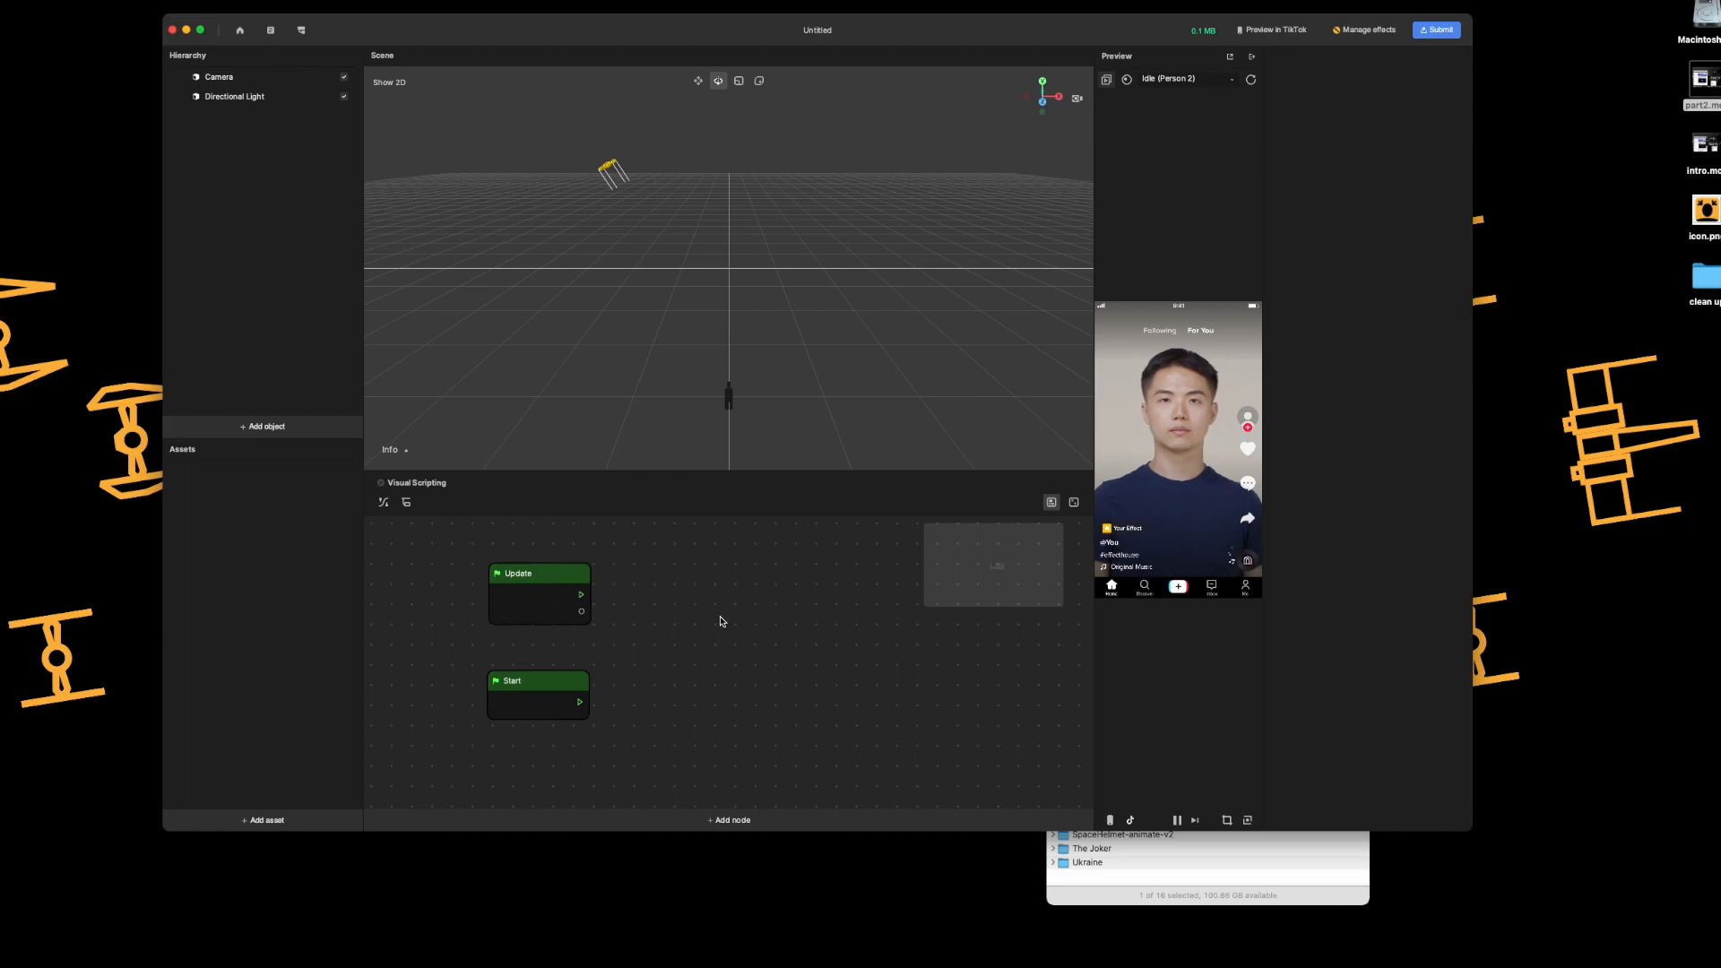
pyautogui.moveTo(723, 593)
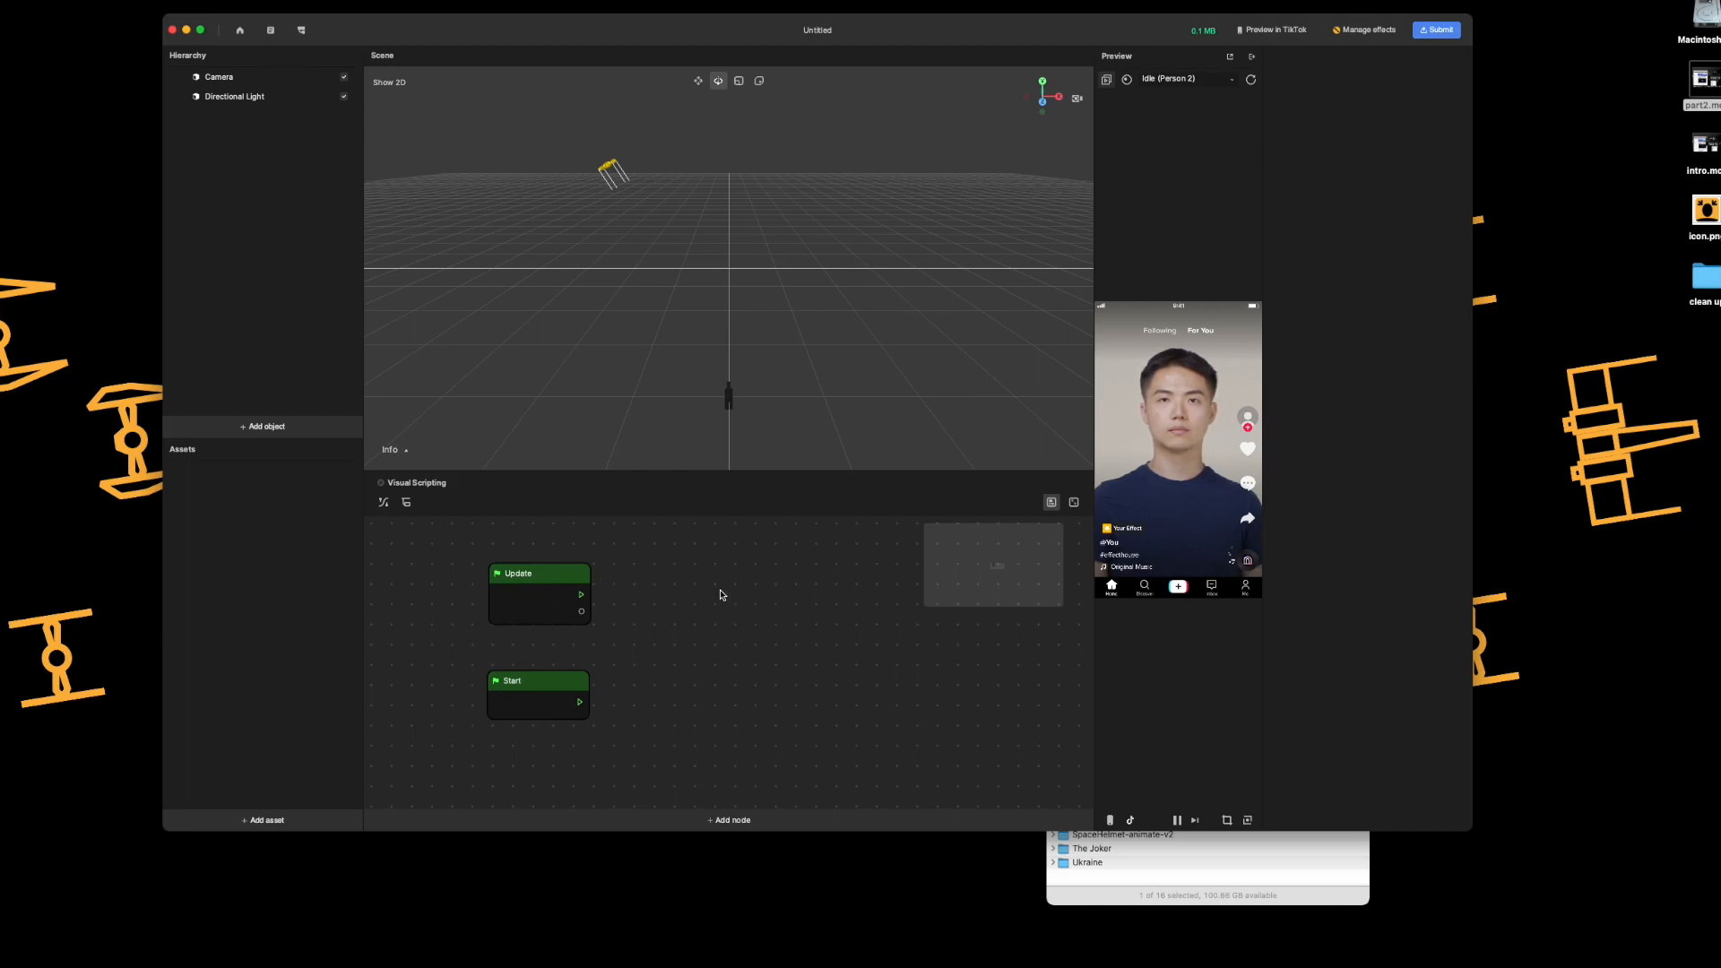
pyautogui.moveTo(257, 117)
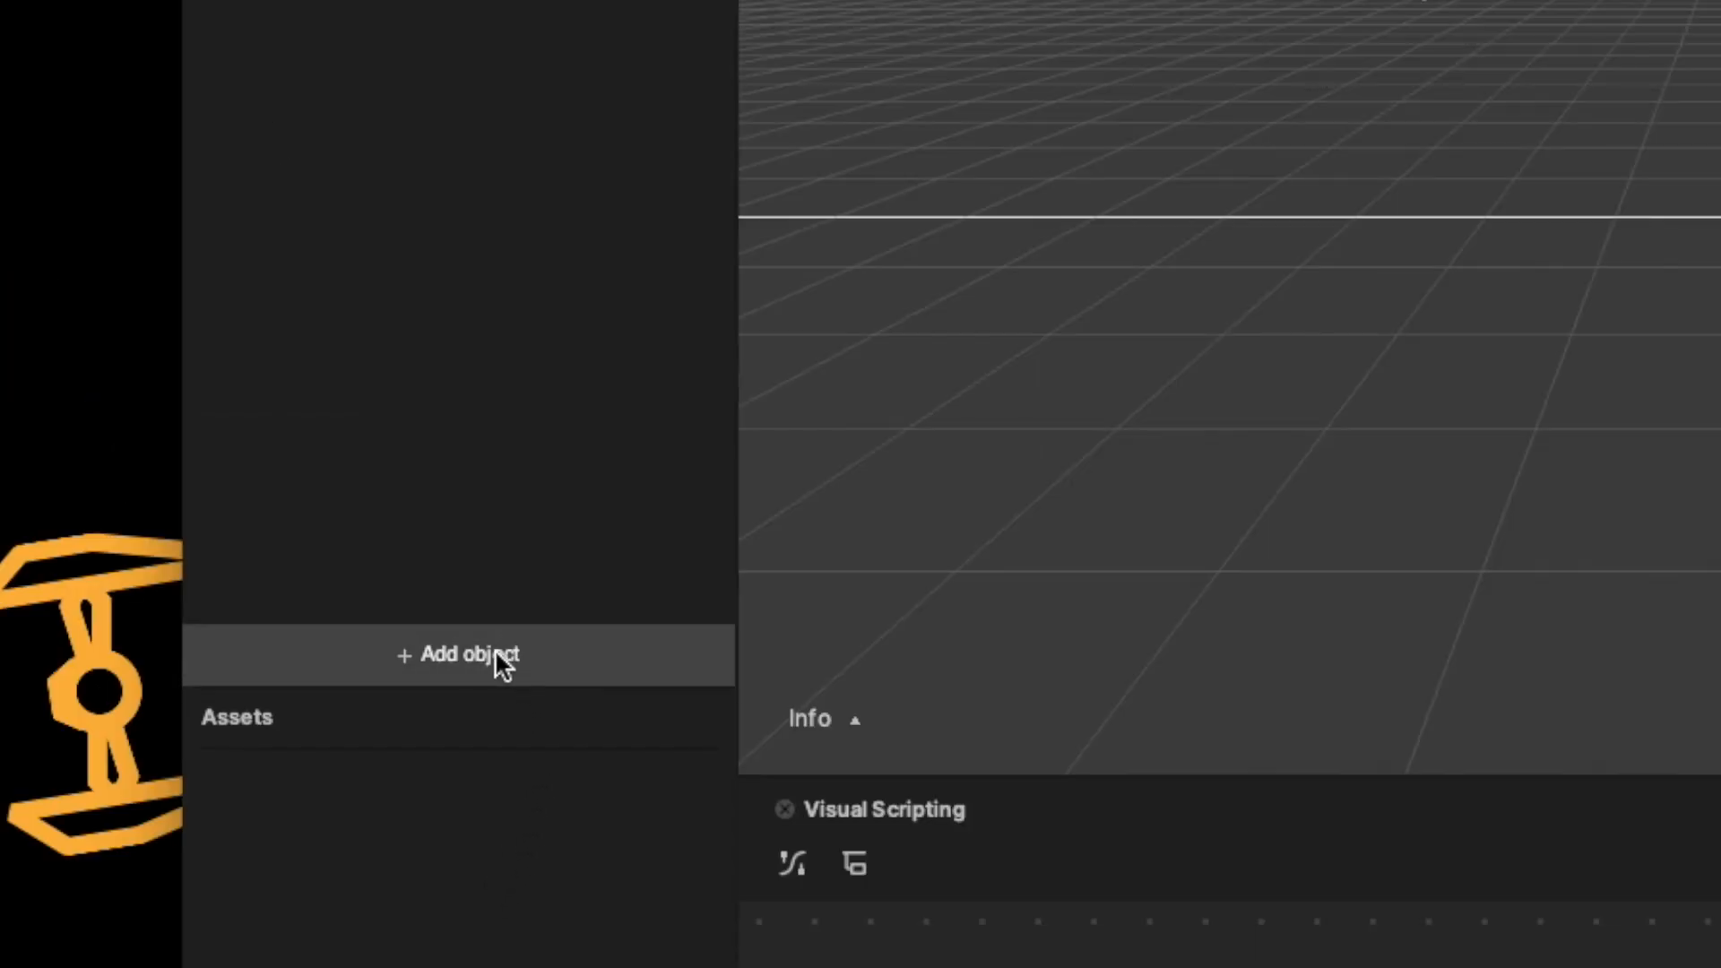
pyautogui.moveTo(483, 671)
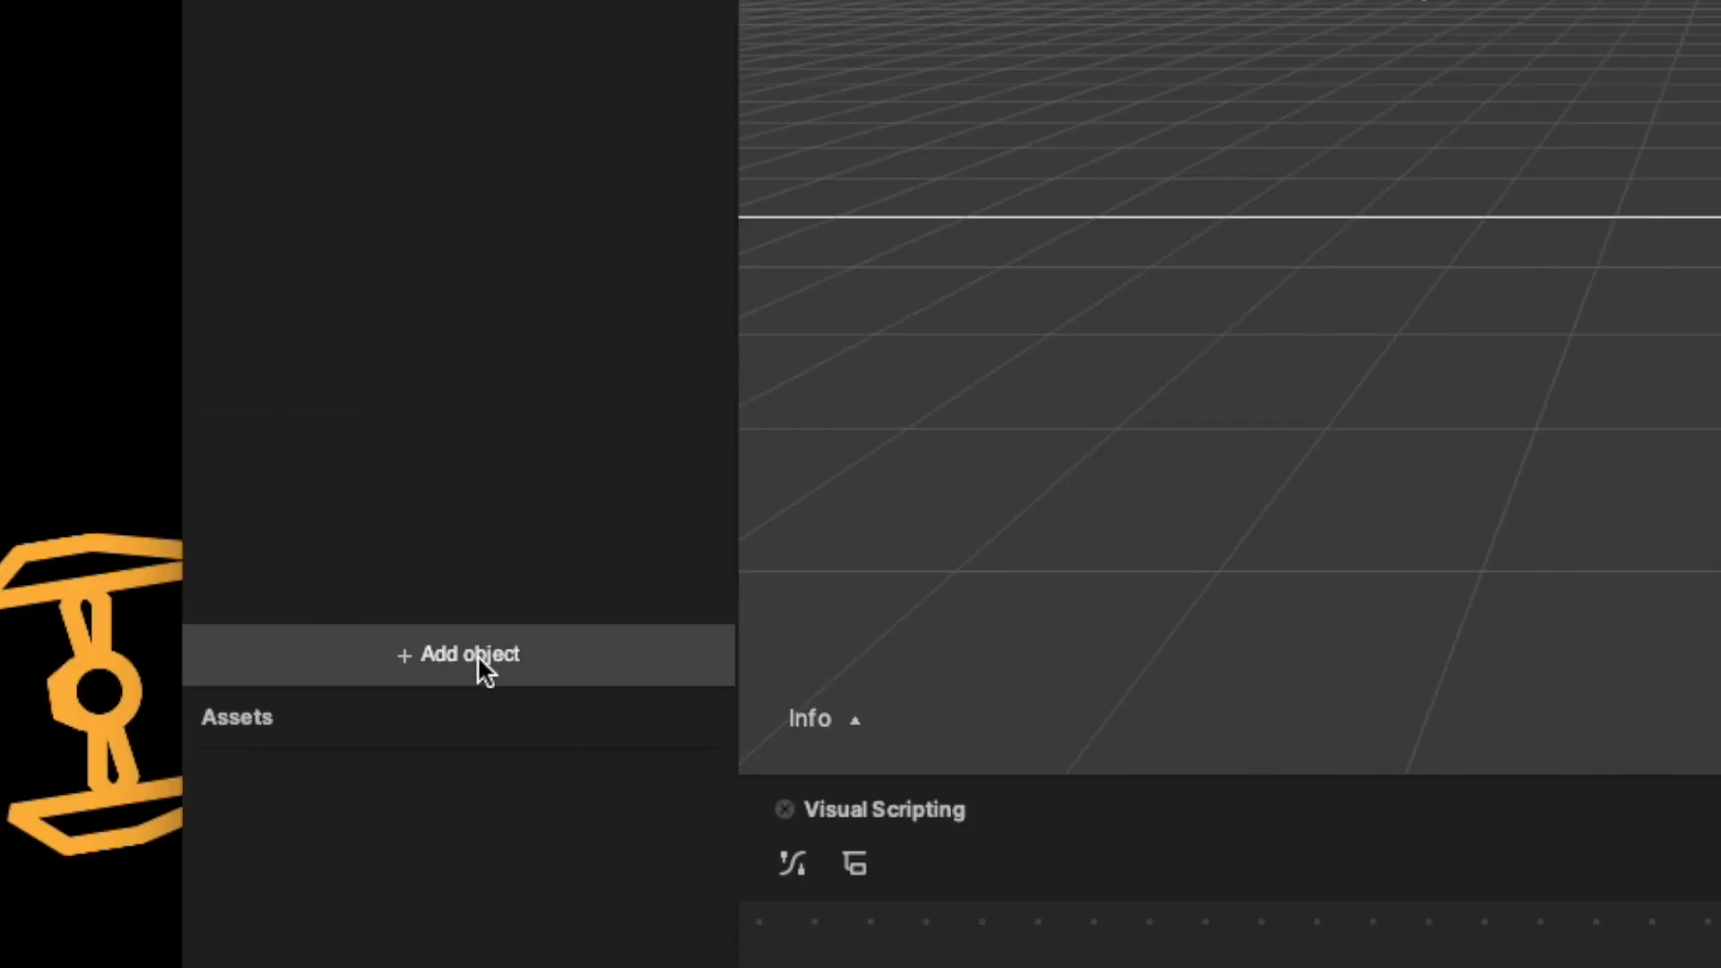
# Step: Add a Face Stretch effect from Face Effects so the face mesh appears in the scene
pyautogui.click(468, 654)
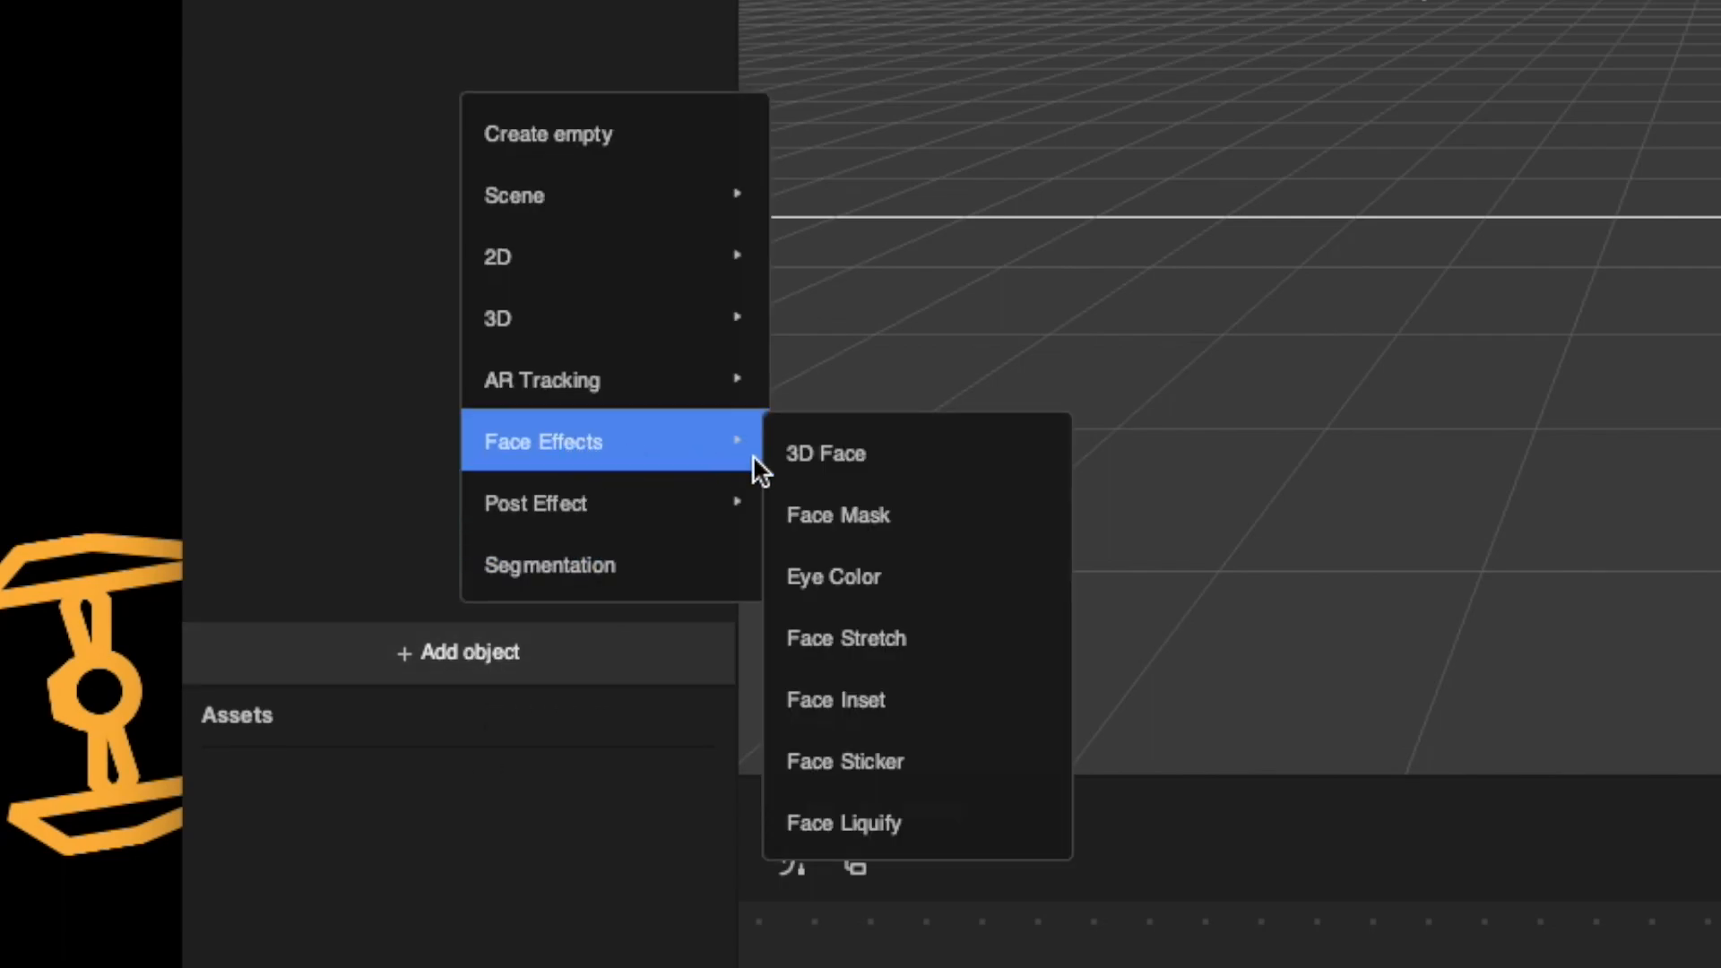
pyautogui.moveTo(959, 512)
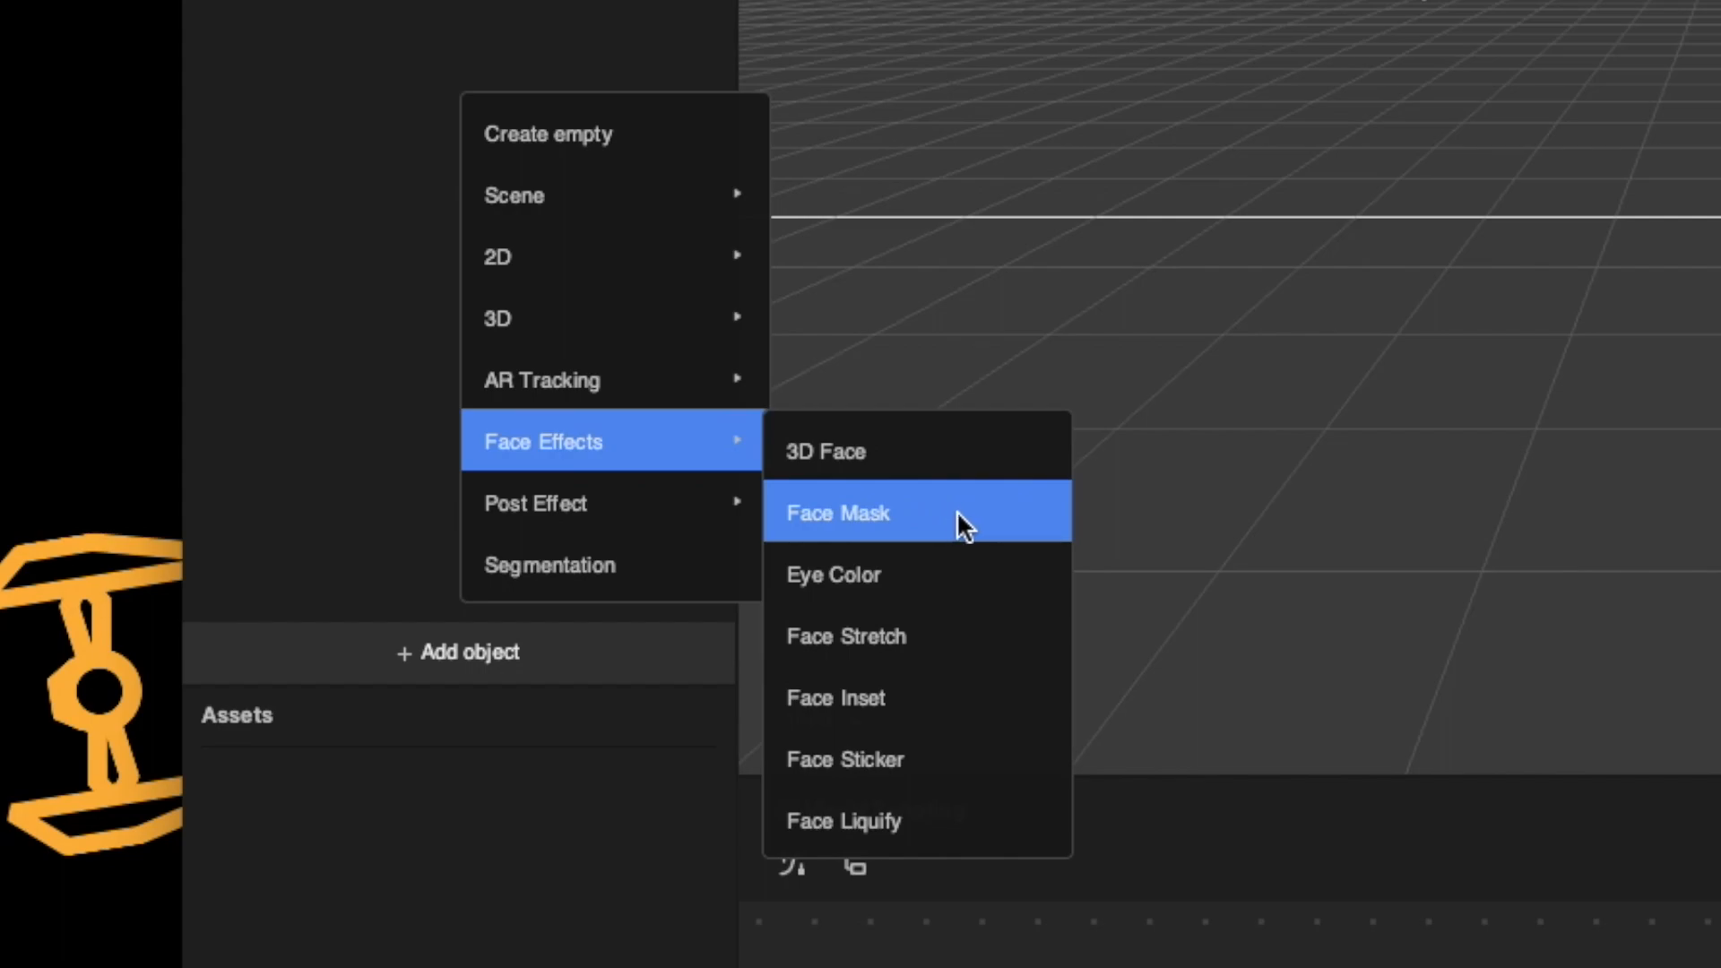
pyautogui.moveTo(958, 738)
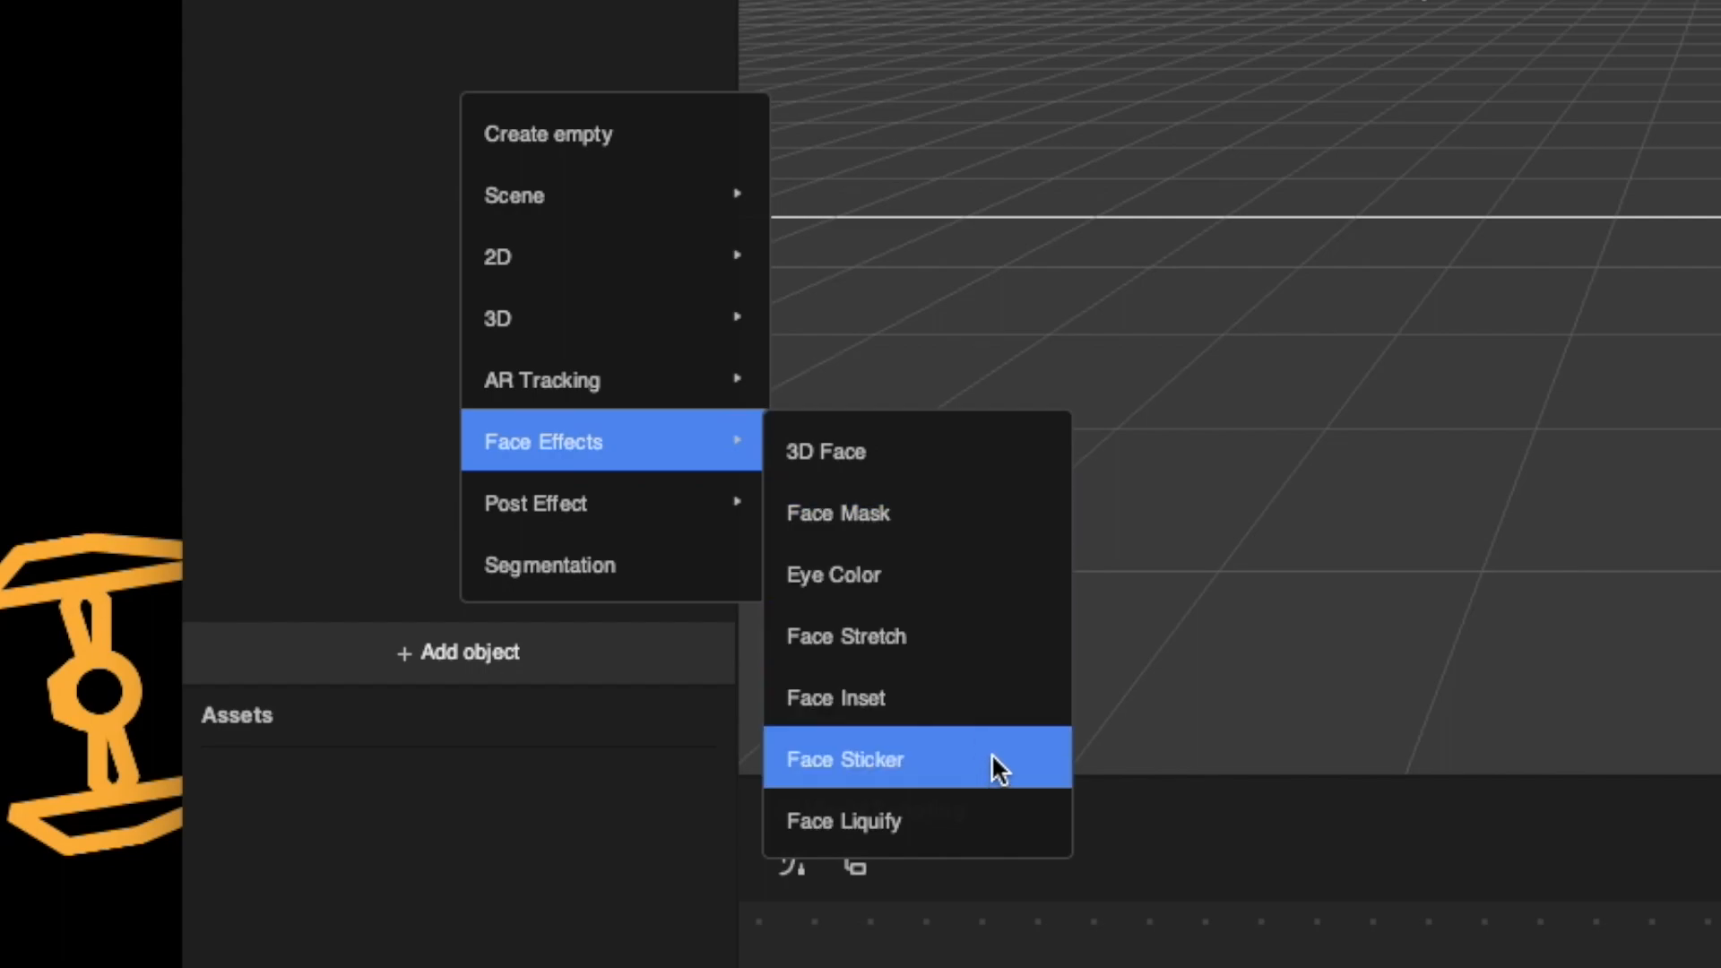
pyautogui.moveTo(966, 821)
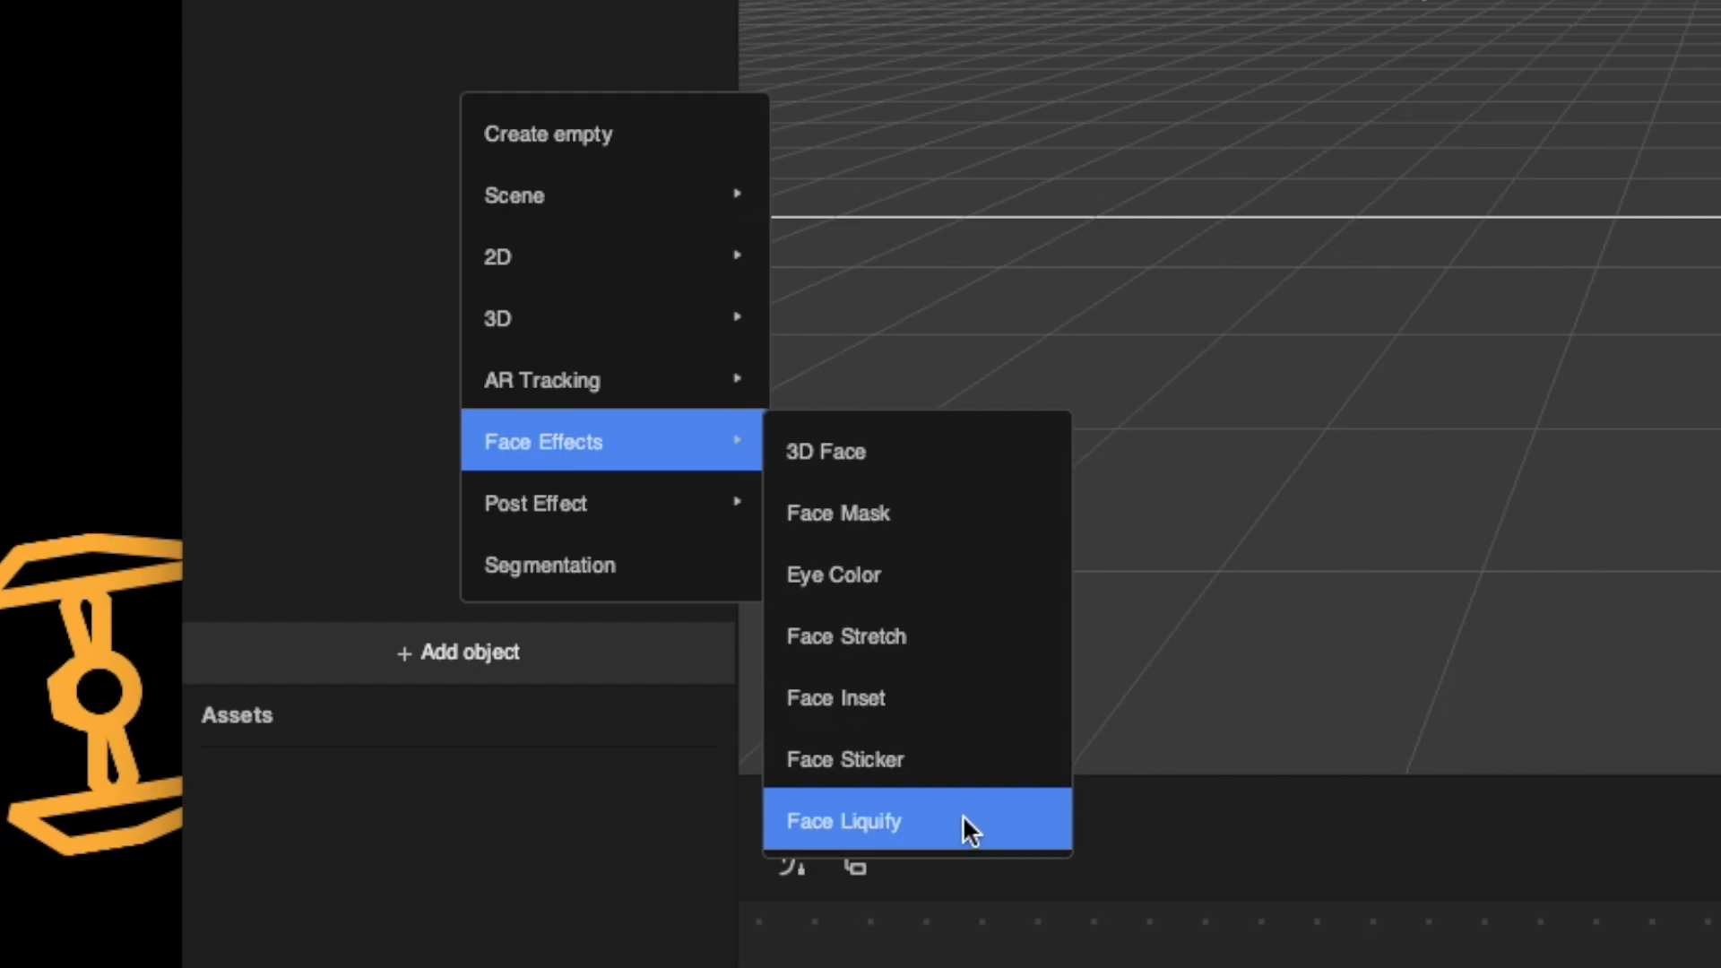
pyautogui.moveTo(917, 636)
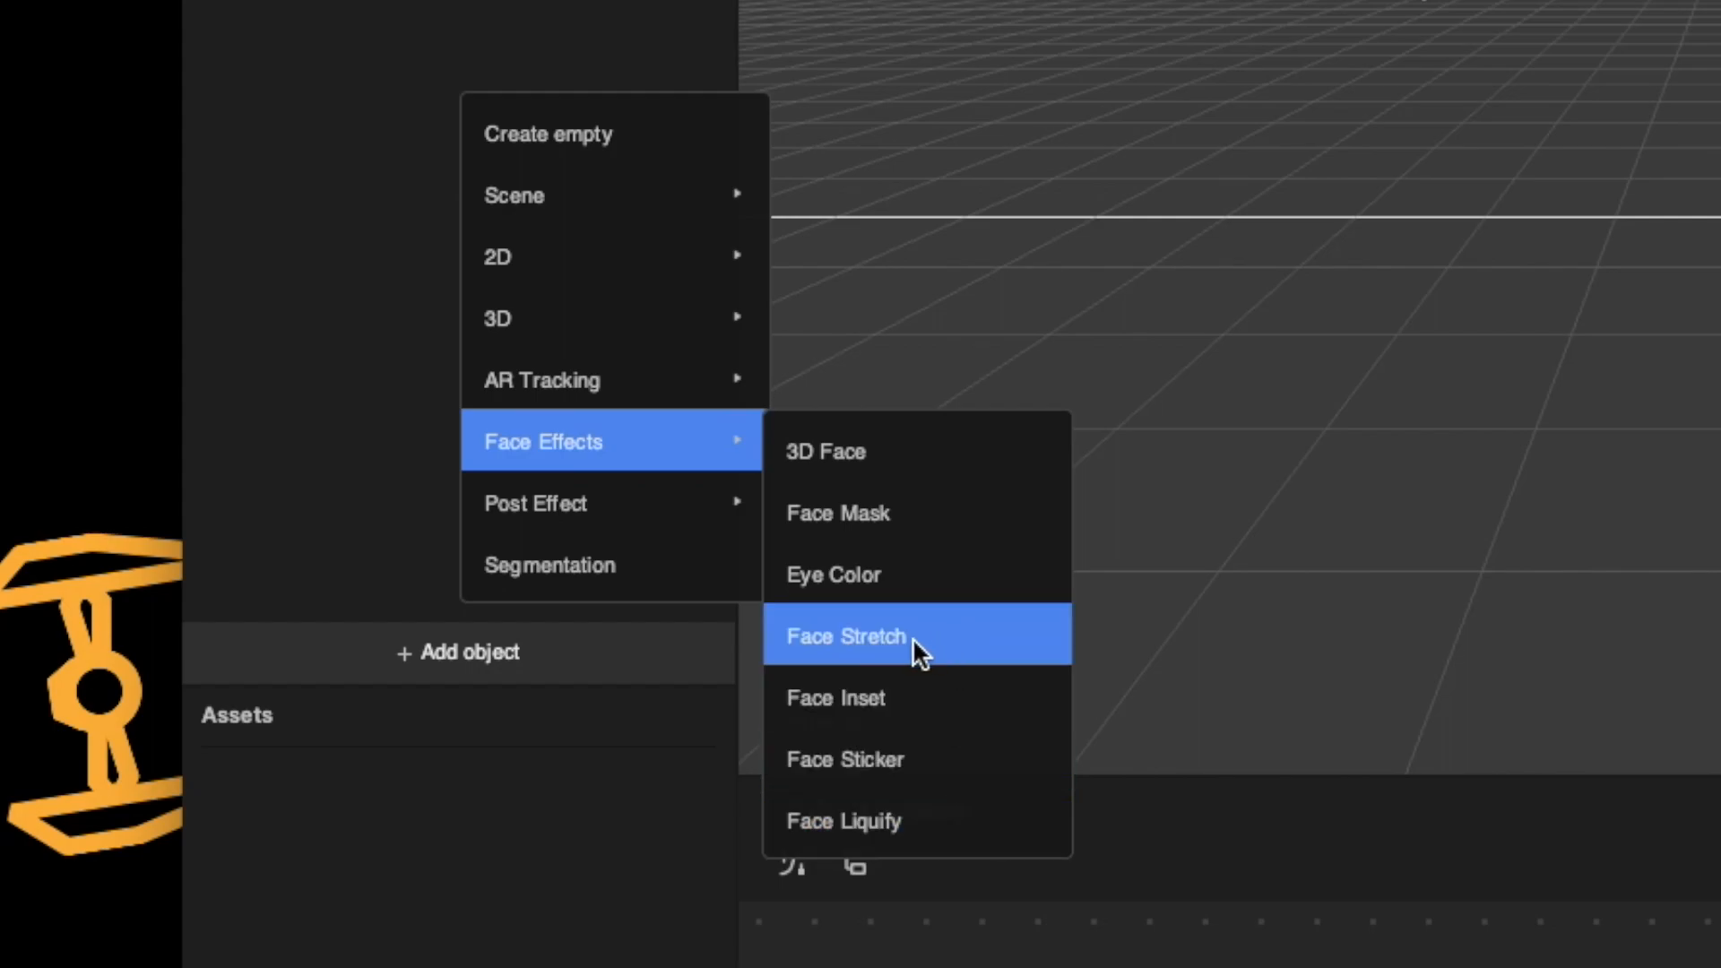
pyautogui.moveTo(940, 910)
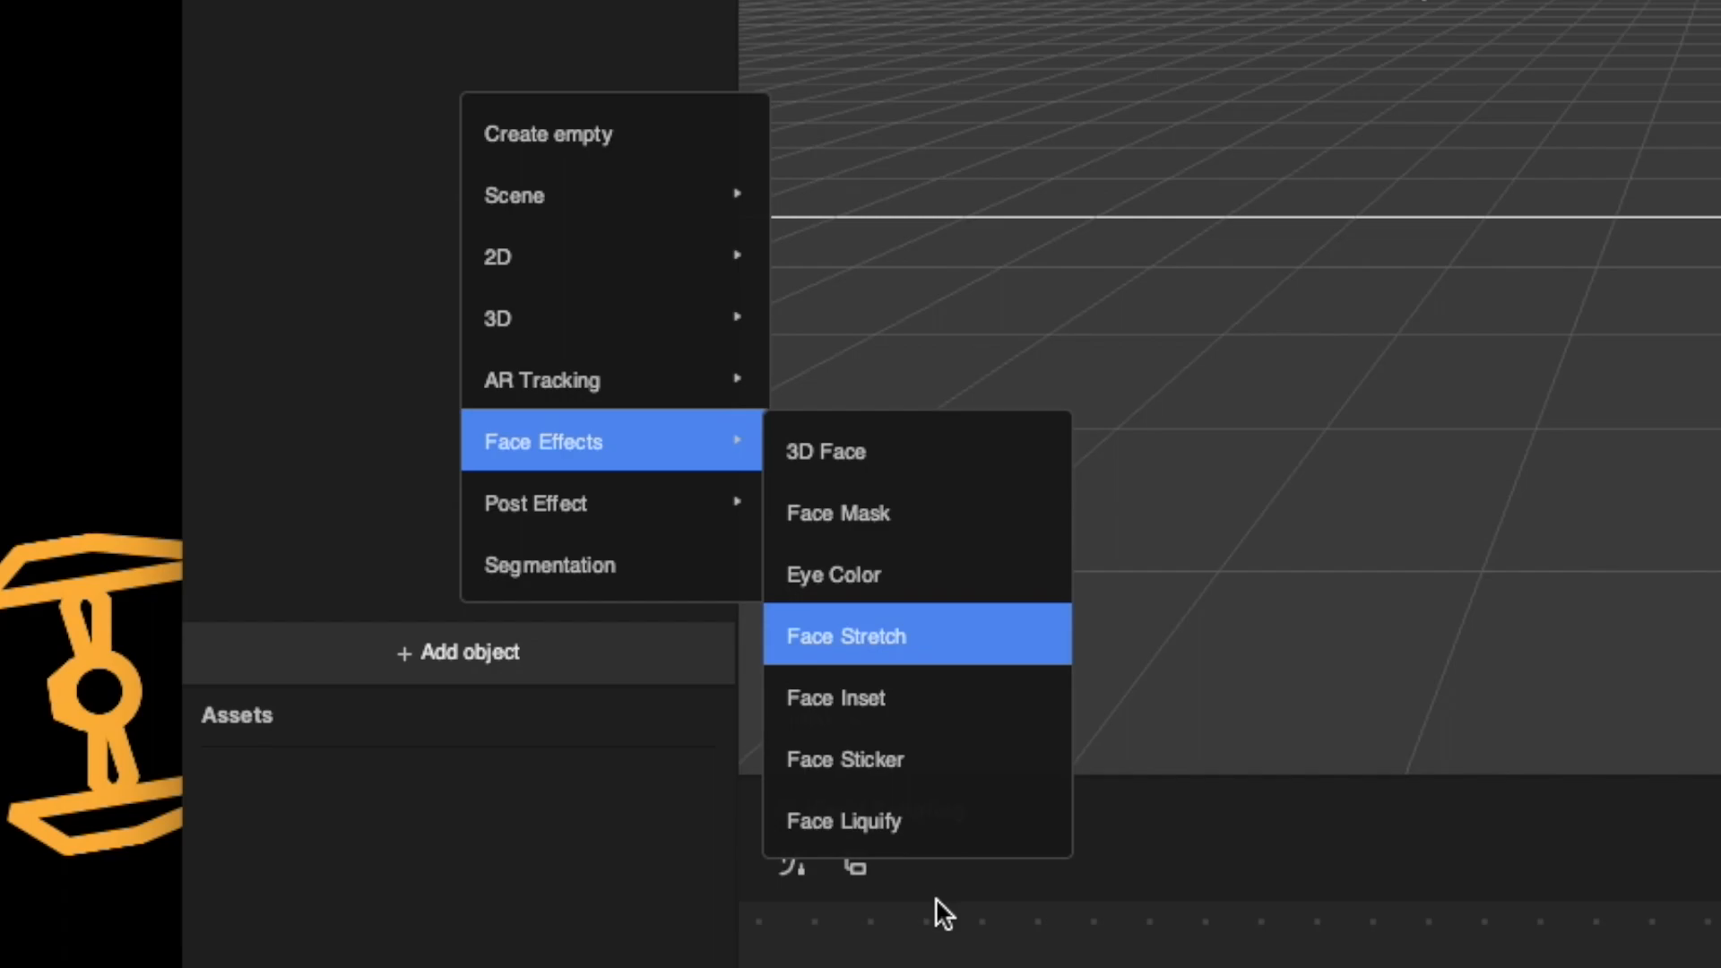
pyautogui.click(845, 636)
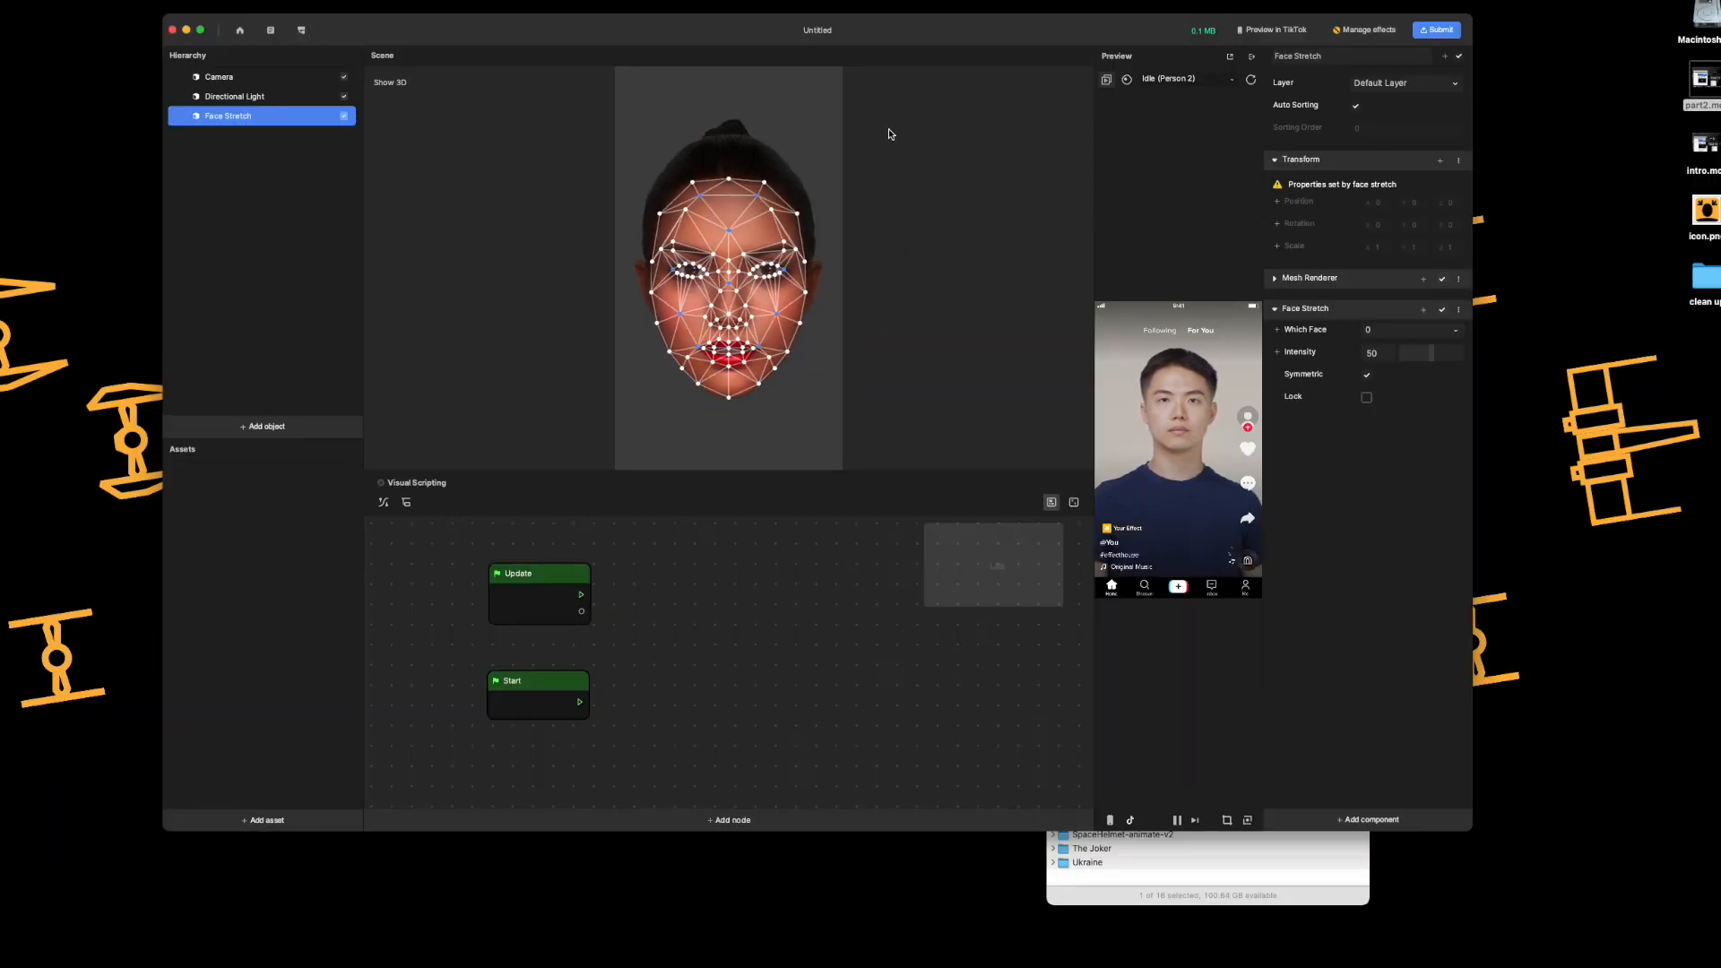
pyautogui.moveTo(419, 132)
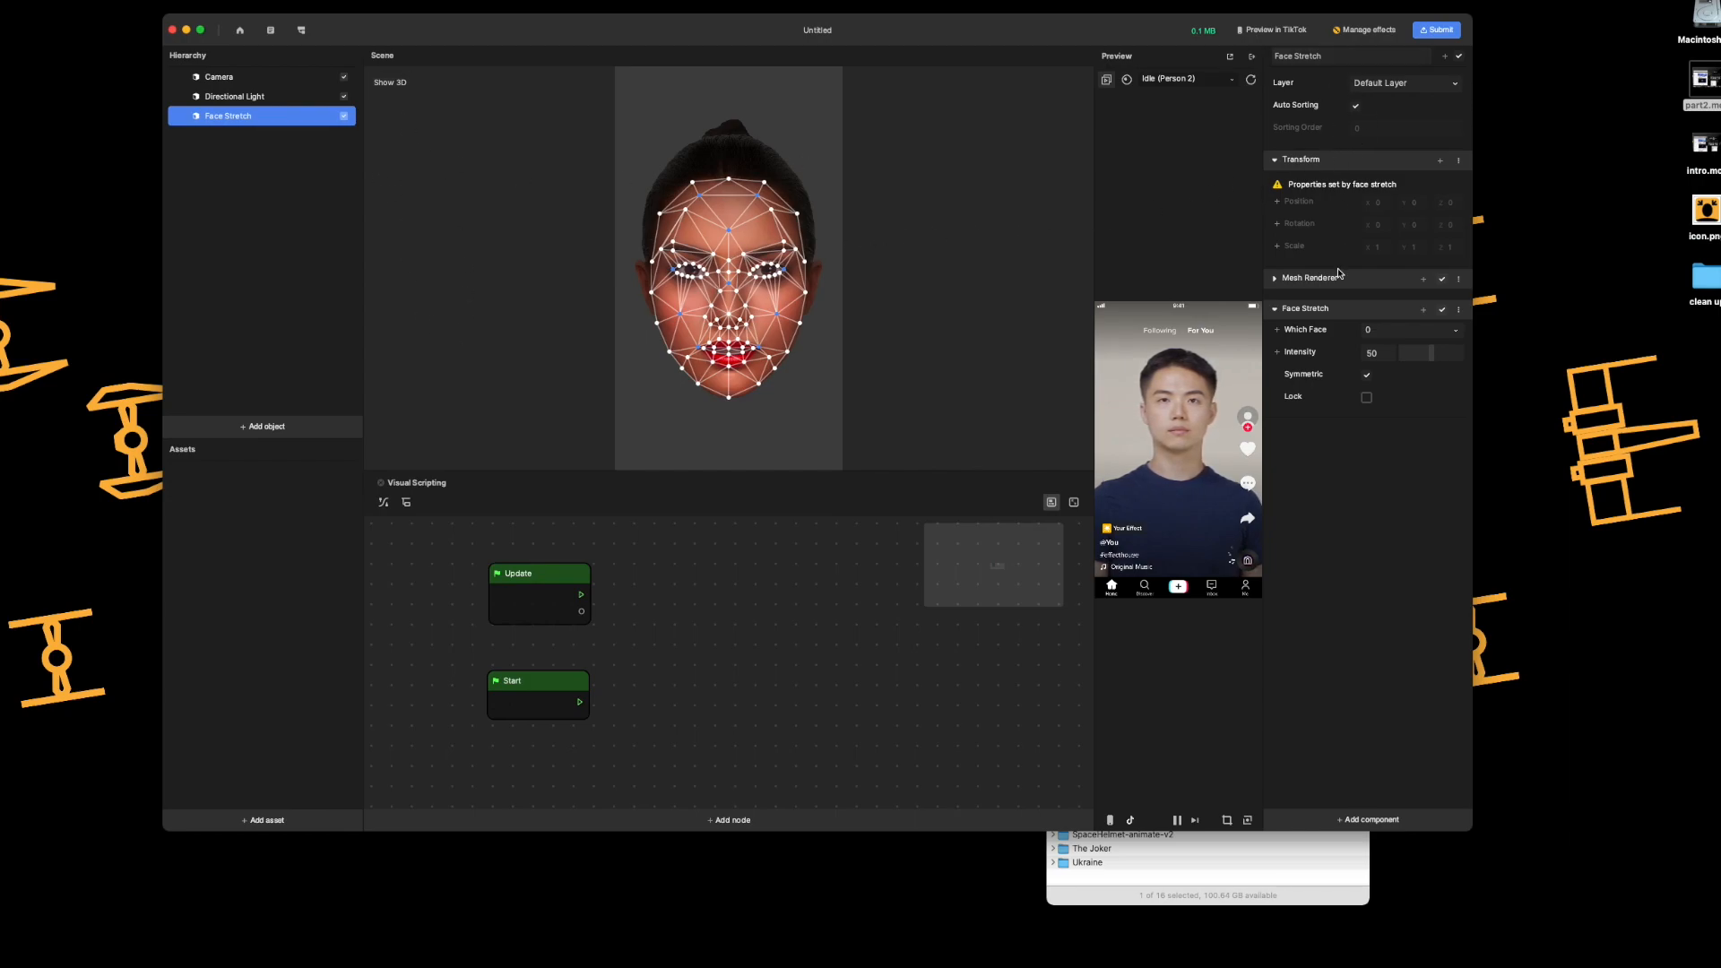
pyautogui.moveTo(1354, 489)
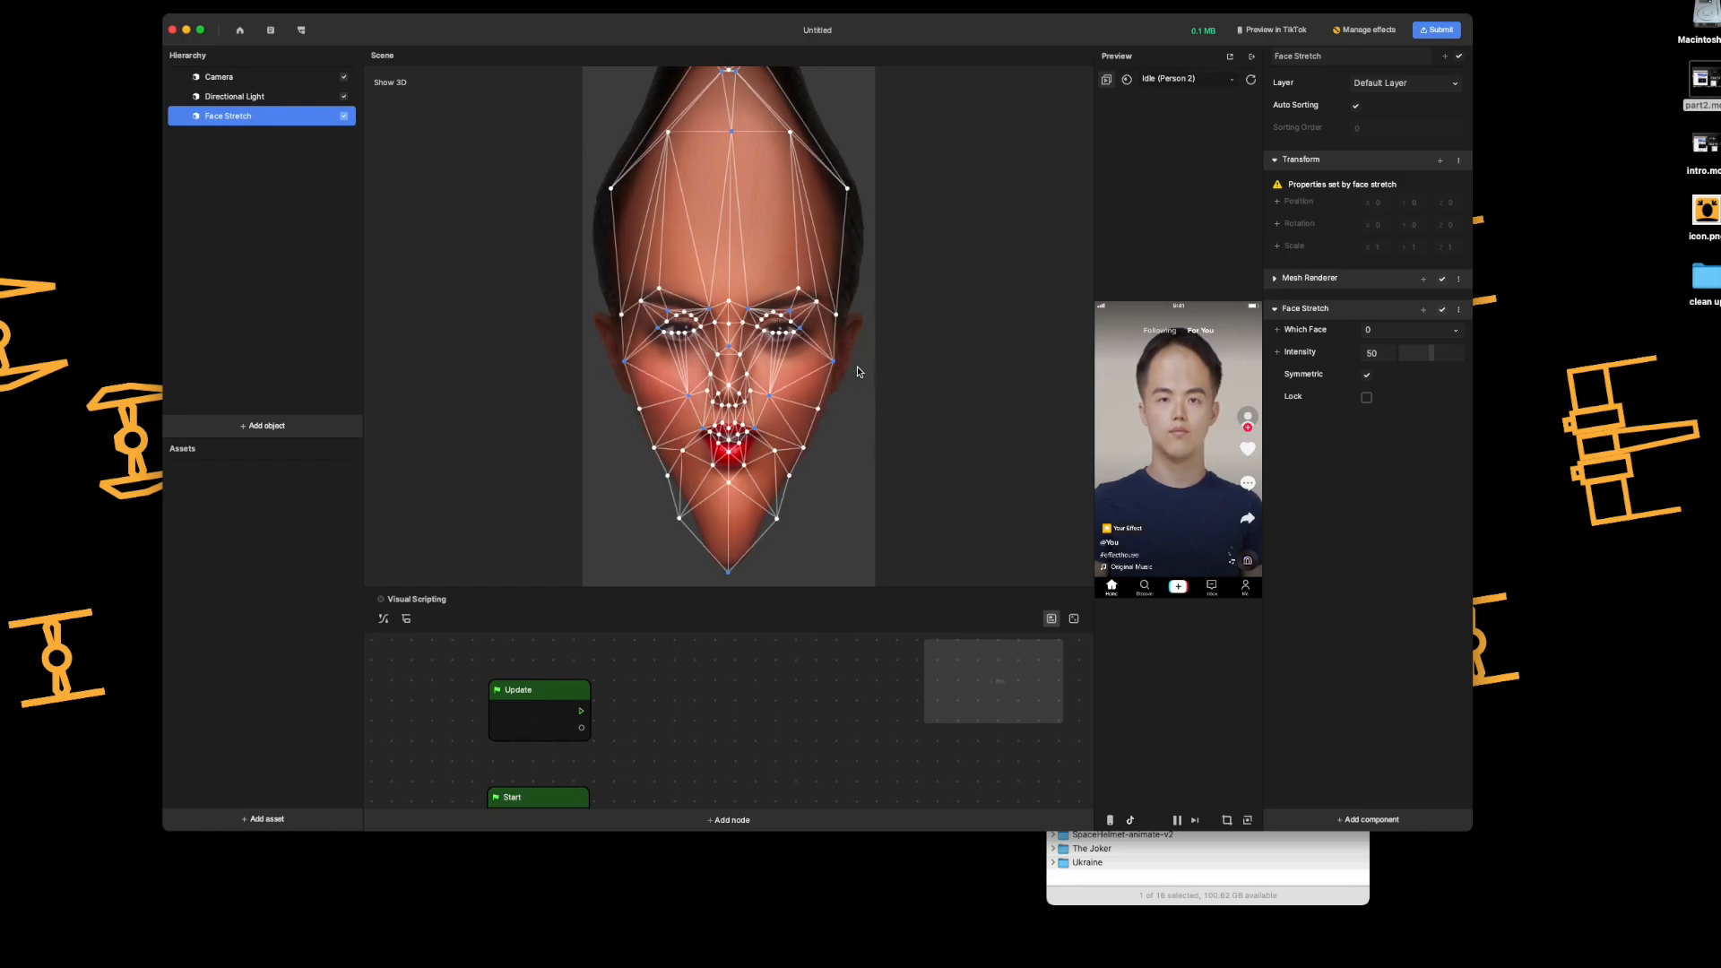
pyautogui.moveTo(778, 231)
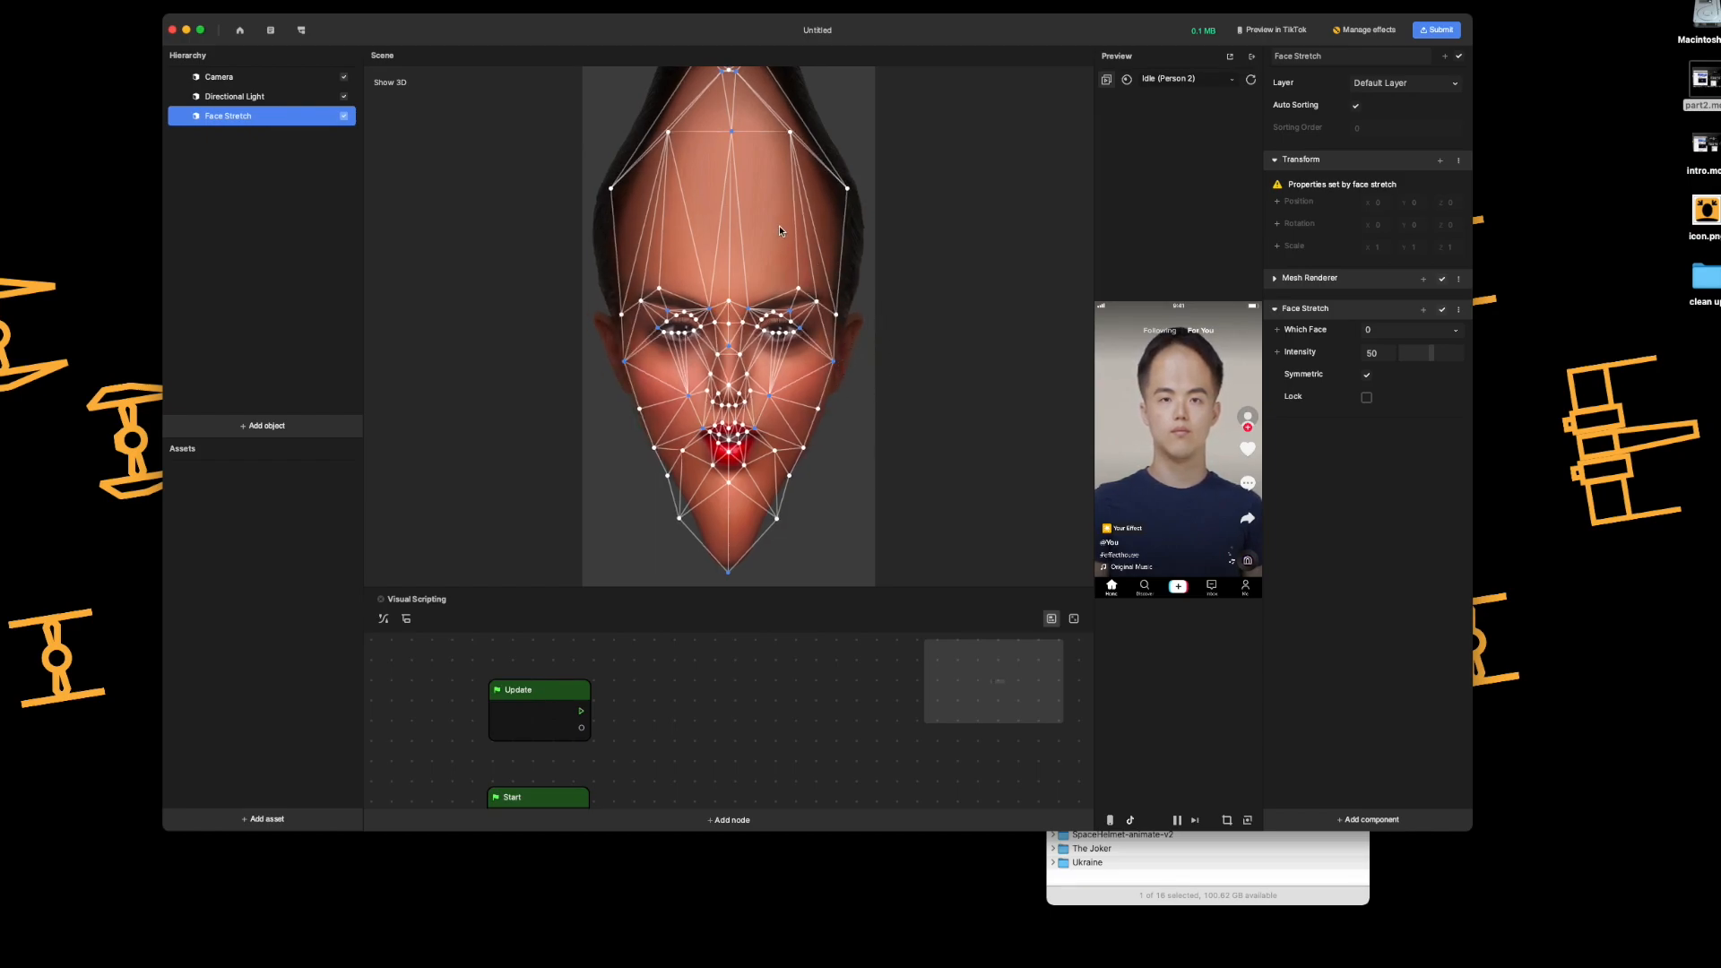
pyautogui.moveTo(616, 334)
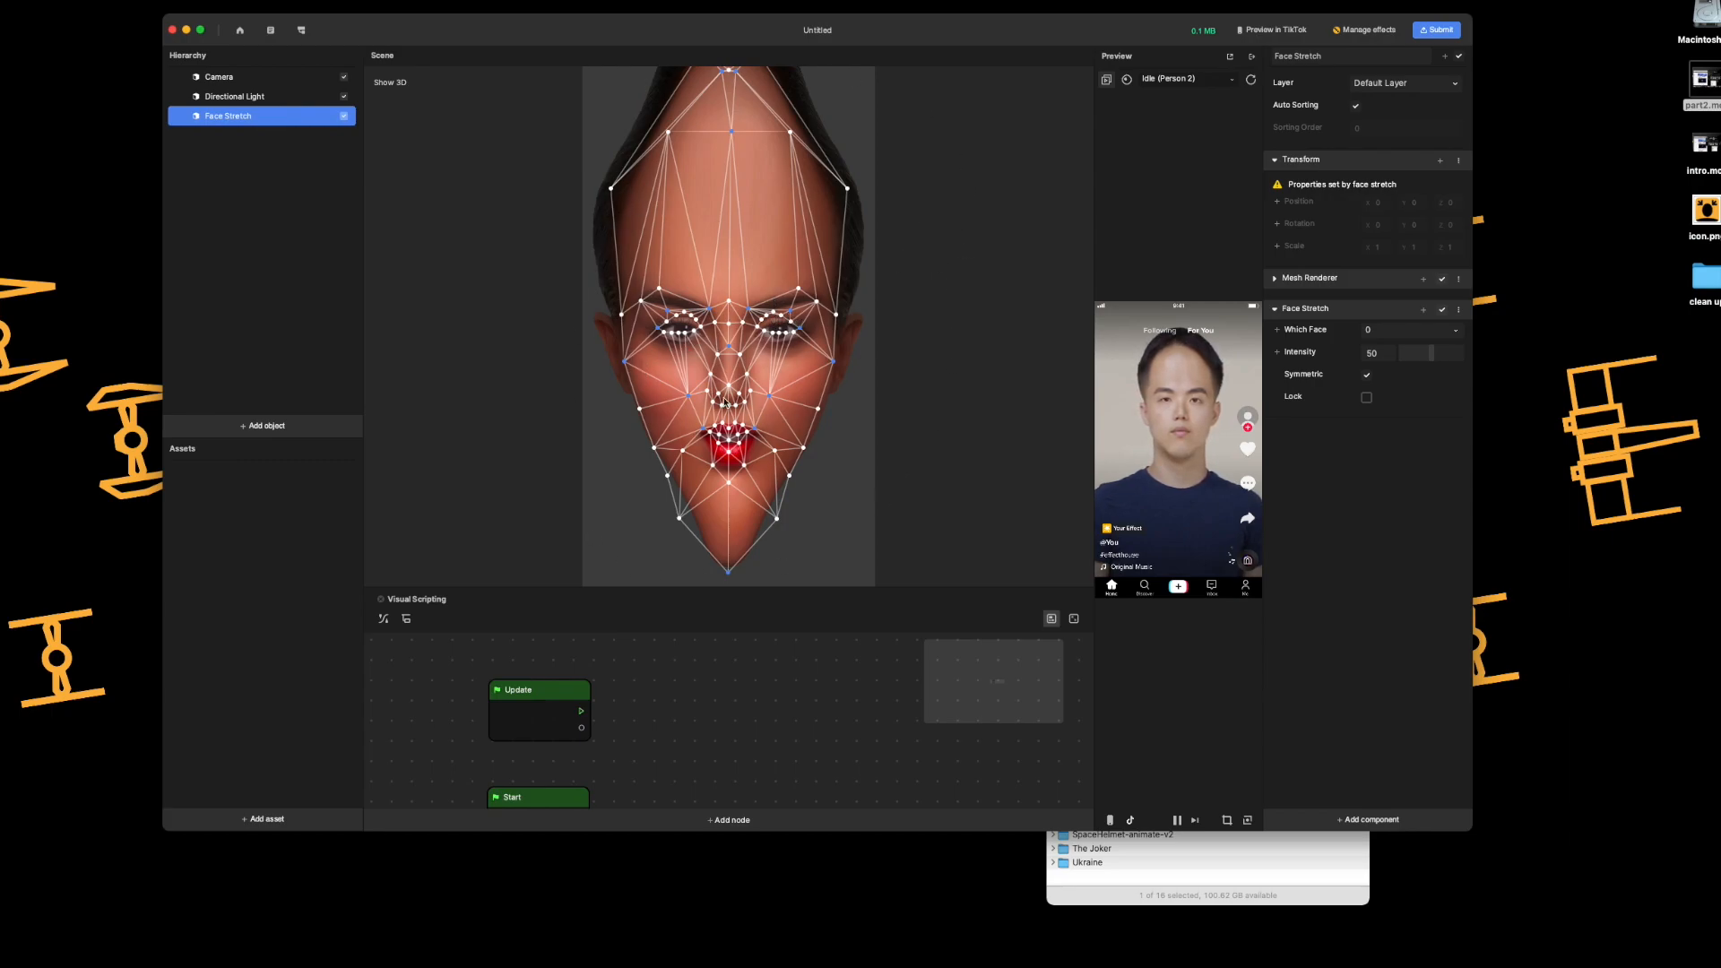
pyautogui.moveTo(960, 290)
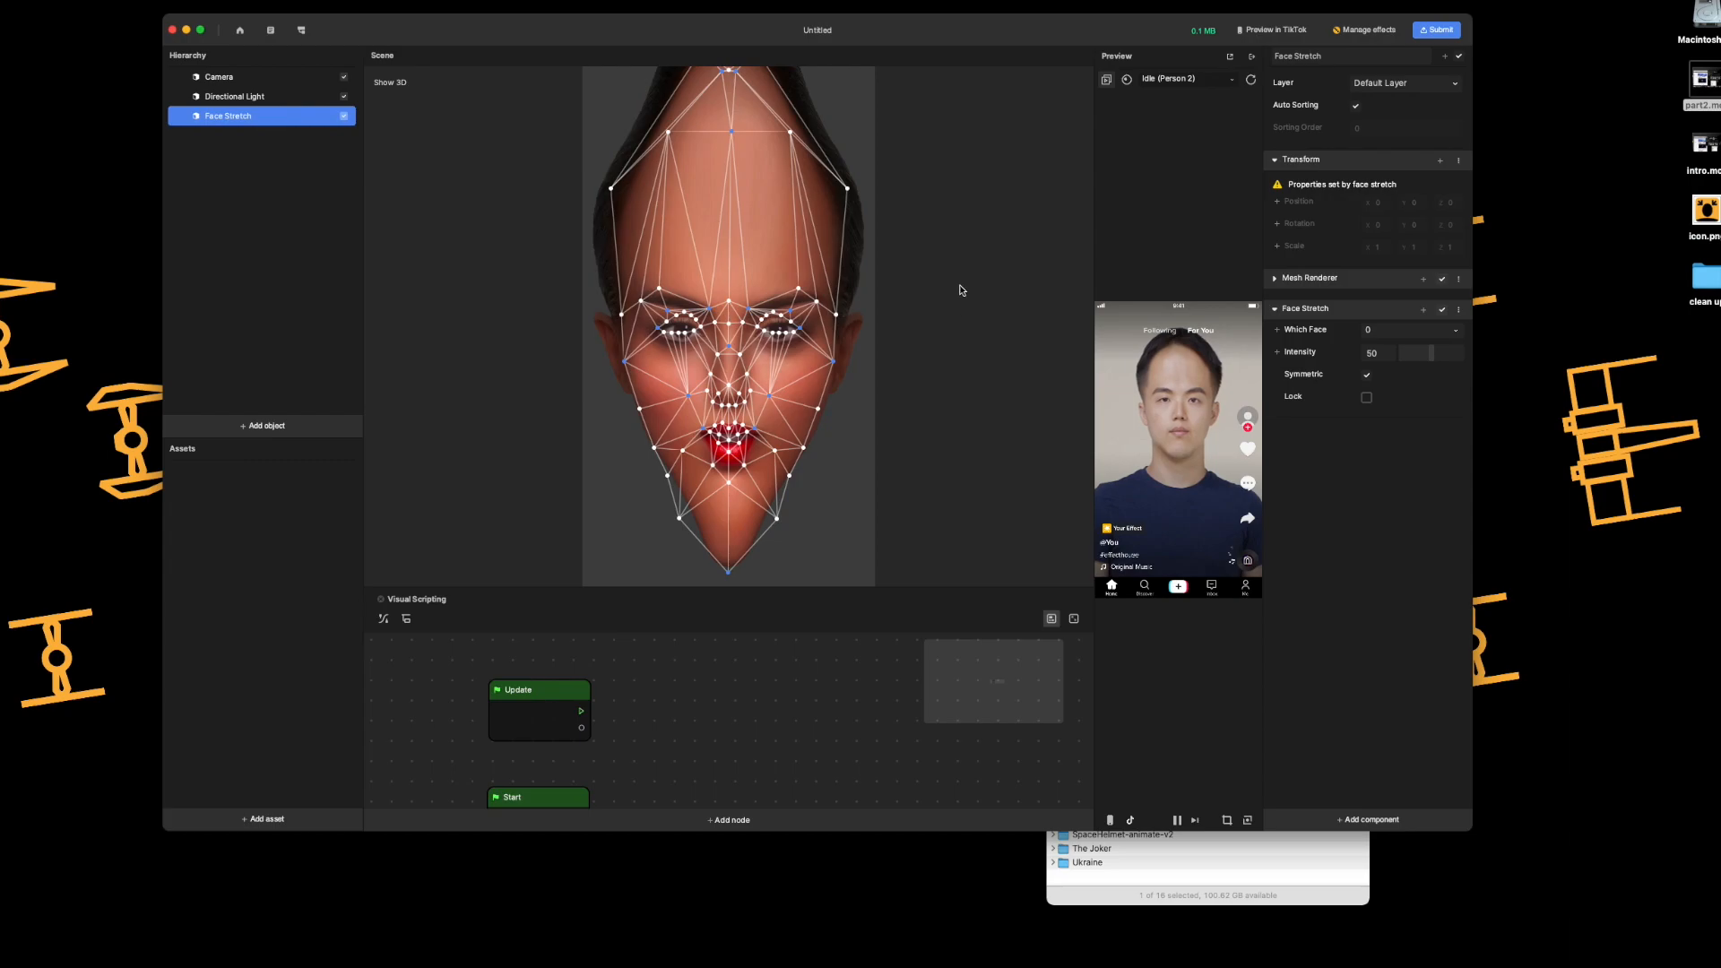
pyautogui.moveTo(874, 334)
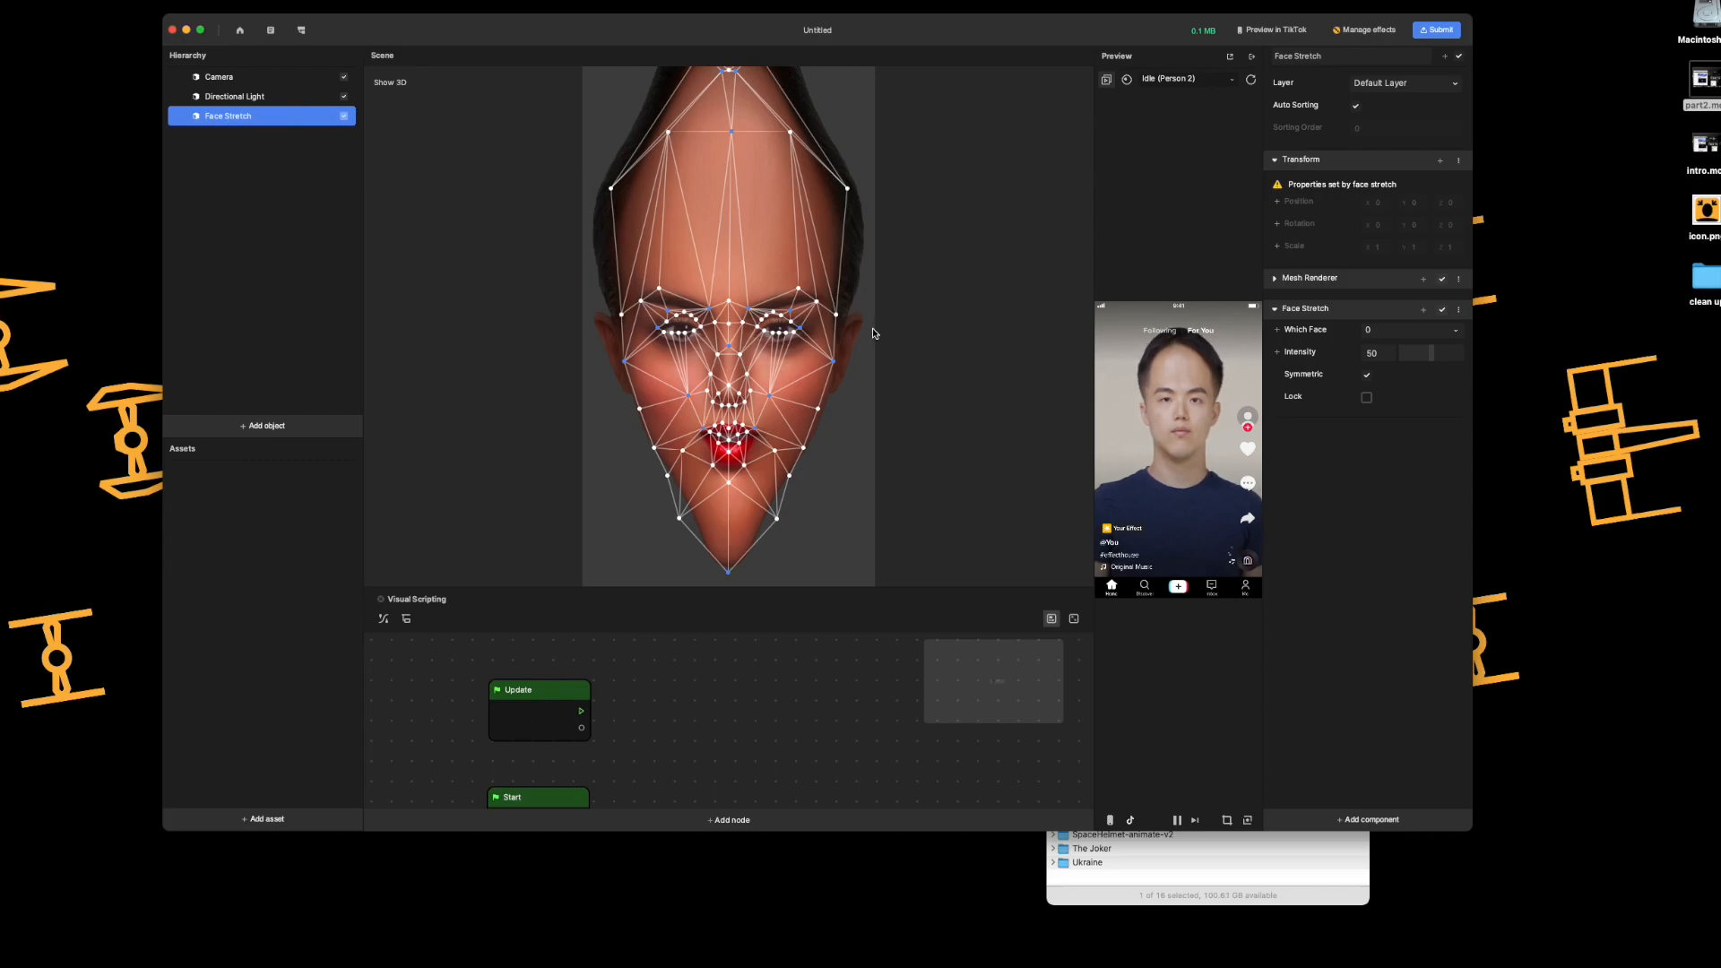
pyautogui.moveTo(822, 272)
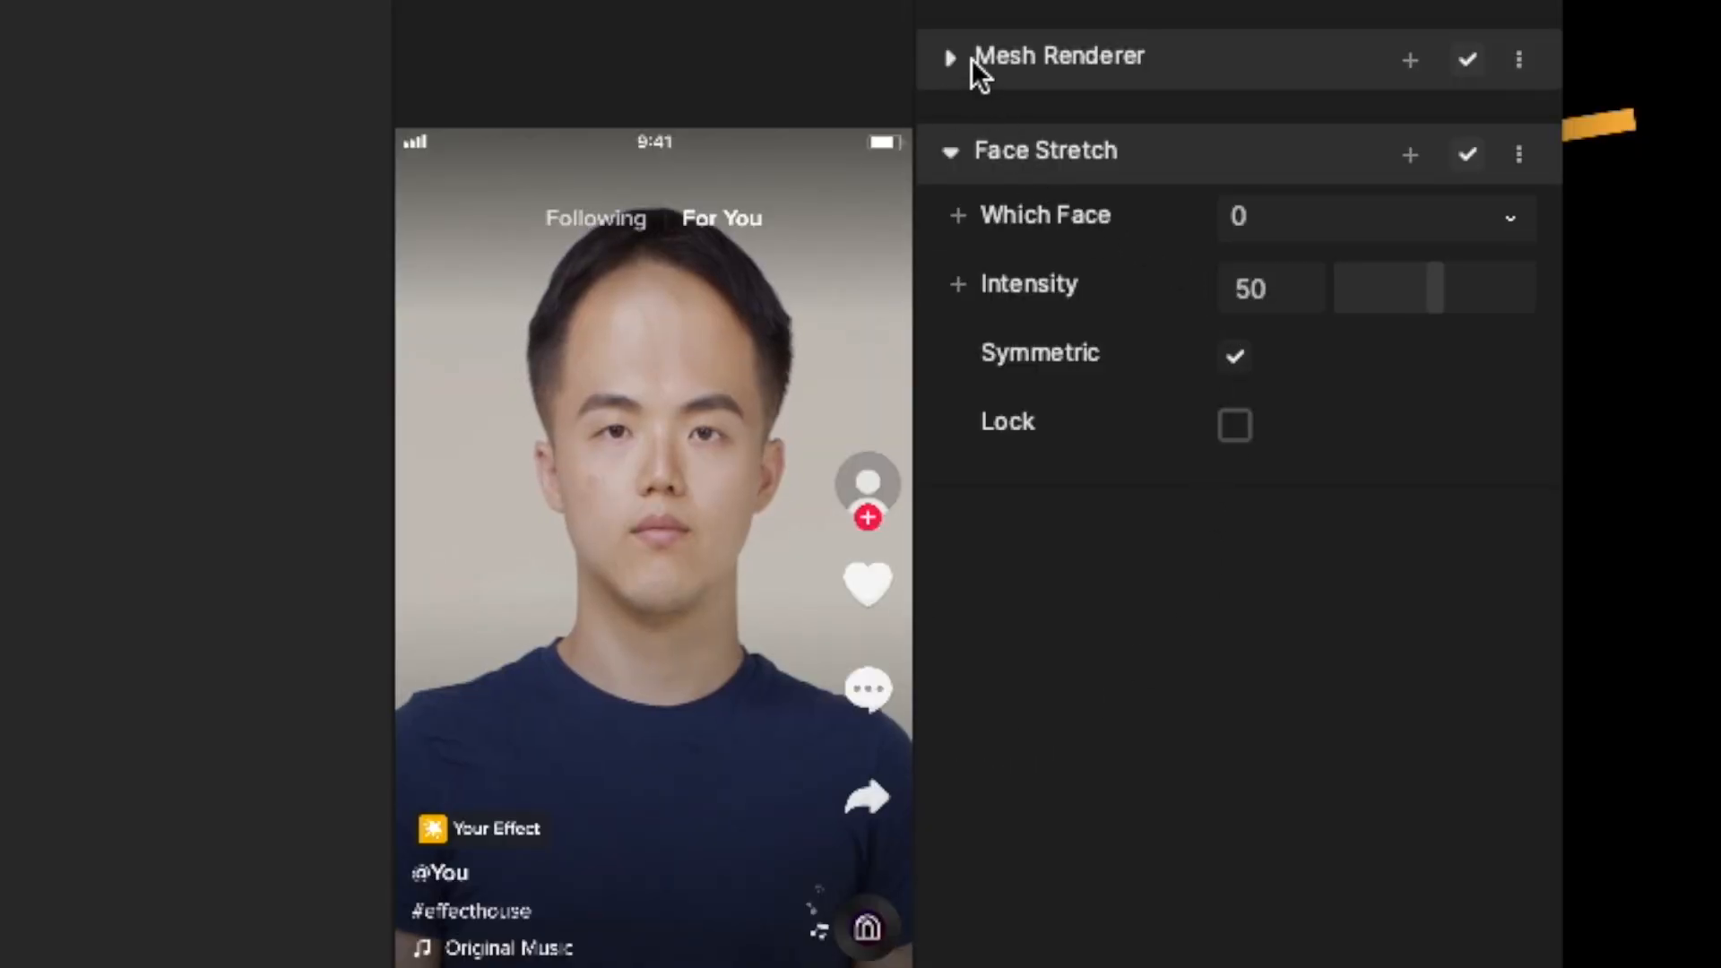
pyautogui.moveTo(1413, 181)
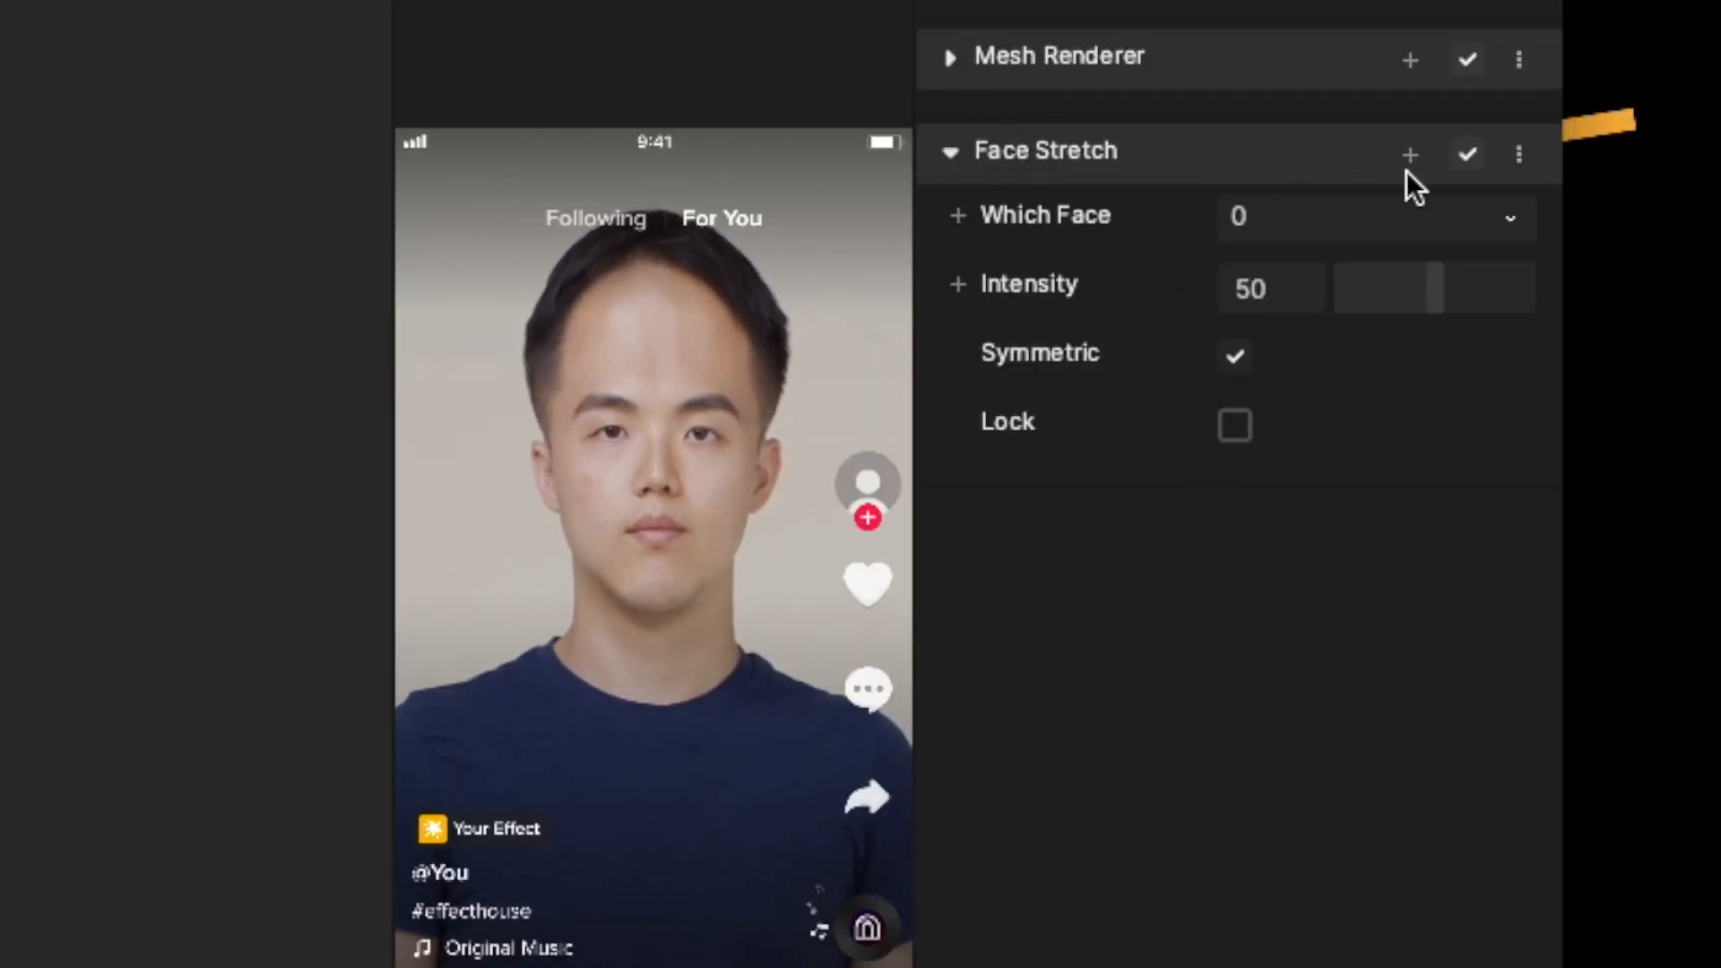
pyautogui.moveTo(1197, 176)
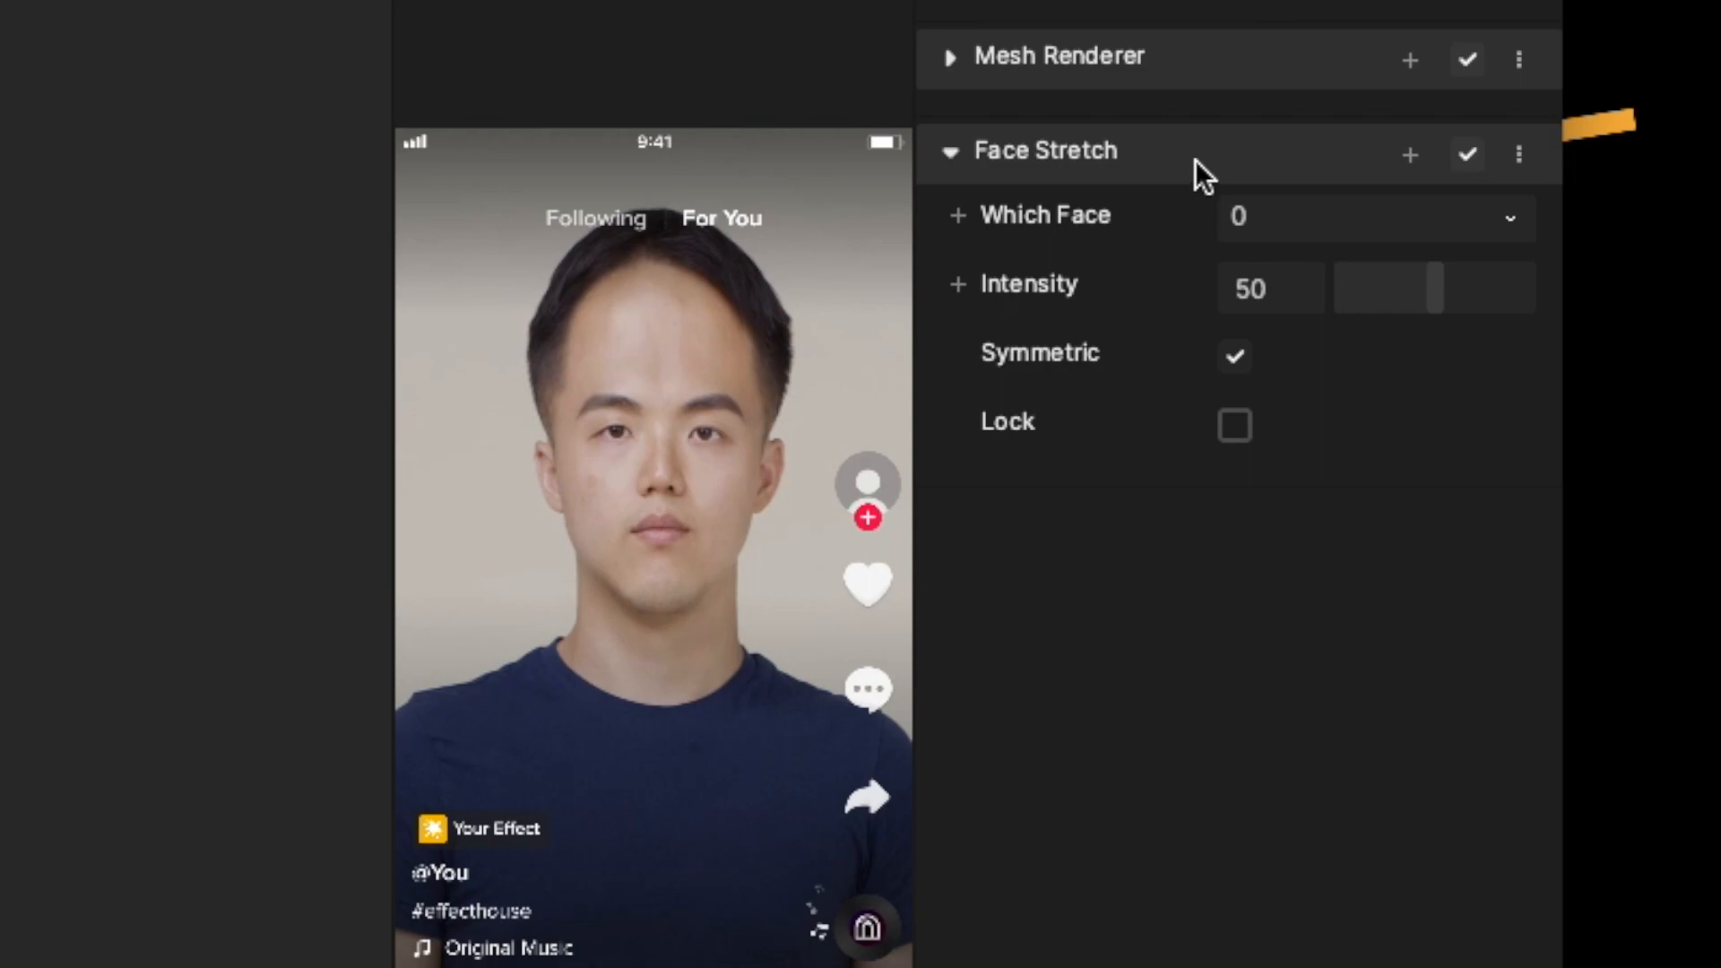
pyautogui.moveTo(1416, 165)
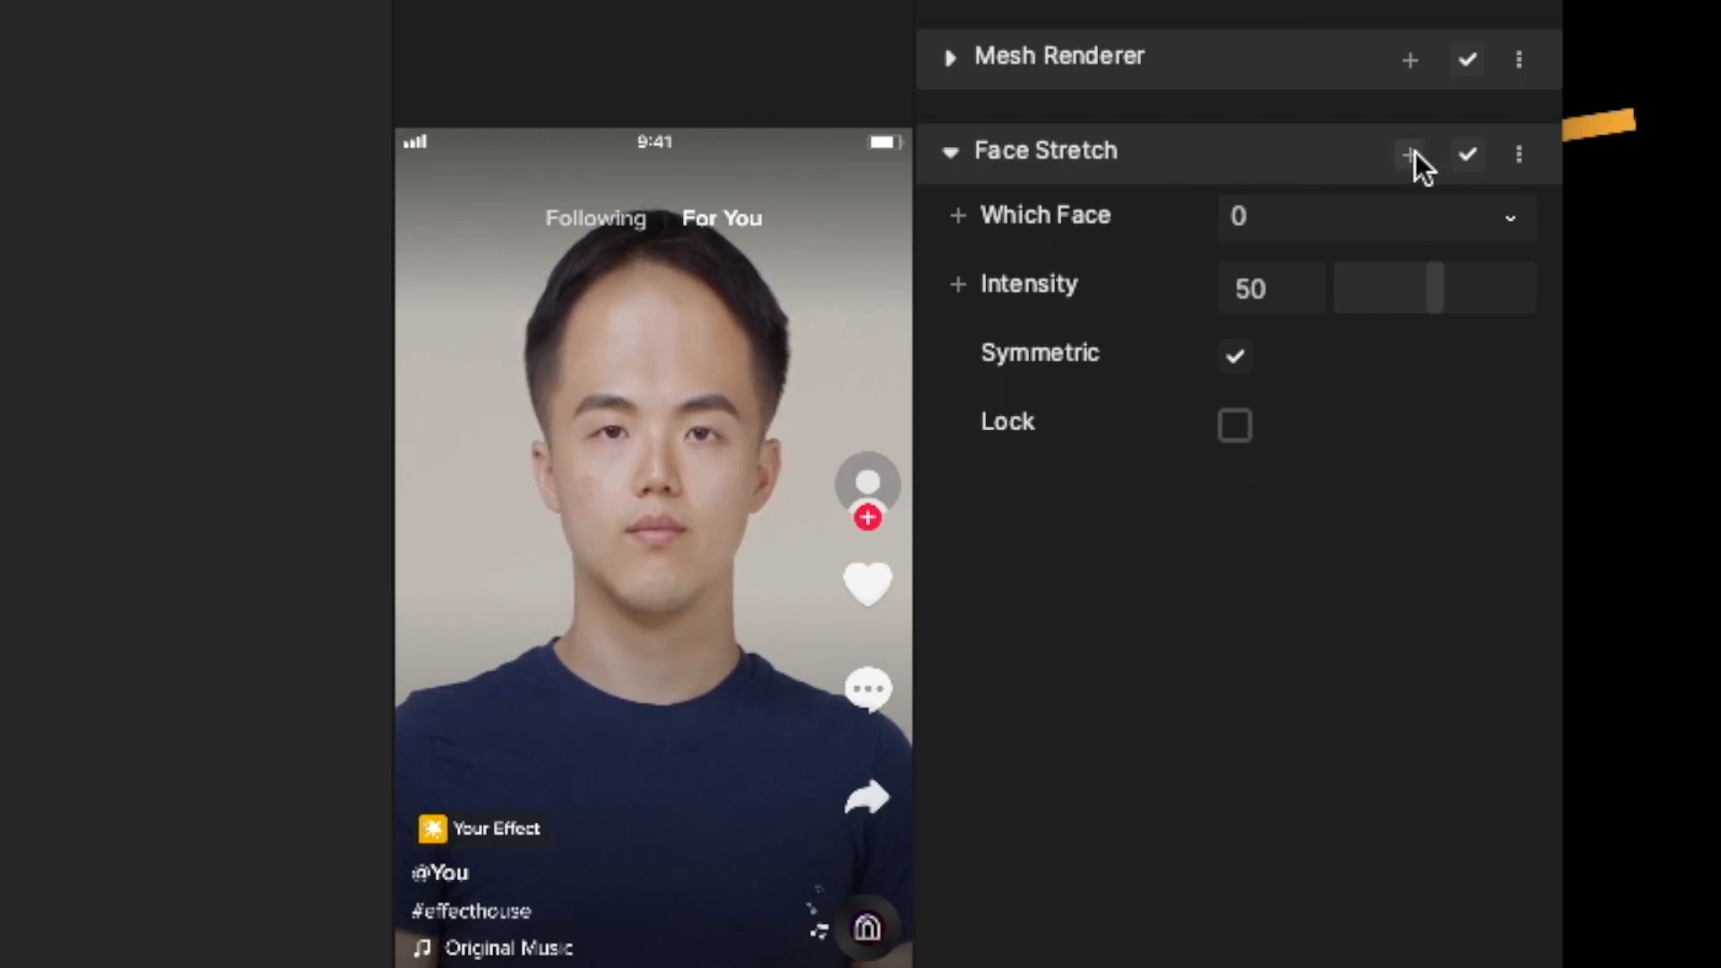
pyautogui.moveTo(1519, 153)
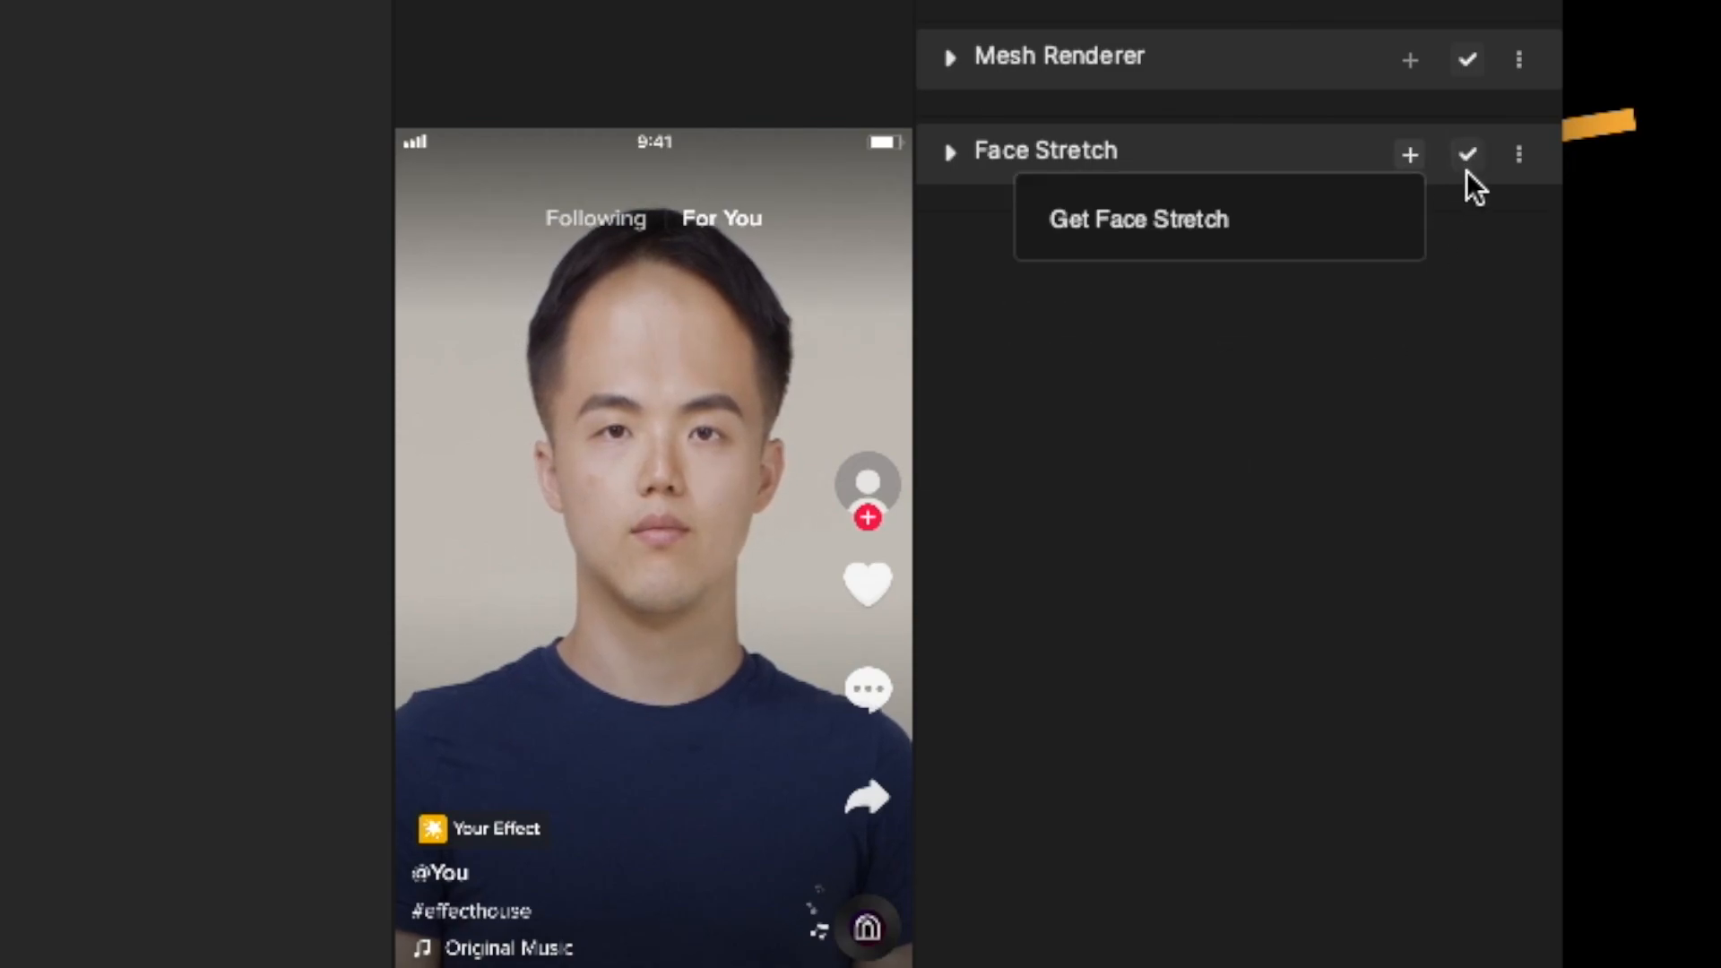
# Step: Add a Get Face Stretch component node to the visual scripting graph
pyautogui.click(1137, 219)
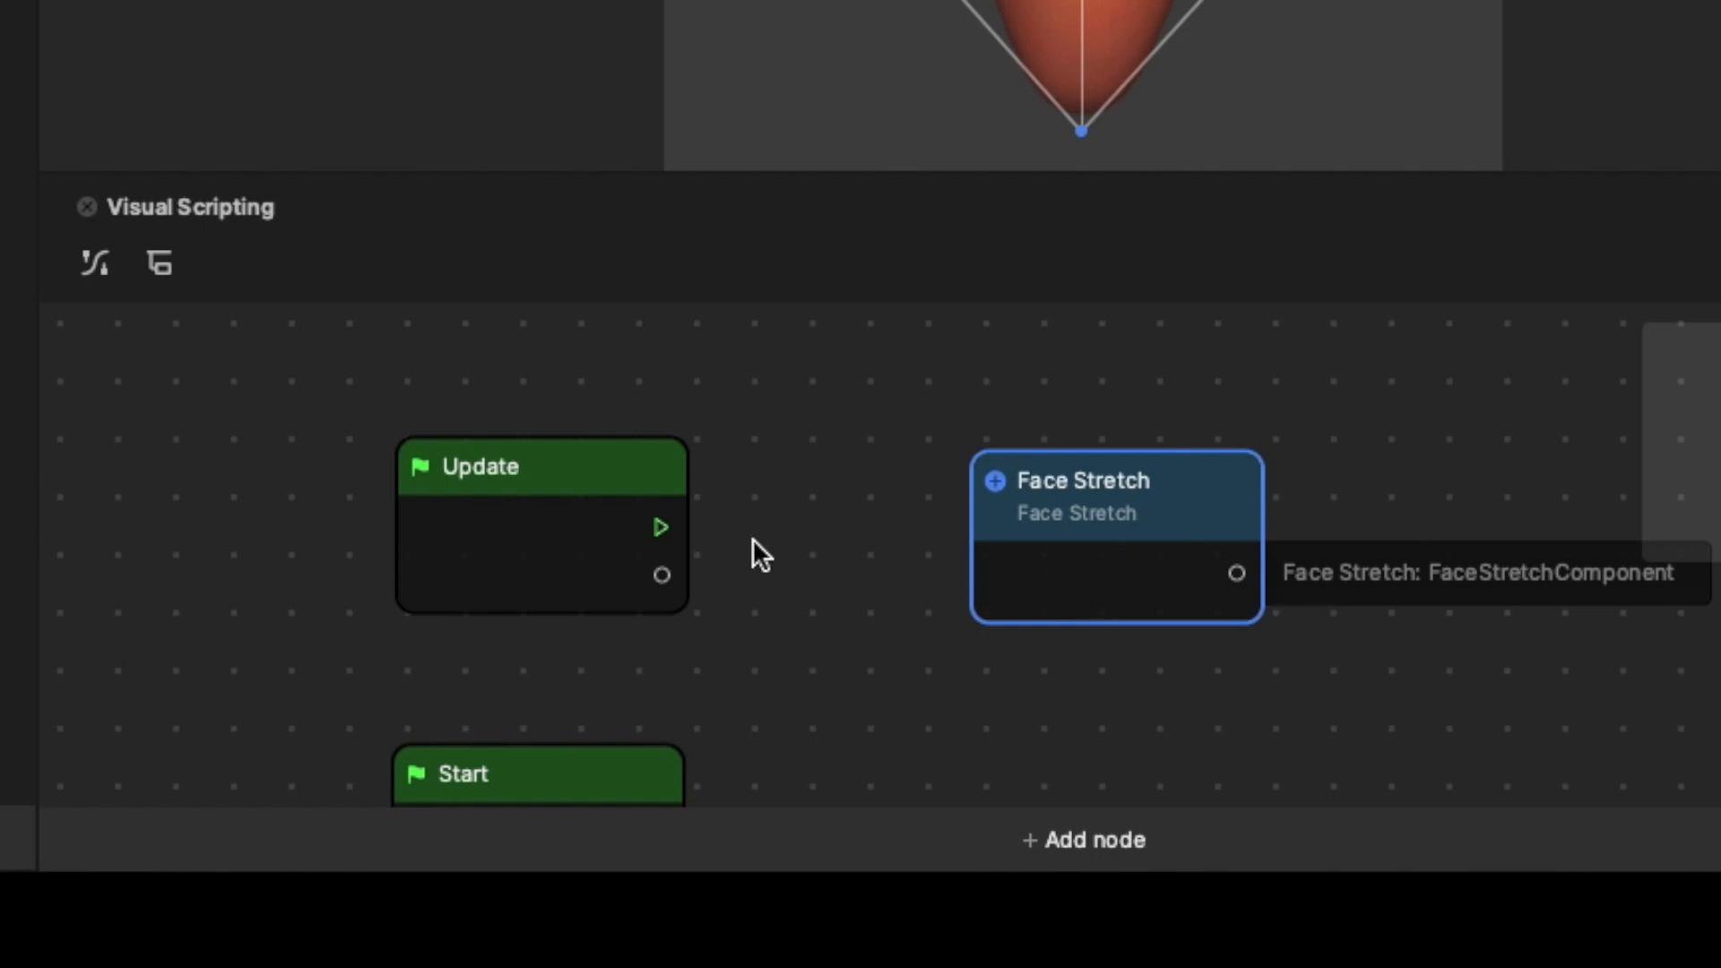
pyautogui.moveTo(744, 341)
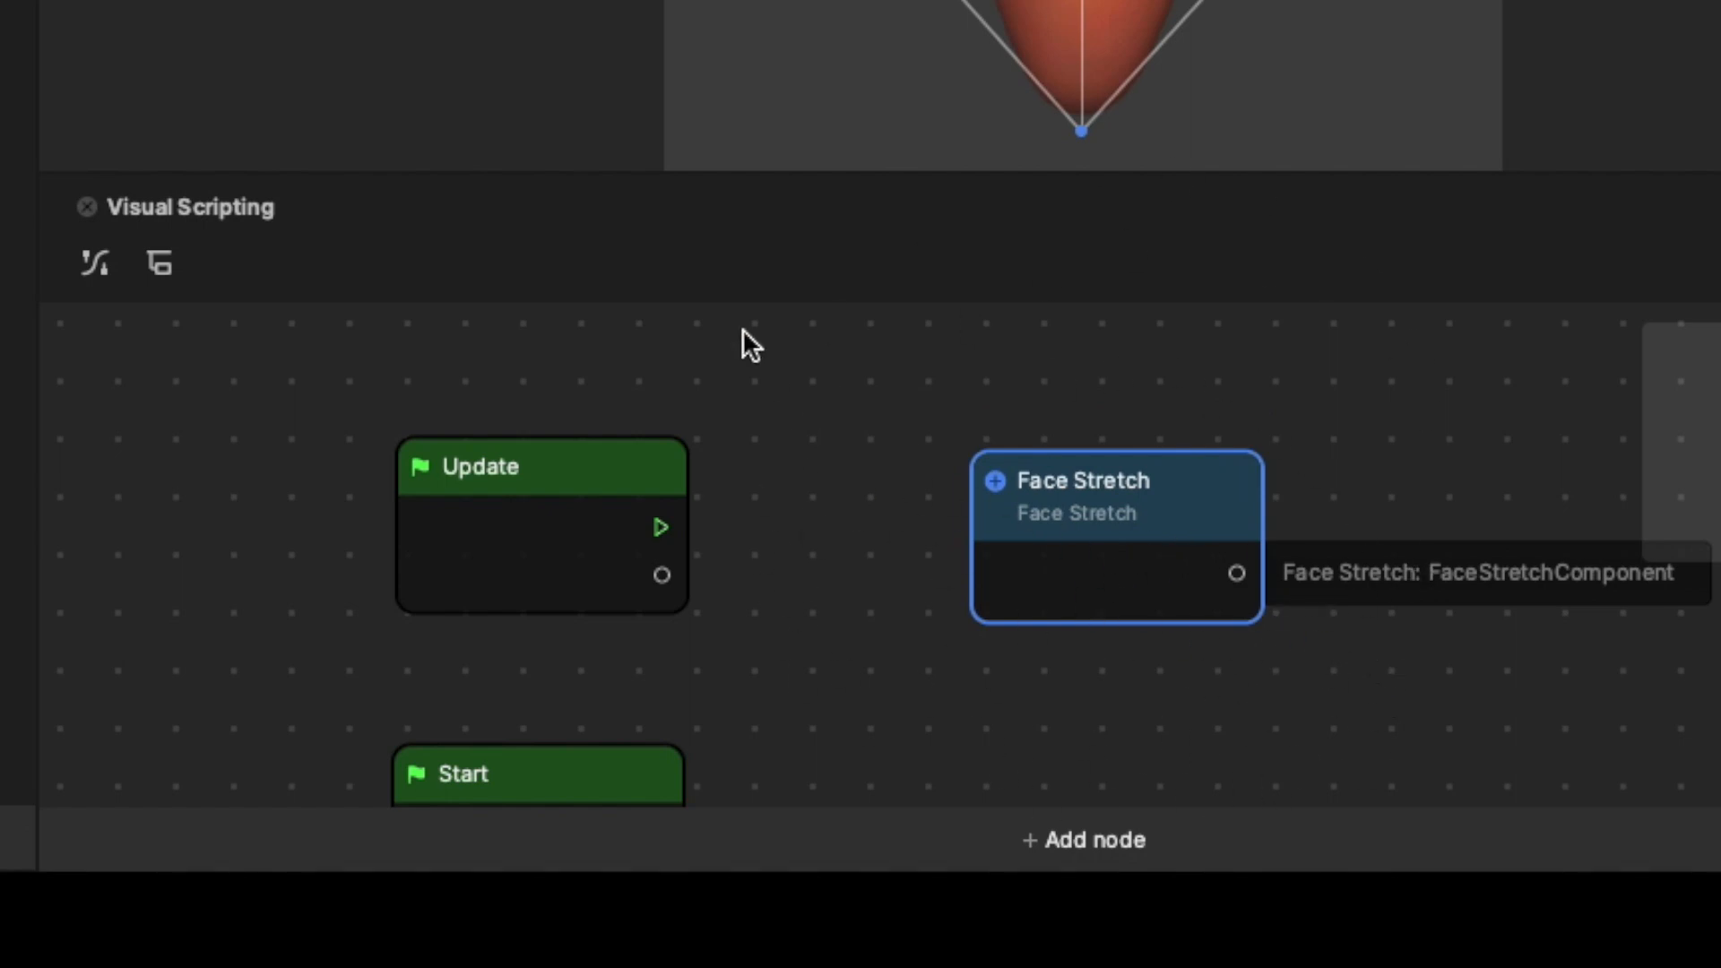
pyautogui.moveTo(1426, 369)
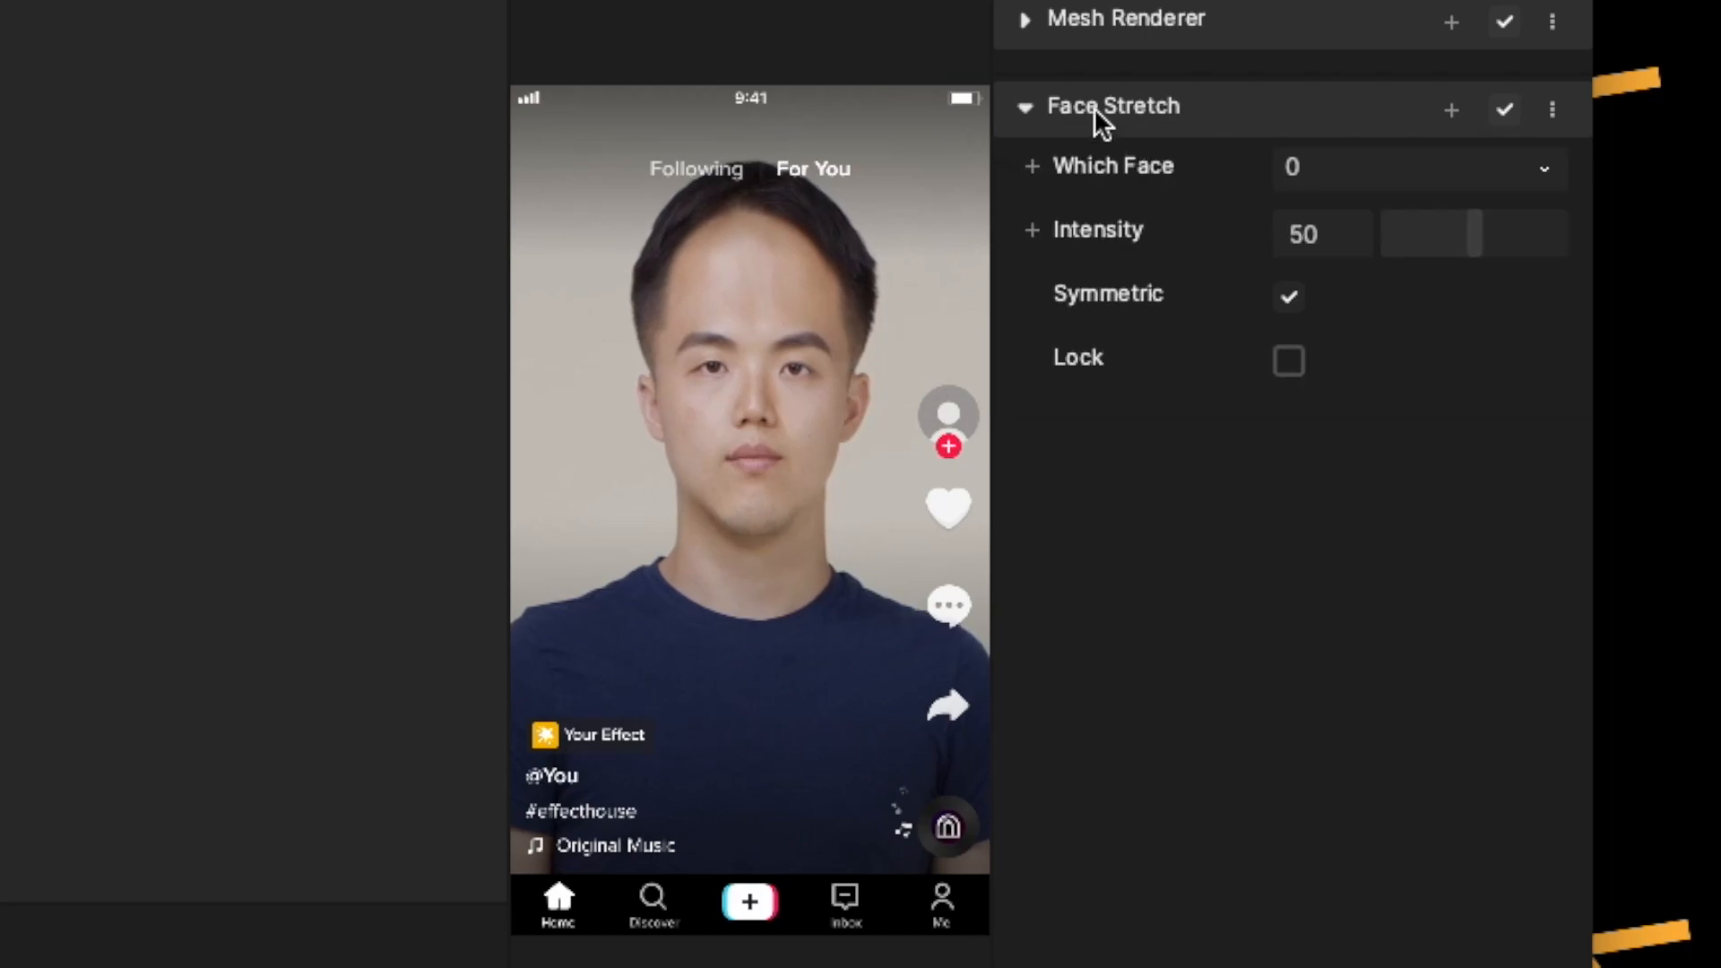
pyautogui.moveTo(1438, 274)
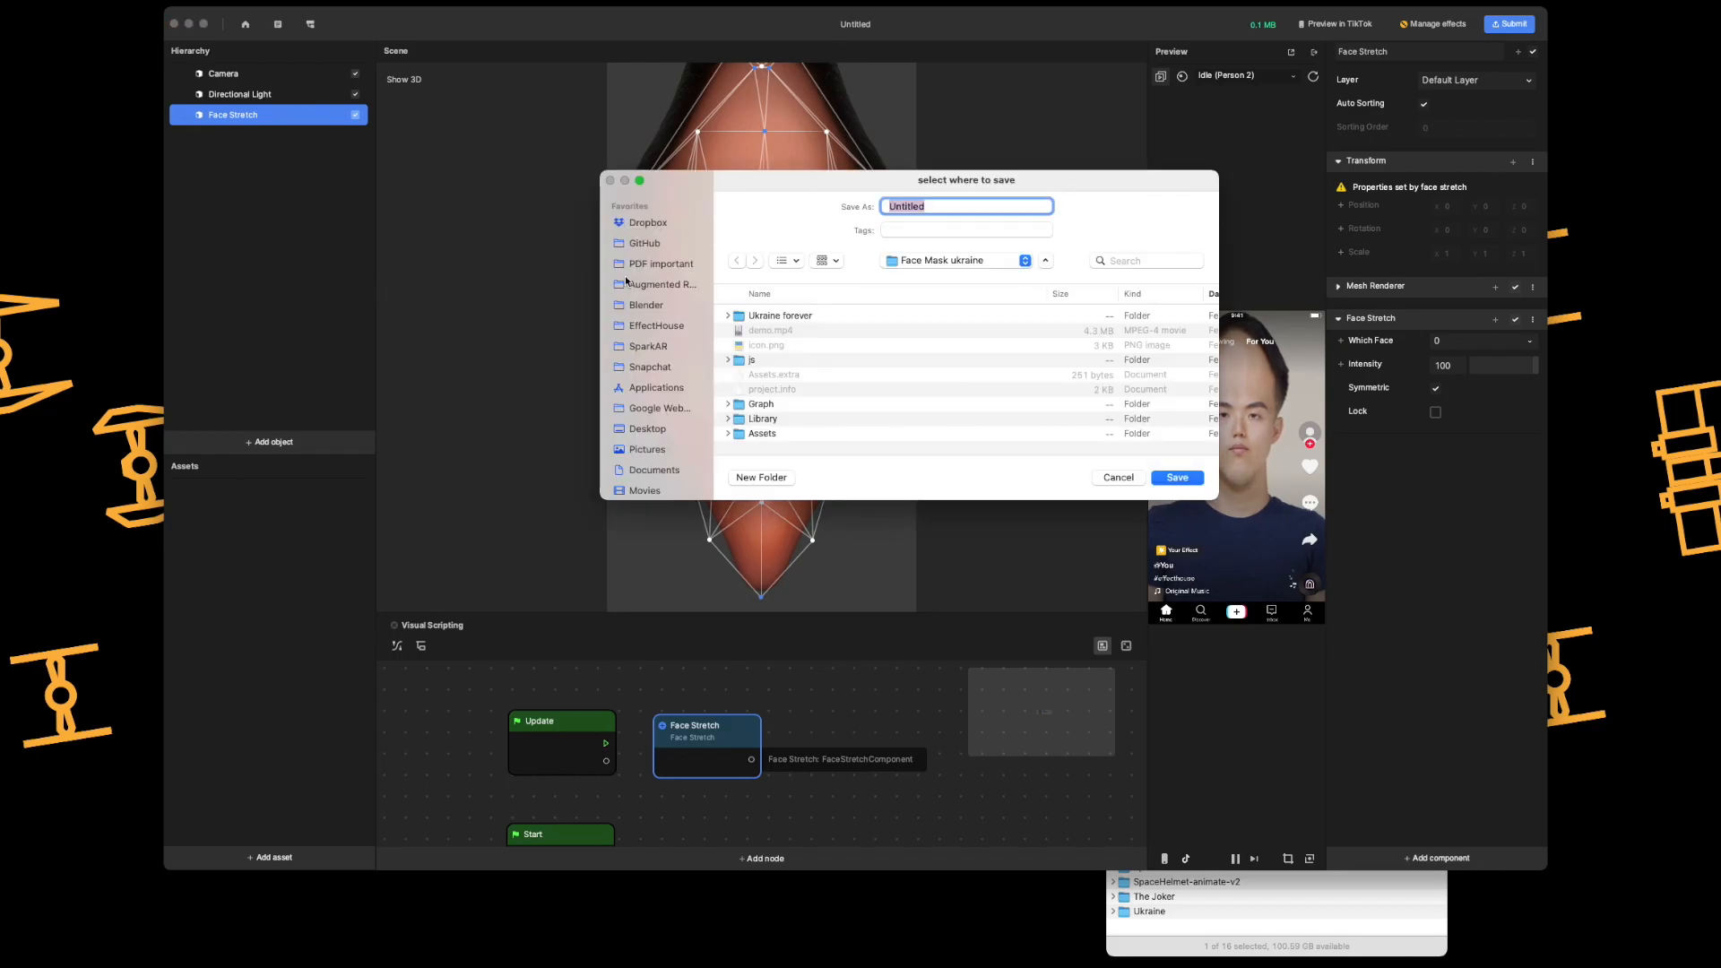
# Step: Save the project as 'coneHead' in the EffectHouse favorites folder
pyautogui.click(654, 324)
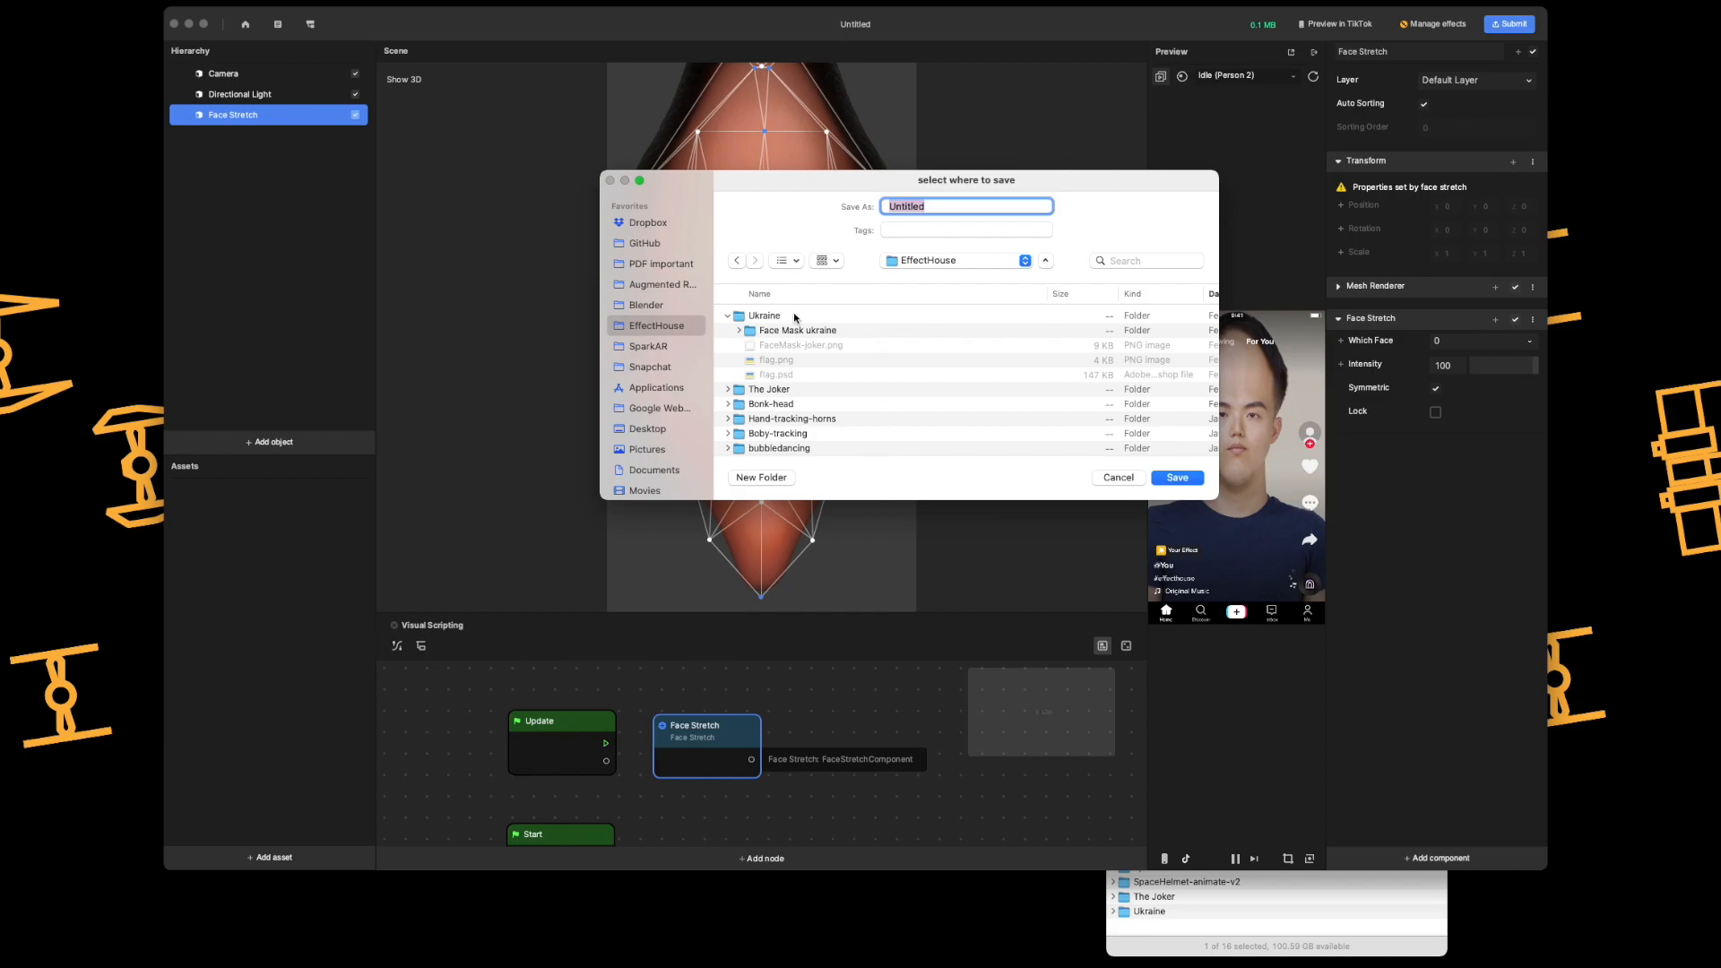
pyautogui.click(727, 316)
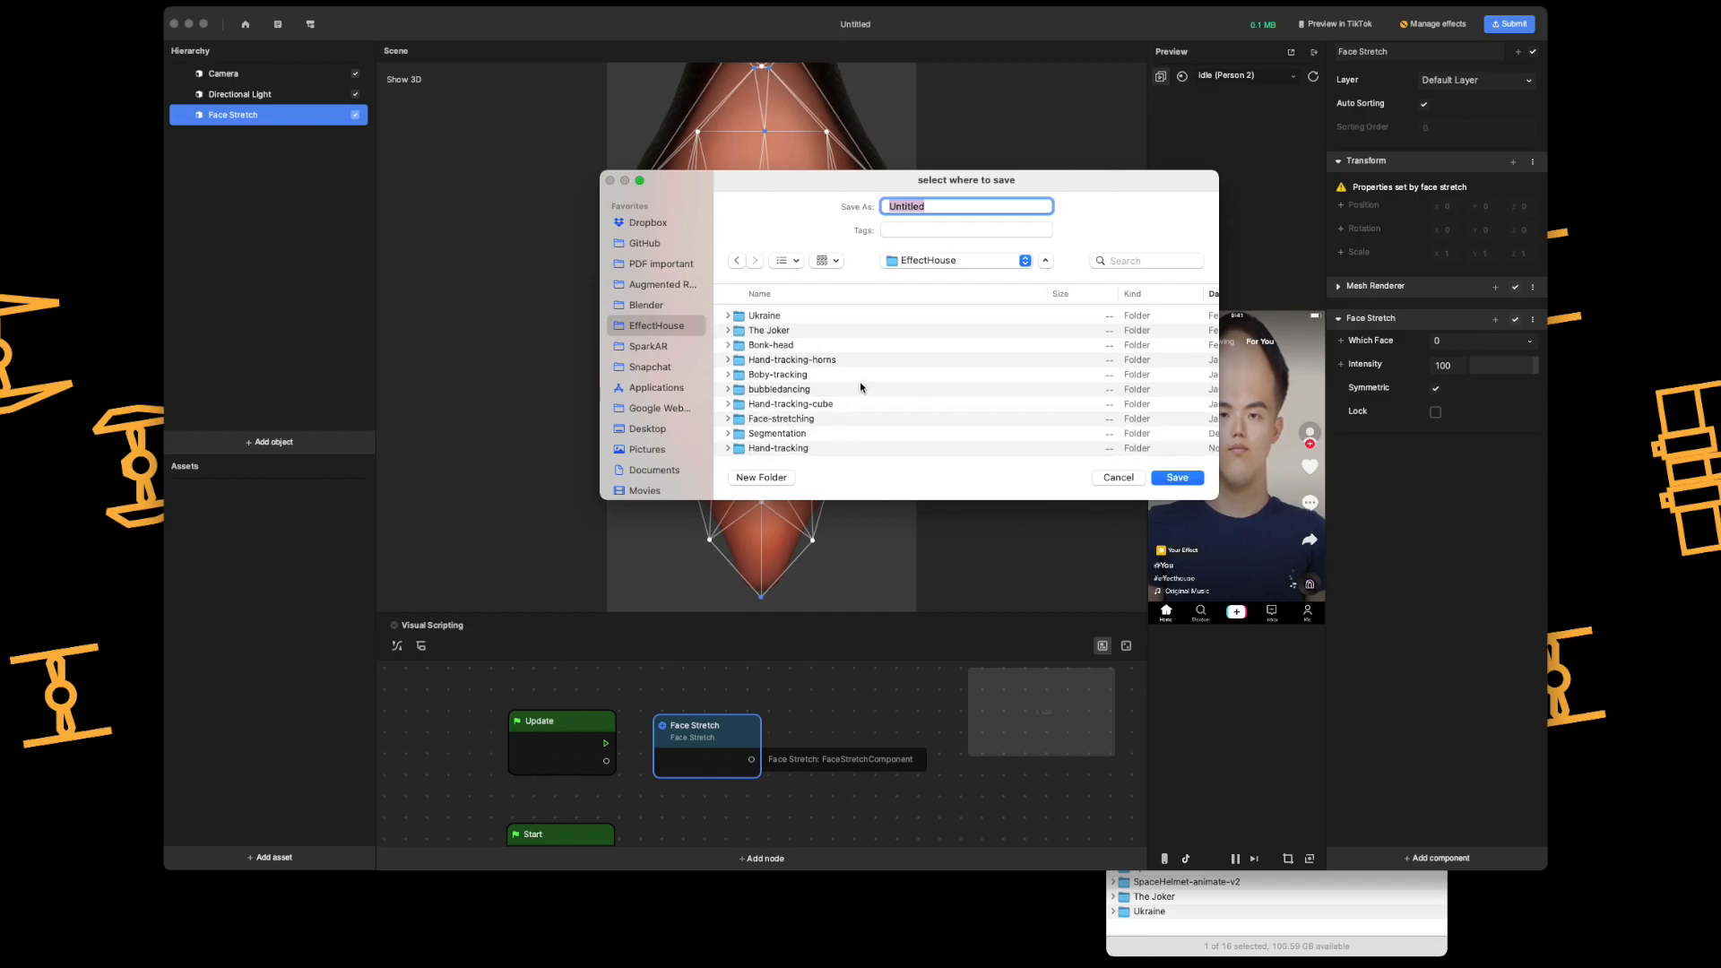
pyautogui.moveTo(872, 176)
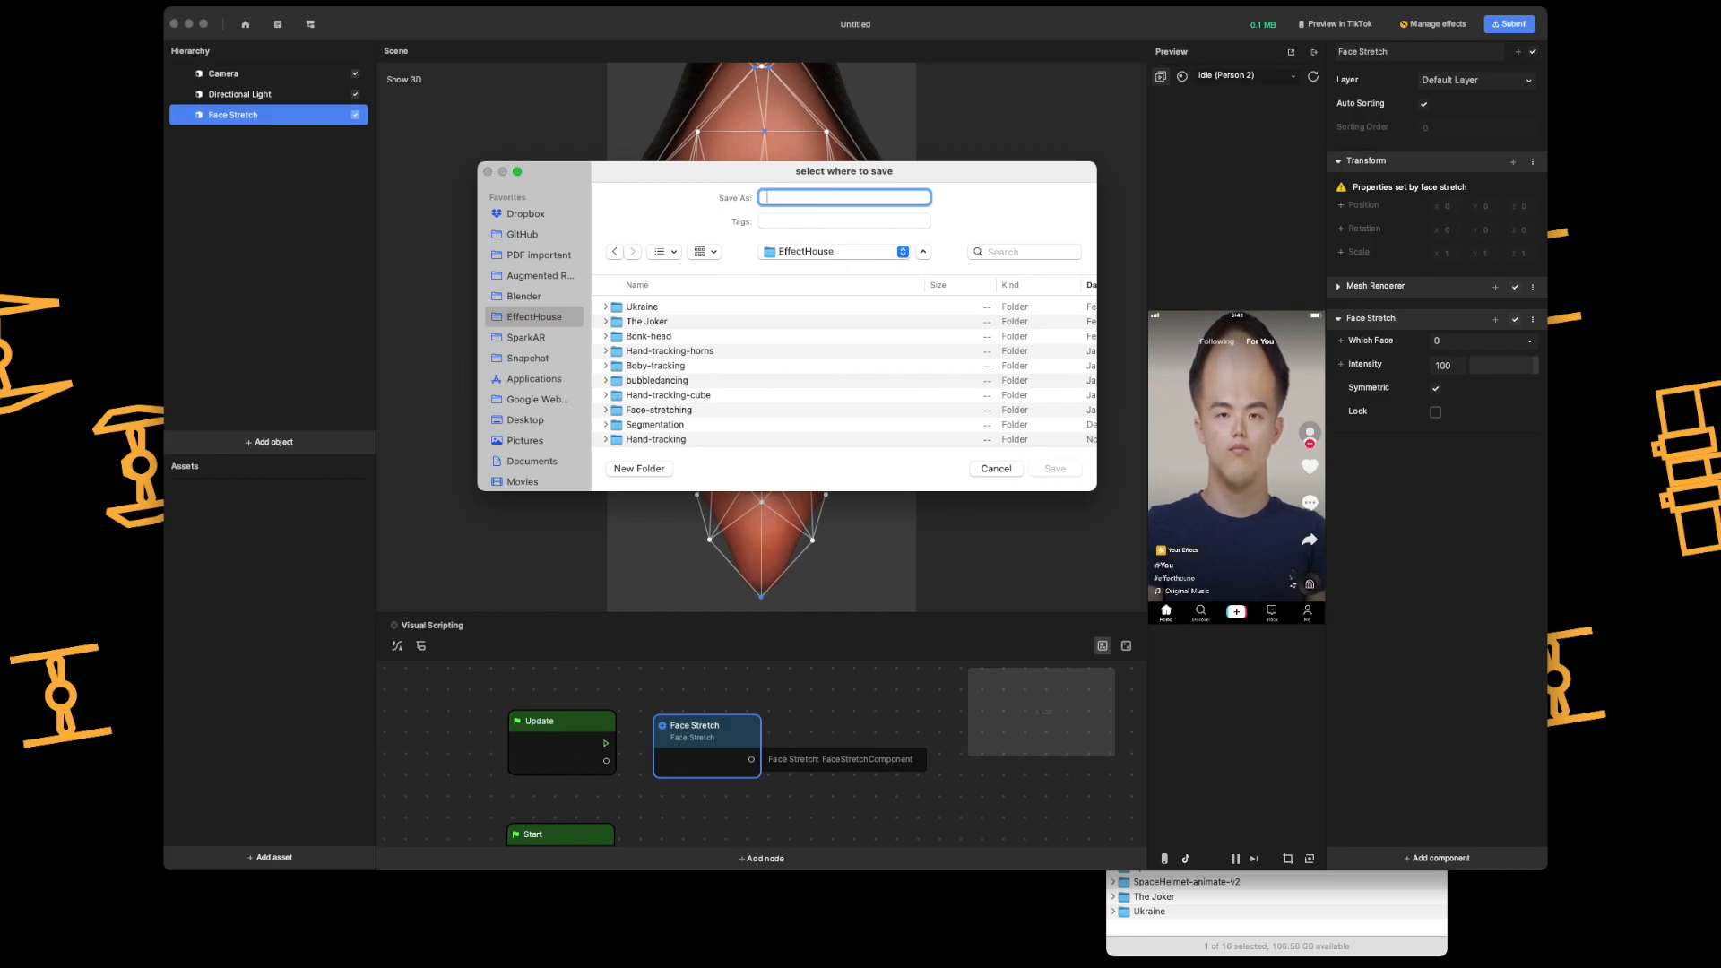
pyautogui.write('cone')
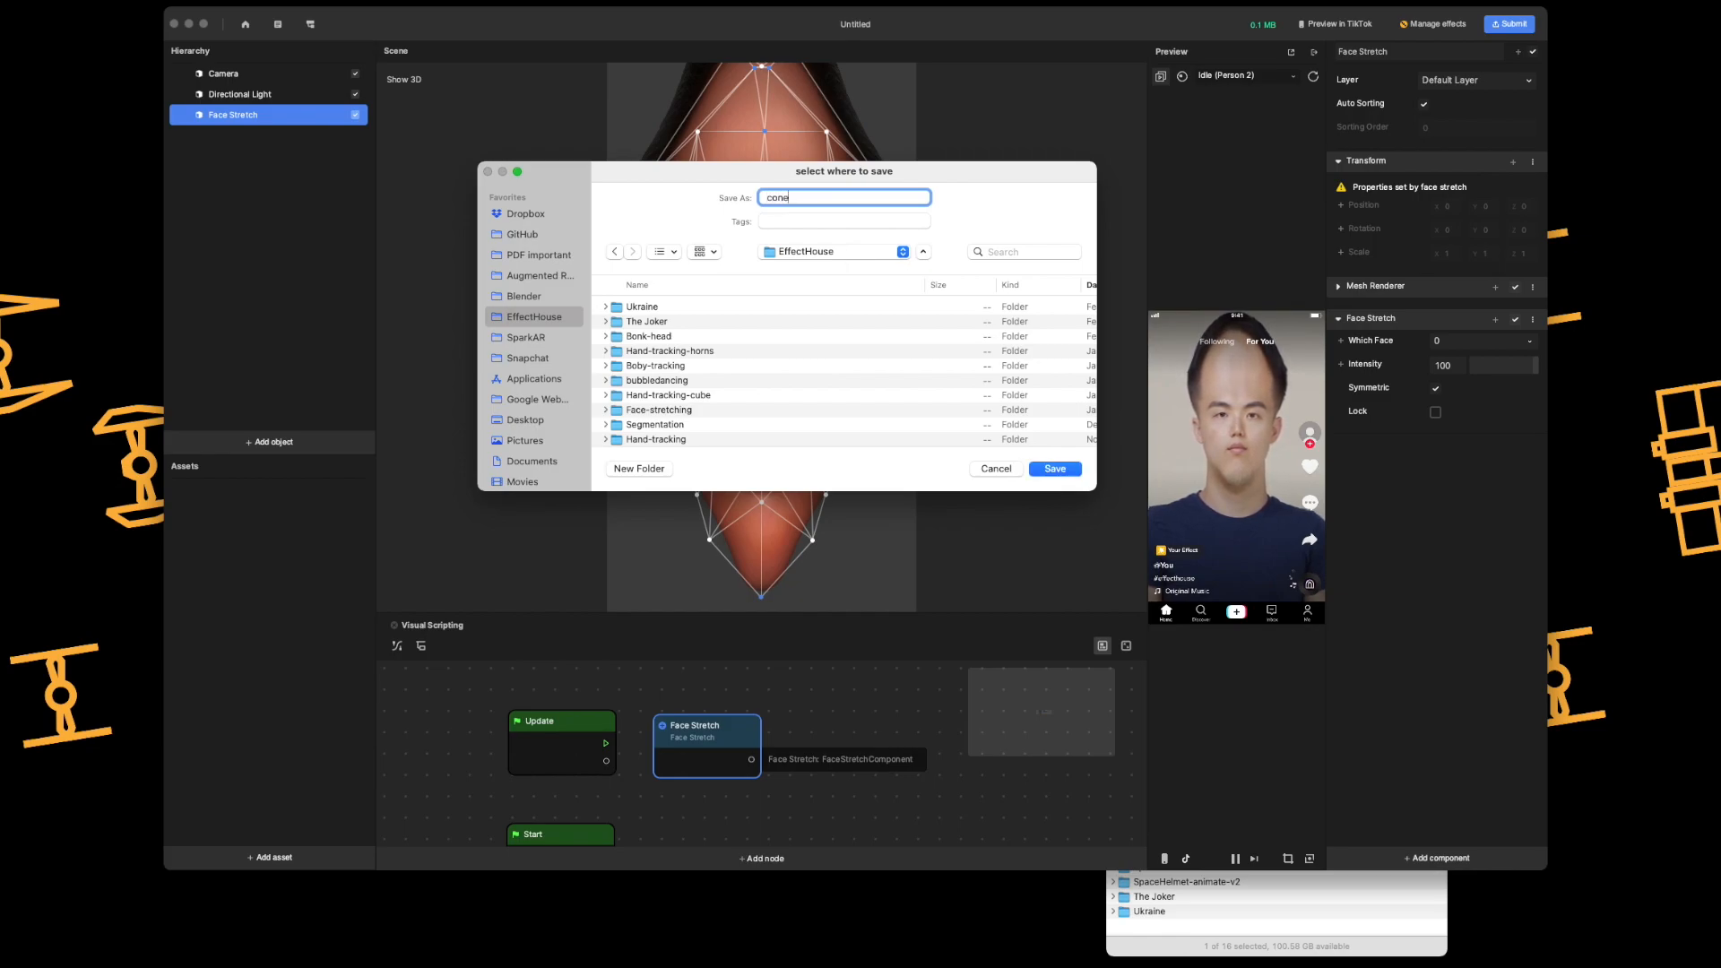
pyautogui.write('Head')
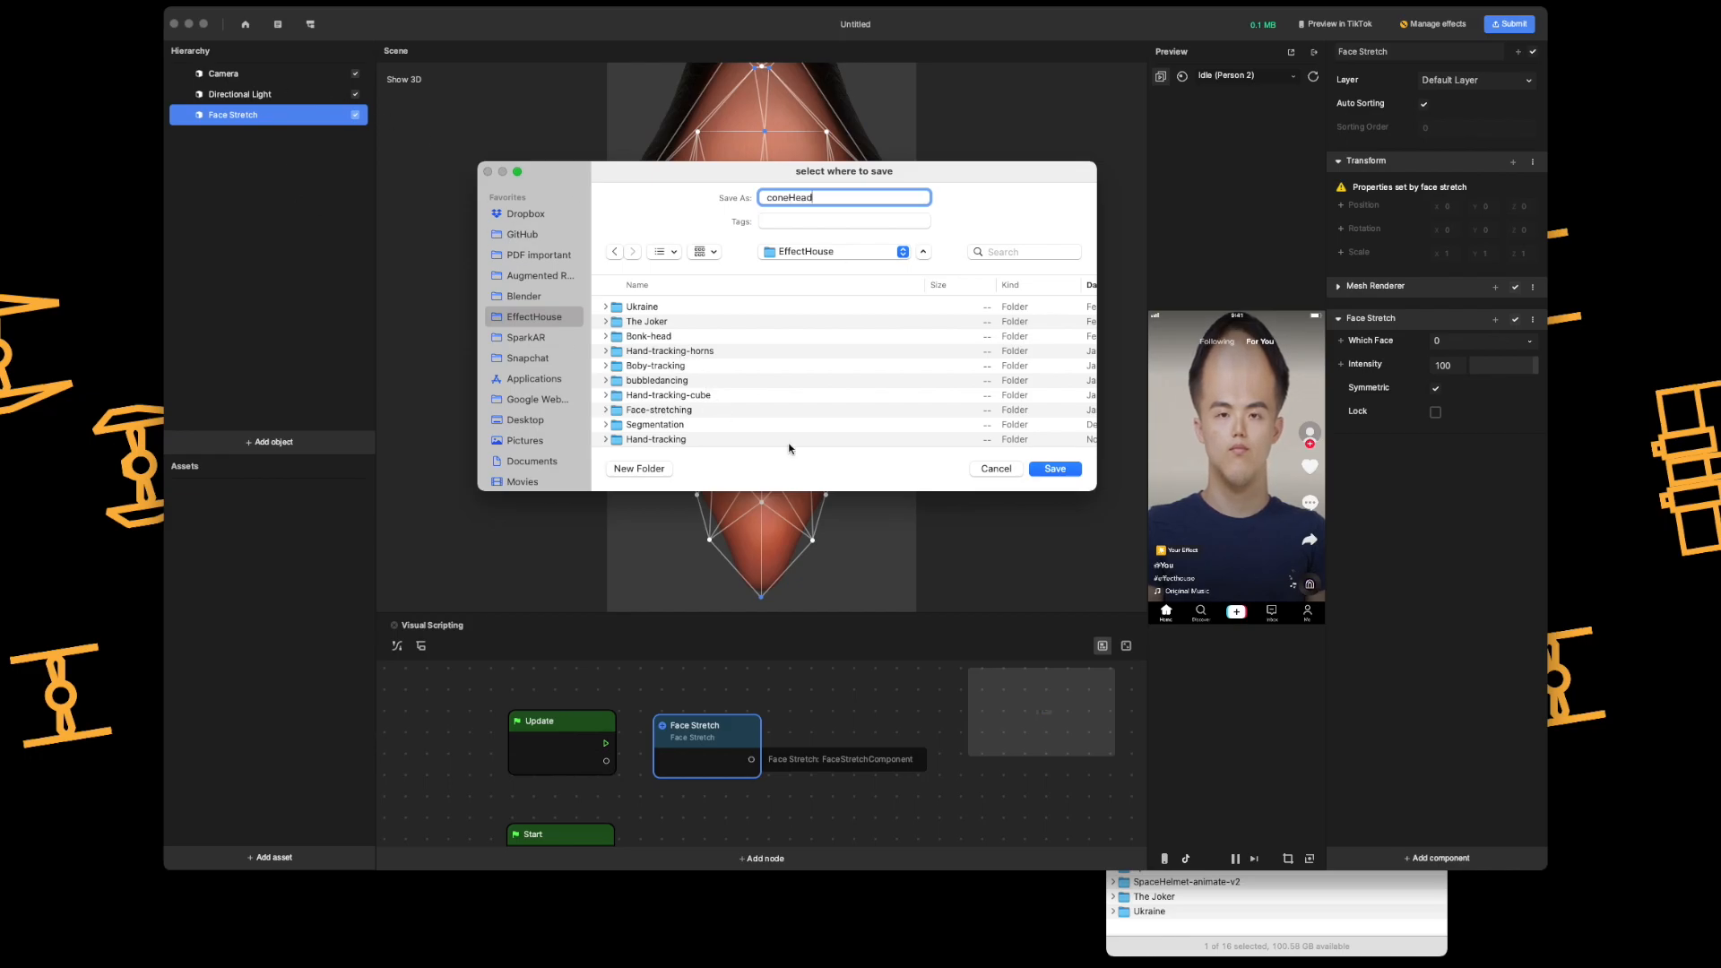
pyautogui.click(1052, 469)
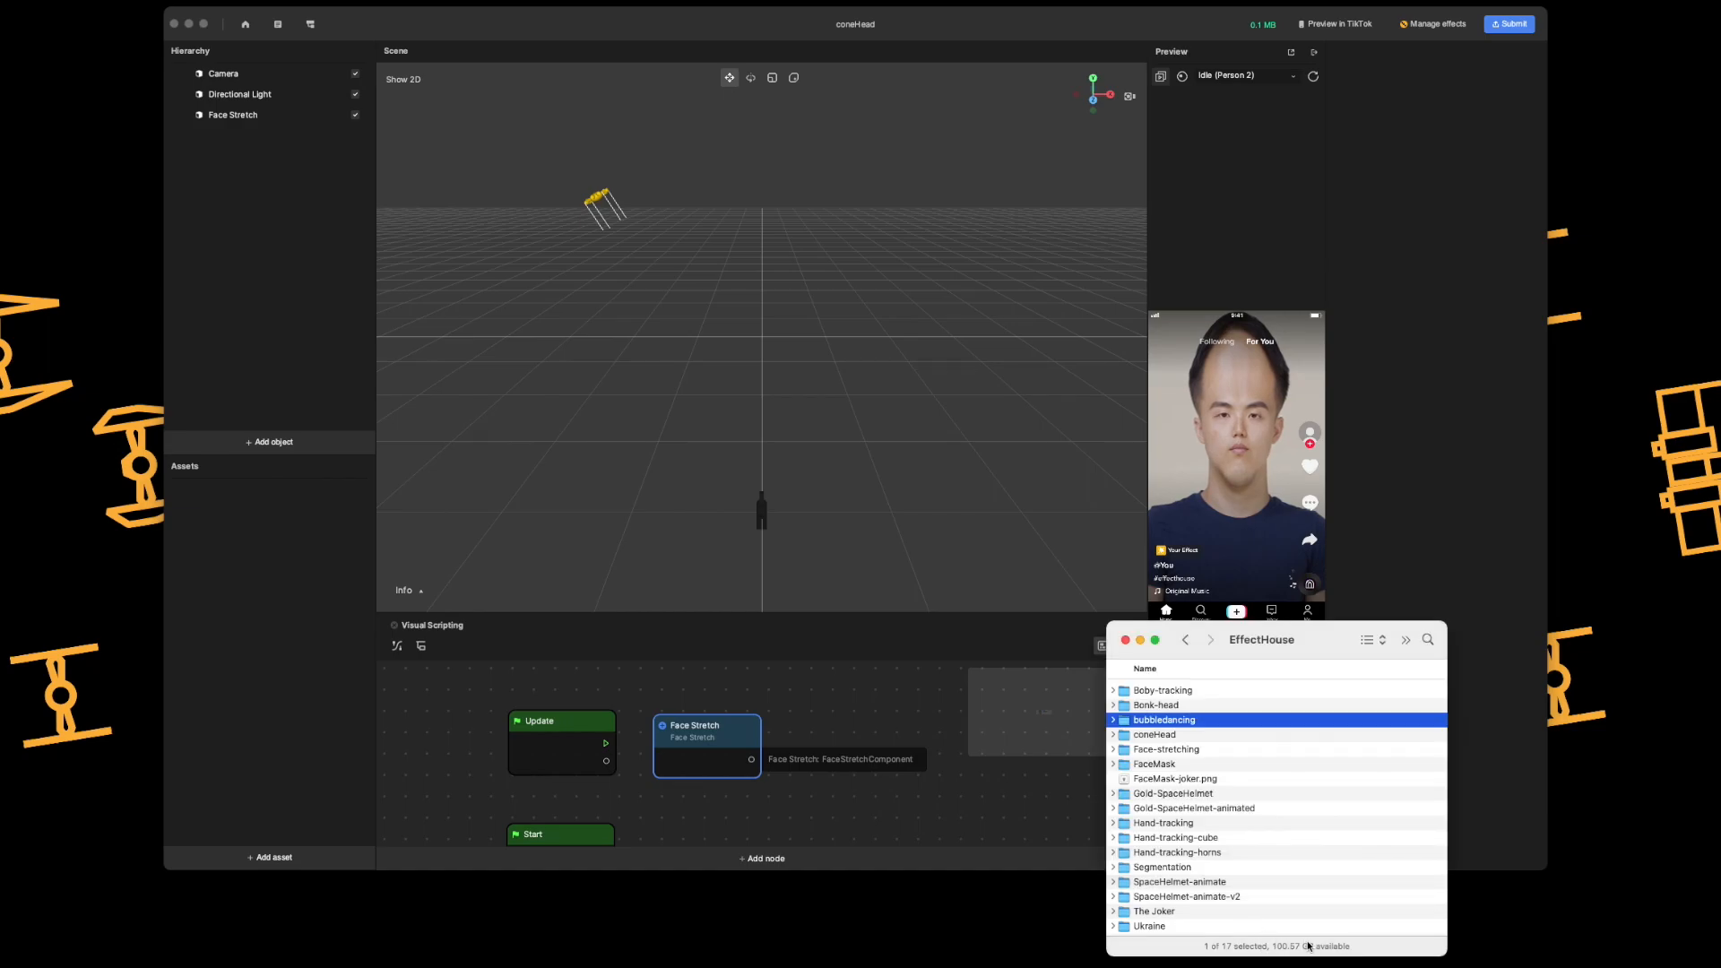
# Step: Open the coneHead folder in Finder and drag icon.png into it alongside Assets, Graph and Library
pyautogui.click(1154, 734)
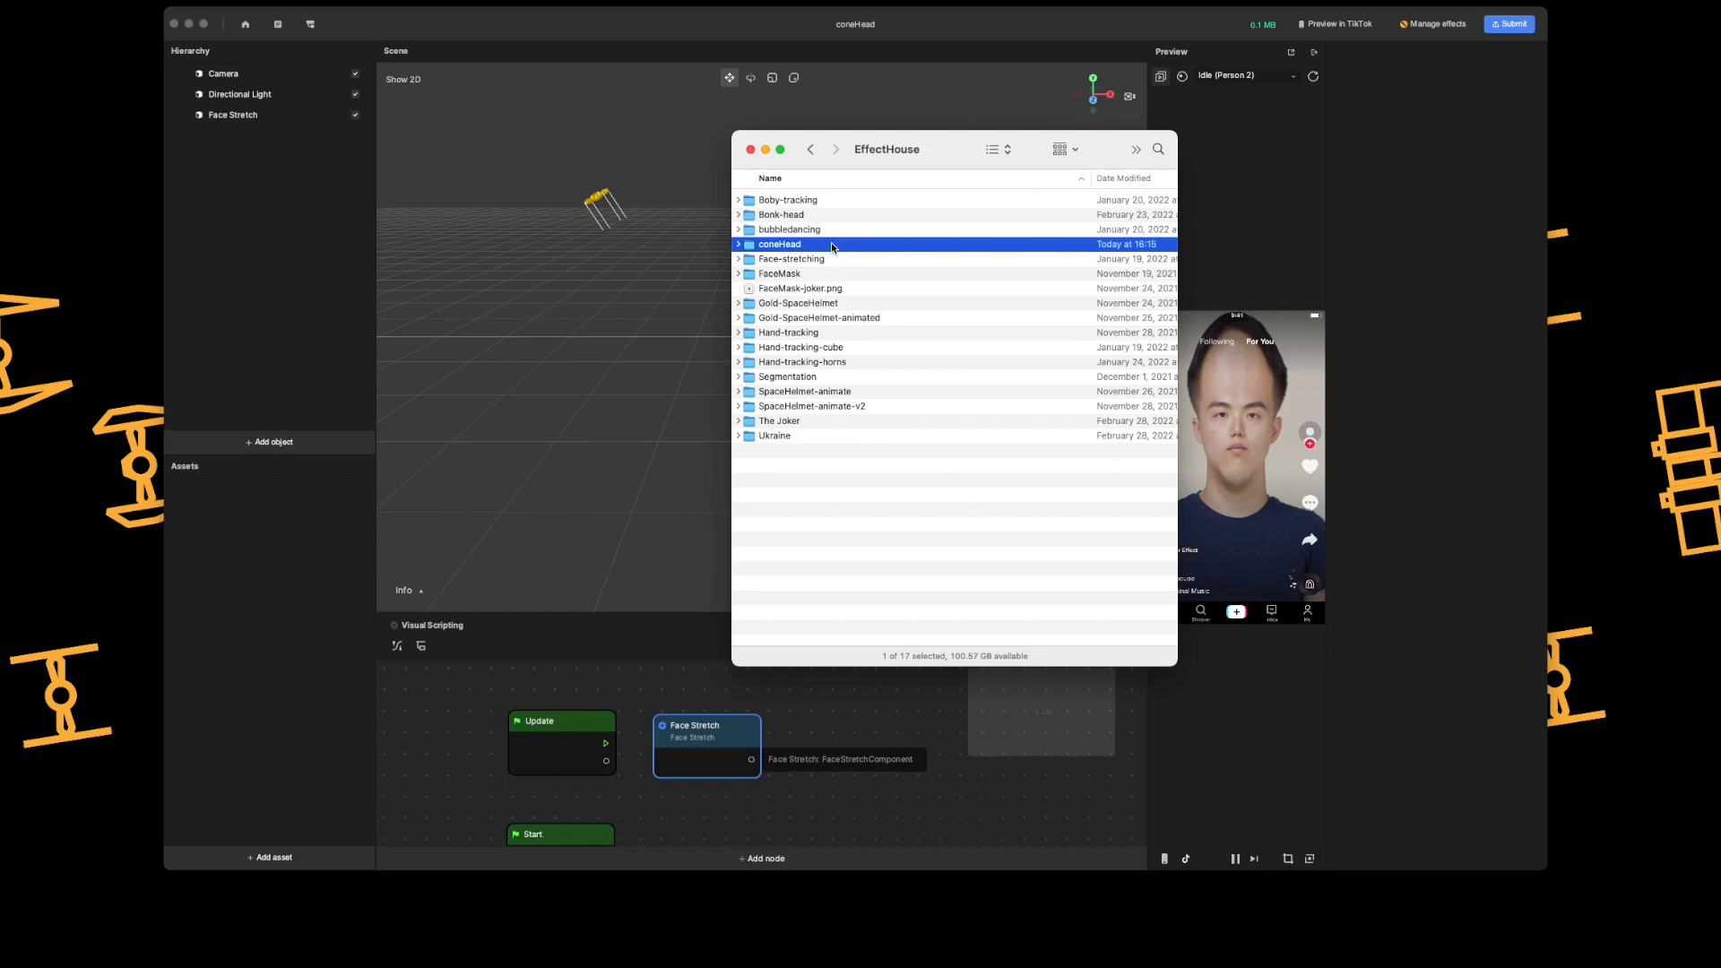
pyautogui.doubleClick(778, 244)
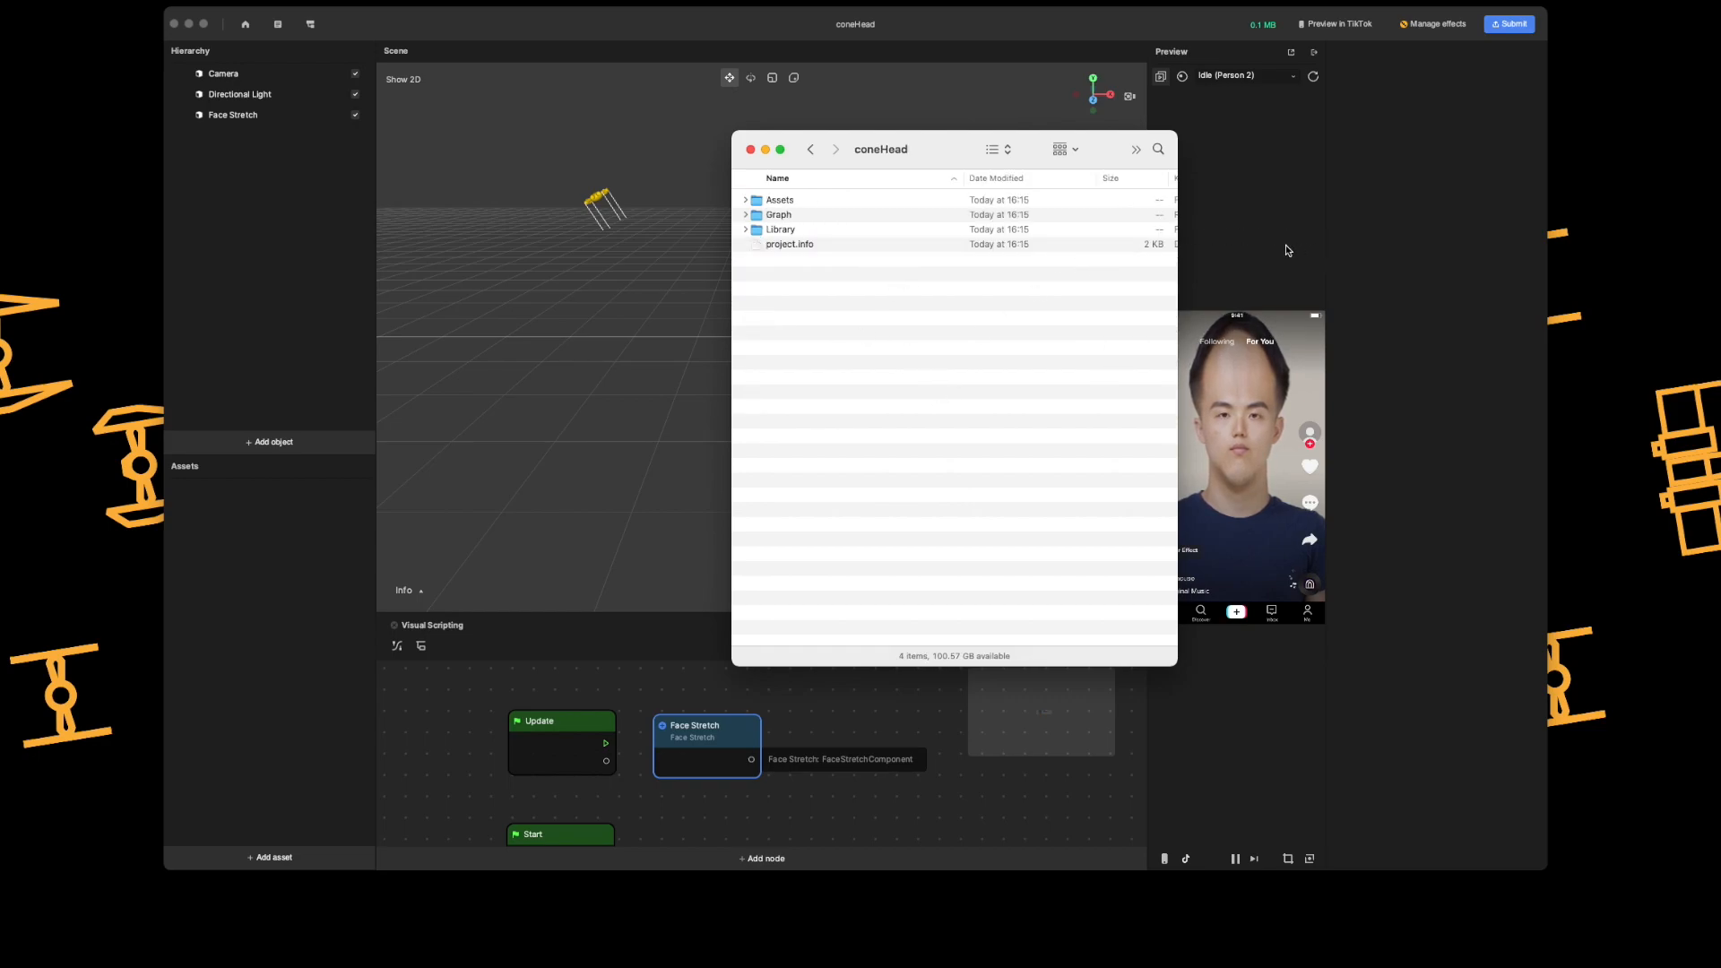
pyautogui.moveTo(880, 150); pyautogui.dragTo(1037, 250)
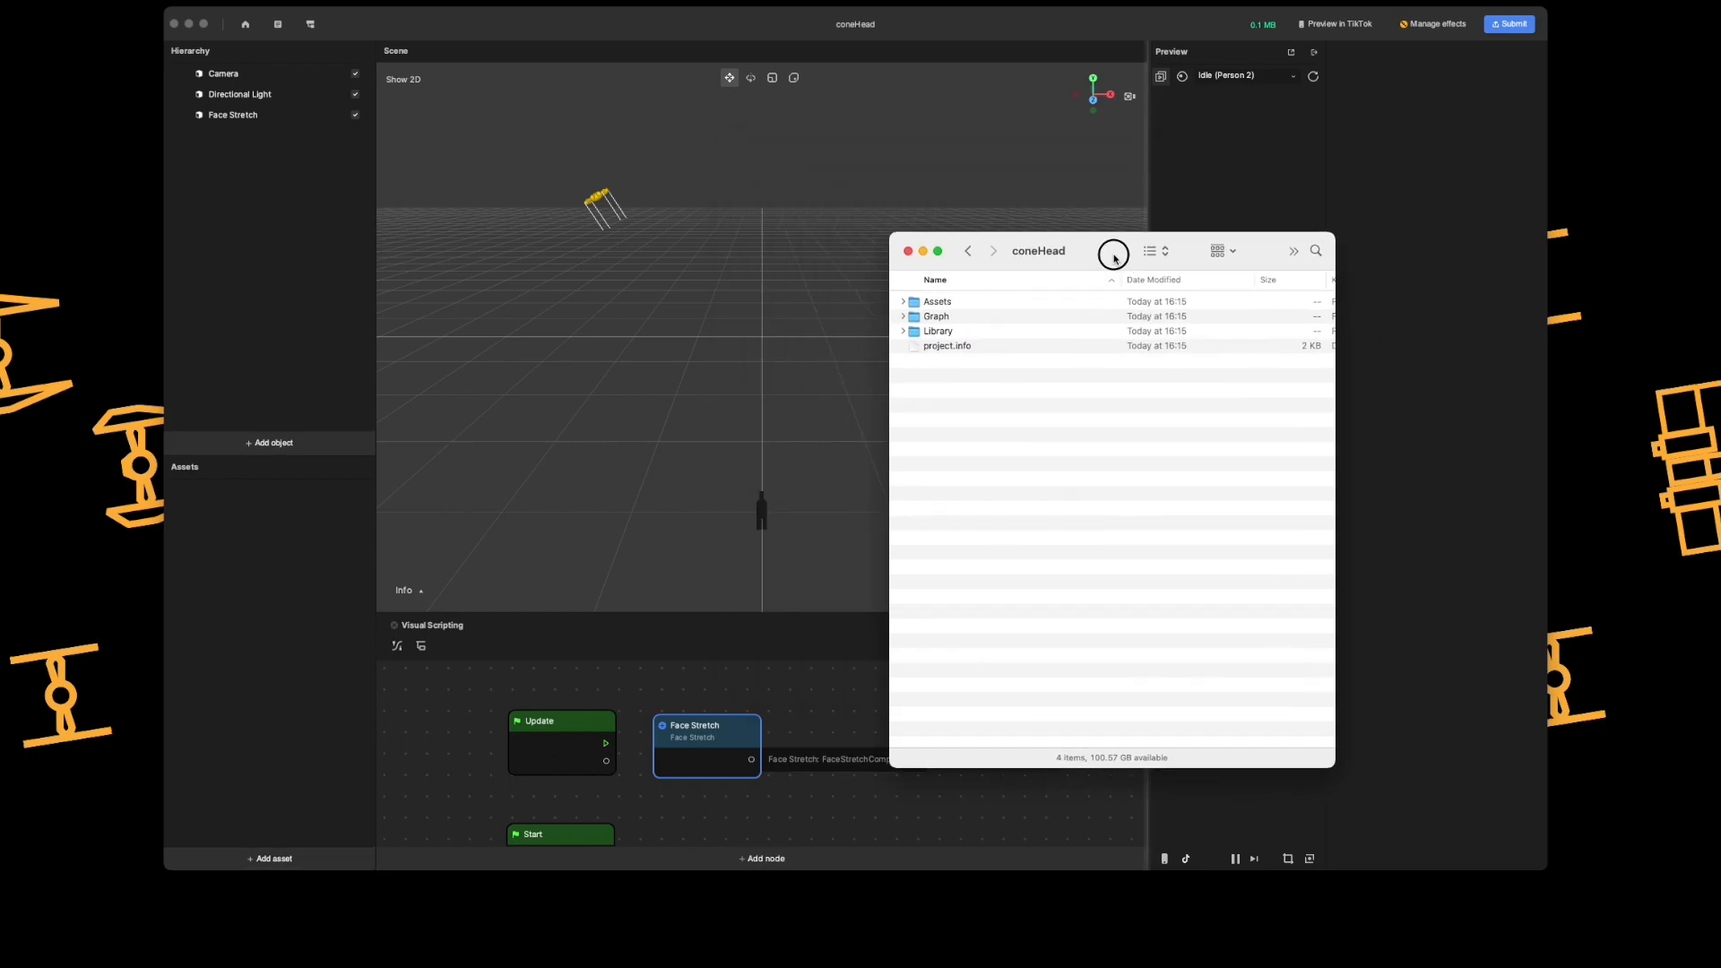
pyautogui.moveTo(1037, 250); pyautogui.dragTo(980, 229)
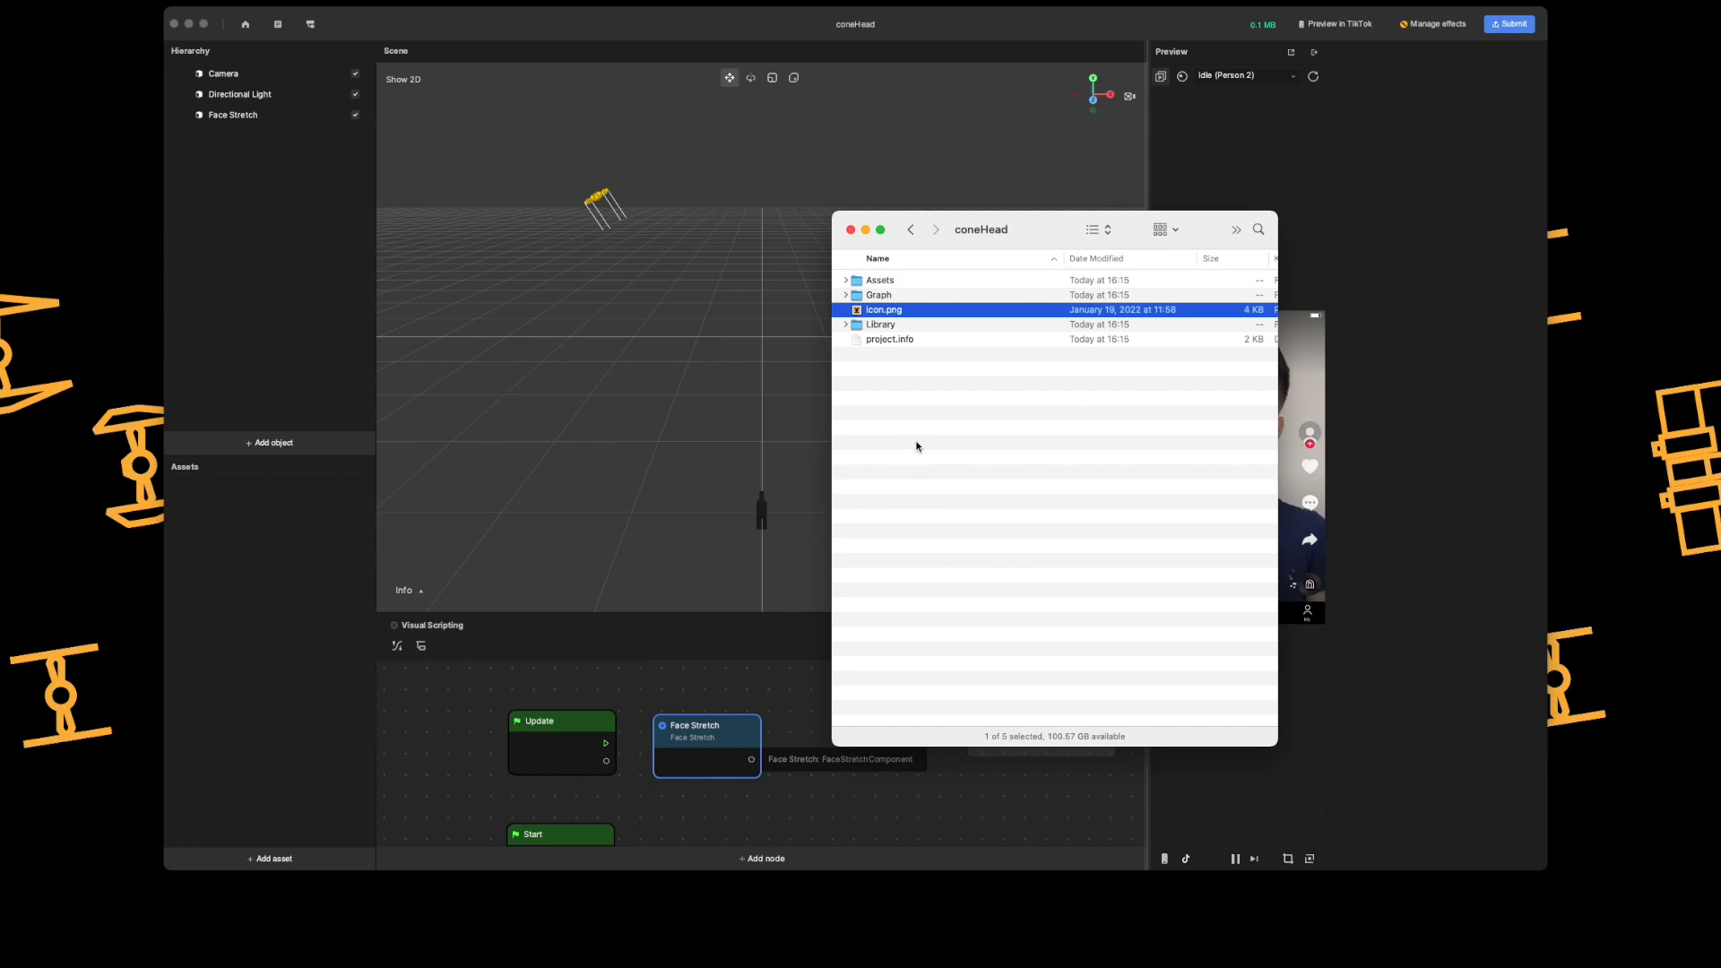
pyautogui.moveTo(979, 229); pyautogui.dragTo(992, 268)
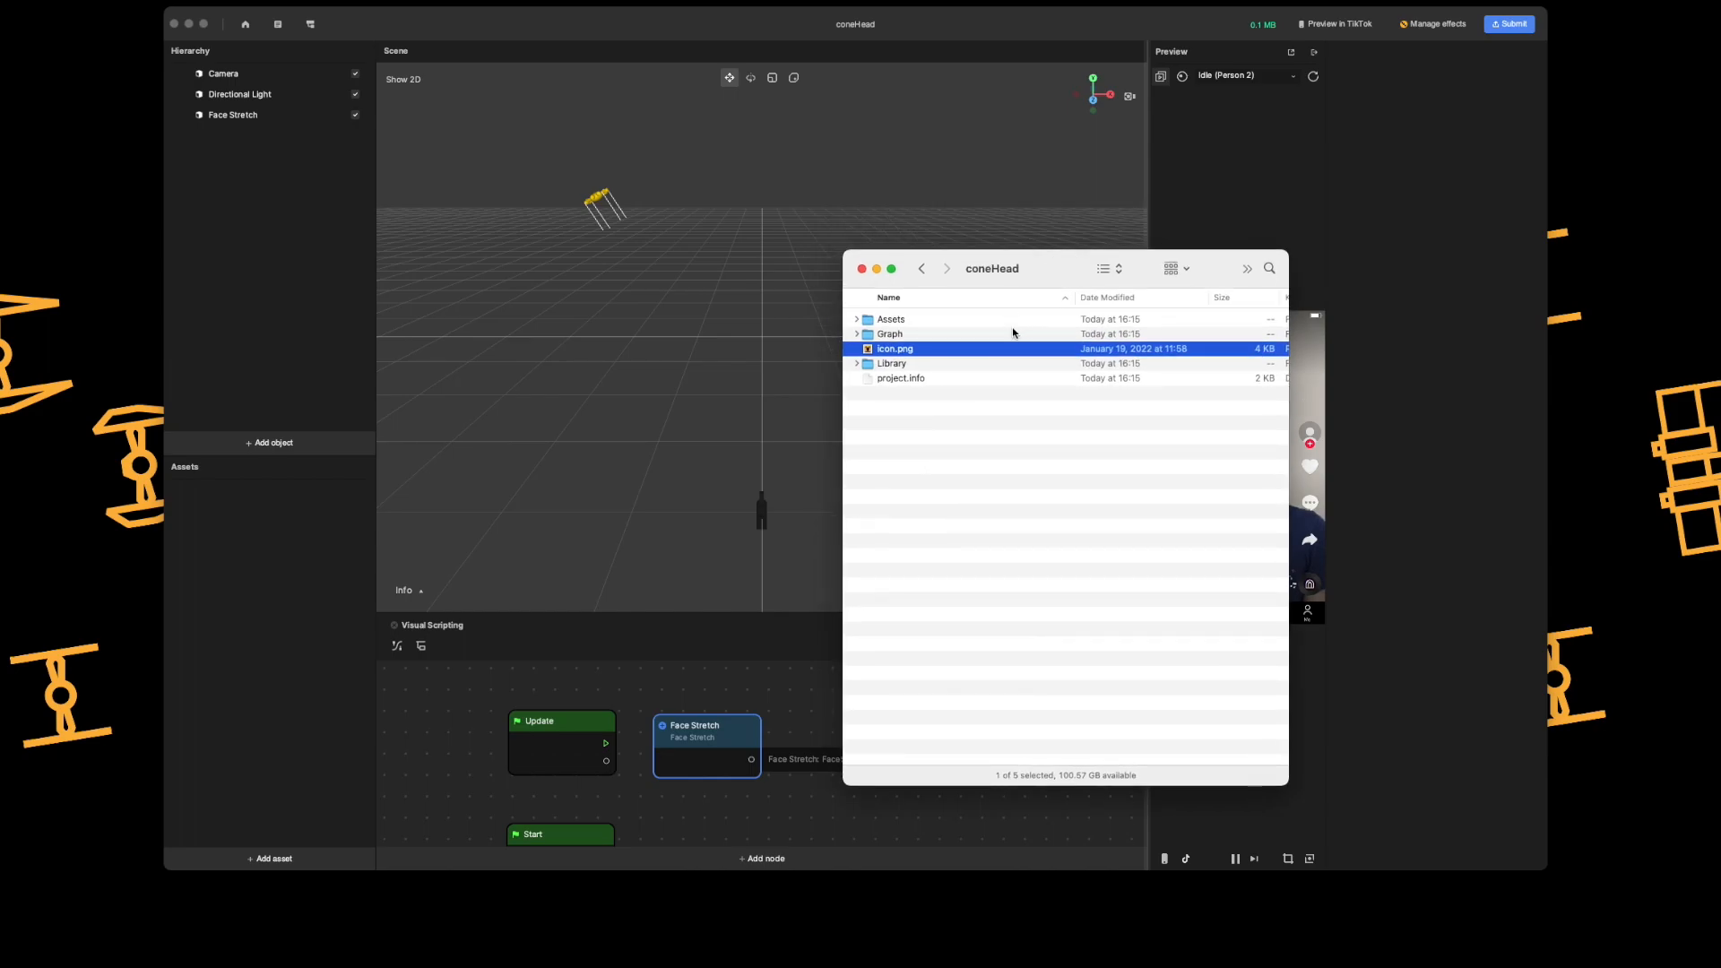
pyautogui.moveTo(1002, 363)
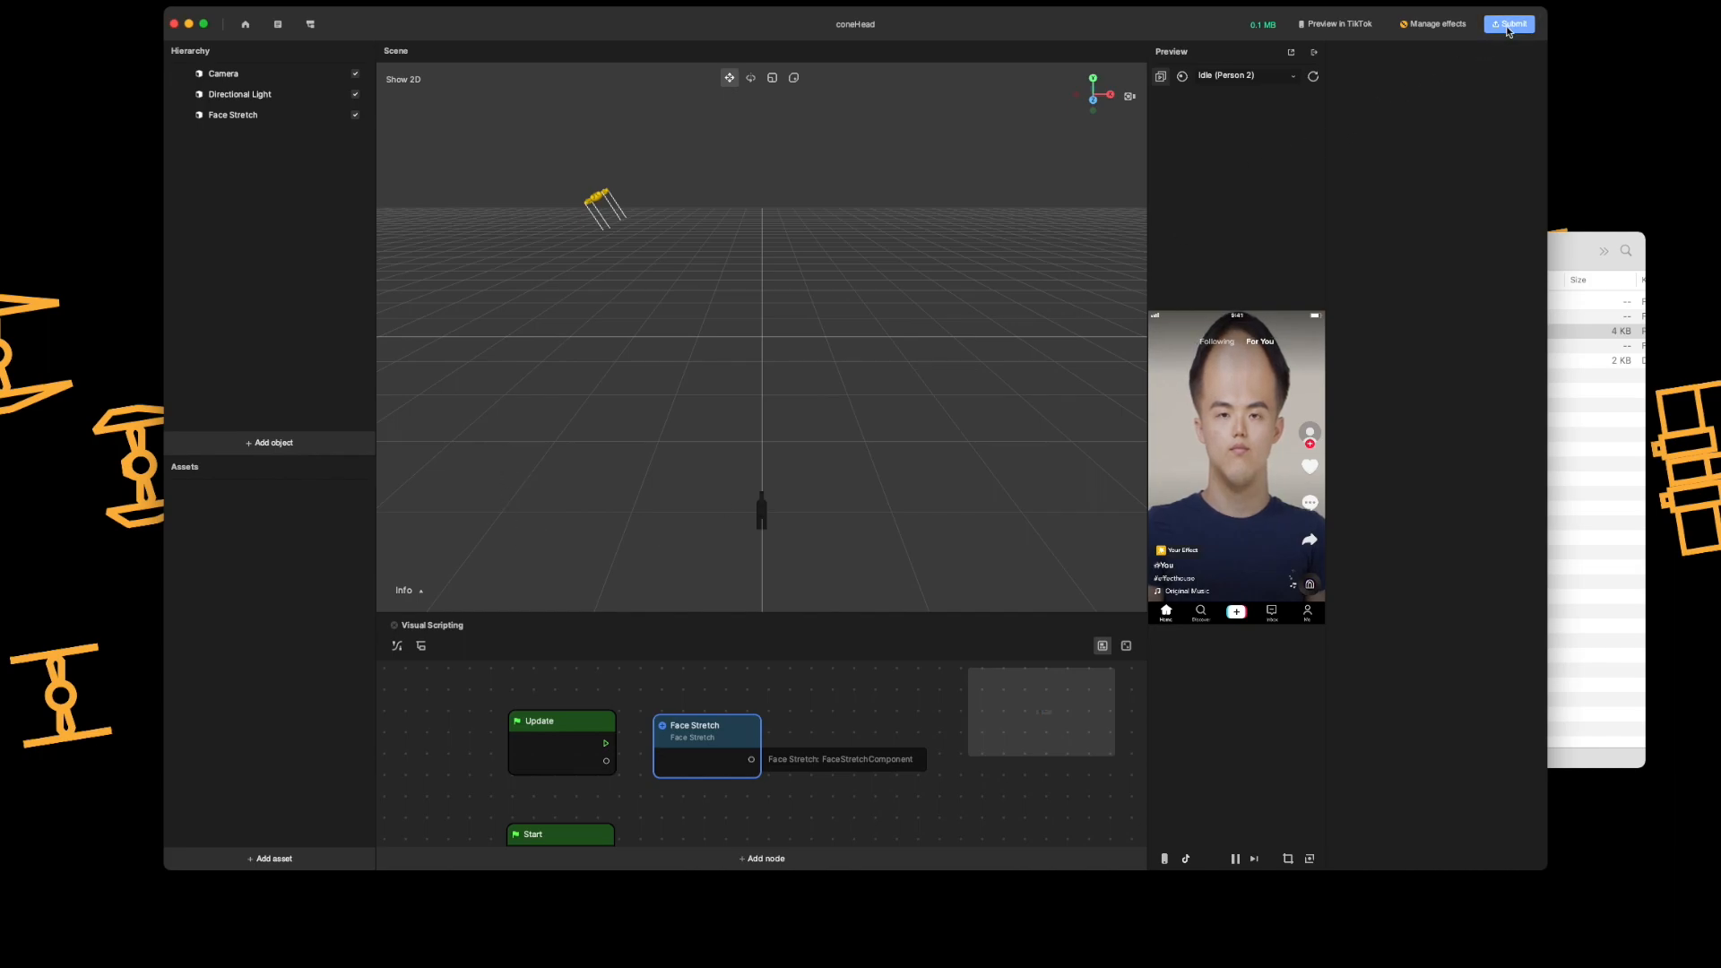
# Step: Start the submission and apply icon.png as the effect's cone-head icon
pyautogui.click(1510, 24)
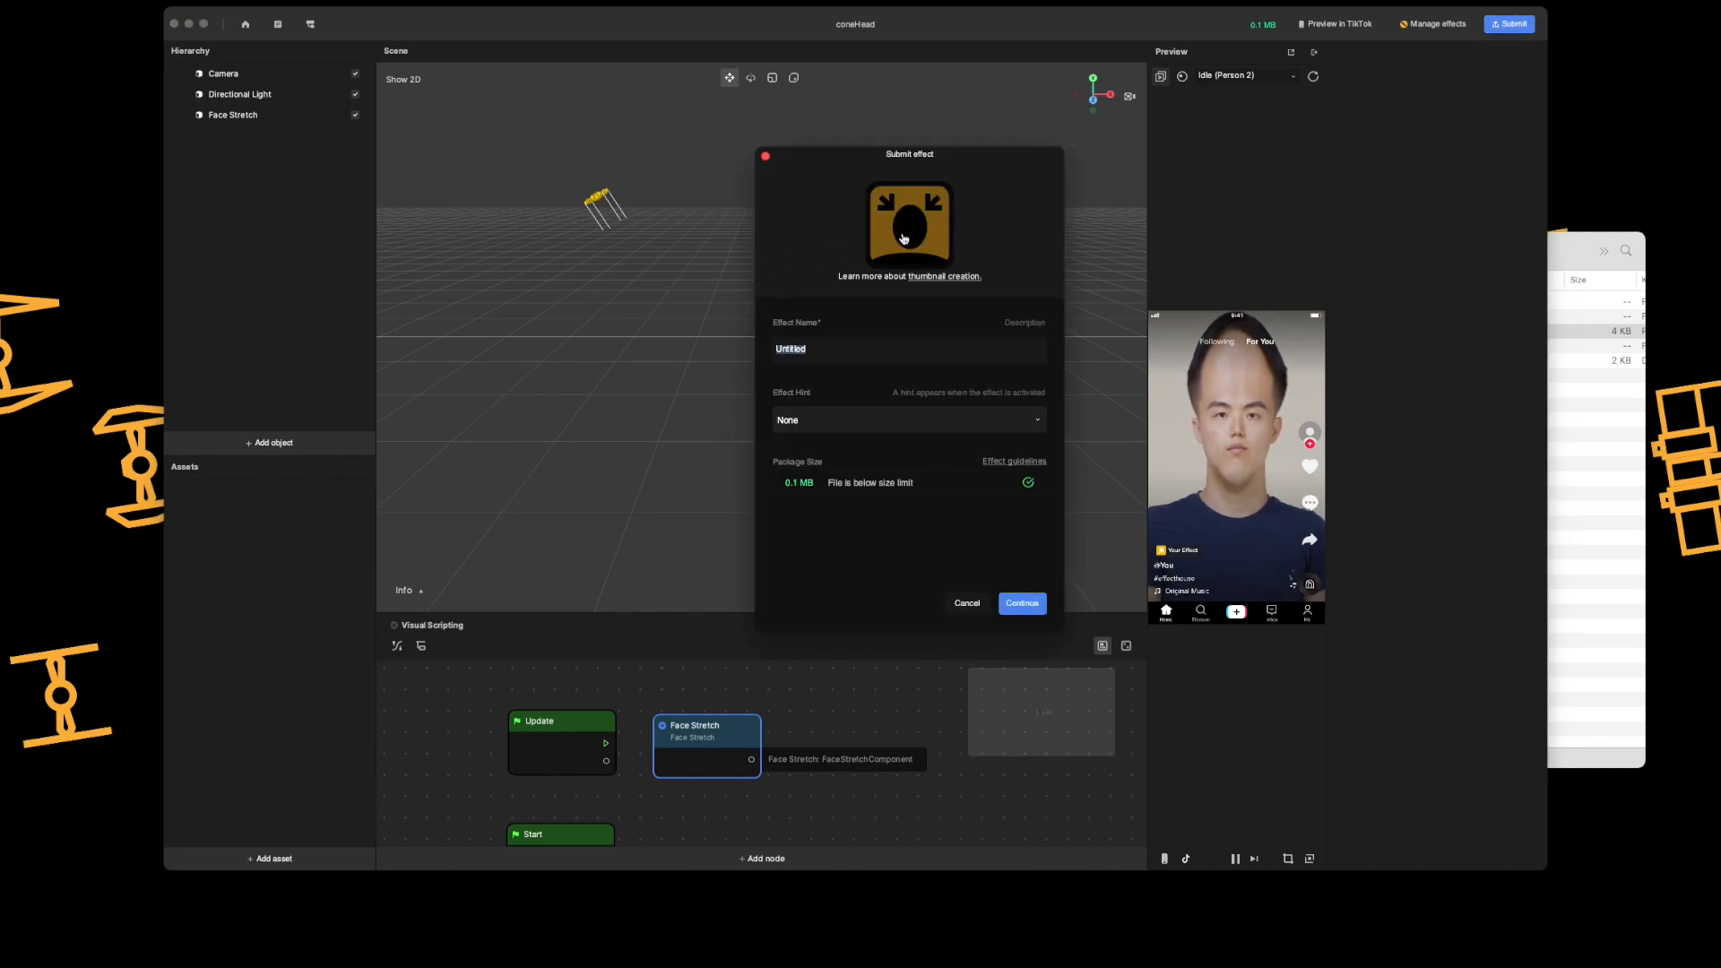
pyautogui.moveTo(909, 225)
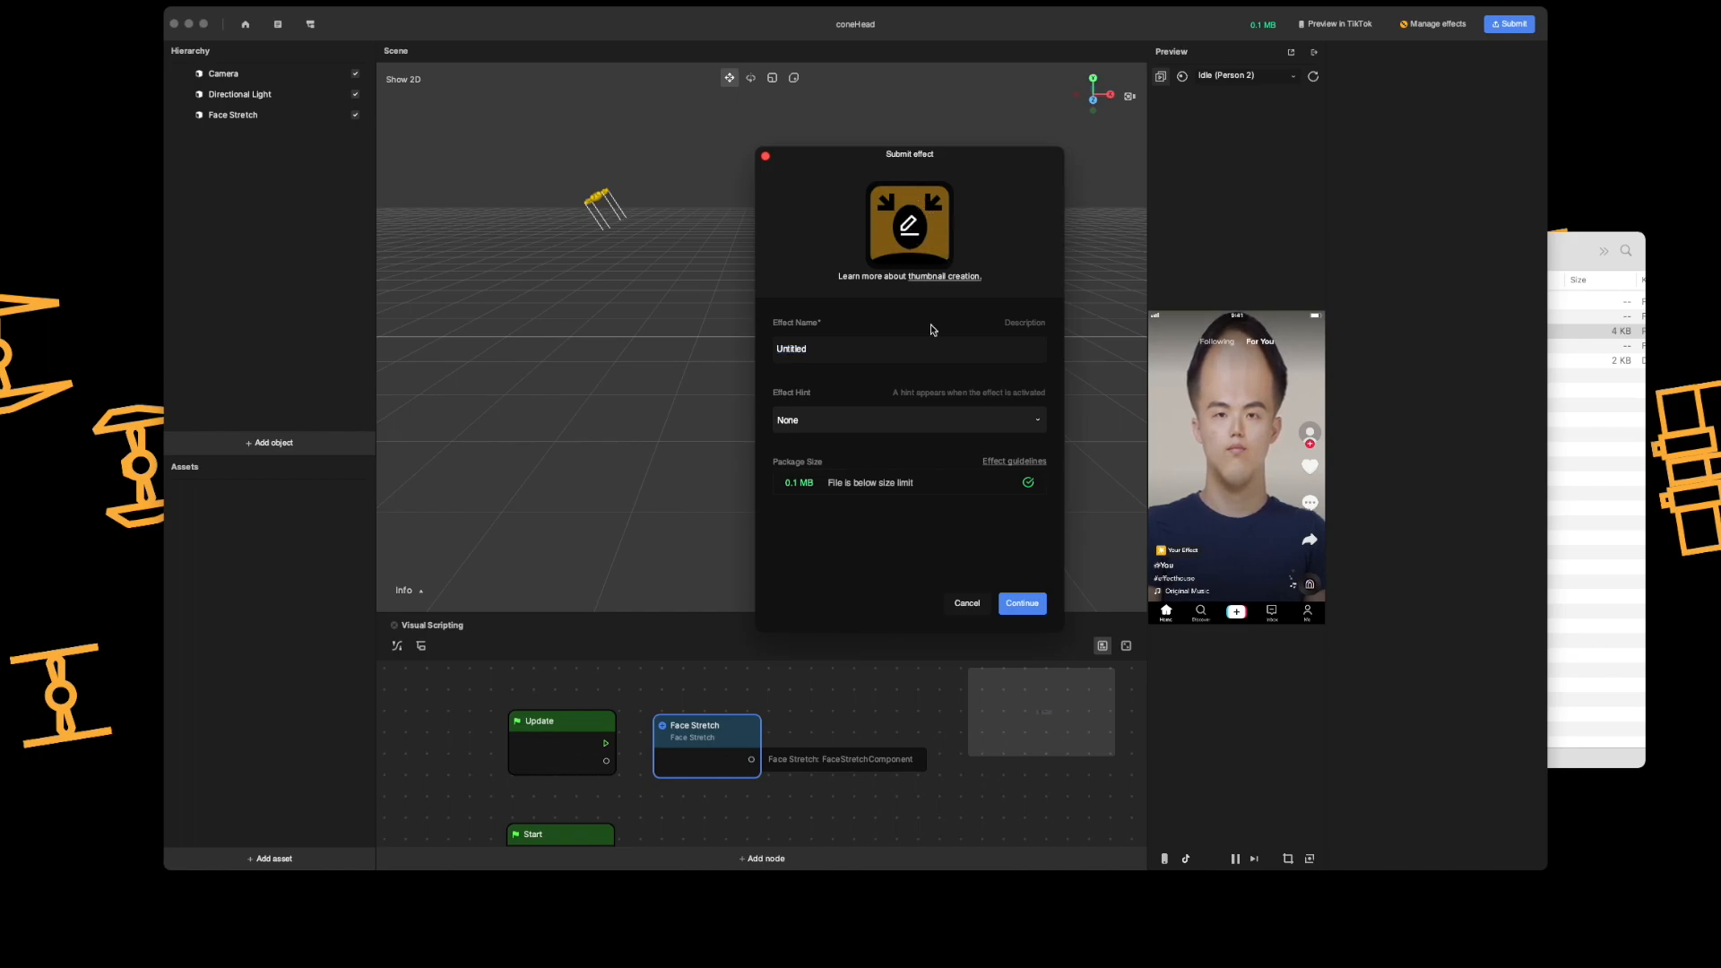
pyautogui.click(909, 221)
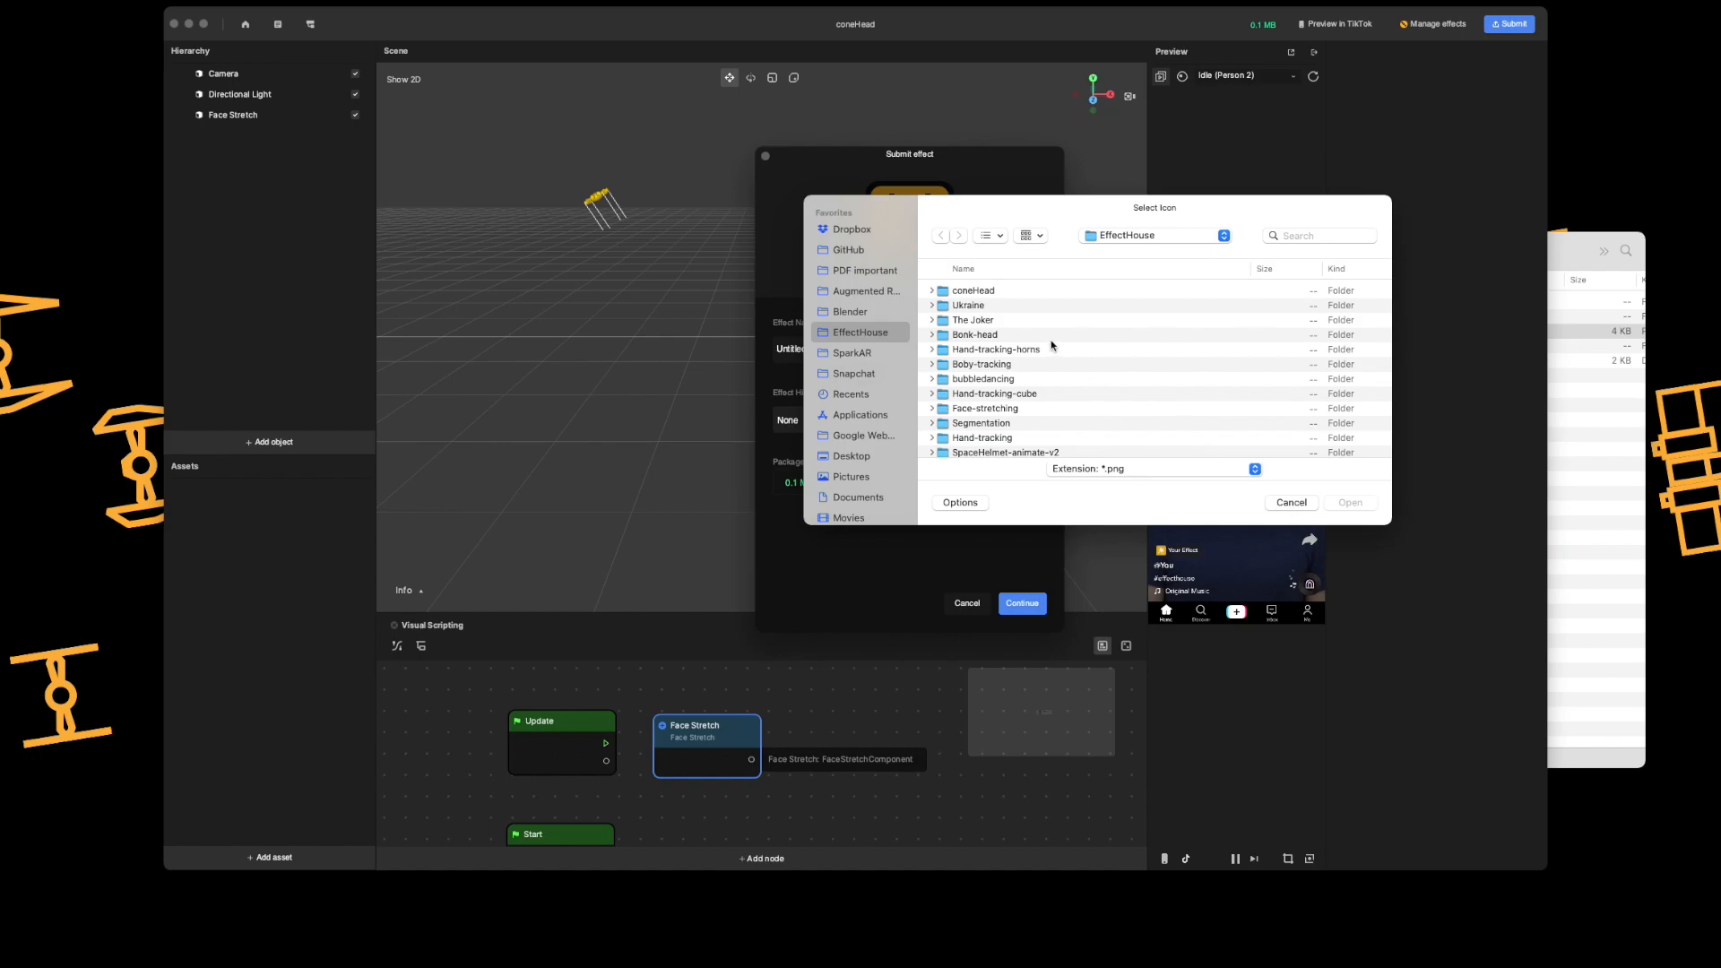
pyautogui.doubleClick(973, 289)
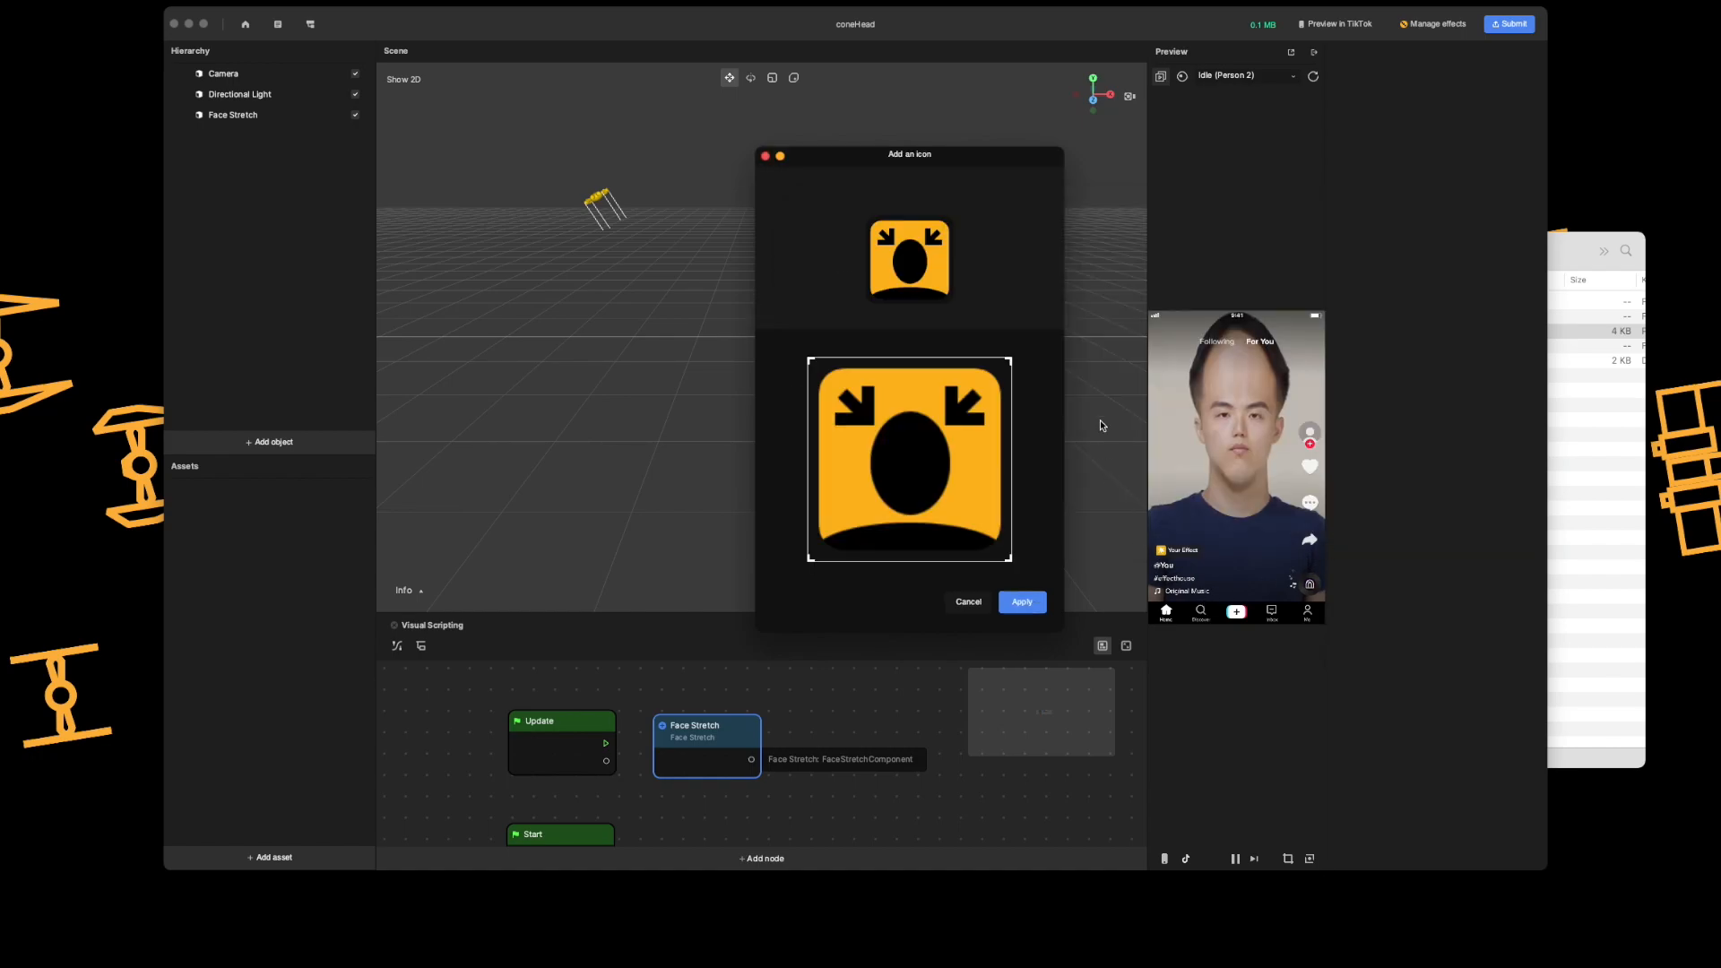
pyautogui.click(1020, 601)
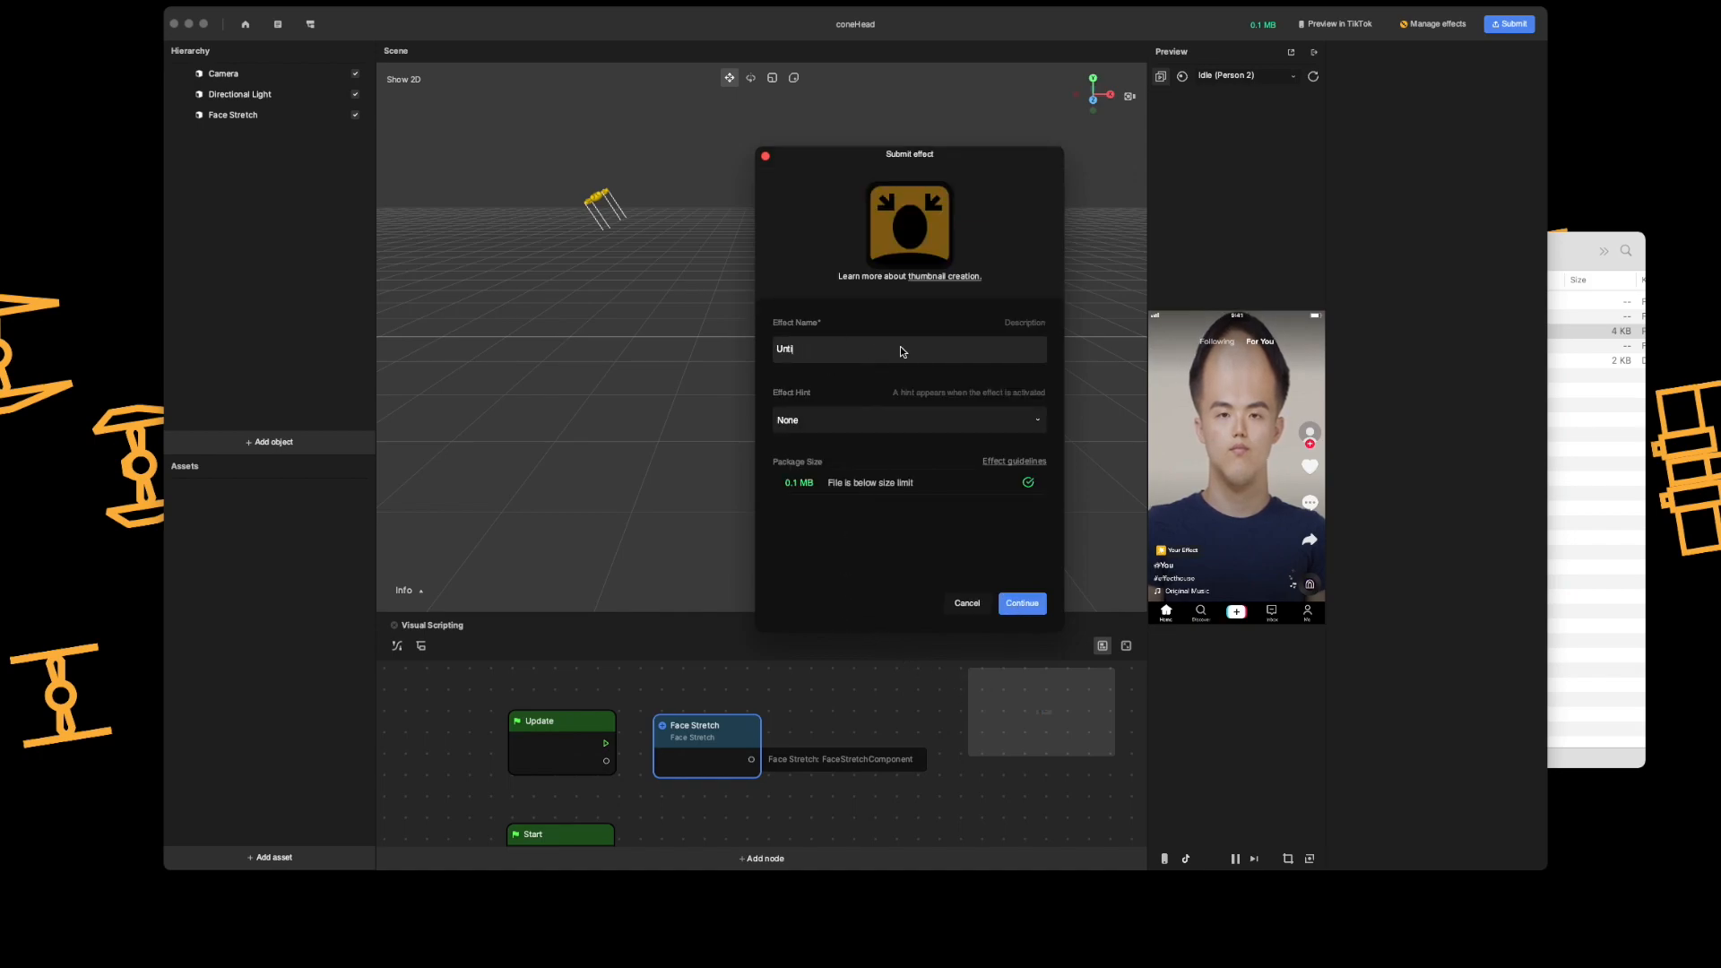
# Step: Name the effect 'Cone', set its hint to Show face, and continue
pyautogui.write('Cone')
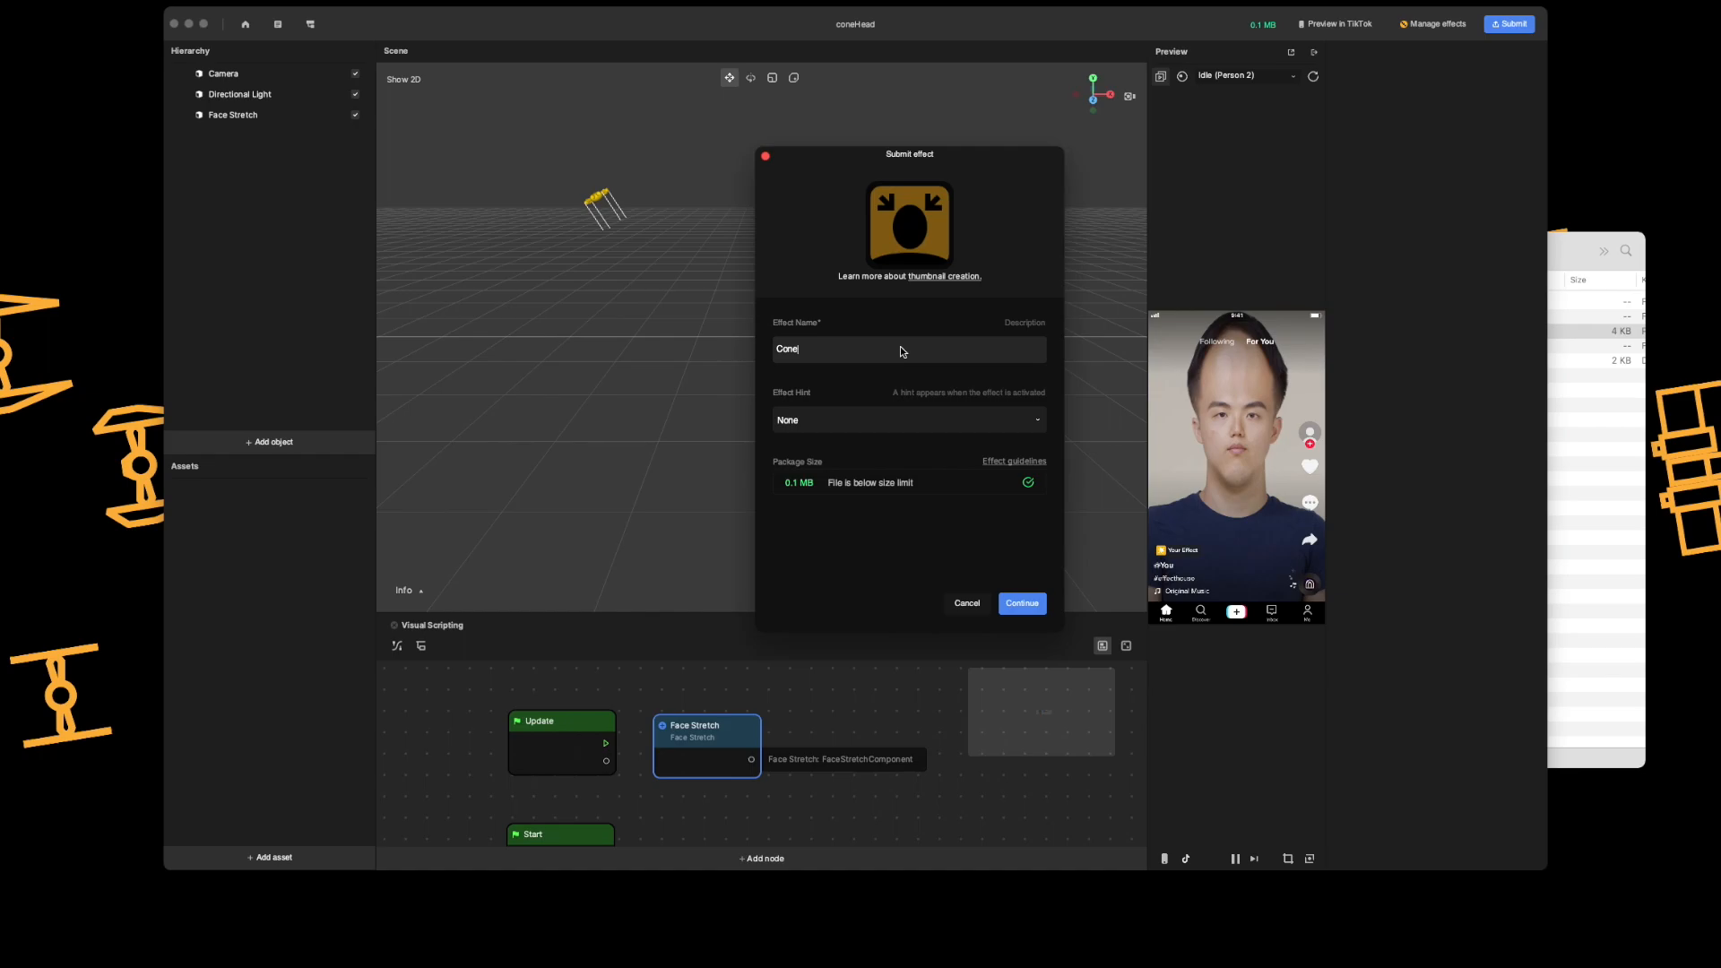
pyautogui.click(908, 419)
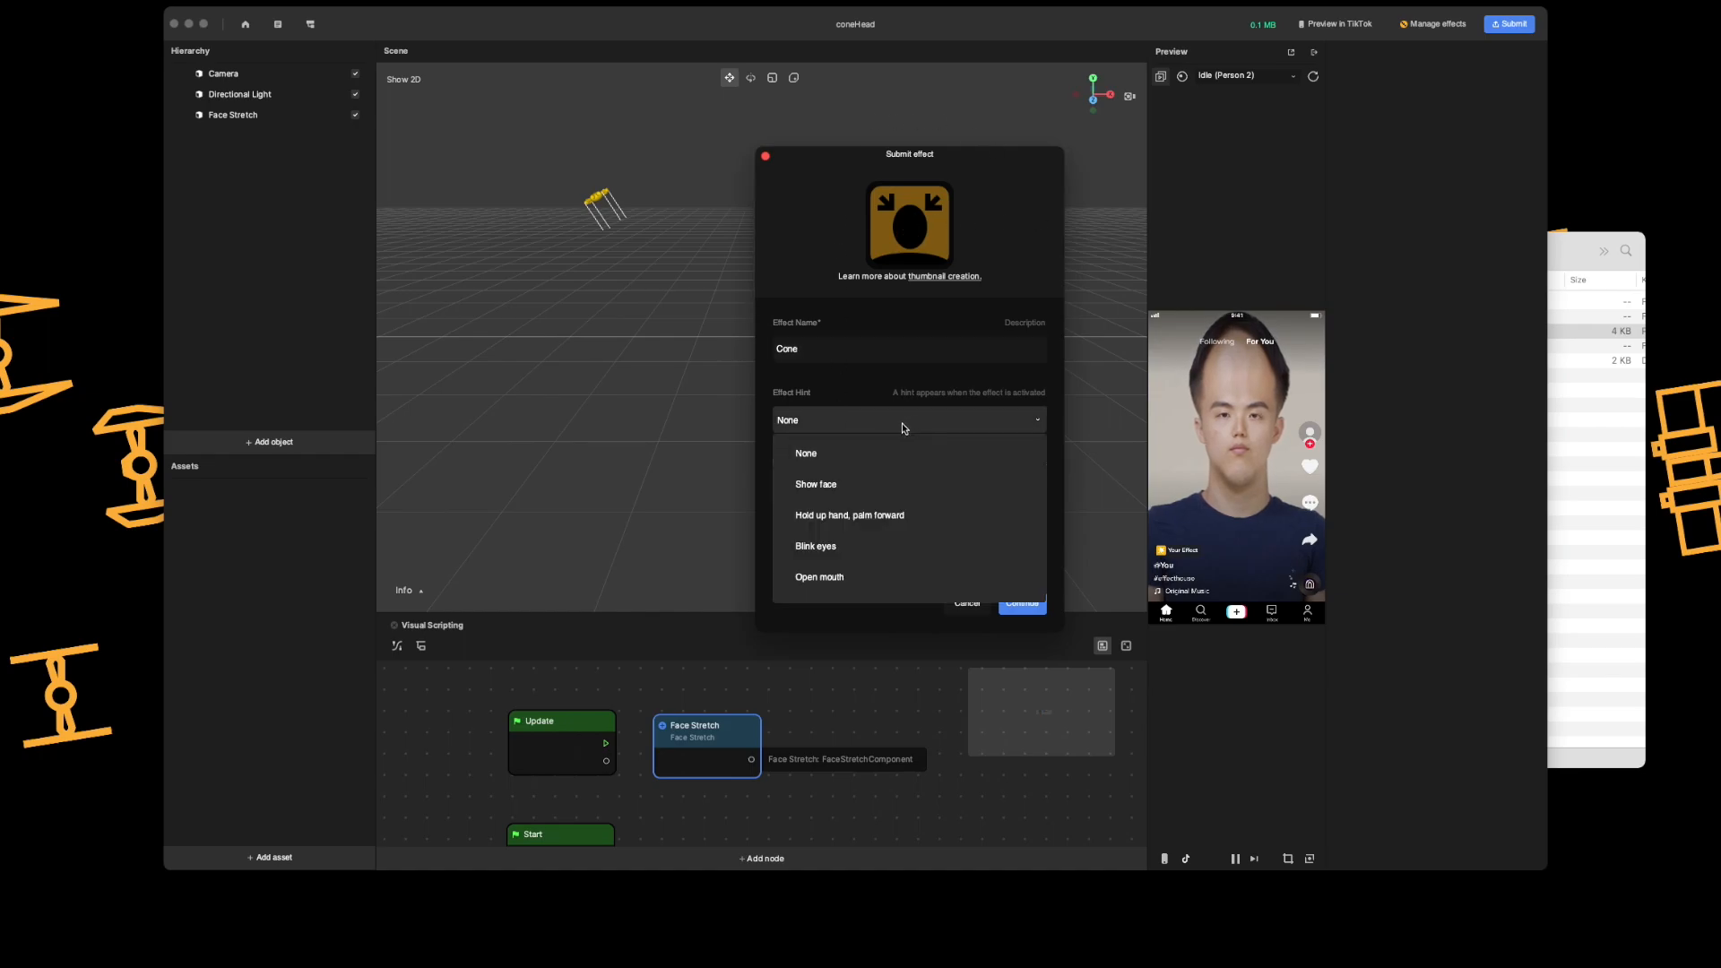
pyautogui.click(815, 484)
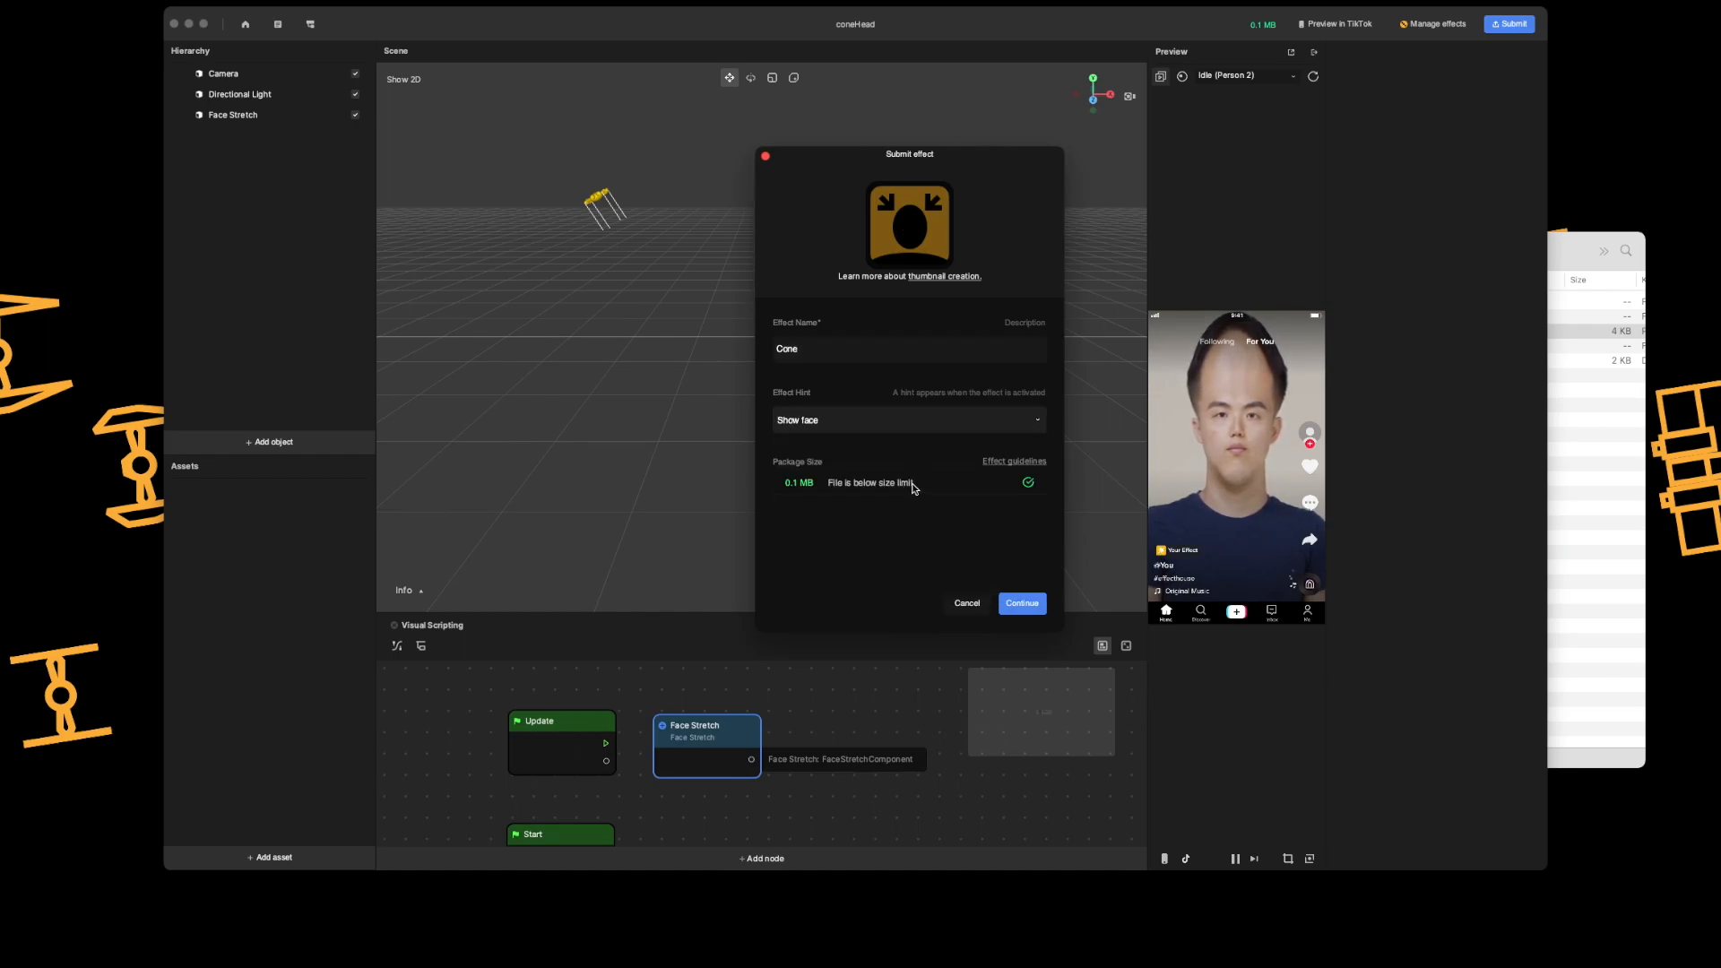
pyautogui.click(1019, 602)
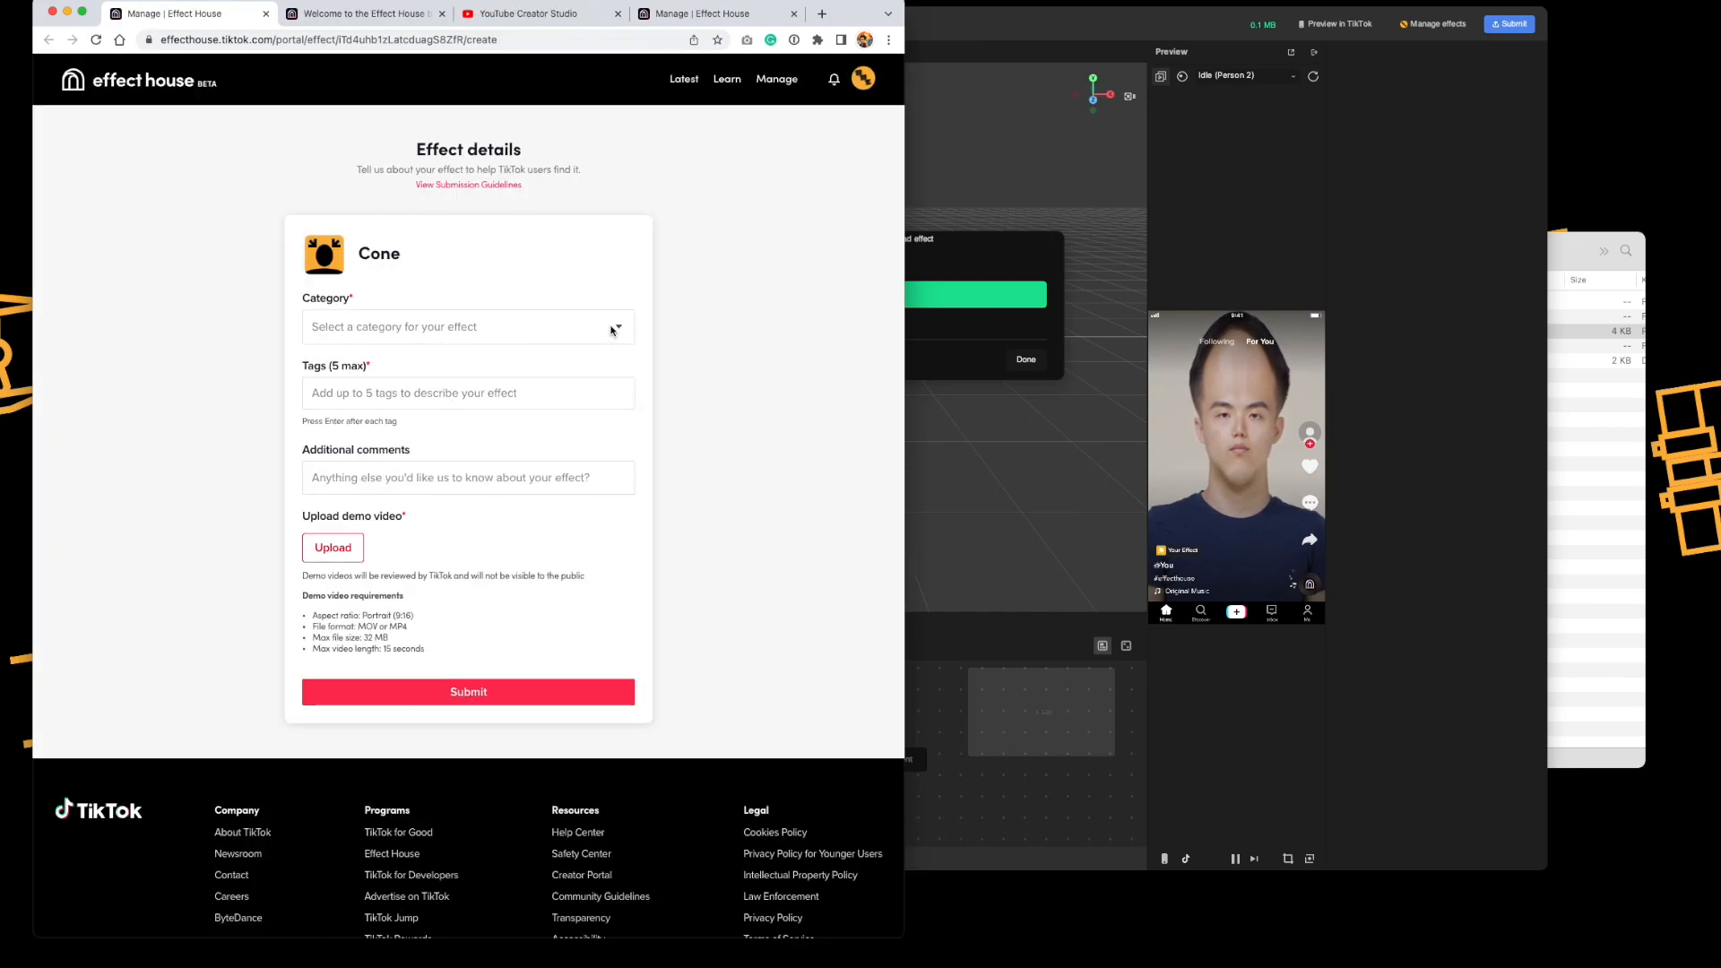
# Step: Add the tag 'cone head' to the Cone effect's details
pyautogui.click(467, 326)
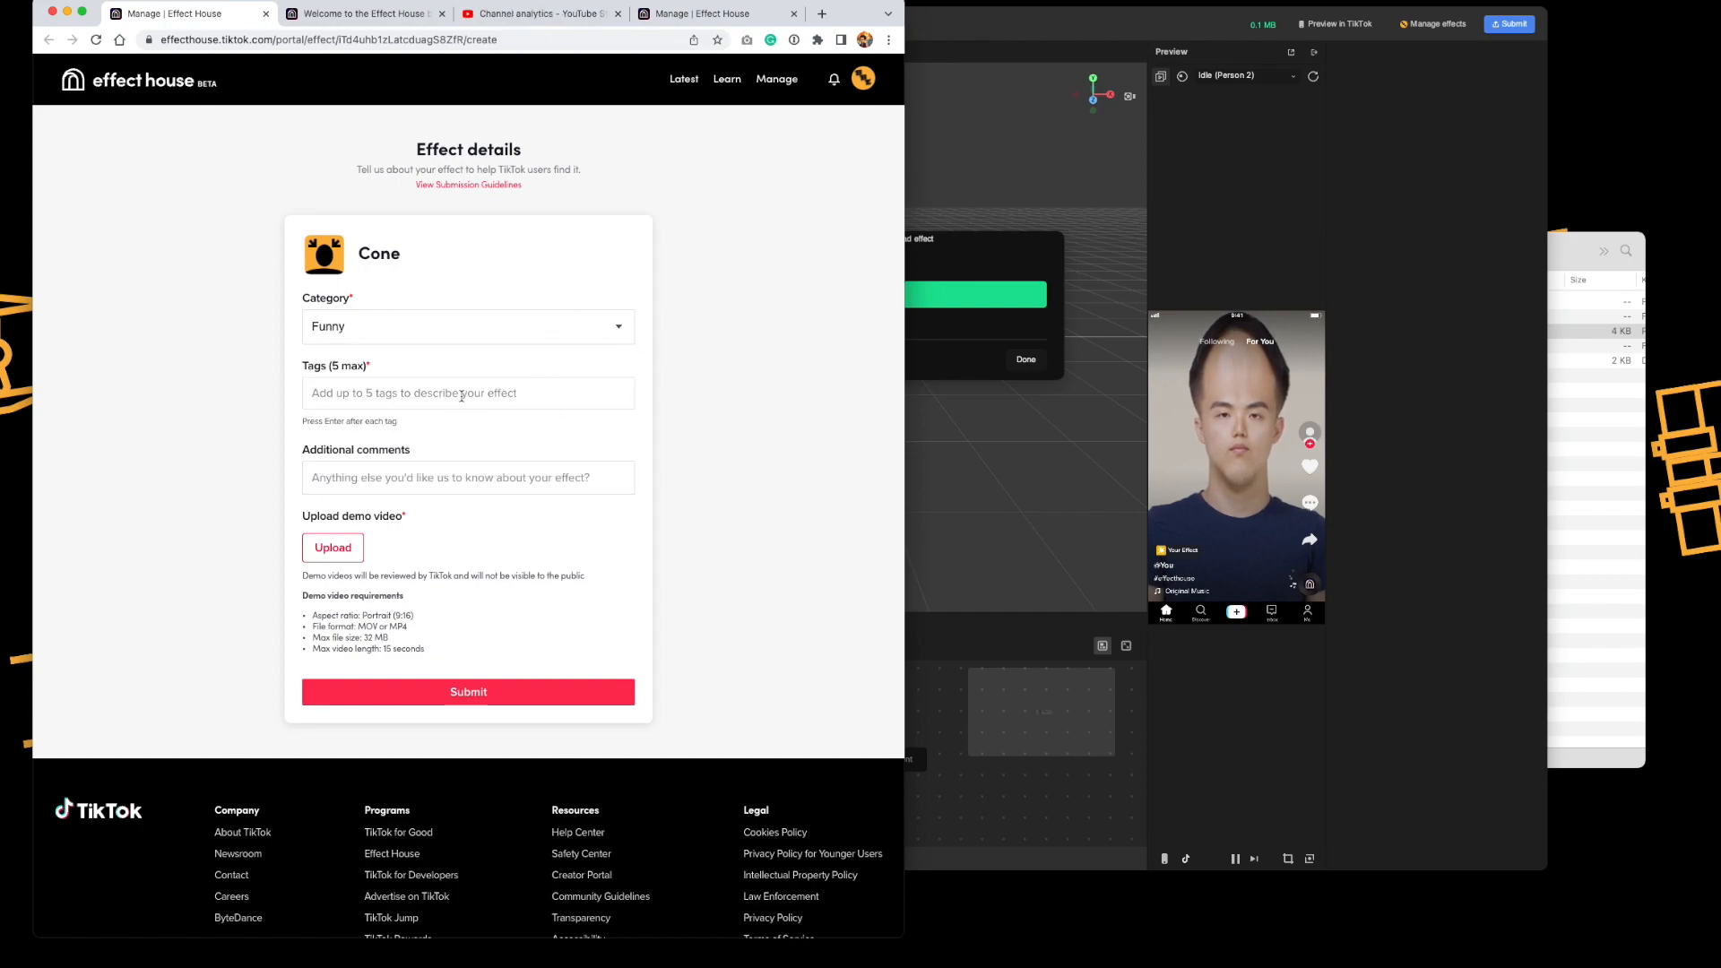
pyautogui.write('cone')
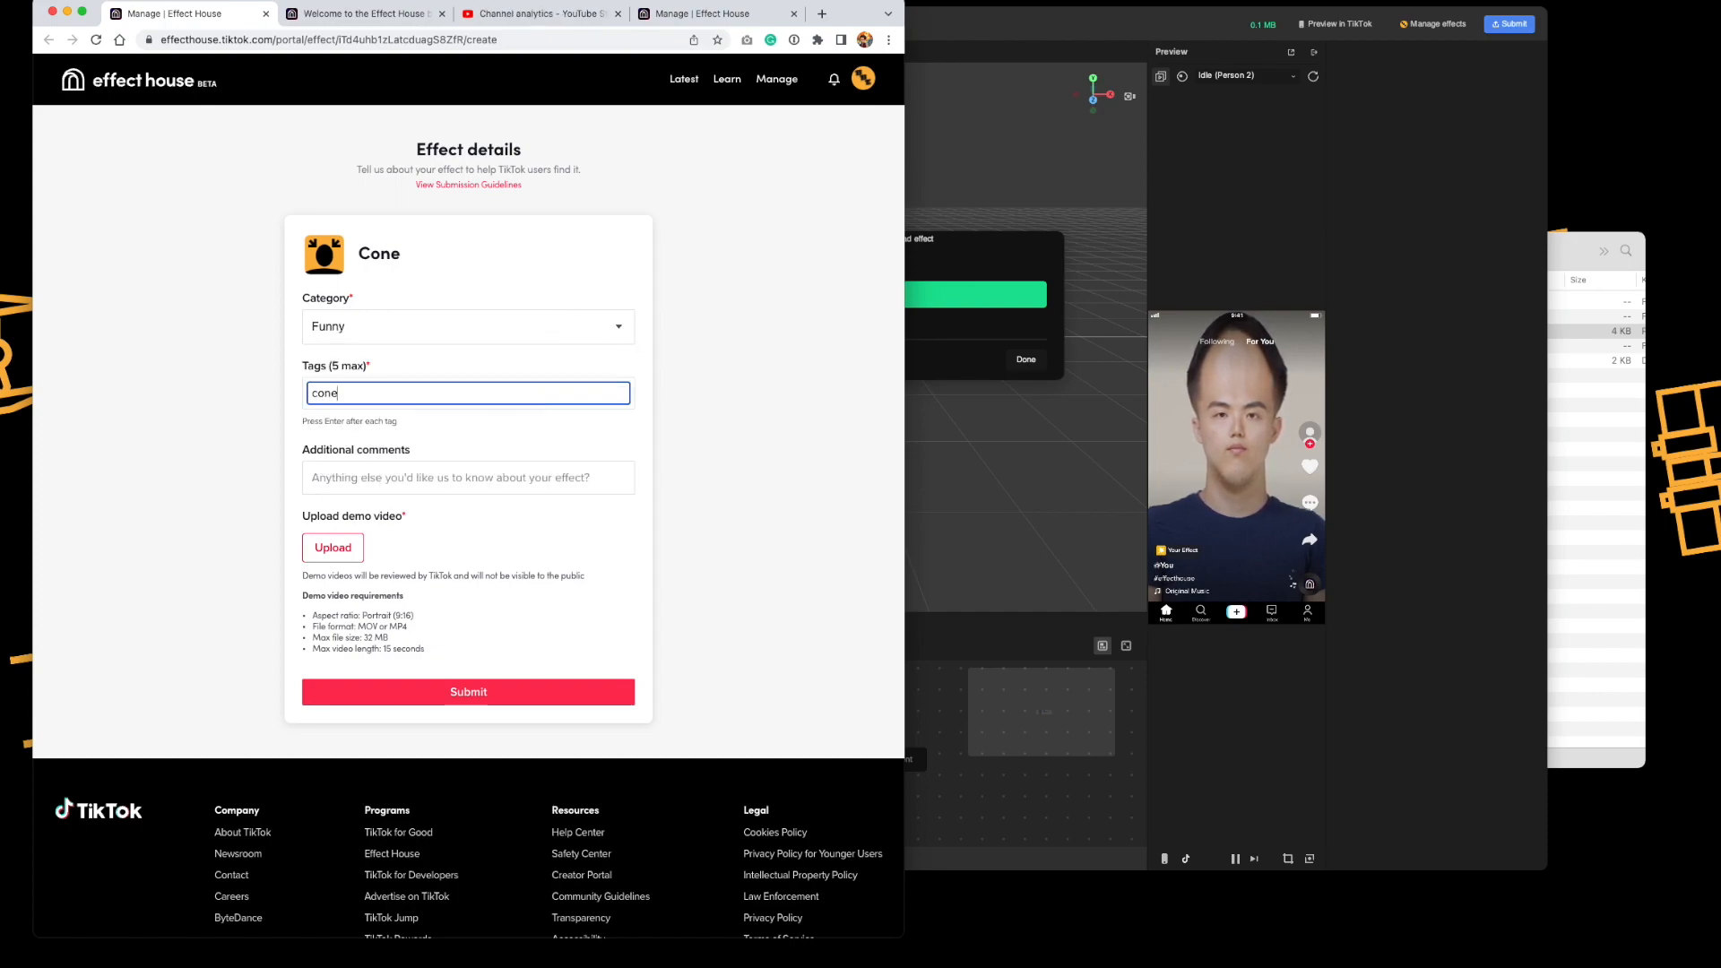
pyautogui.write('head')
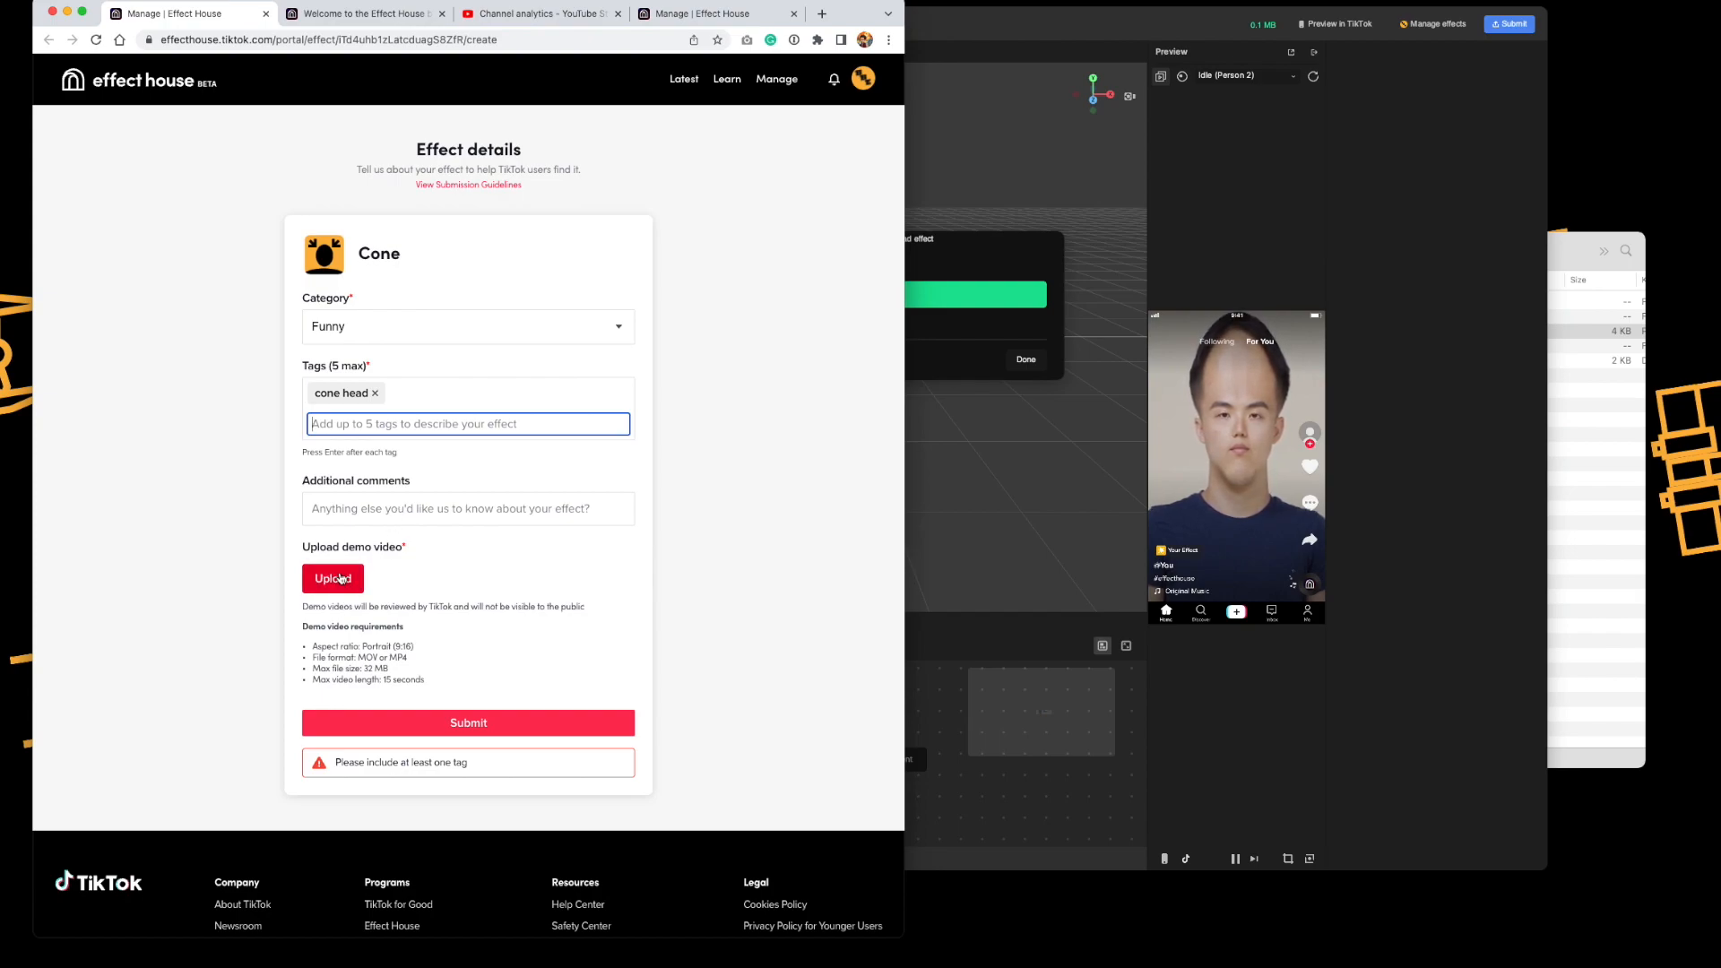
pyautogui.moveTo(1261, 236)
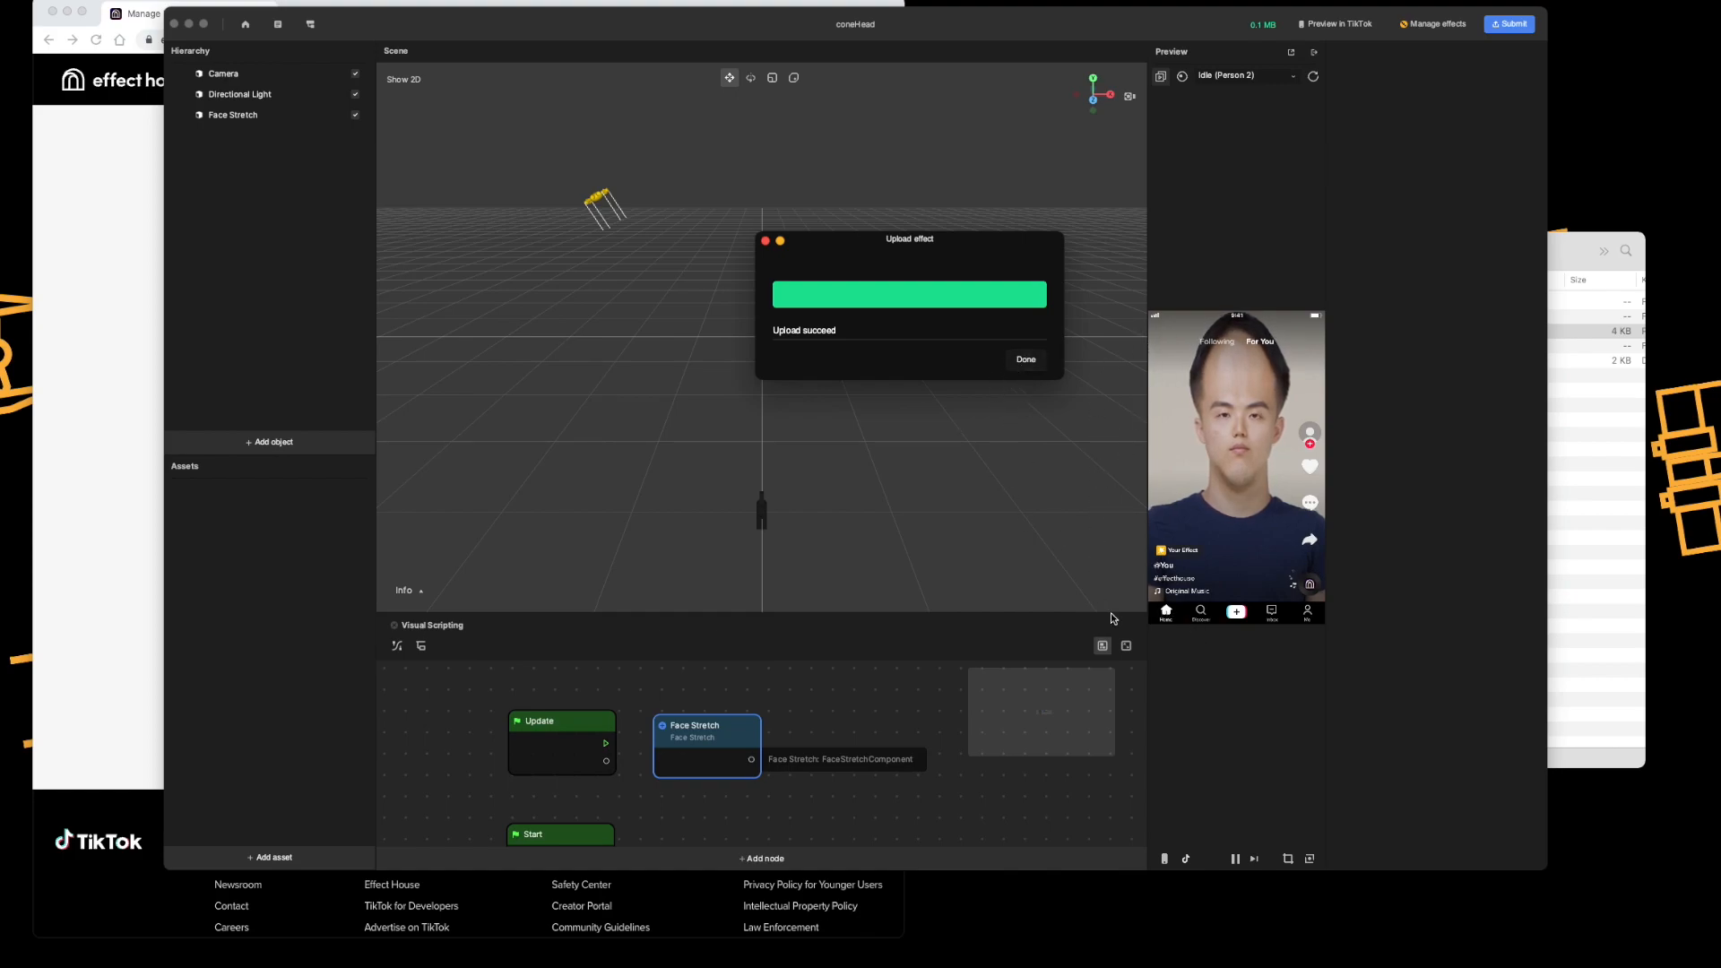
# Step: Screen-record the cone-head preview as demo.mp4 and check the clip in Finder
pyautogui.click(1023, 358)
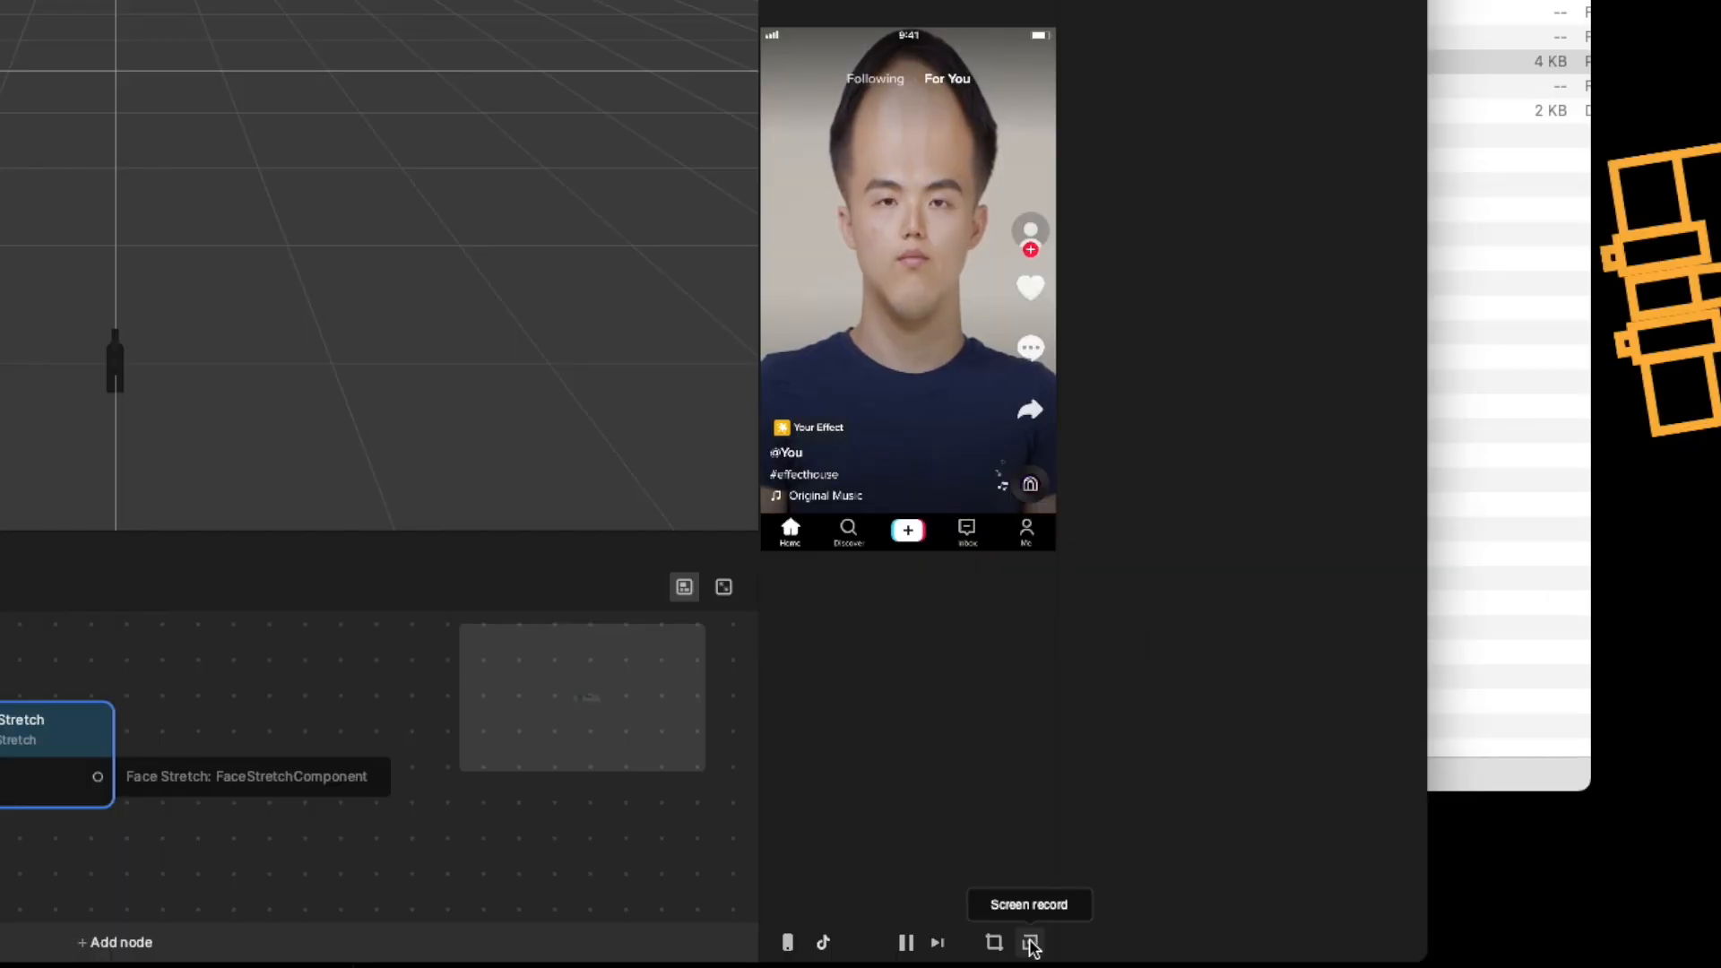
pyautogui.click(1030, 942)
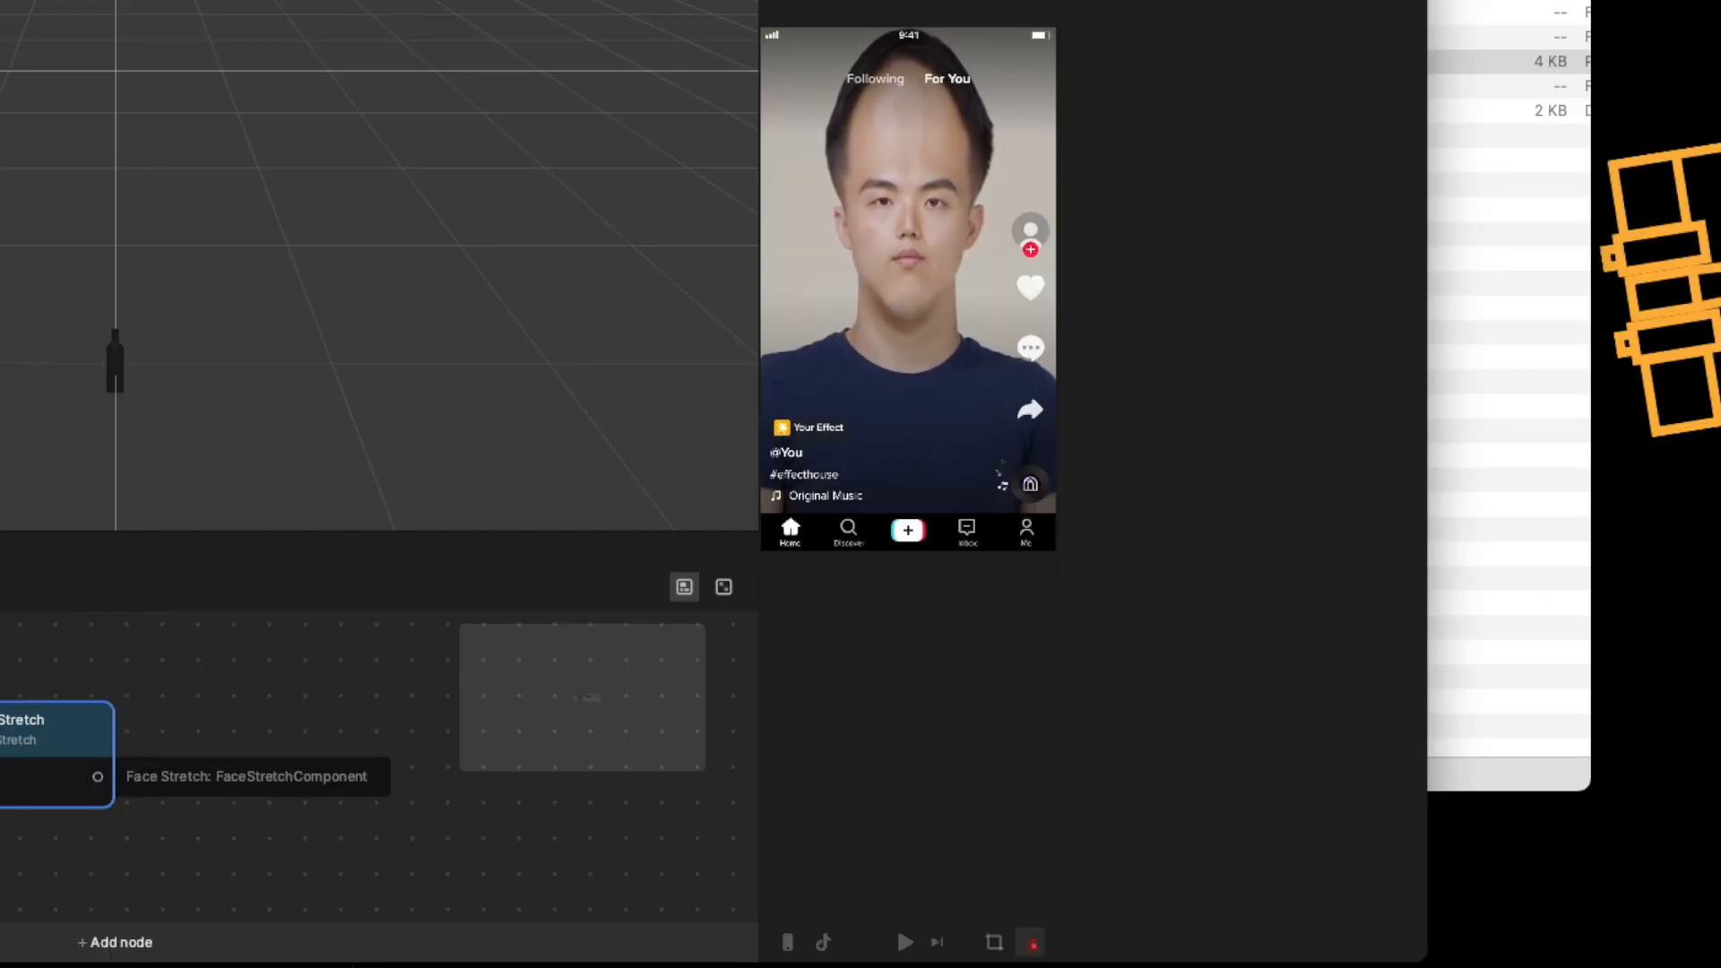
pyautogui.moveTo(1177, 752)
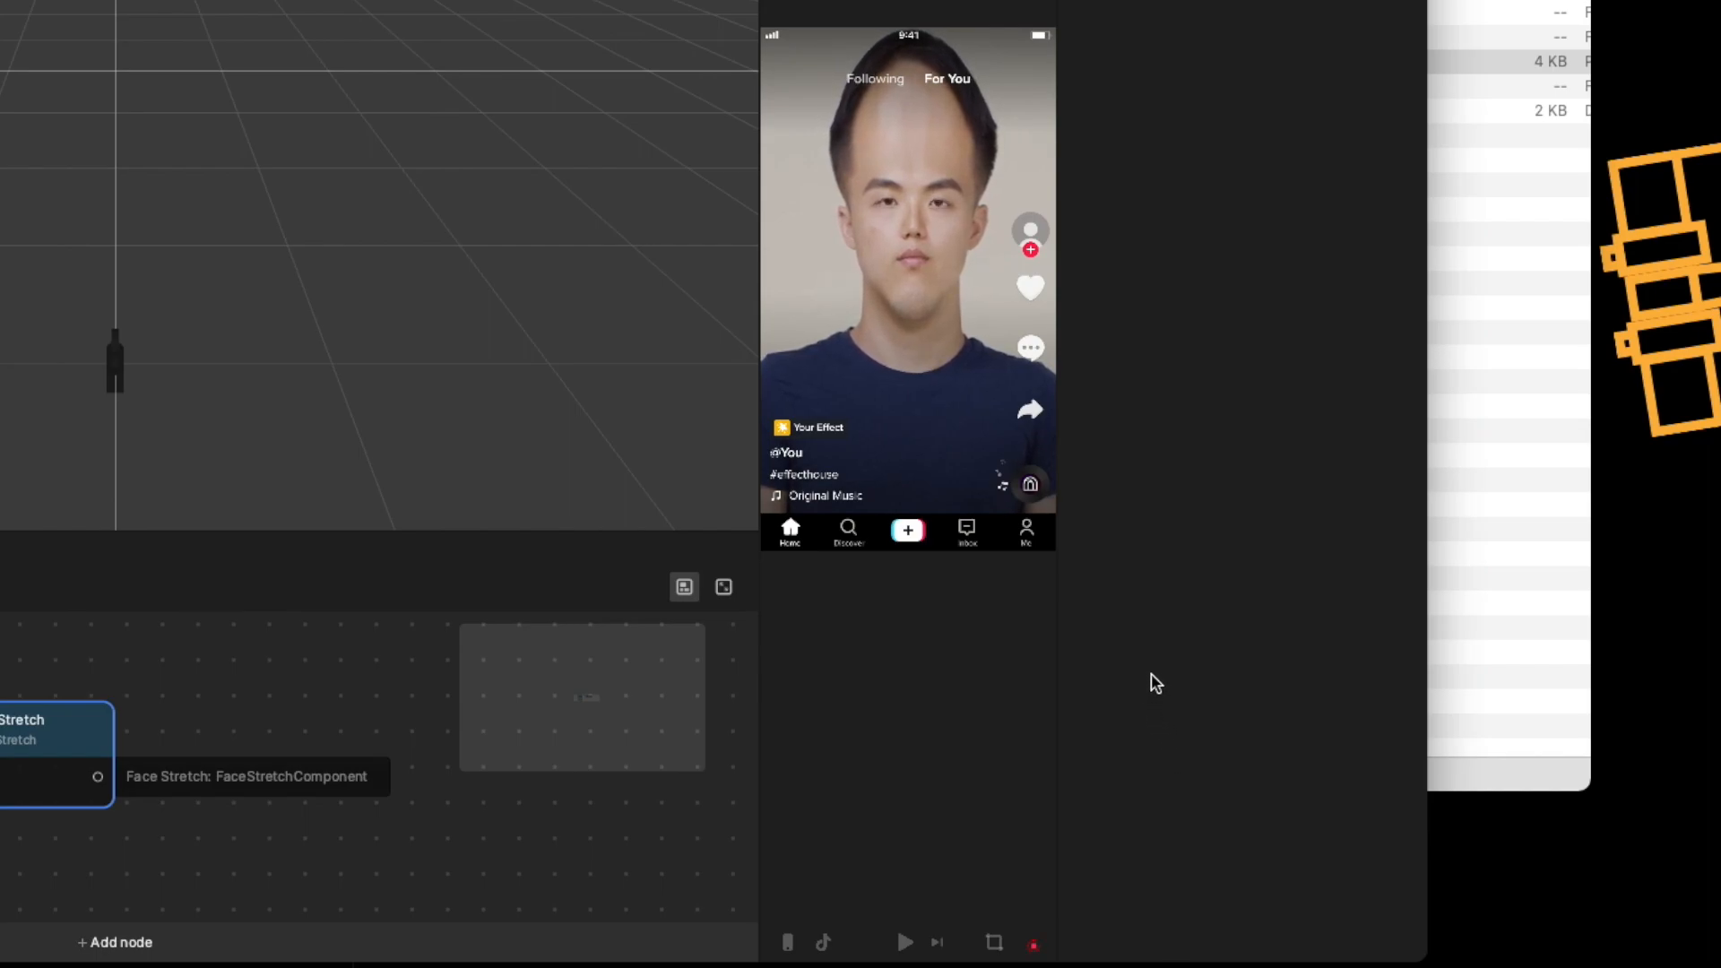
pyautogui.moveTo(1029, 941)
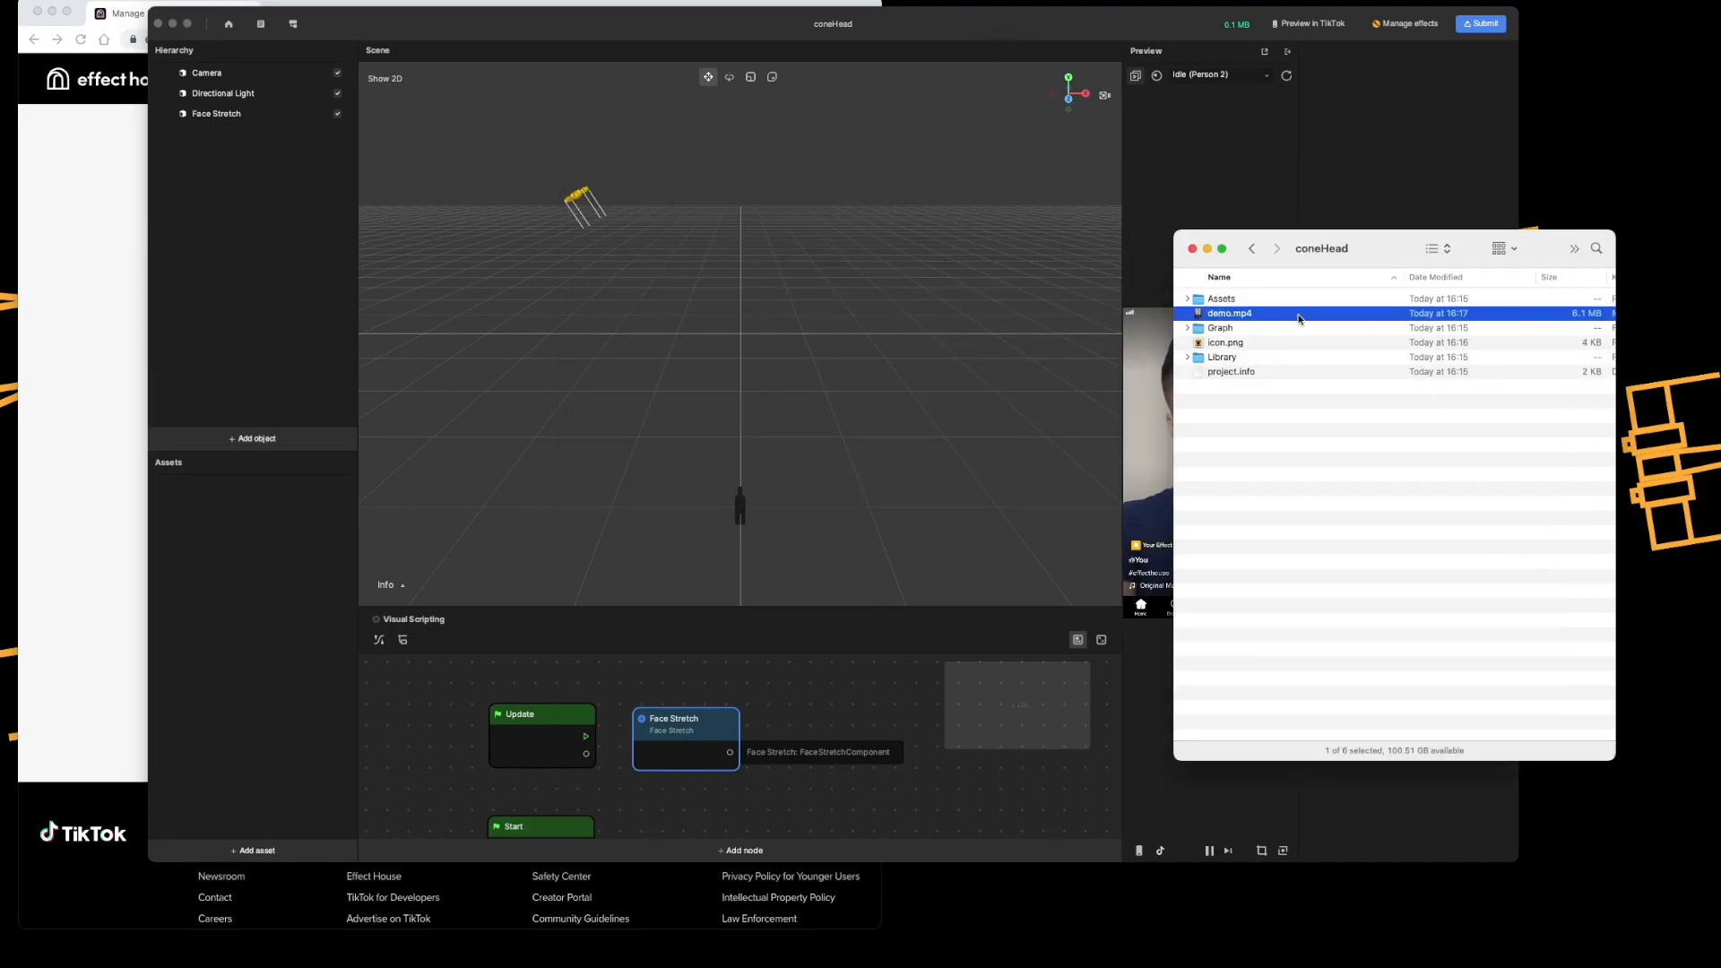
pyautogui.doubleClick(1228, 314)
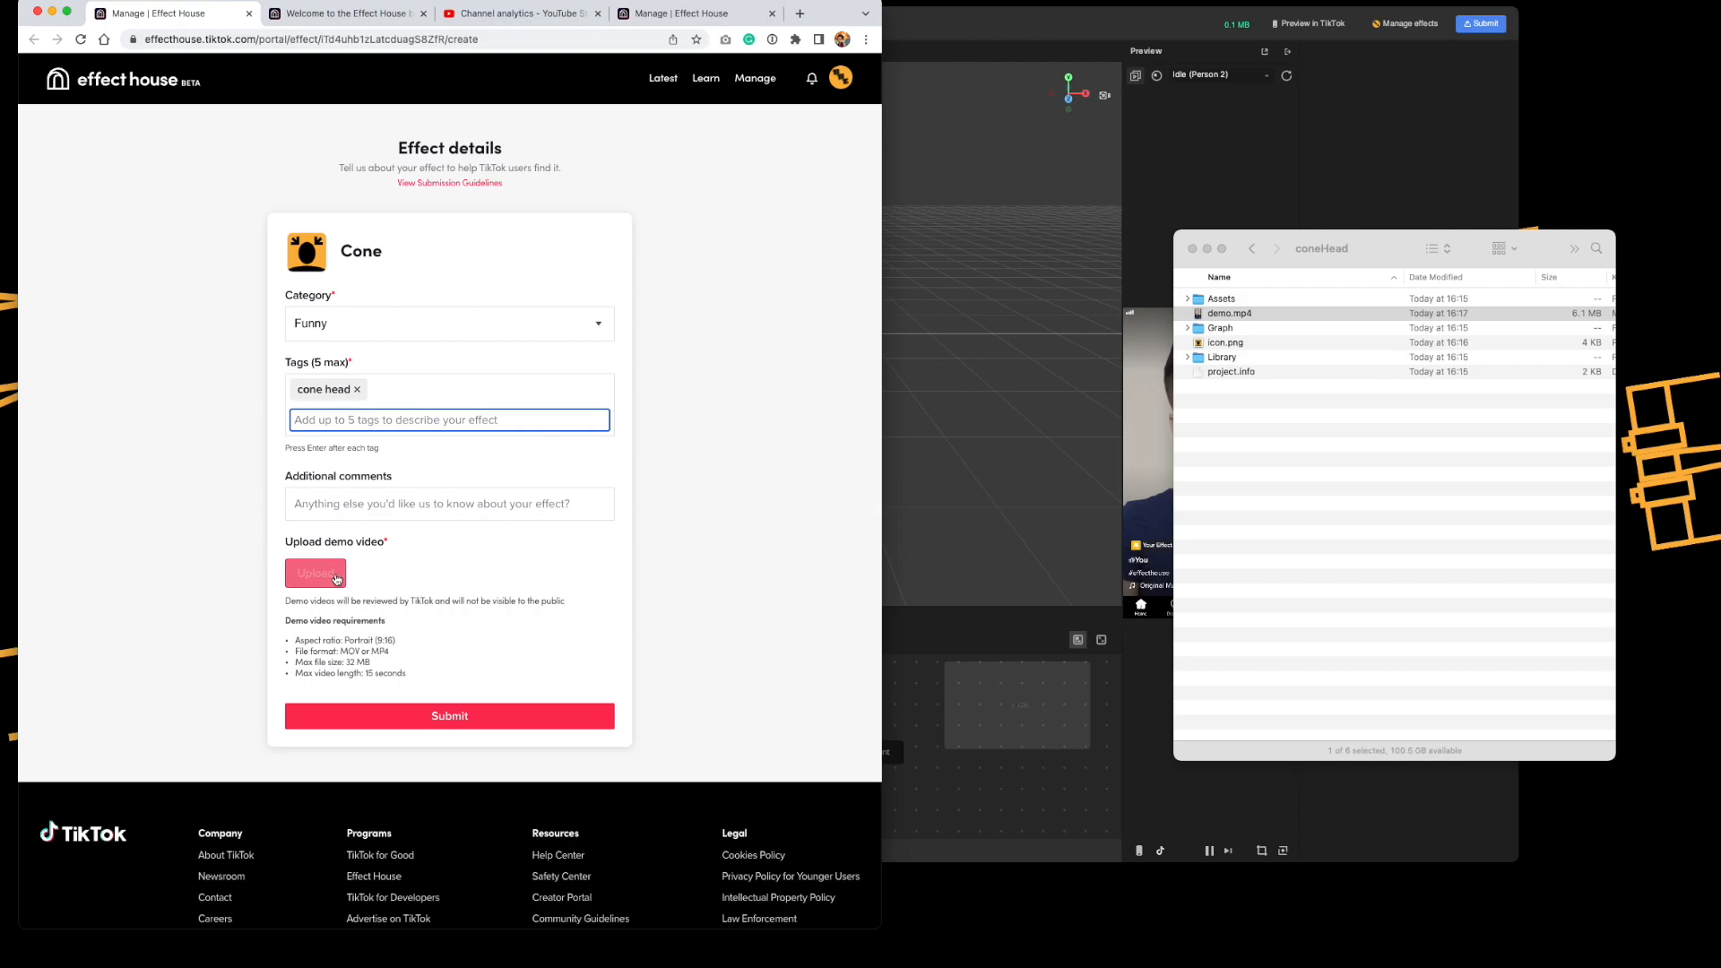
pyautogui.moveTo(597, 582)
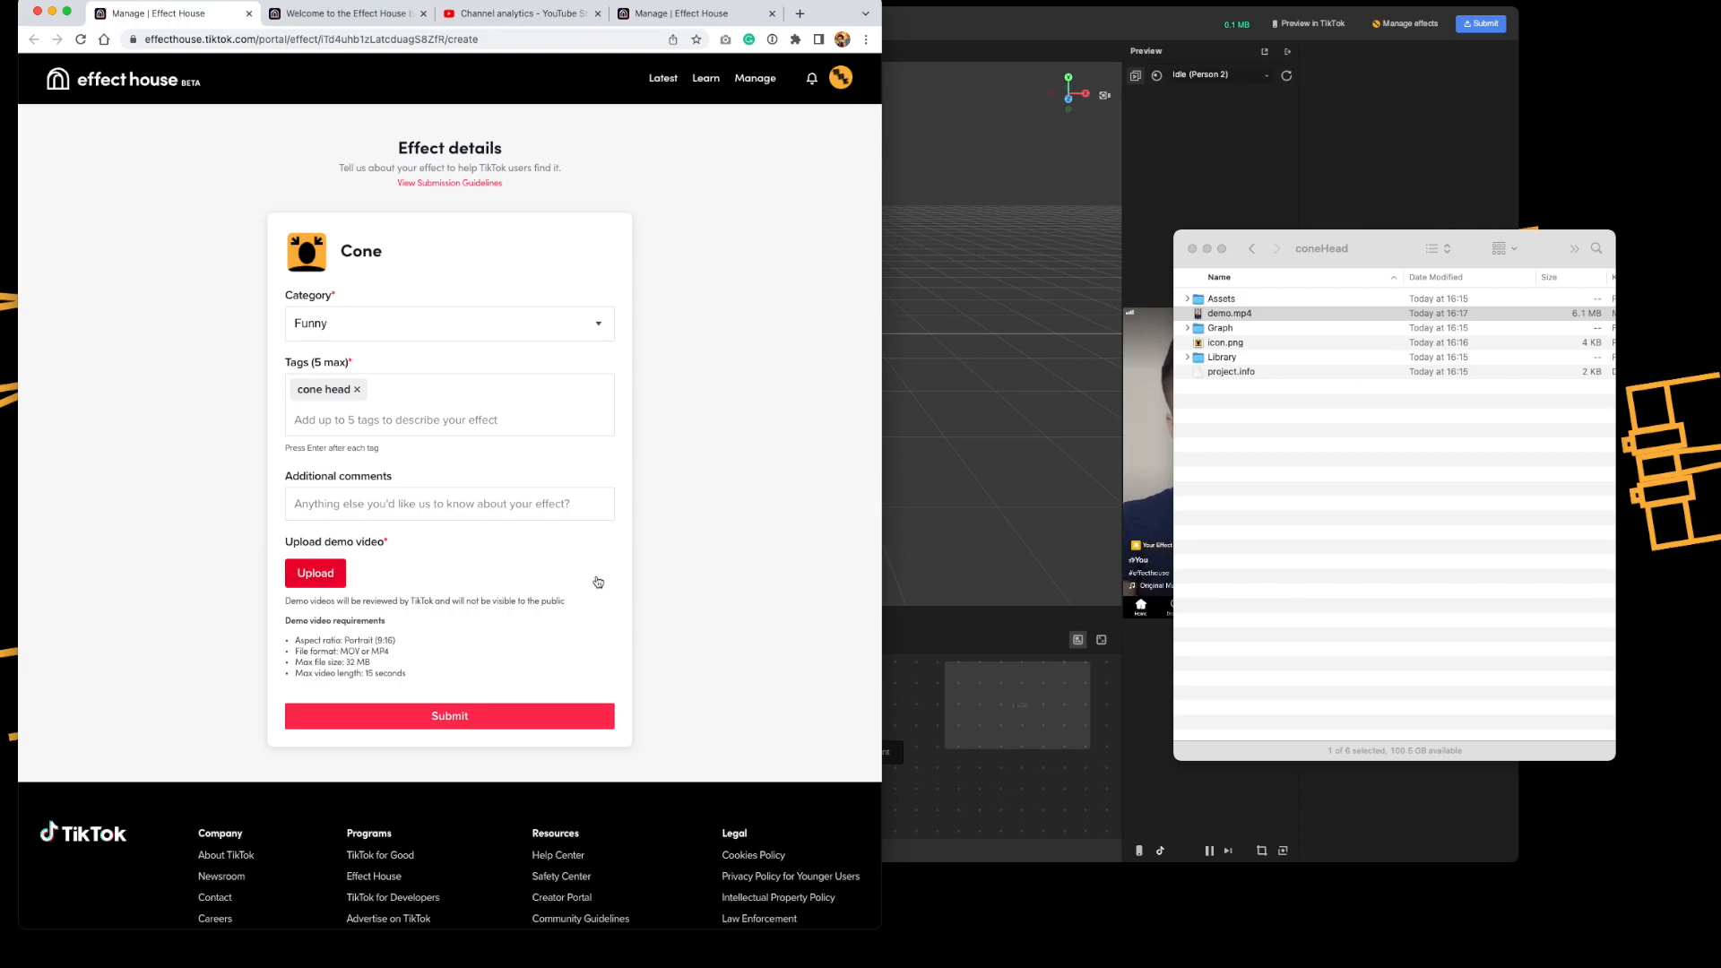
# Step: Upload demo.mp4 as the demo video, submit Cone for review, and return to the effects list
pyautogui.click(314, 573)
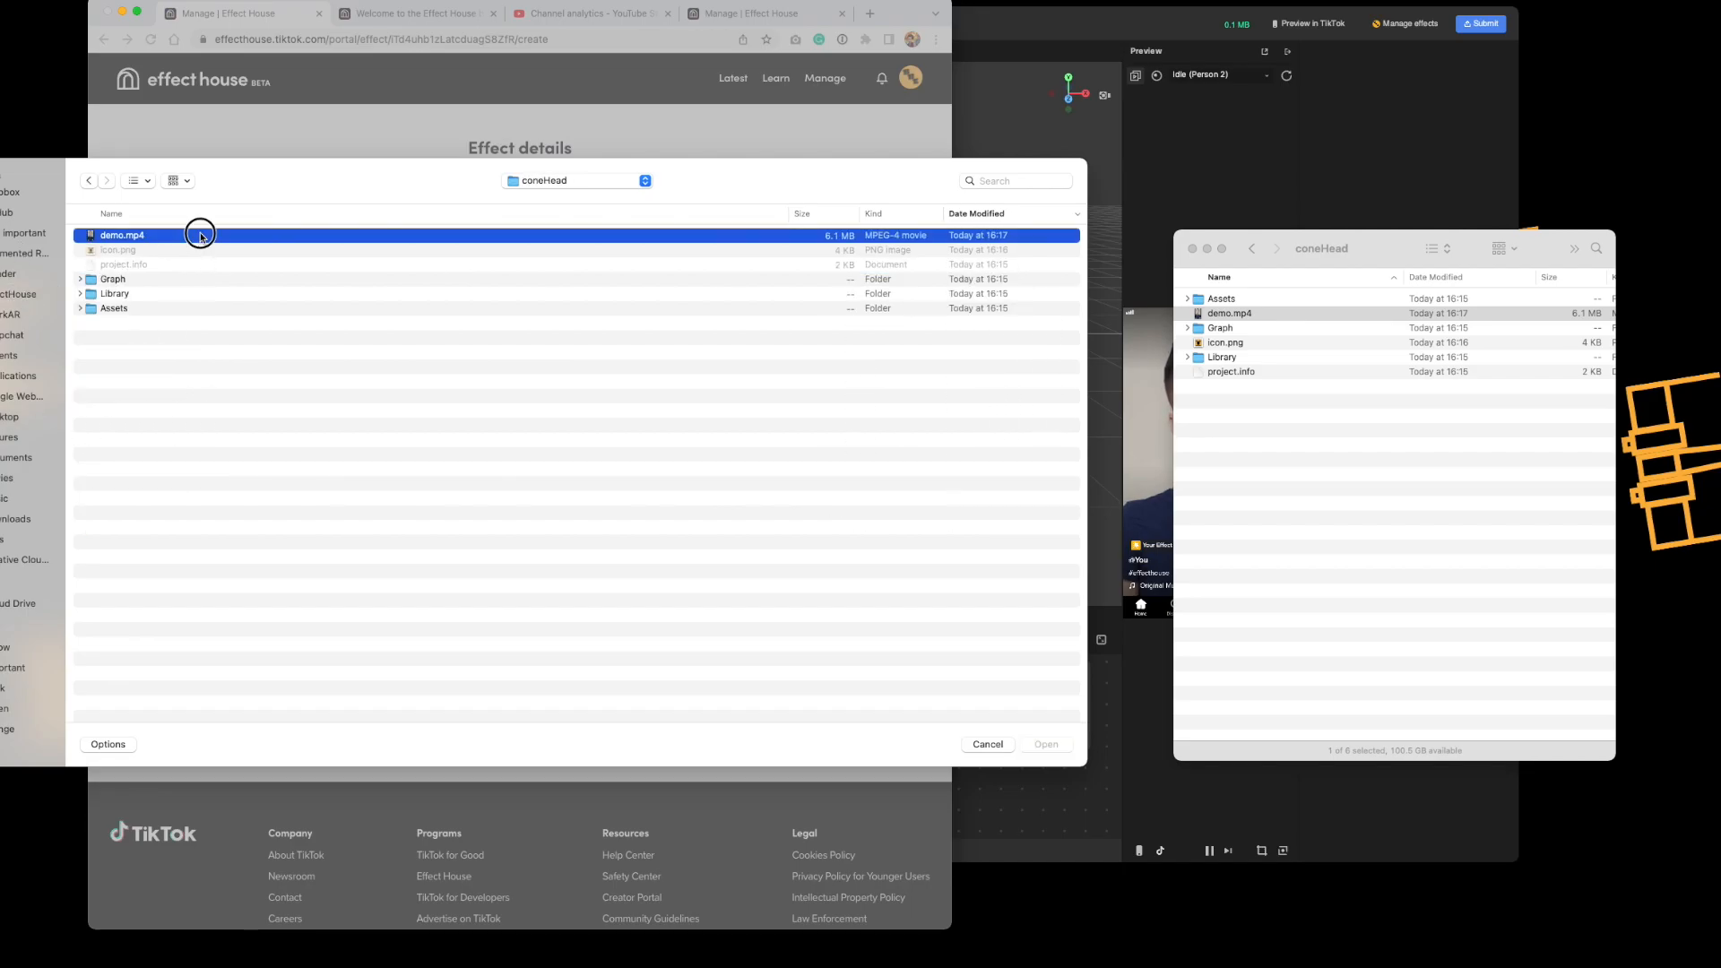
pyautogui.click(1043, 743)
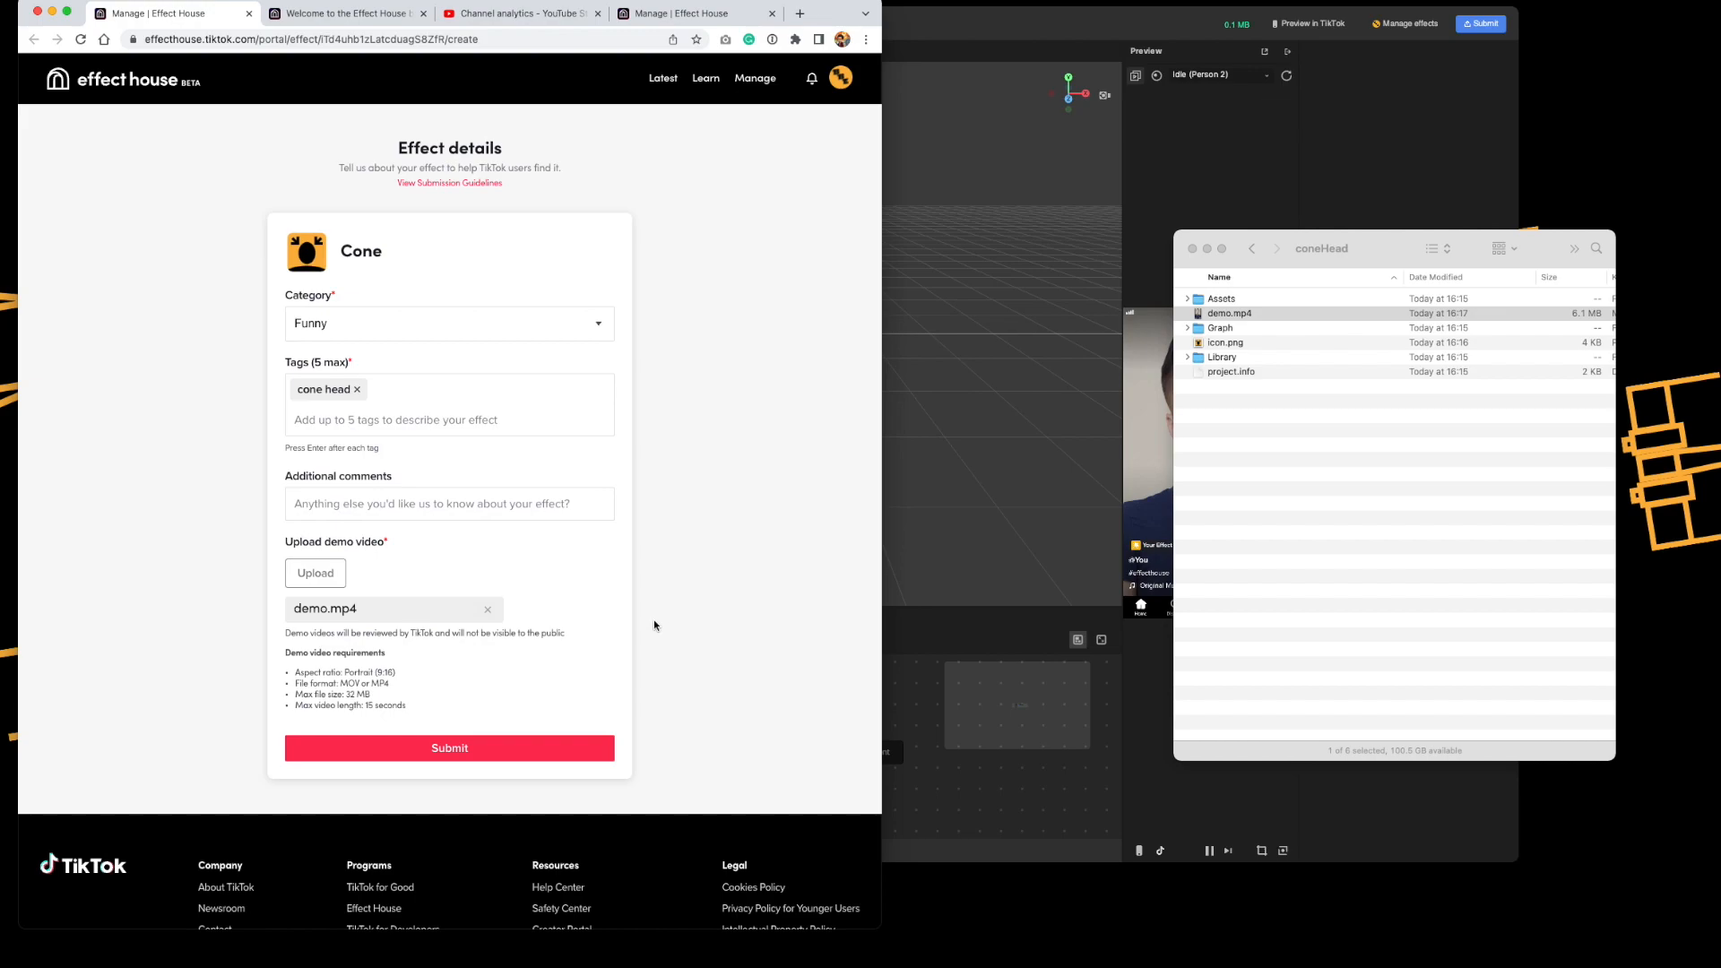
pyautogui.moveTo(400, 655)
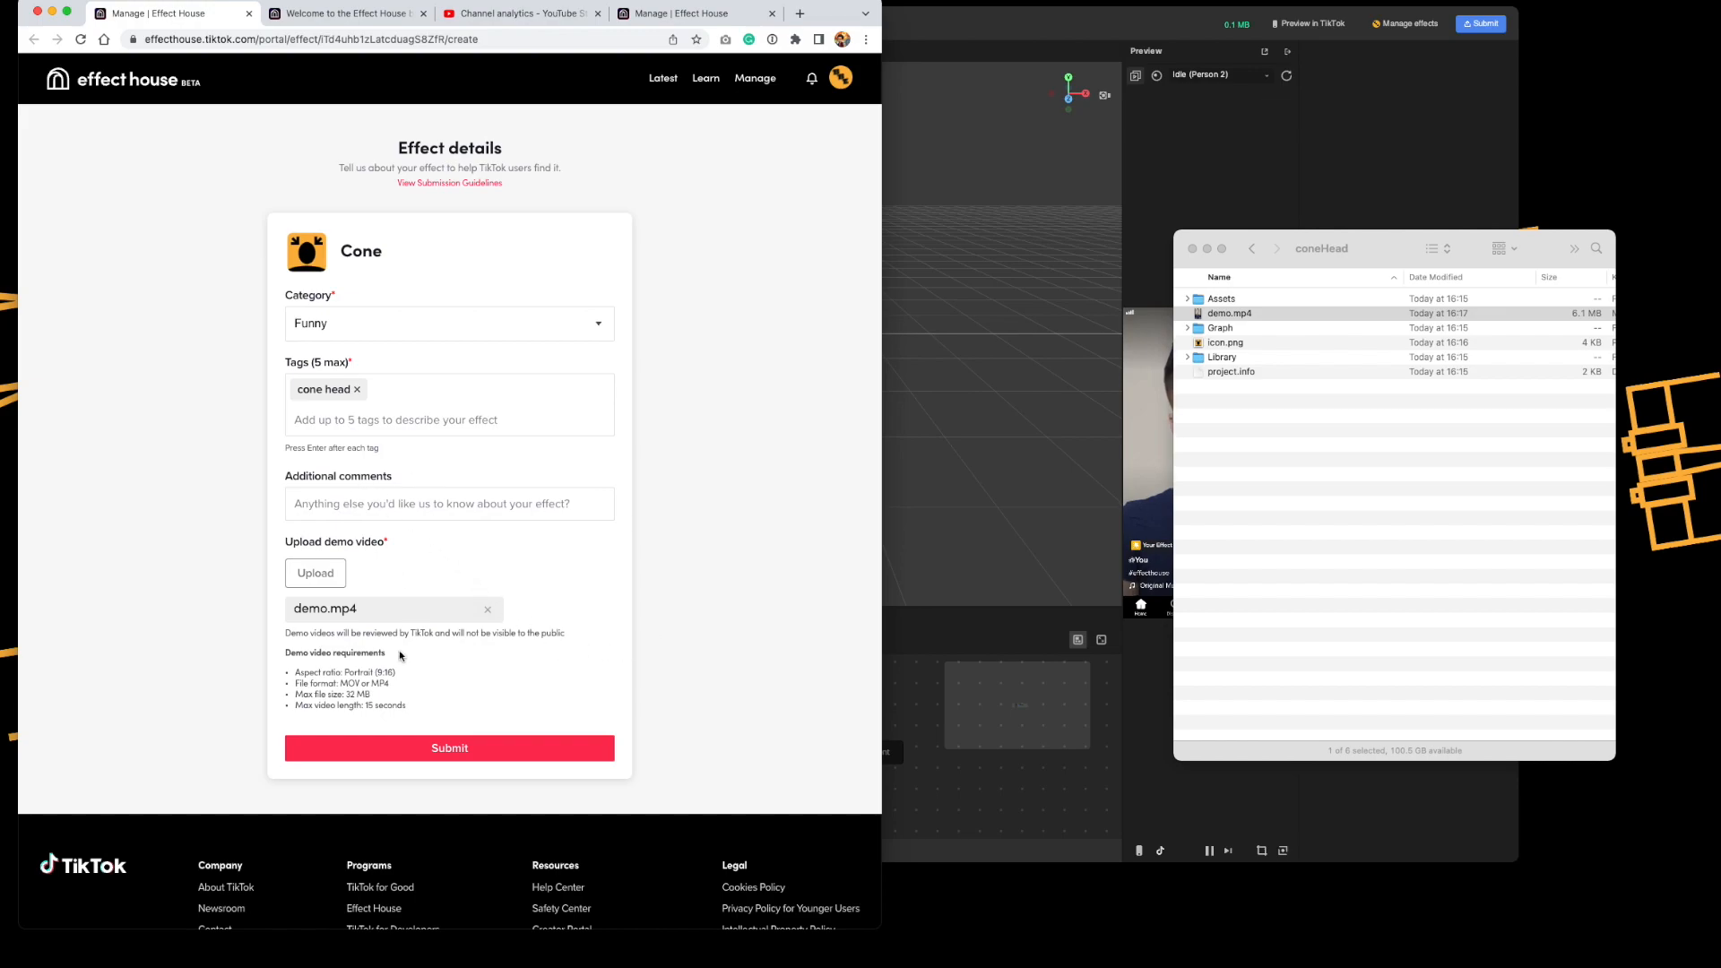
pyautogui.click(449, 747)
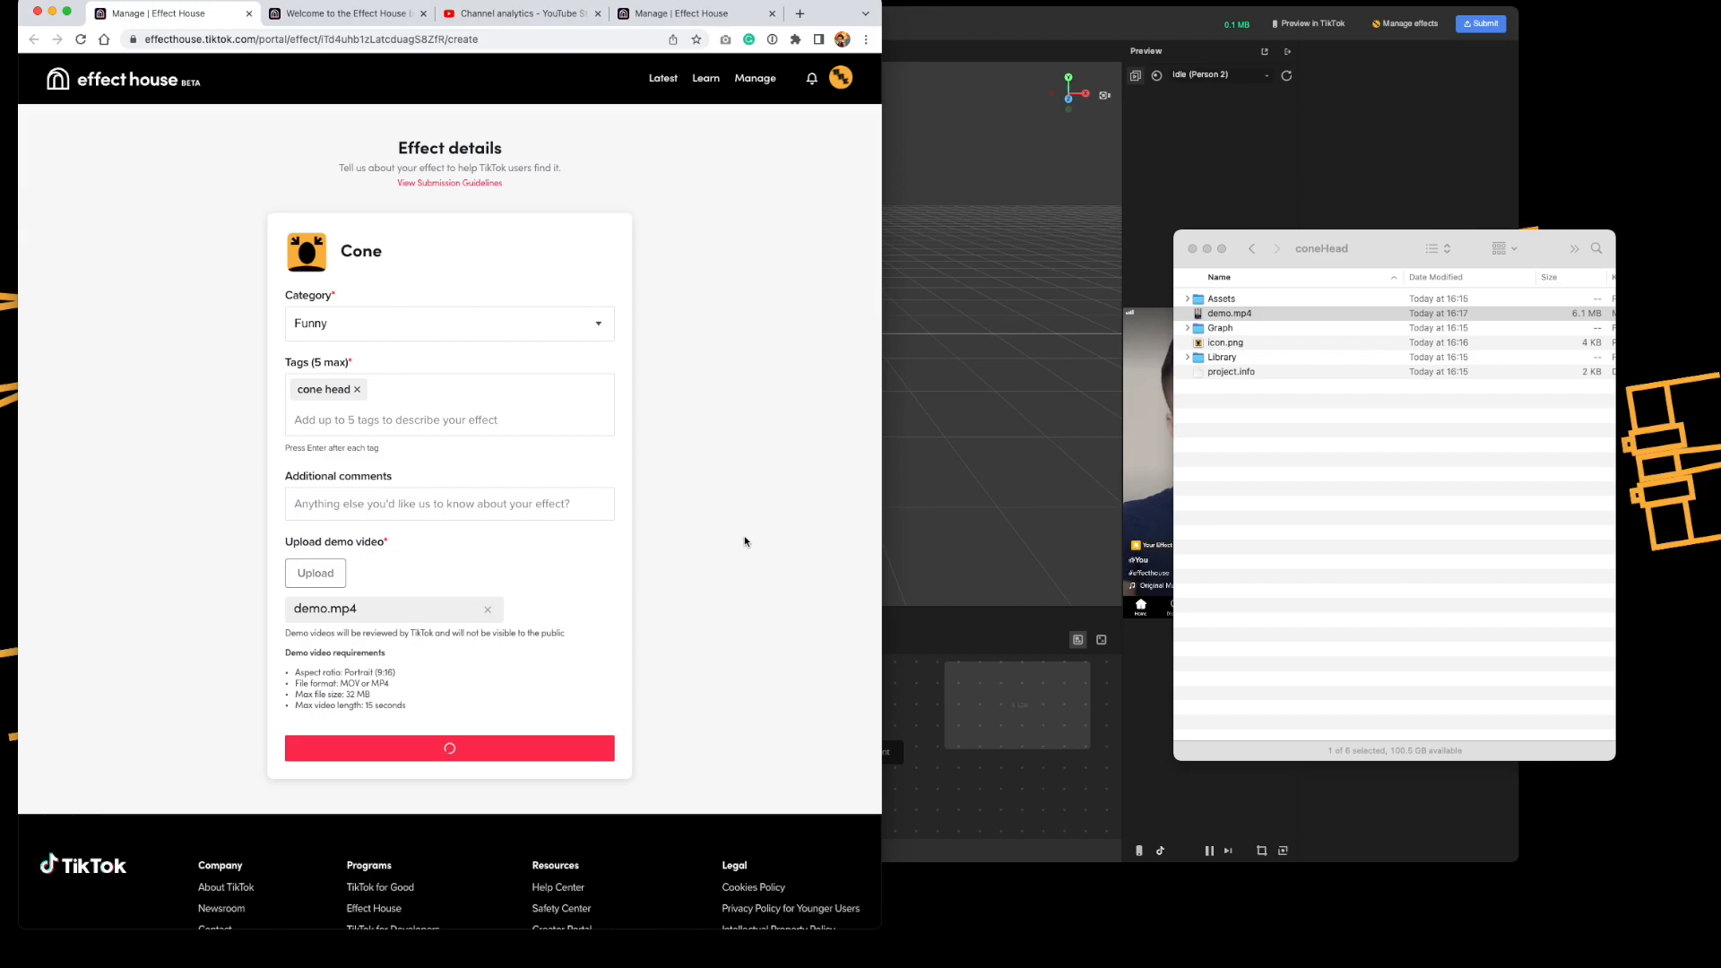
pyautogui.click(449, 747)
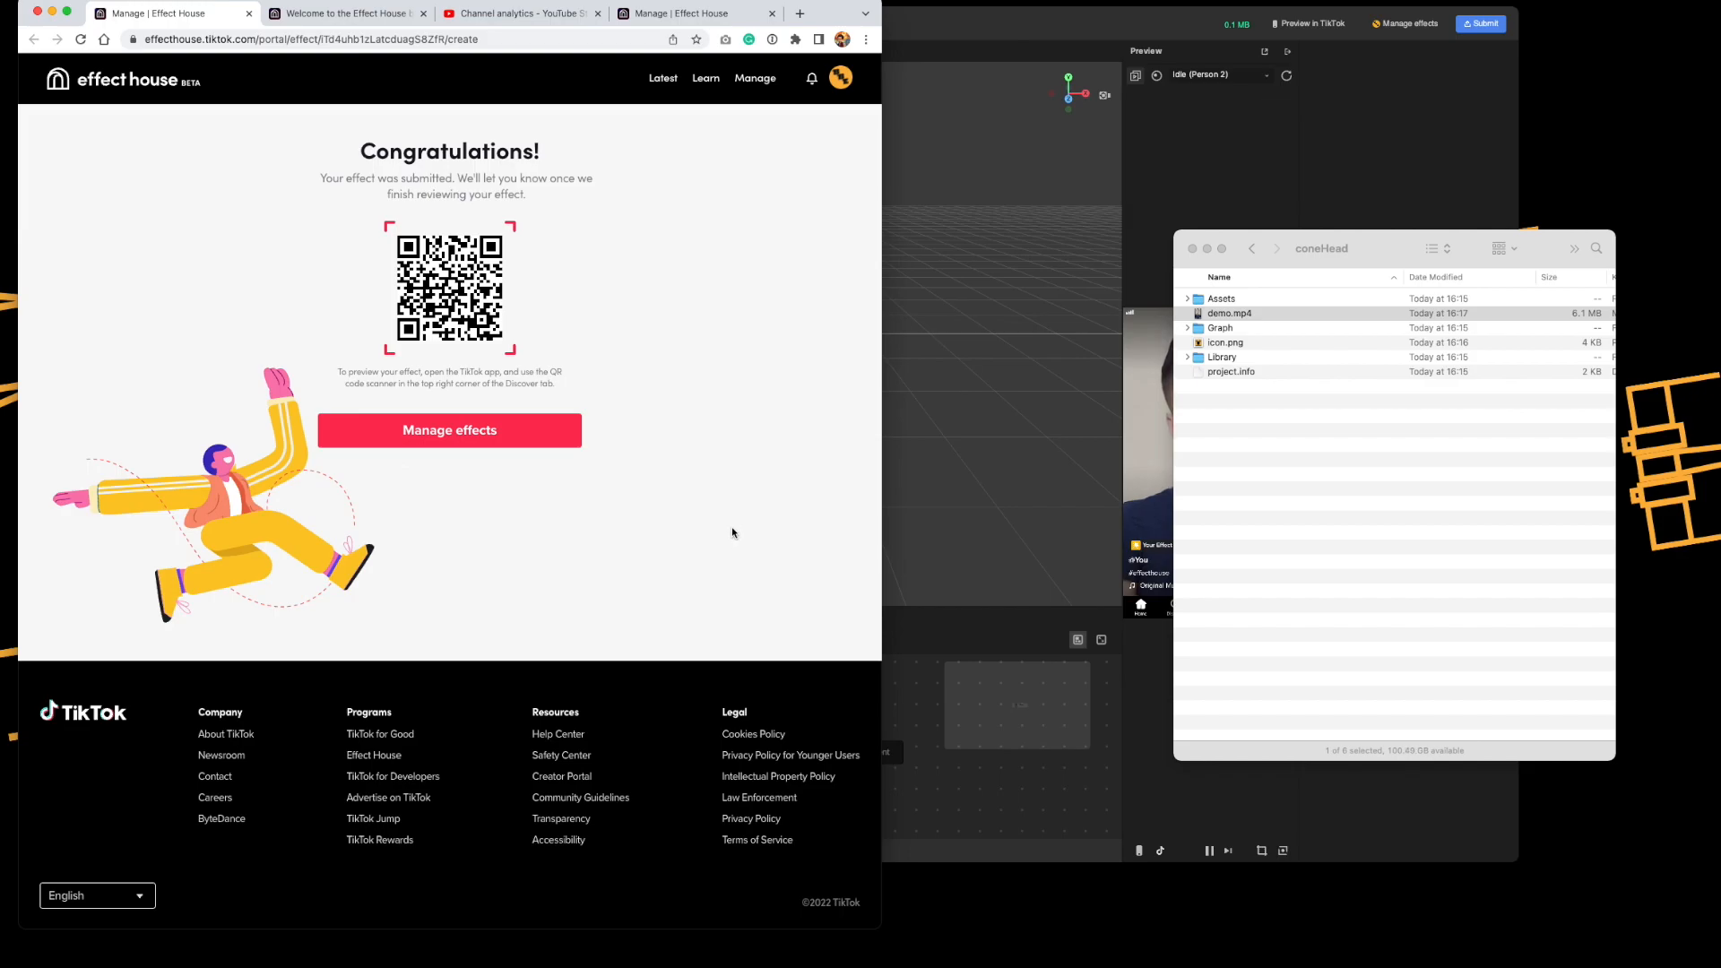
pyautogui.moveTo(718, 547)
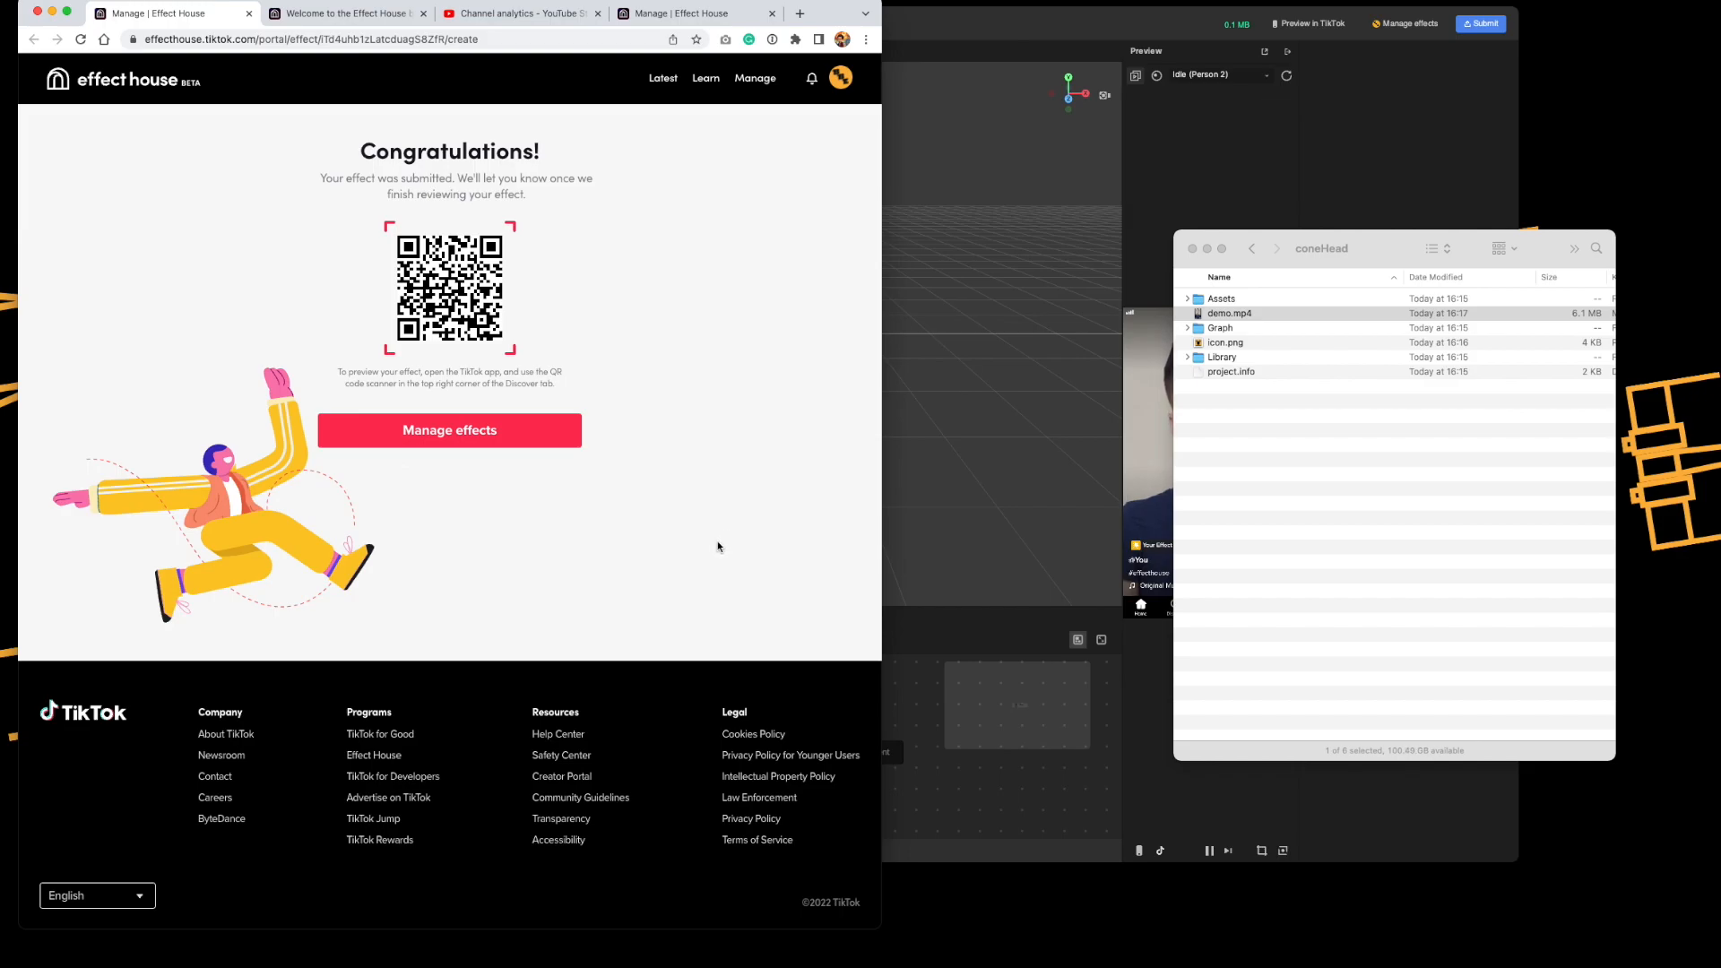
pyautogui.moveTo(694, 242)
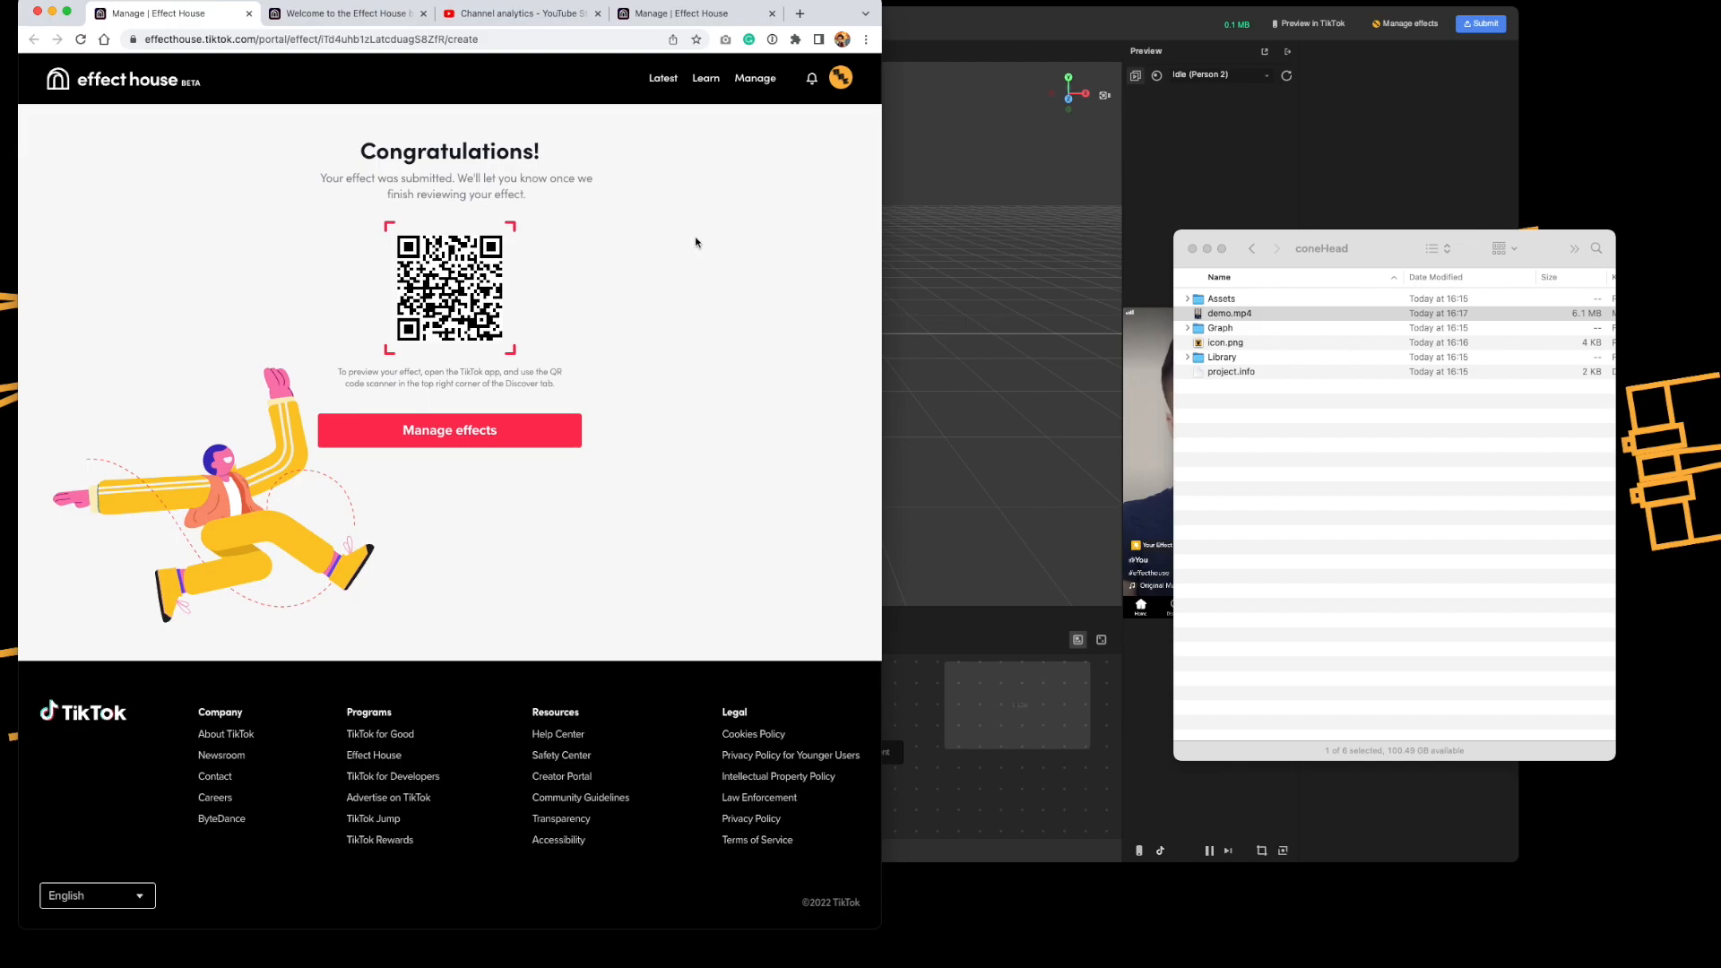
pyautogui.click(448, 430)
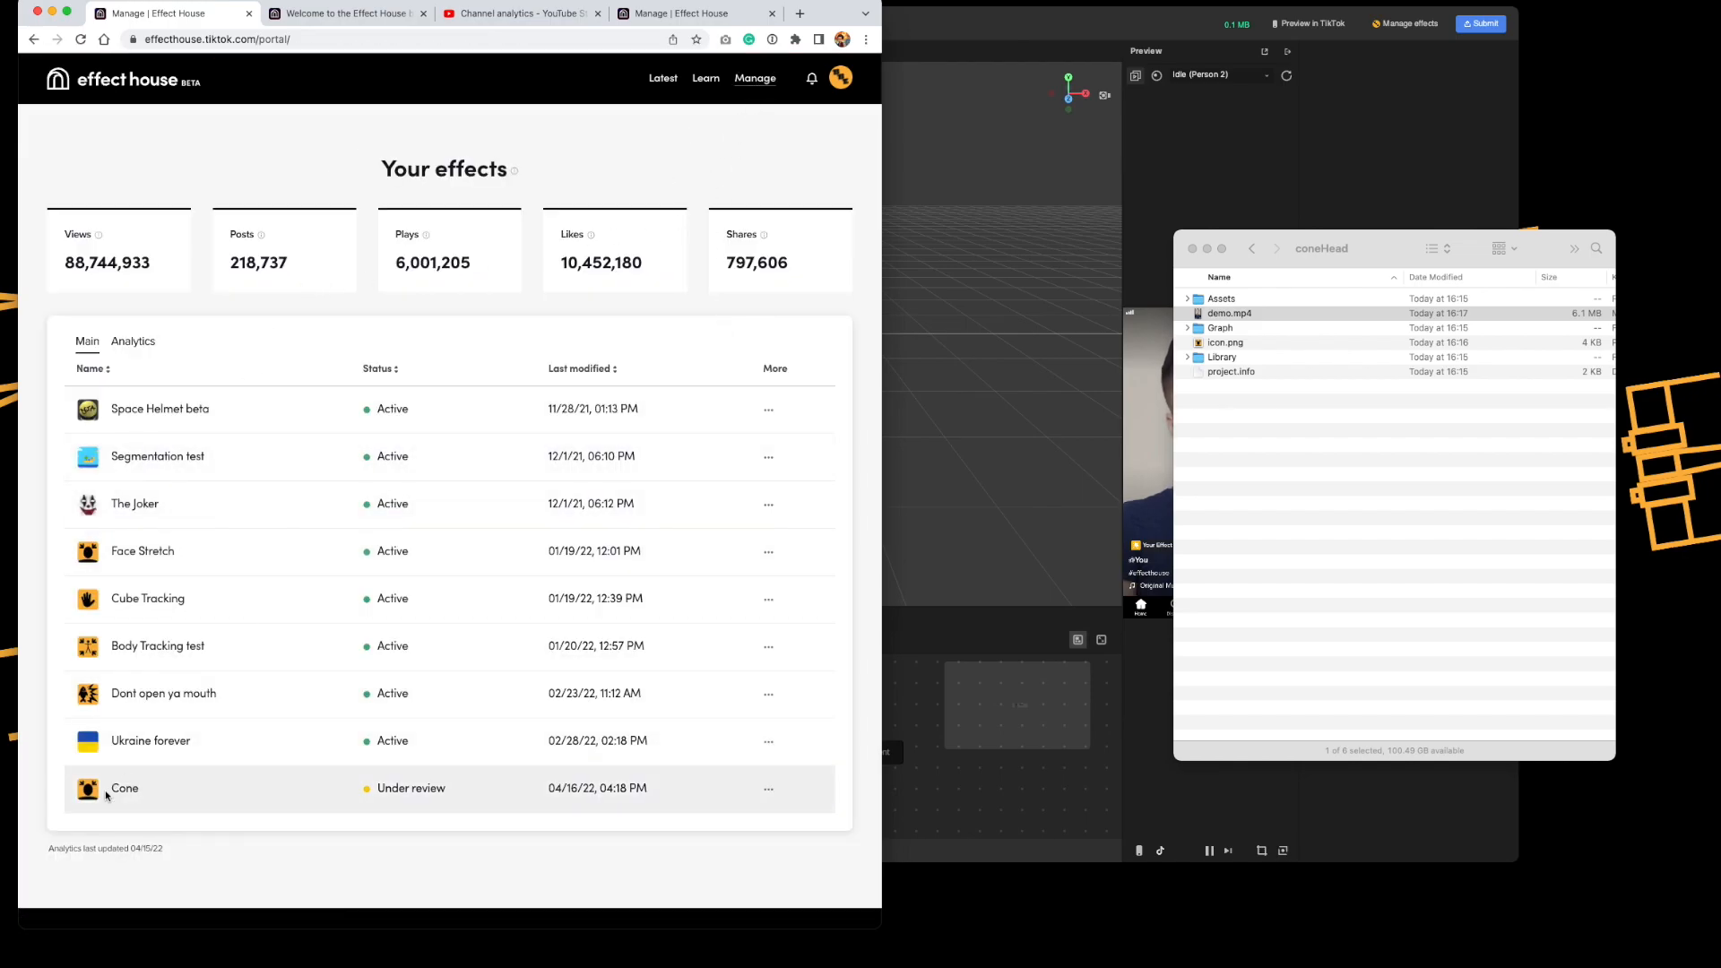
pyautogui.moveTo(386, 815)
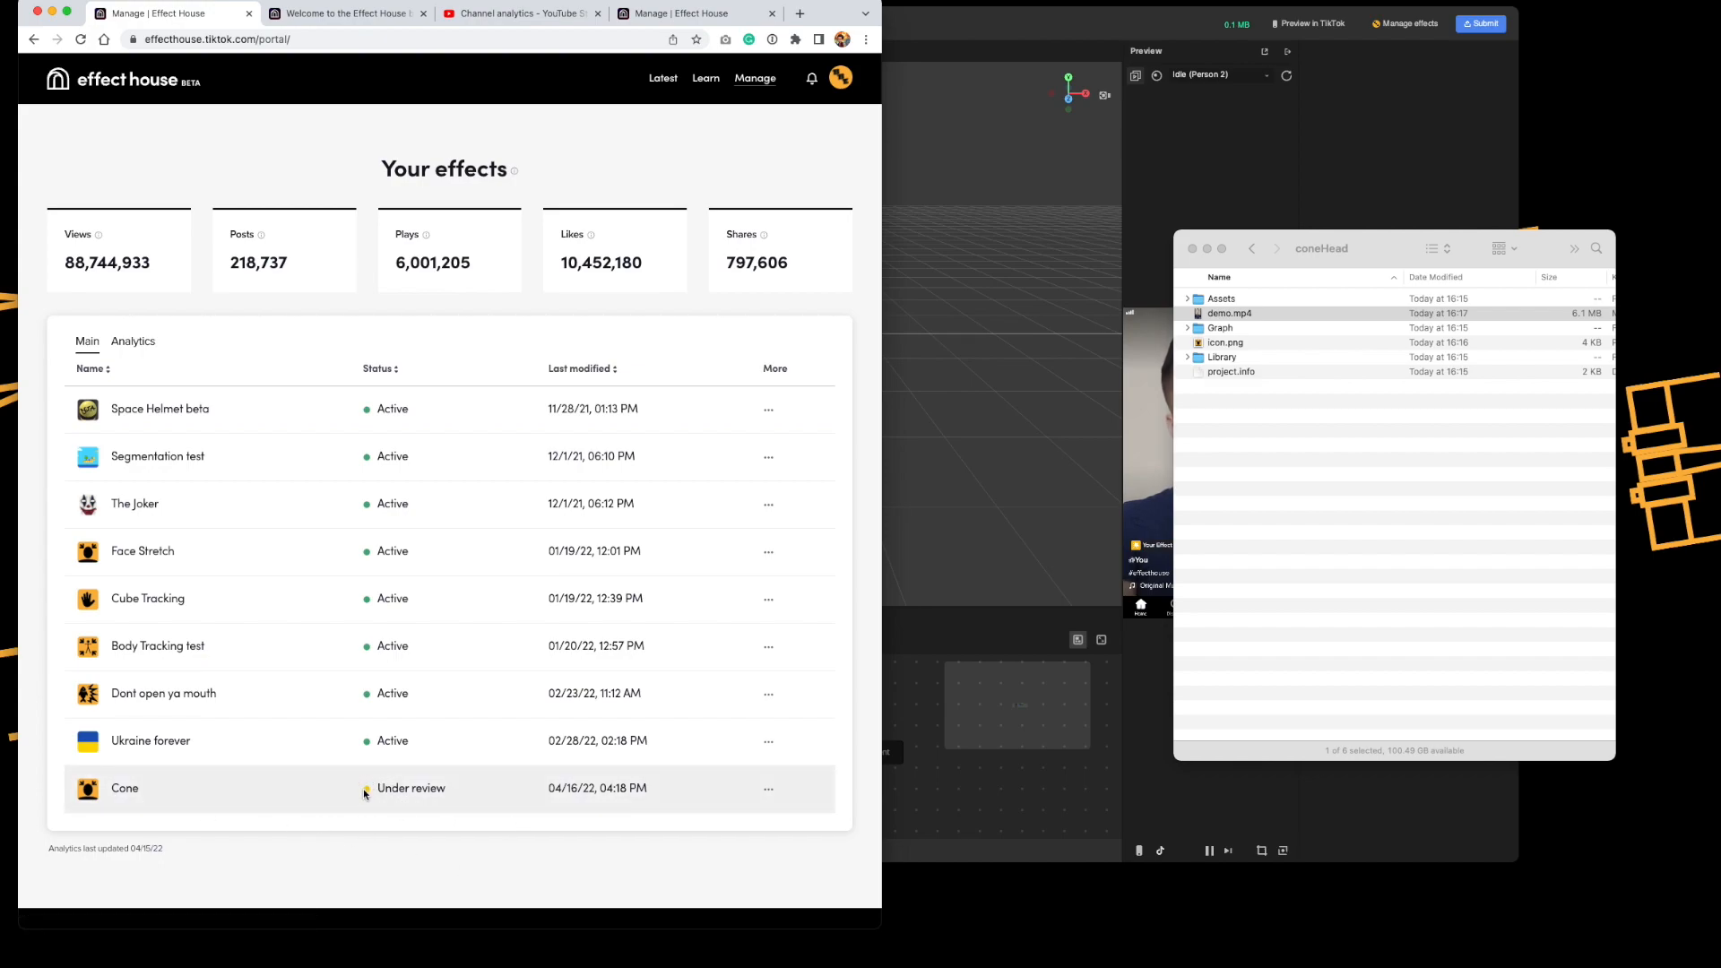
pyautogui.moveTo(450, 792)
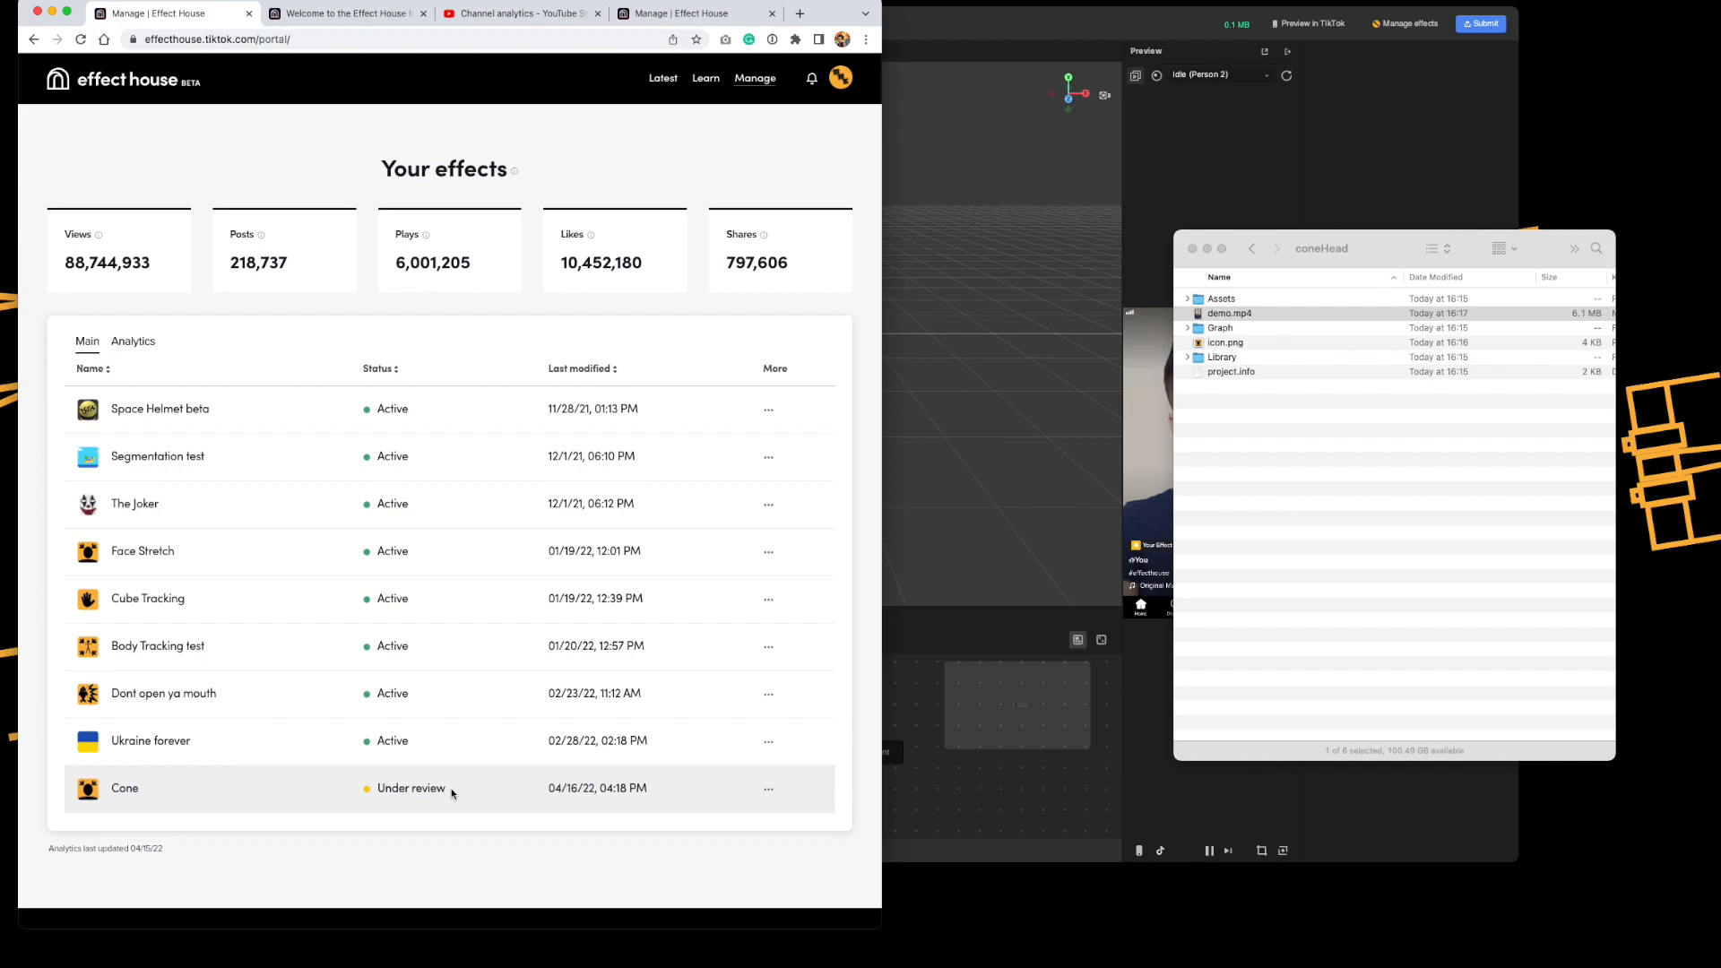
pyautogui.moveTo(419, 801)
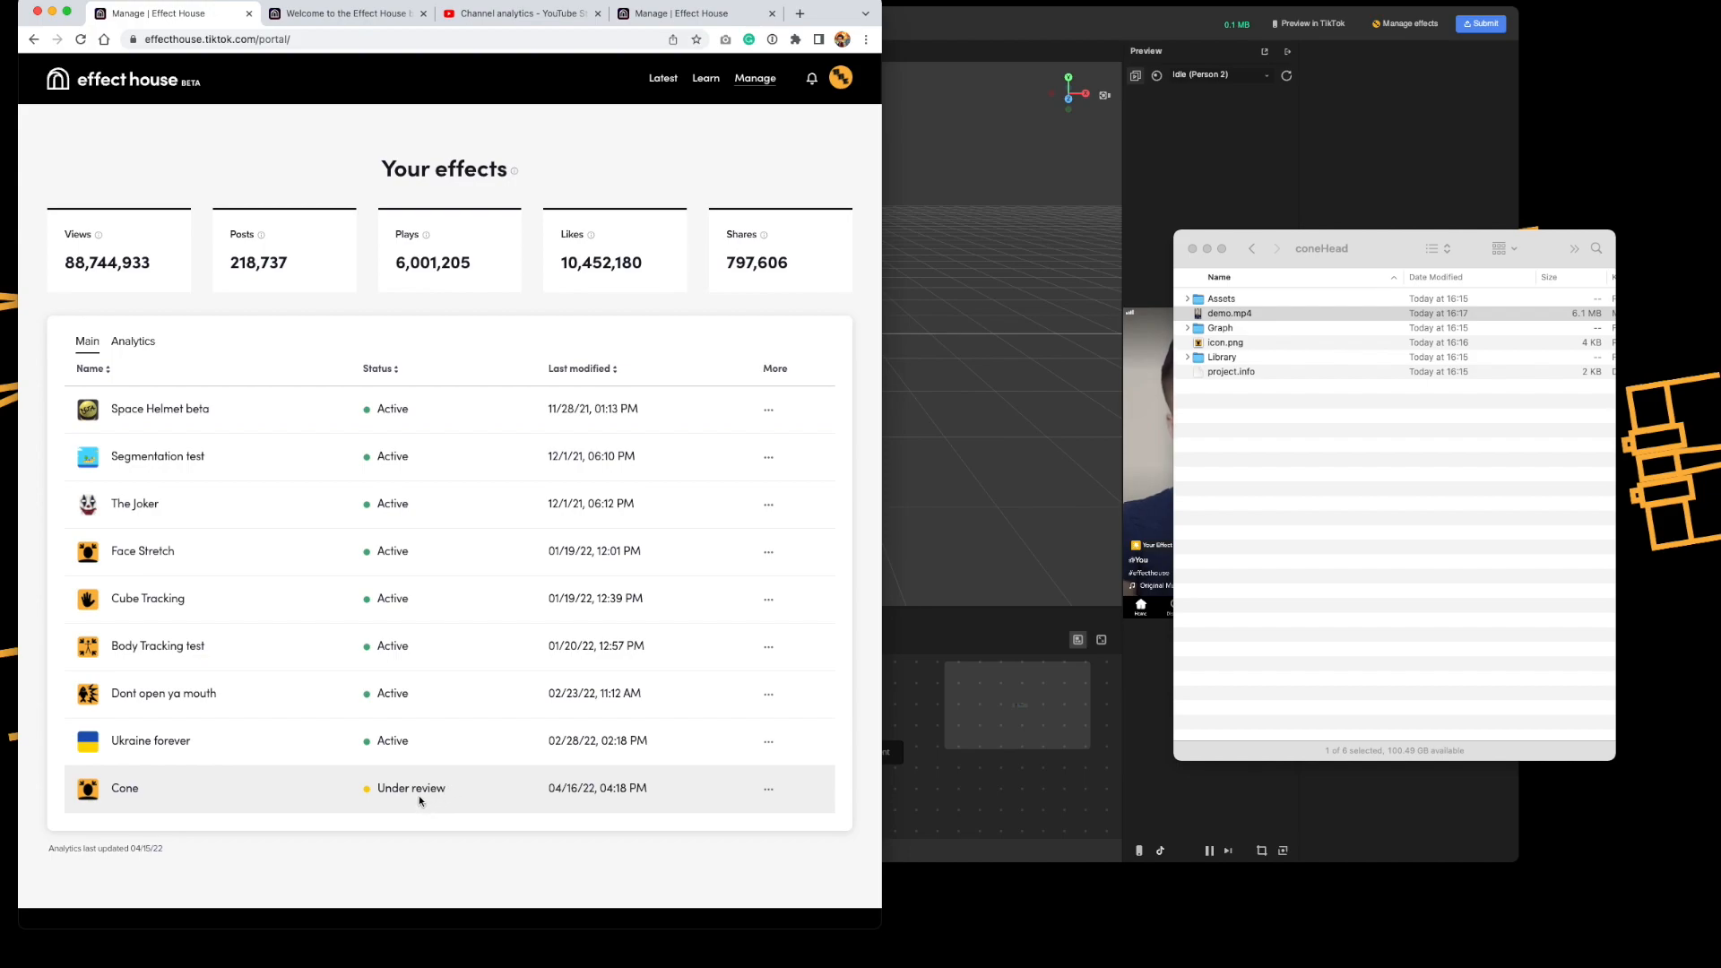
pyautogui.moveTo(454, 795)
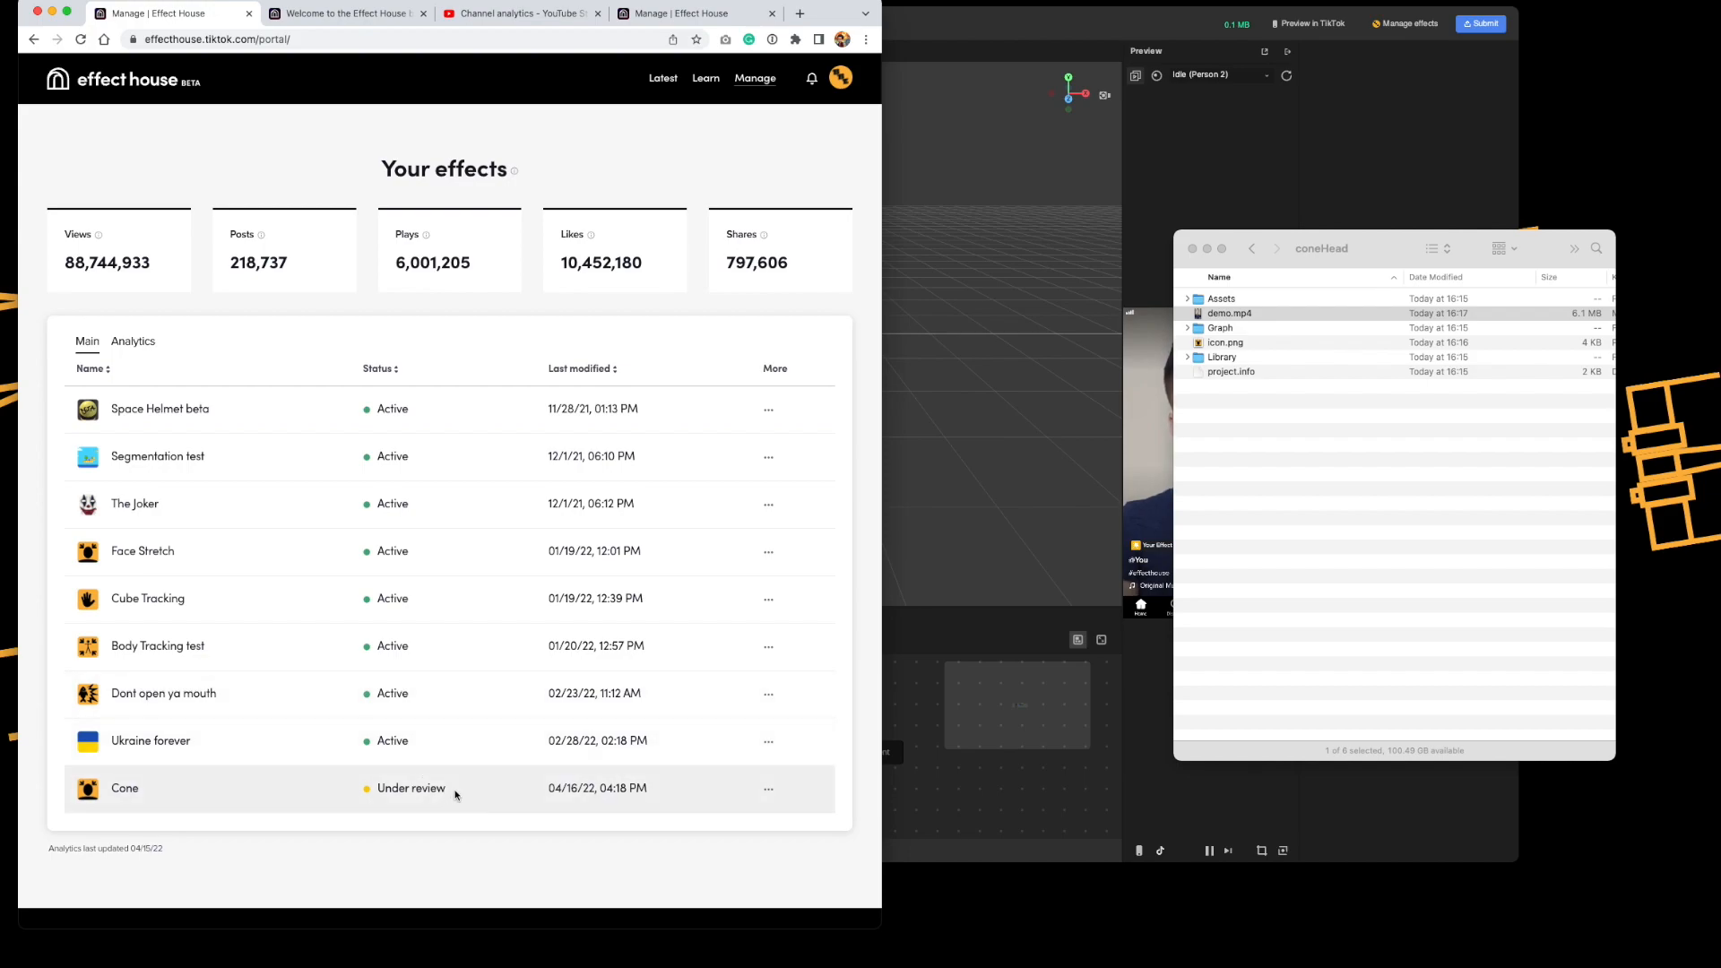
pyautogui.moveTo(421, 799)
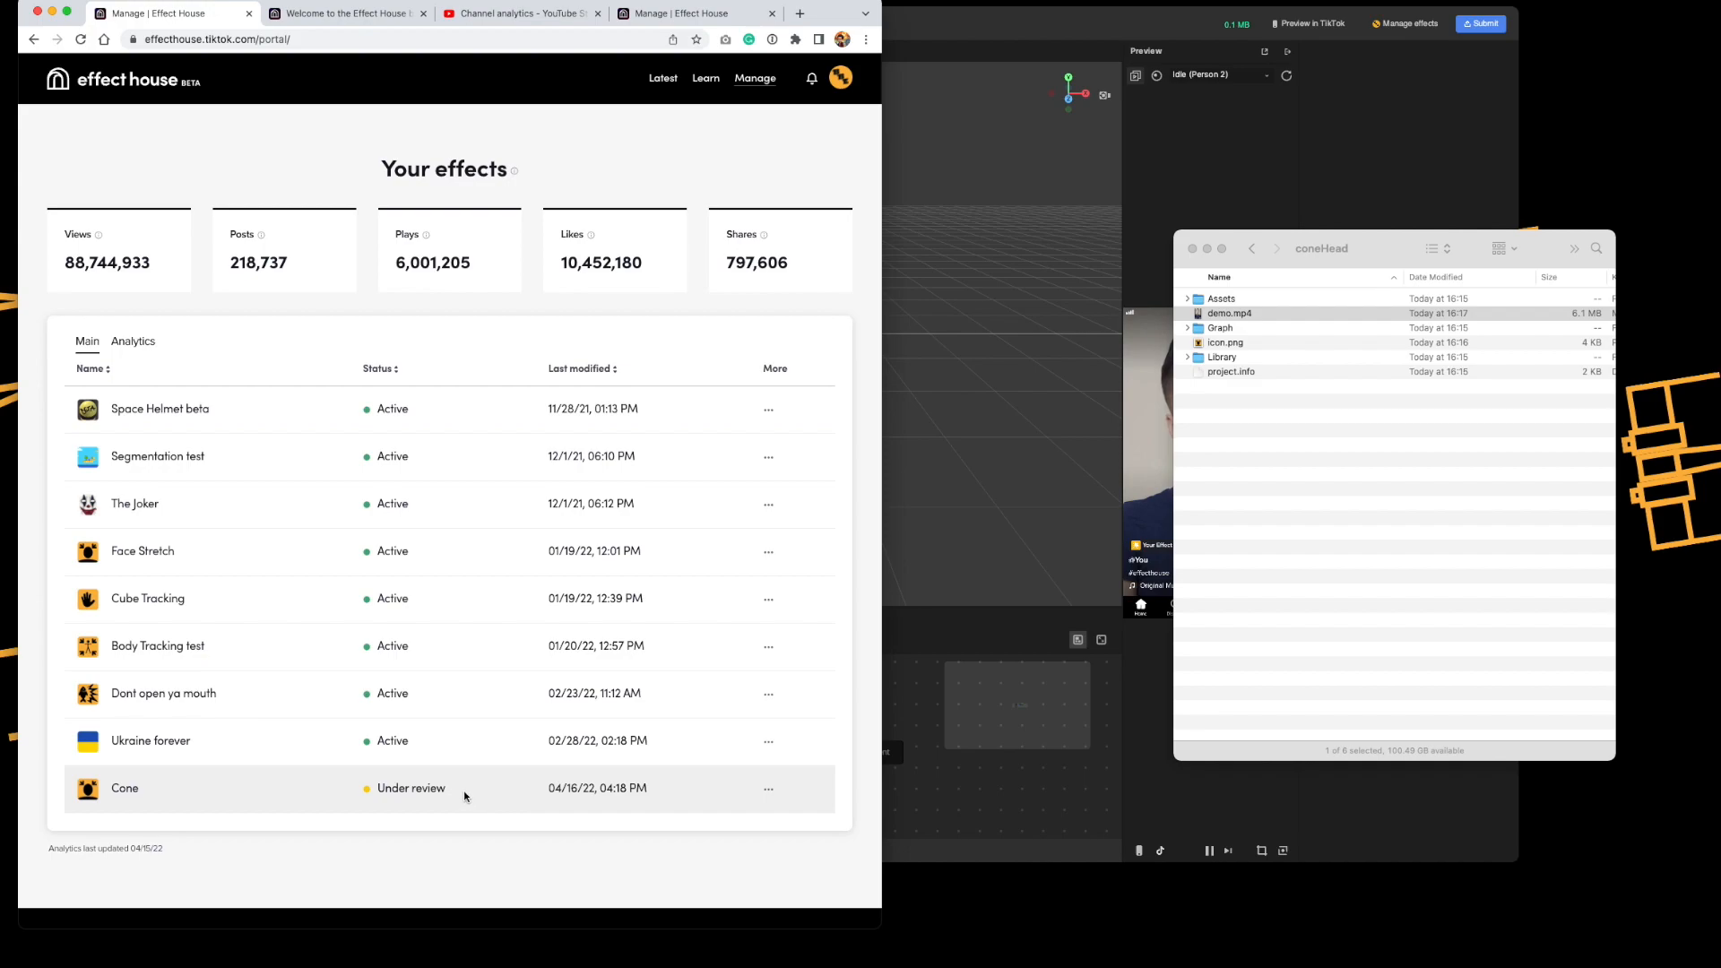
pyautogui.moveTo(777, 199)
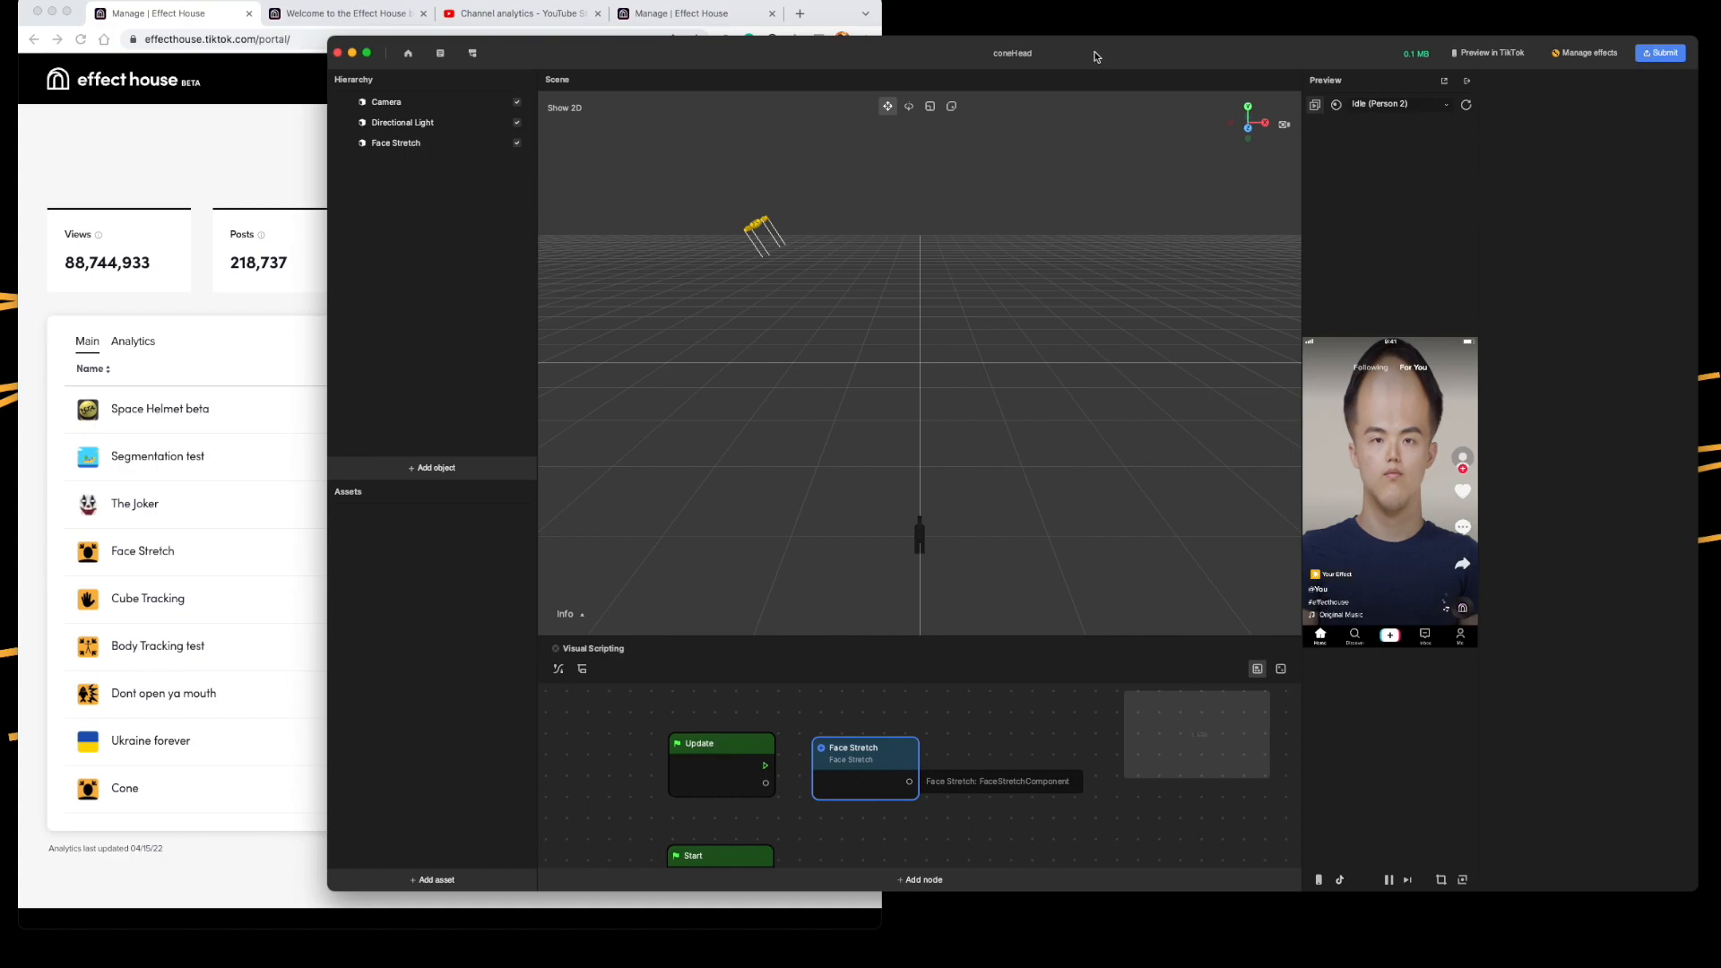
pyautogui.moveTo(1048, 205)
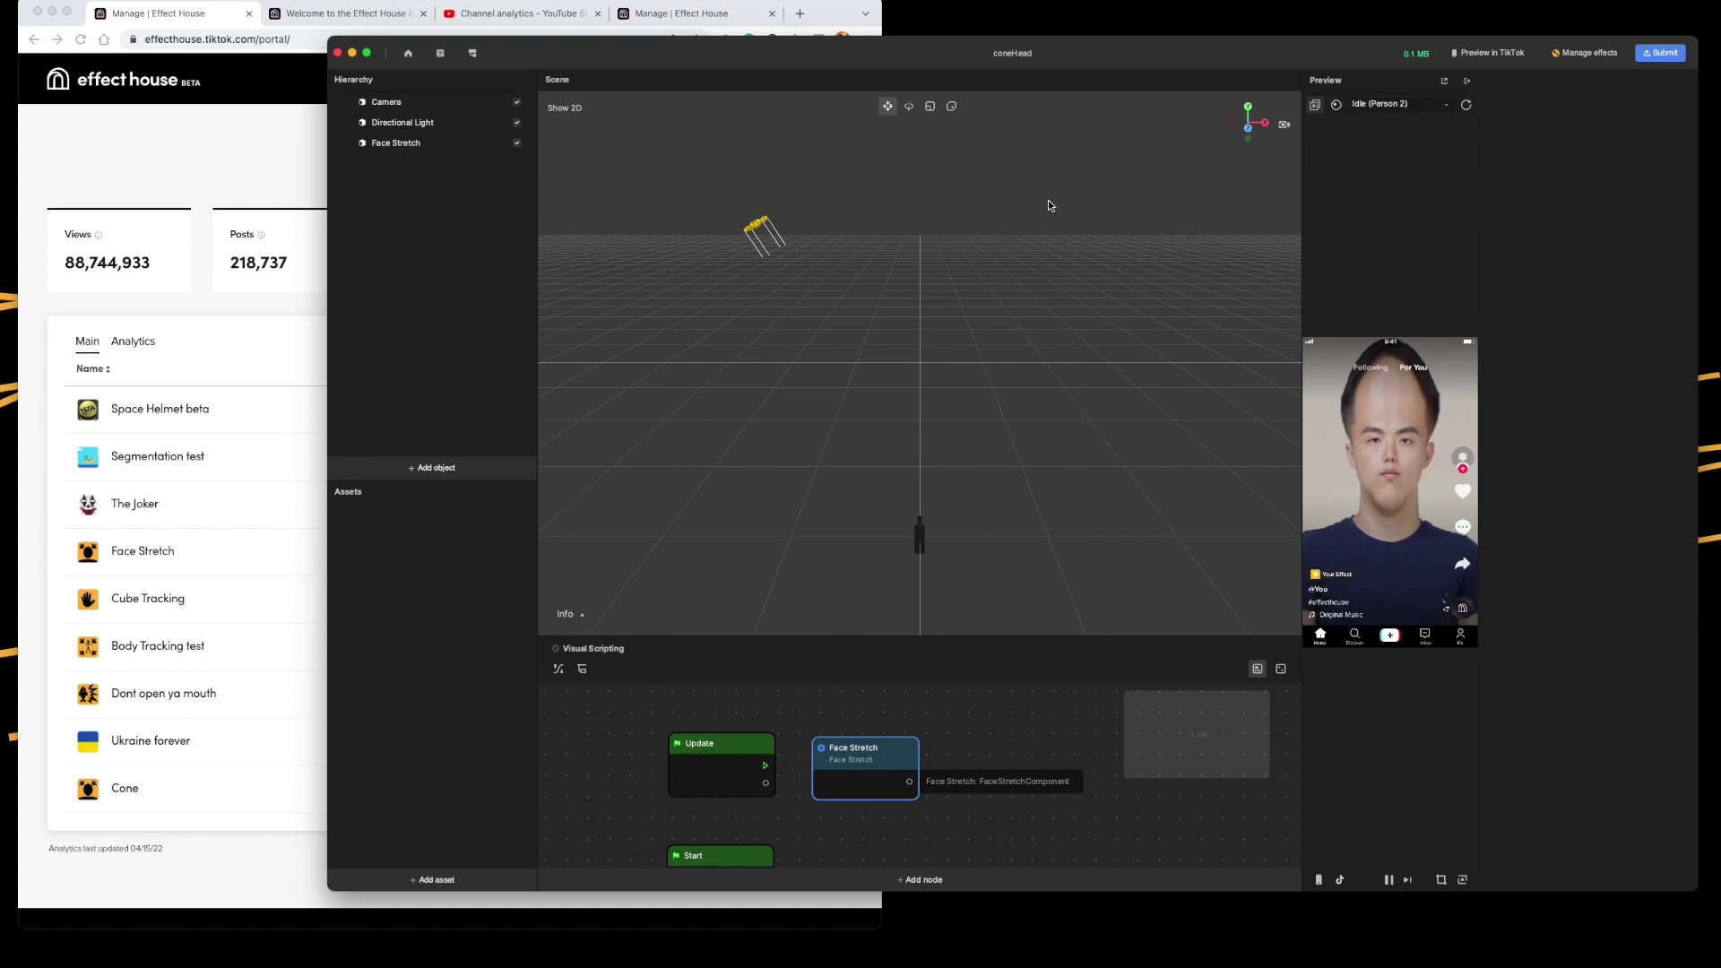